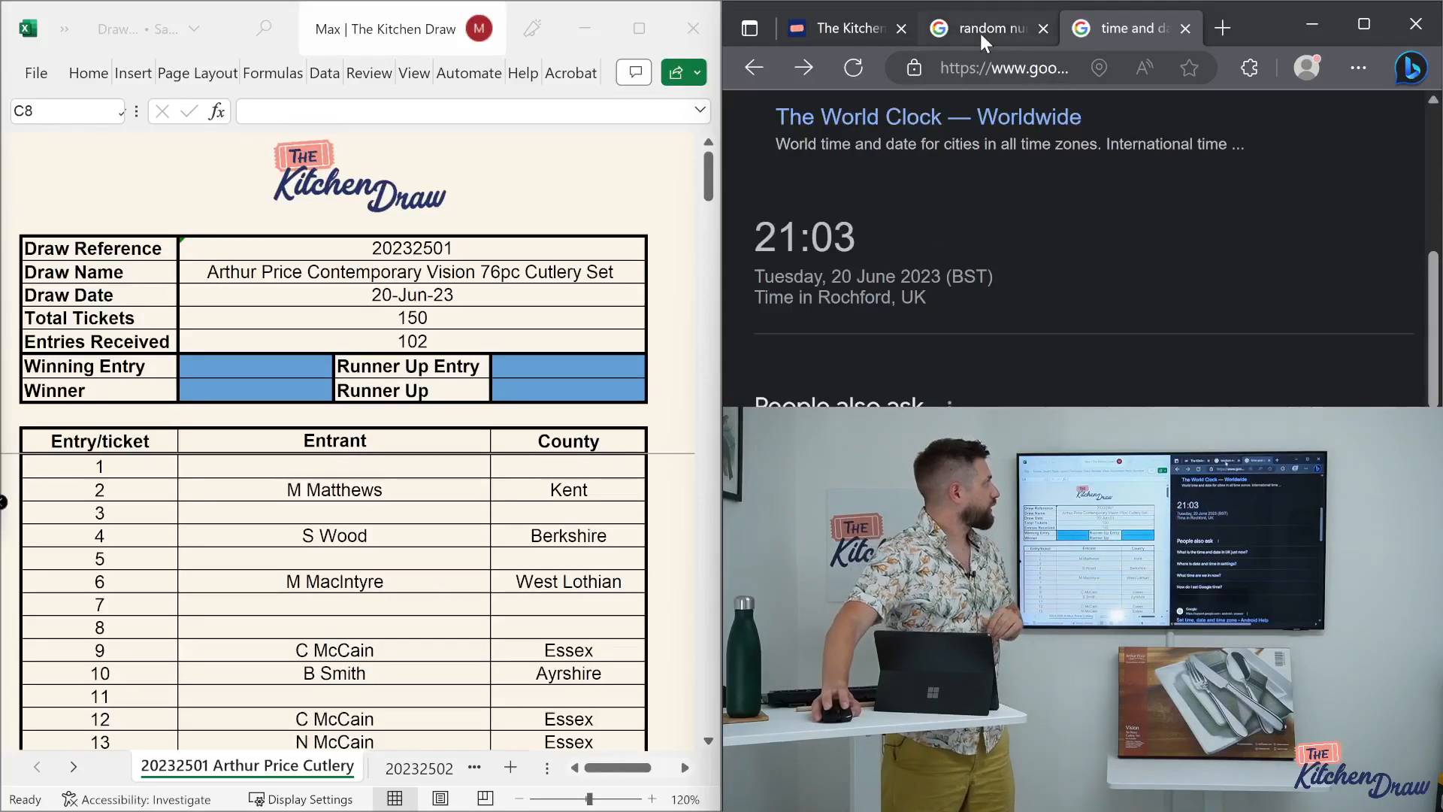
- Generate two numbers between 50000 and 60000, then reset both limits to 0 and generate again
click(983, 28)
text(6)
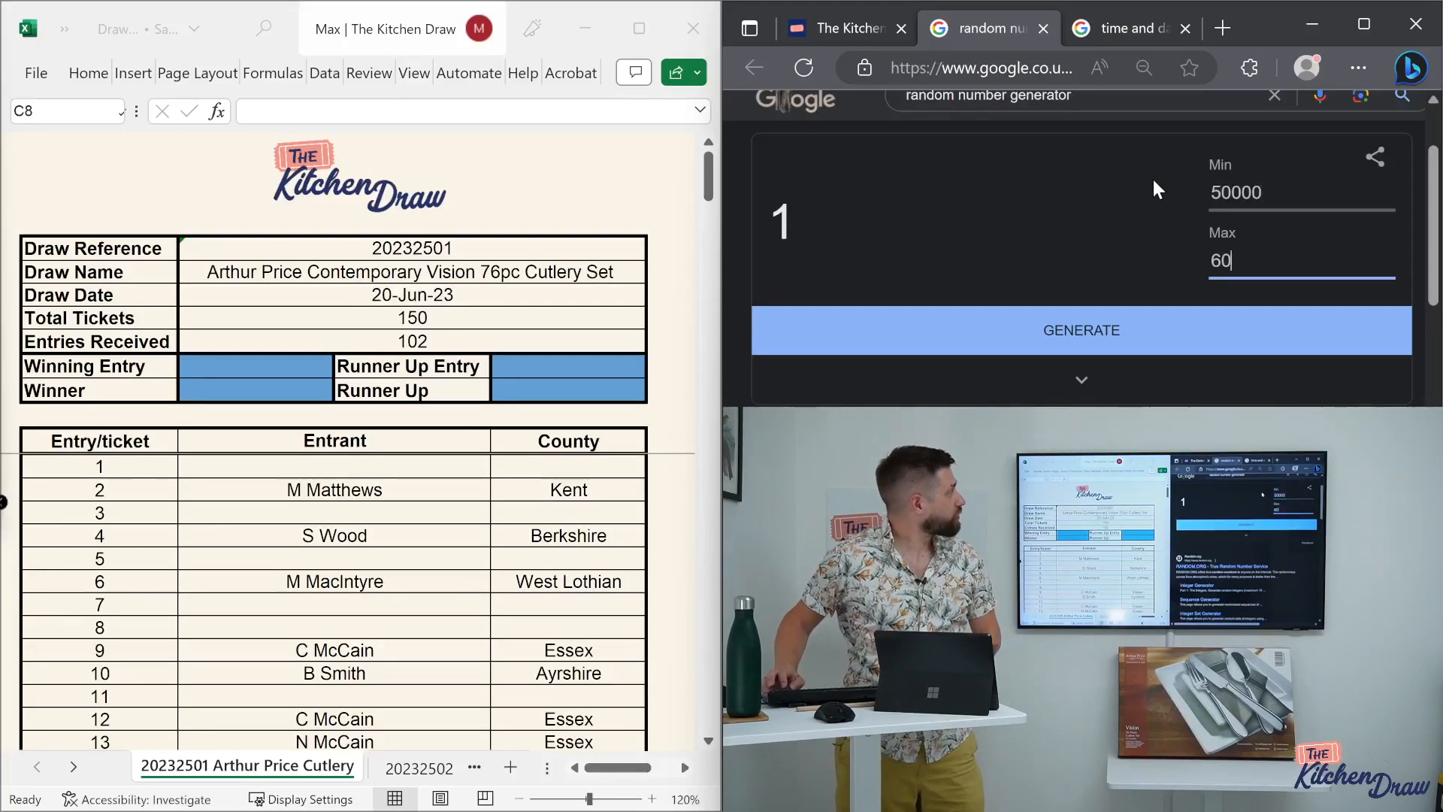
text(000)
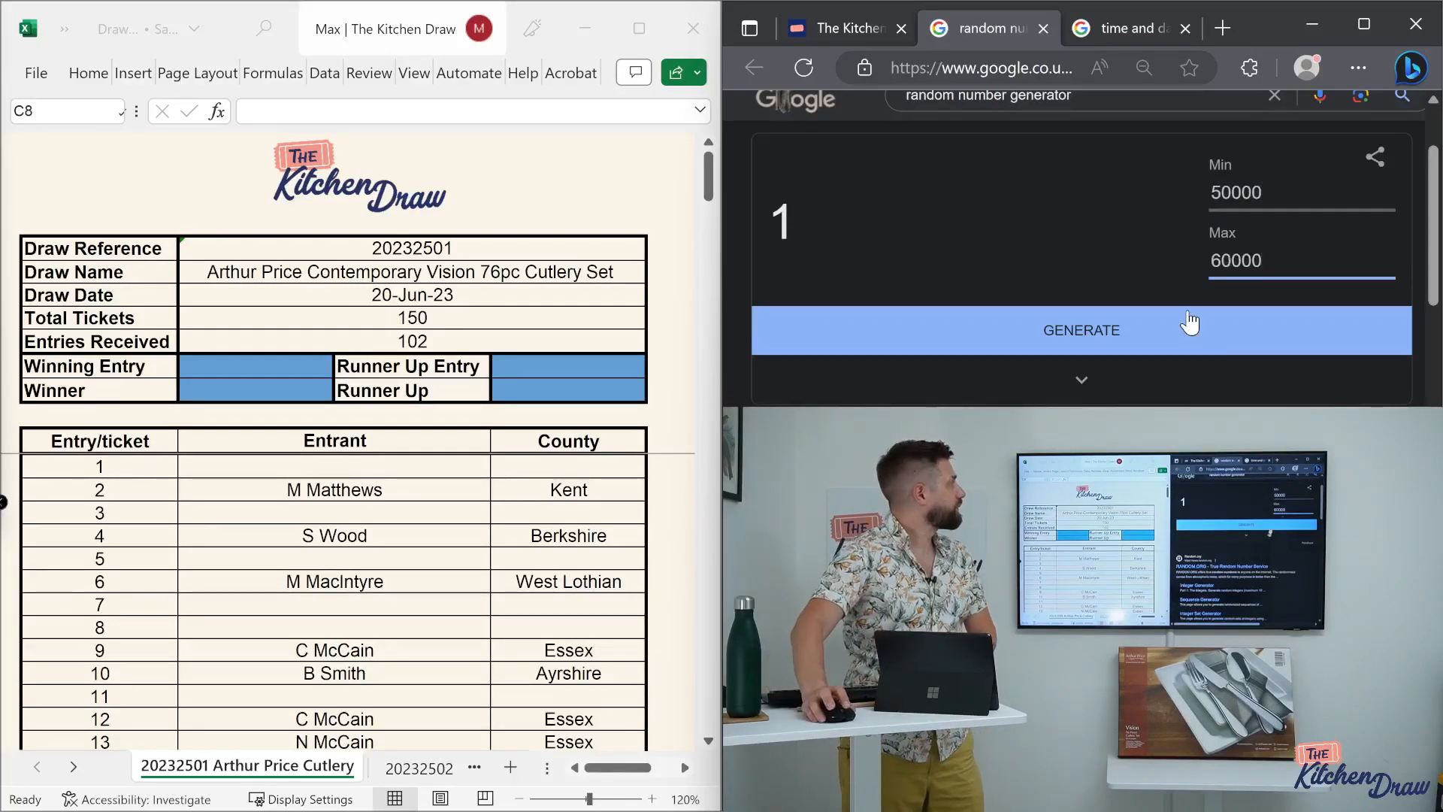
click(1081, 329)
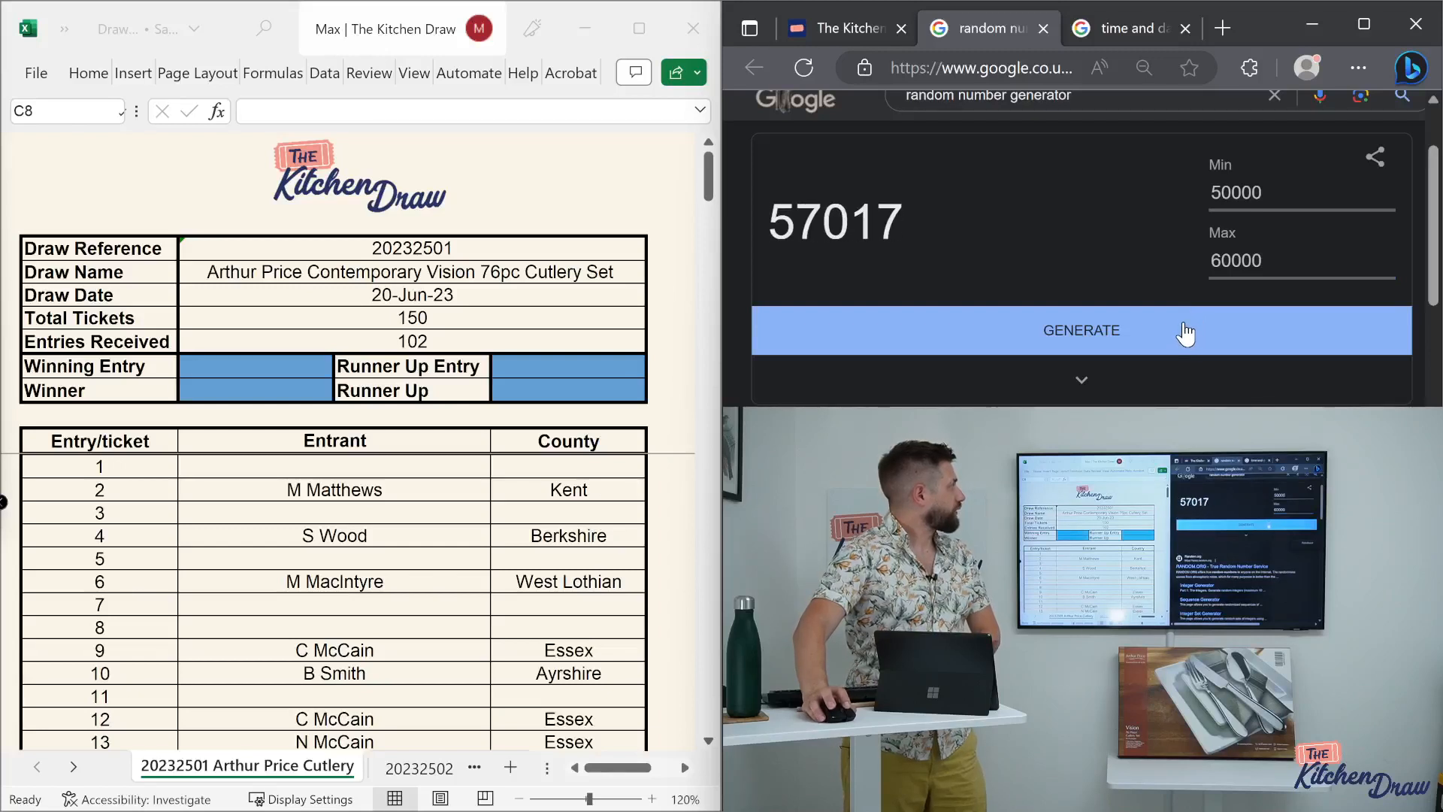
click(1082, 330)
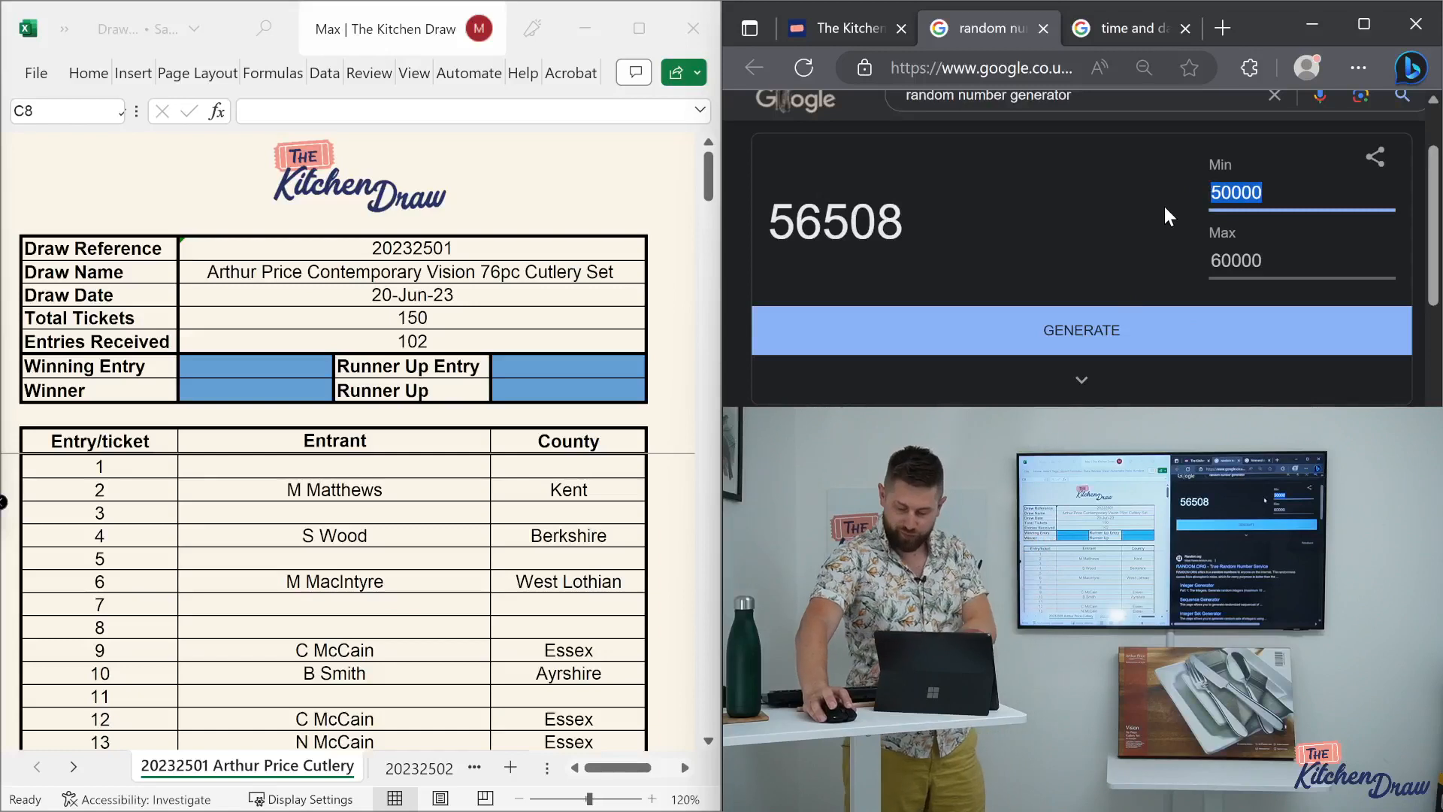
click(1081, 331)
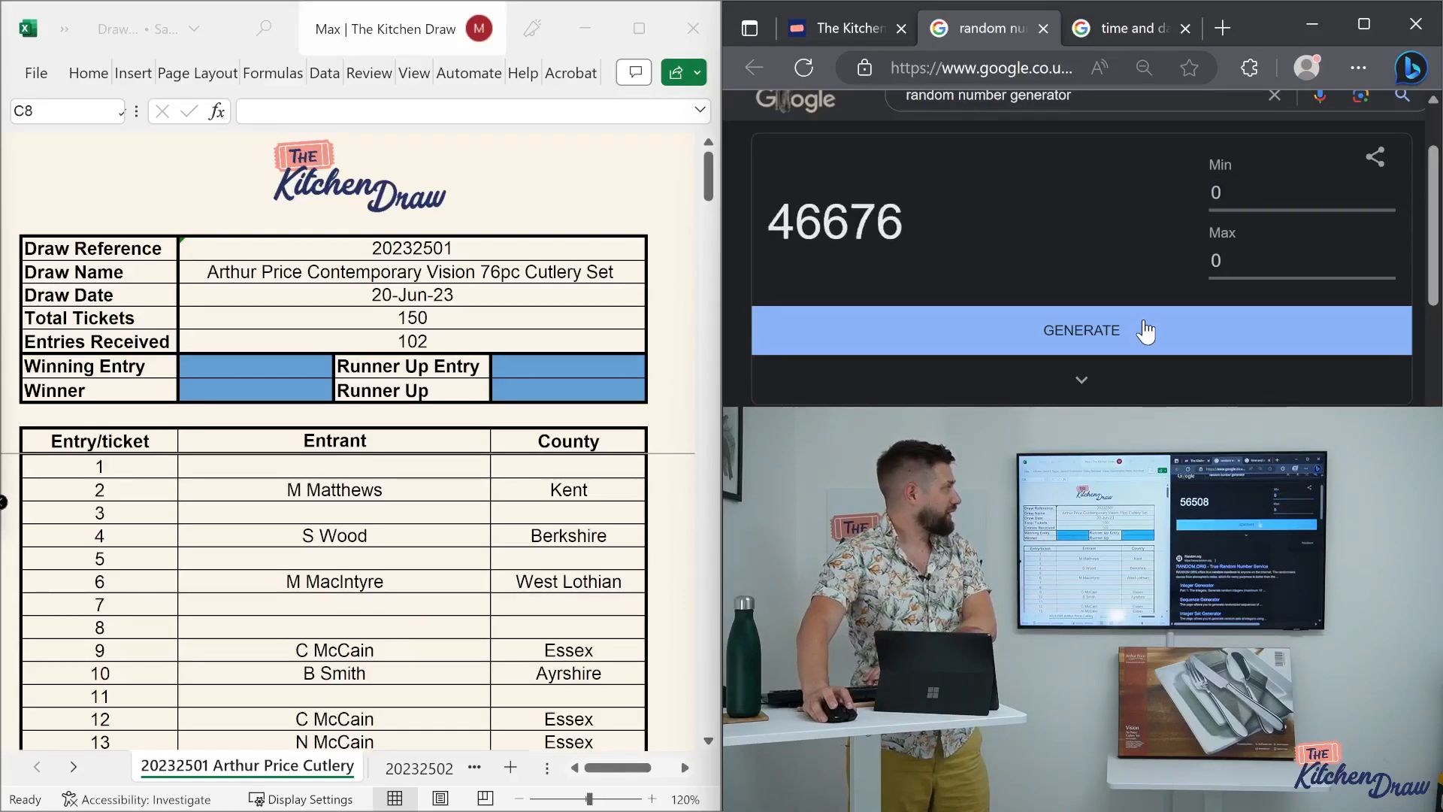
click(1081, 331)
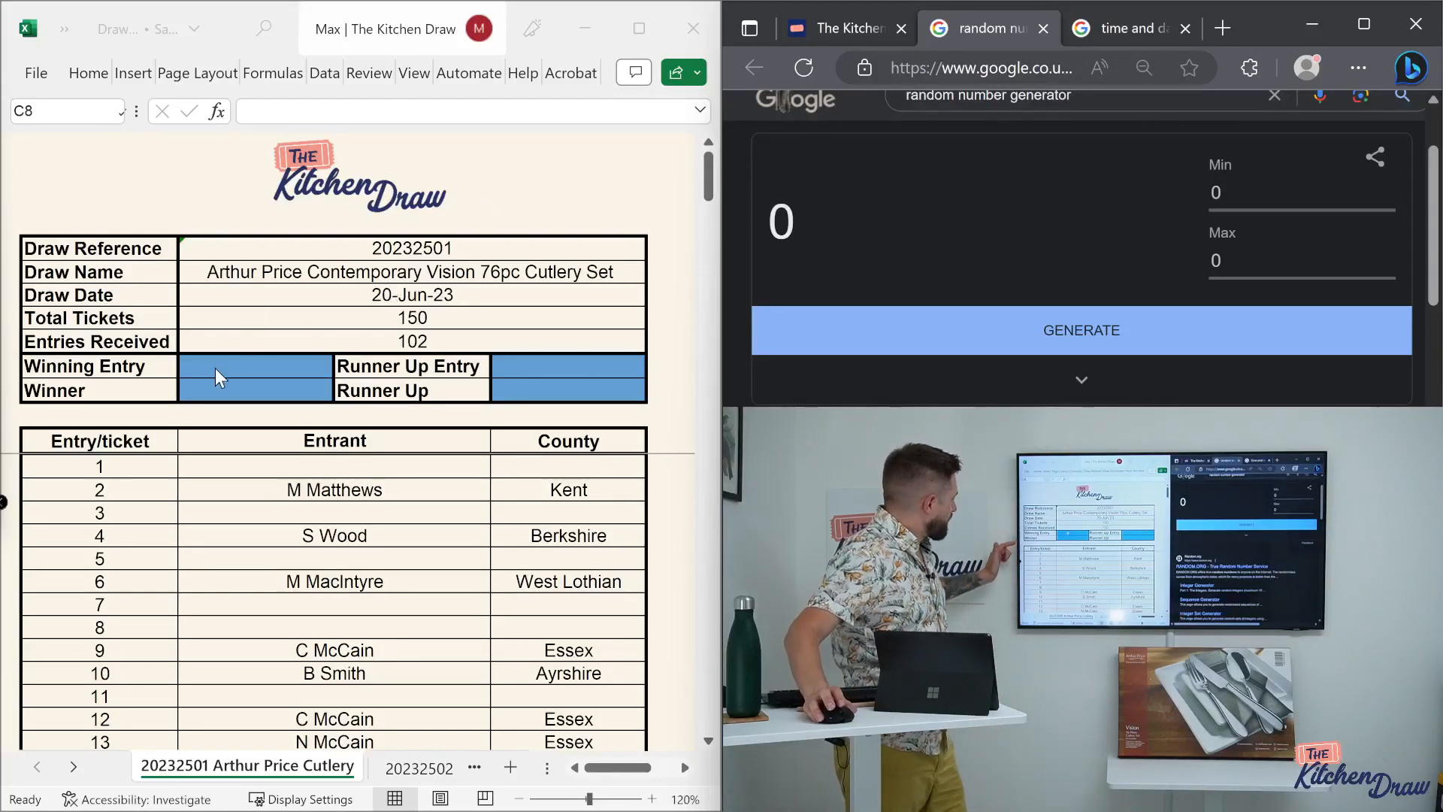
mouse_move(148, 570)
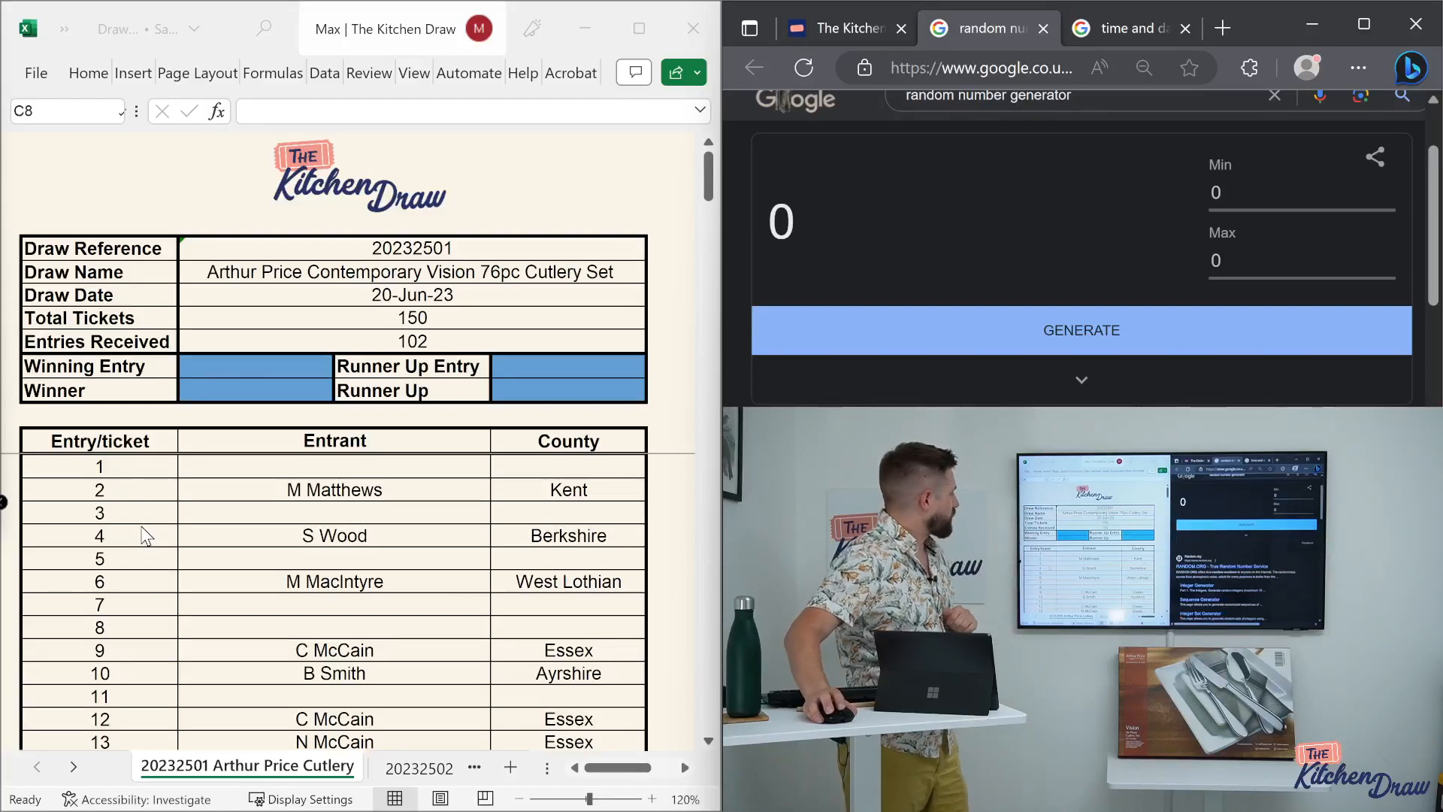
scroll(down, 3)
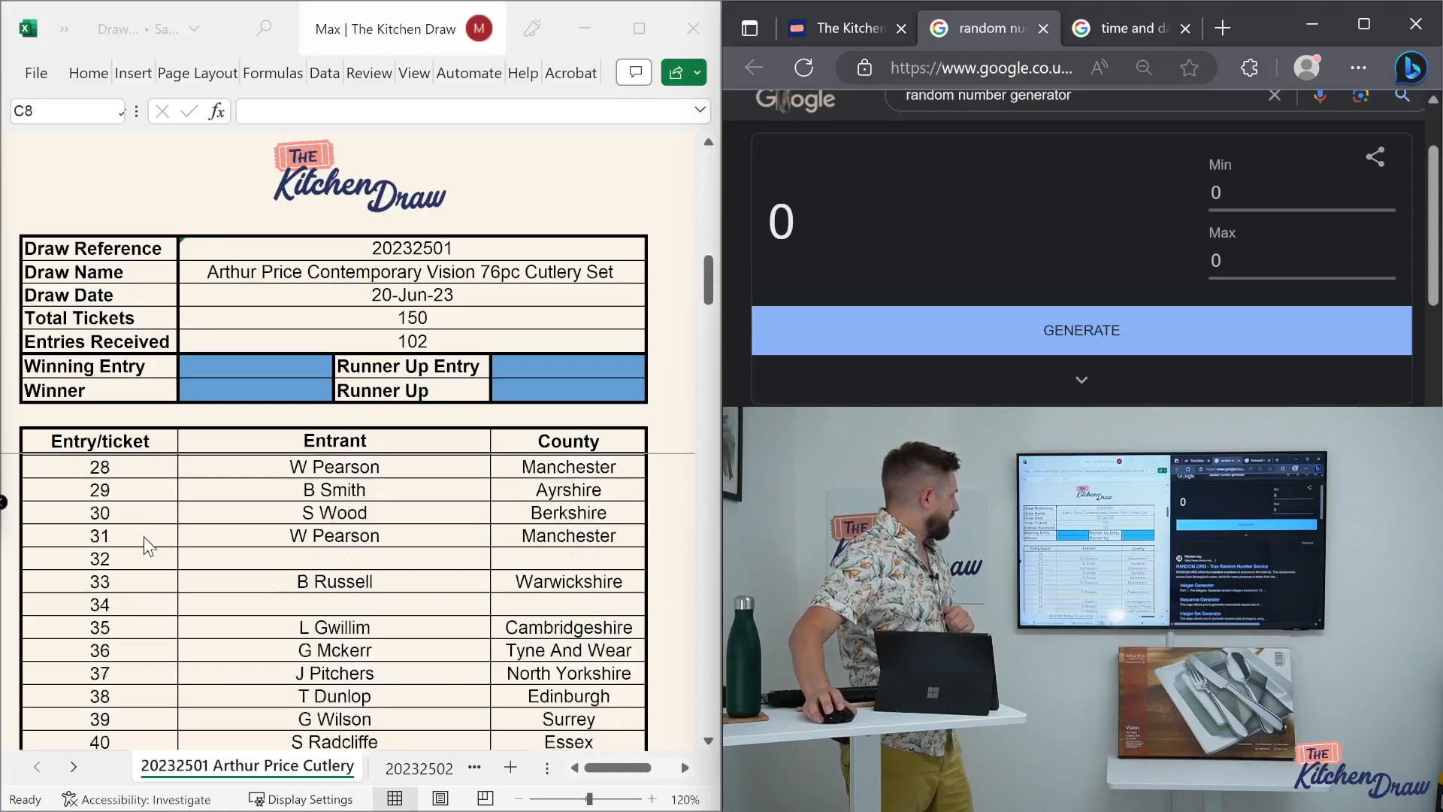
scroll(down, 3)
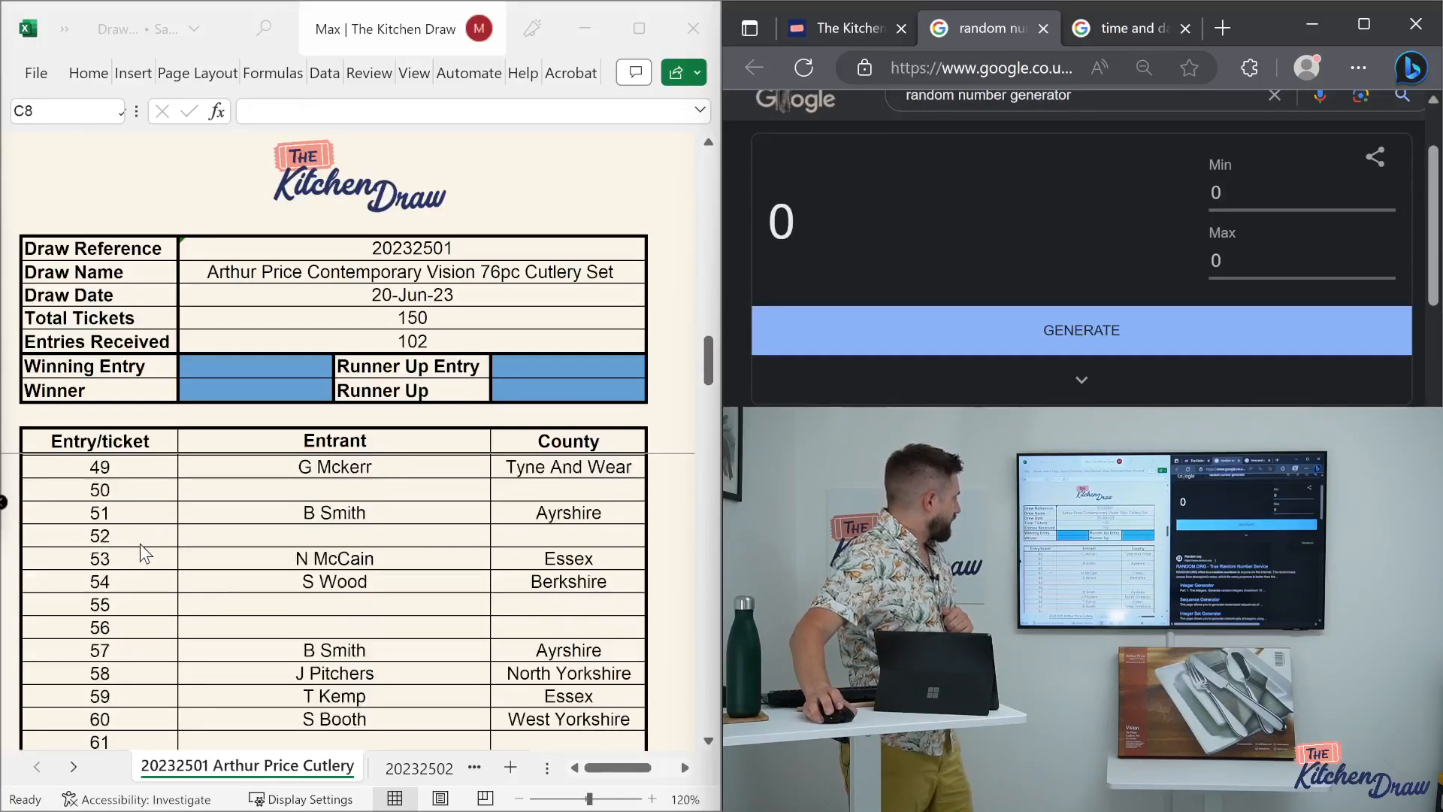
scroll(down, 3)
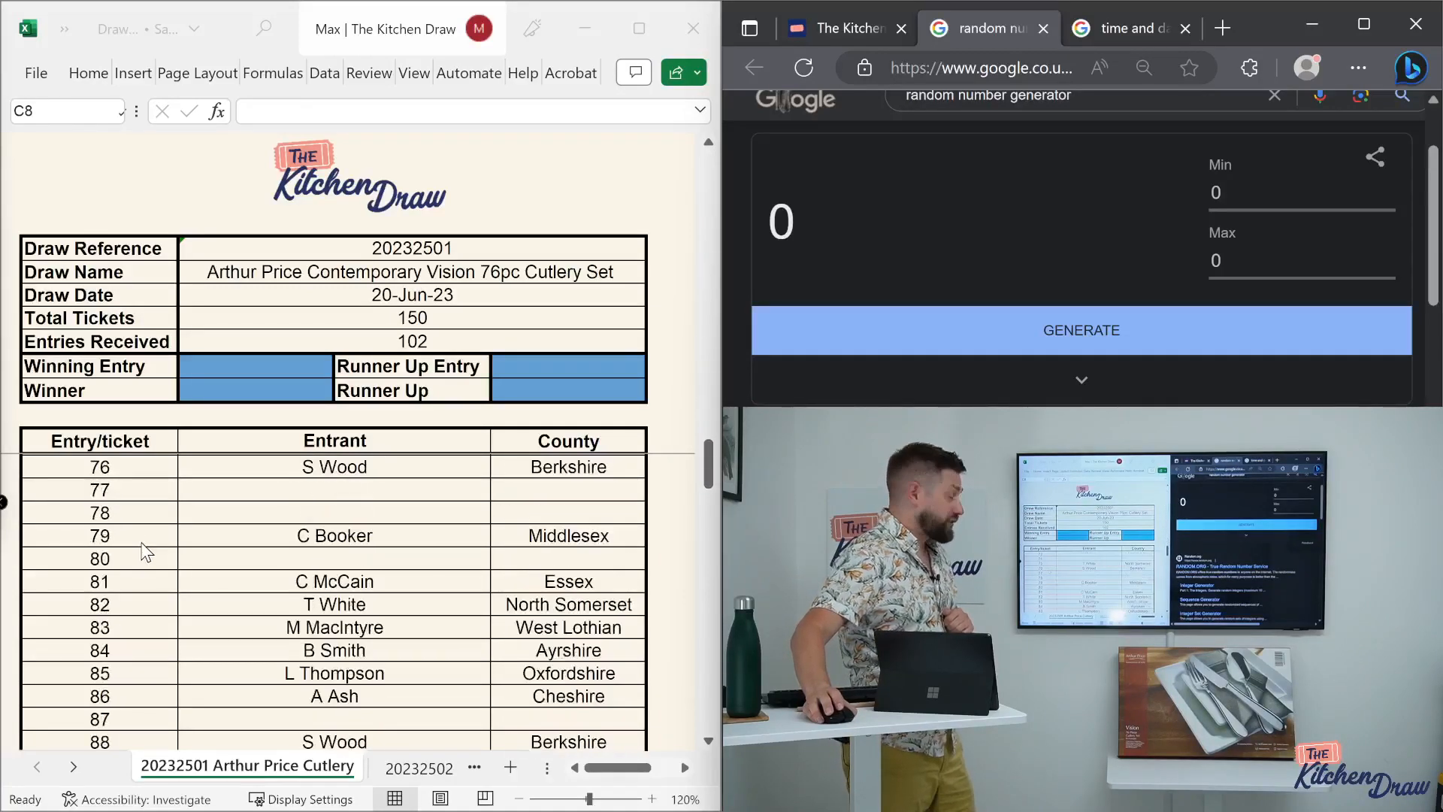
scroll(down, 3)
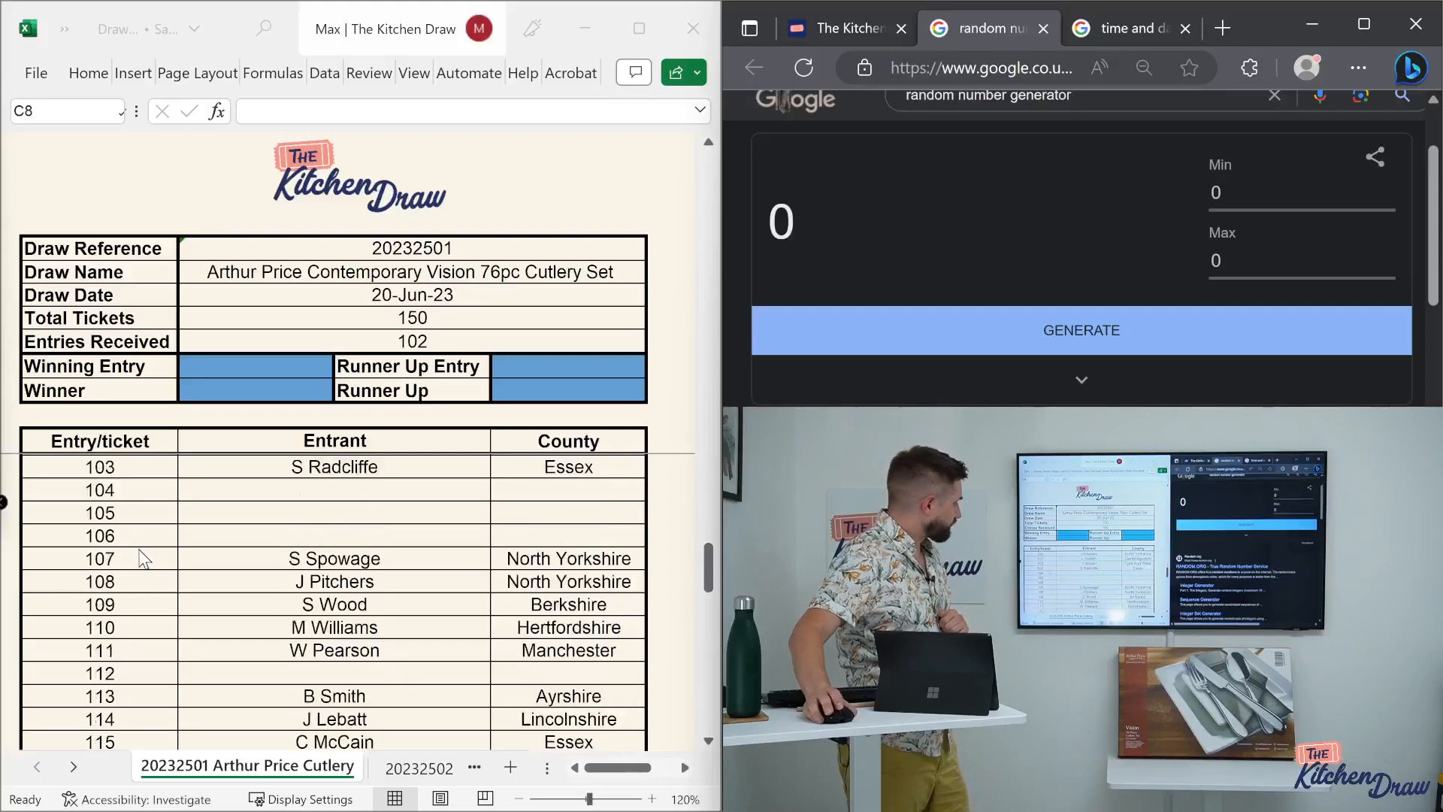
scroll(down, 3)
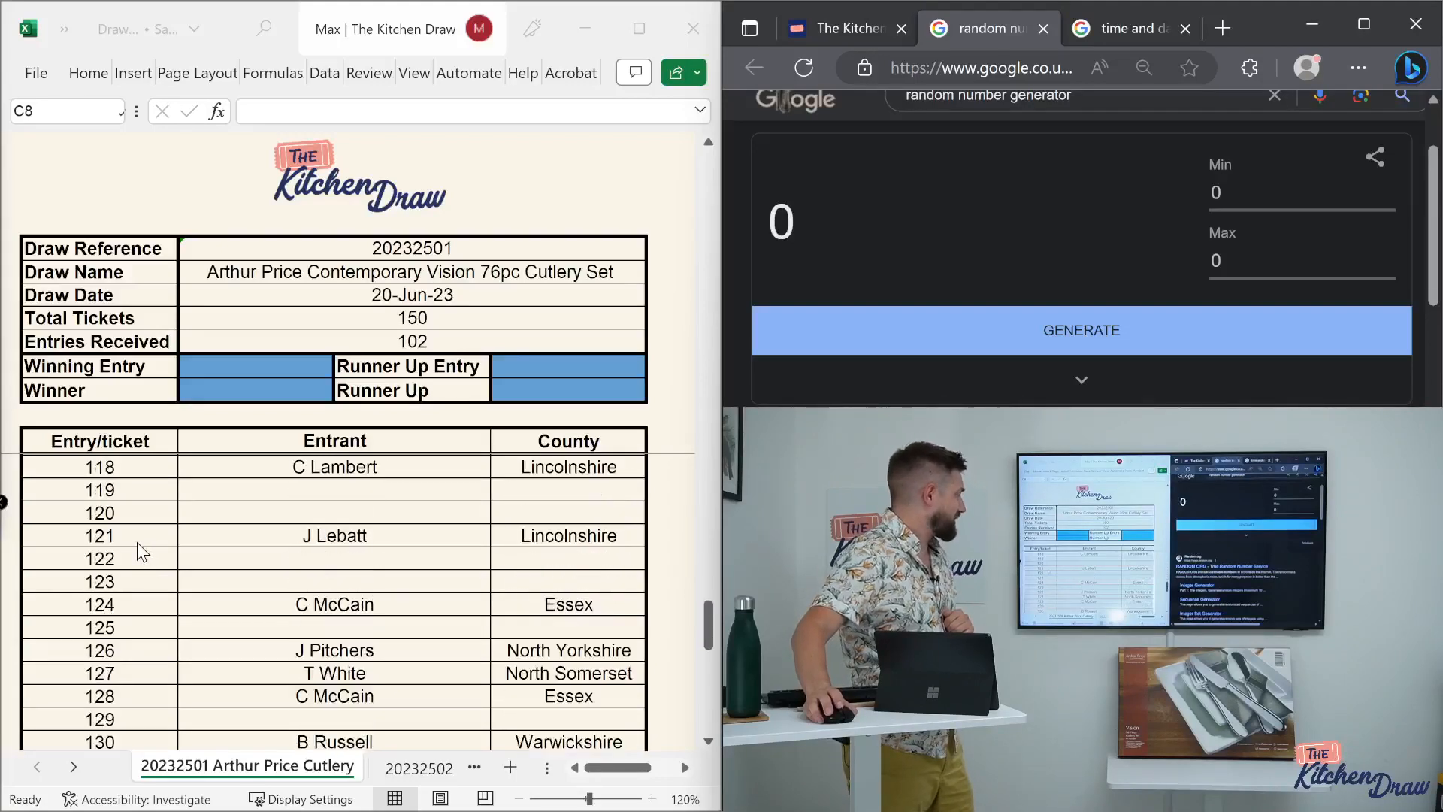
scroll(down, 3)
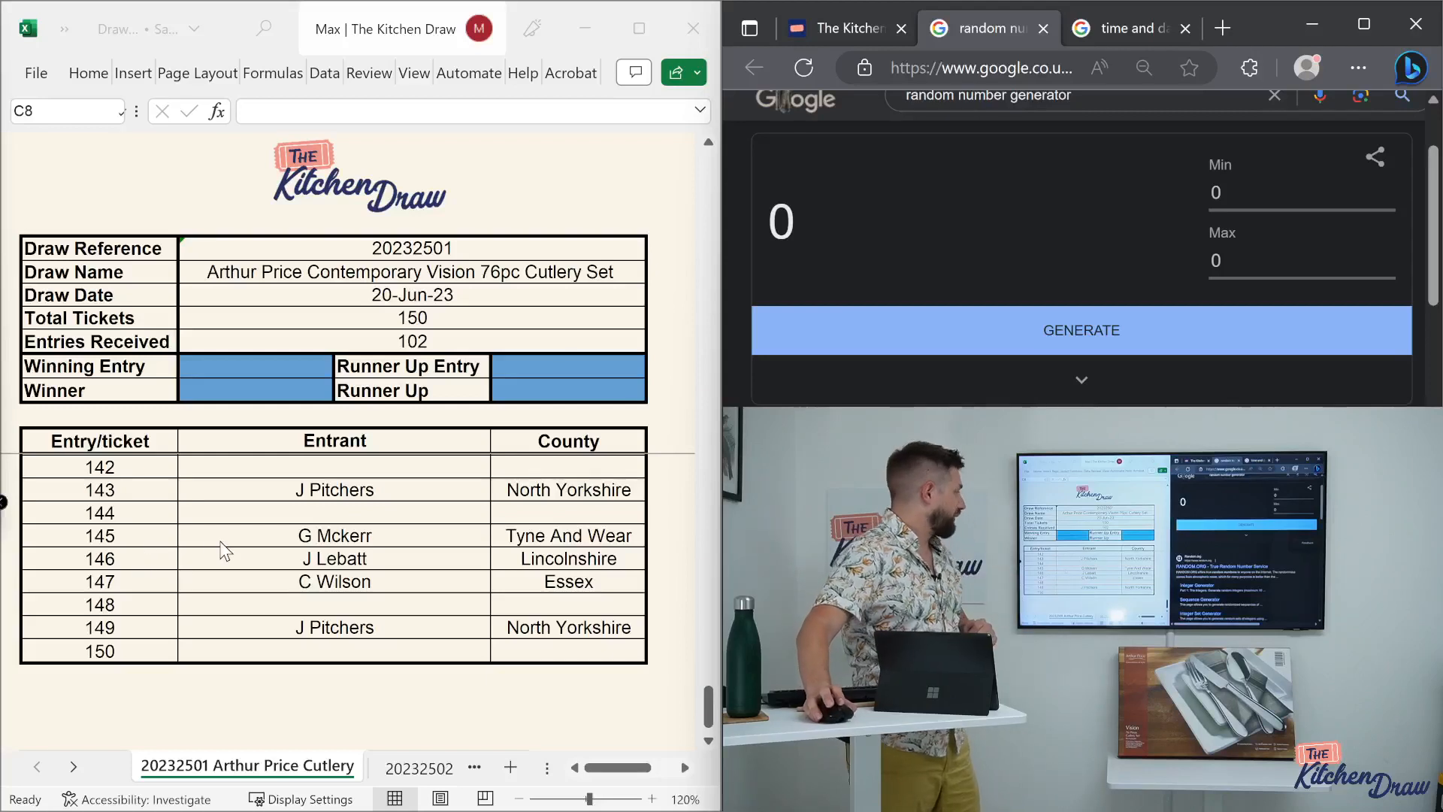
scroll(up, 3)
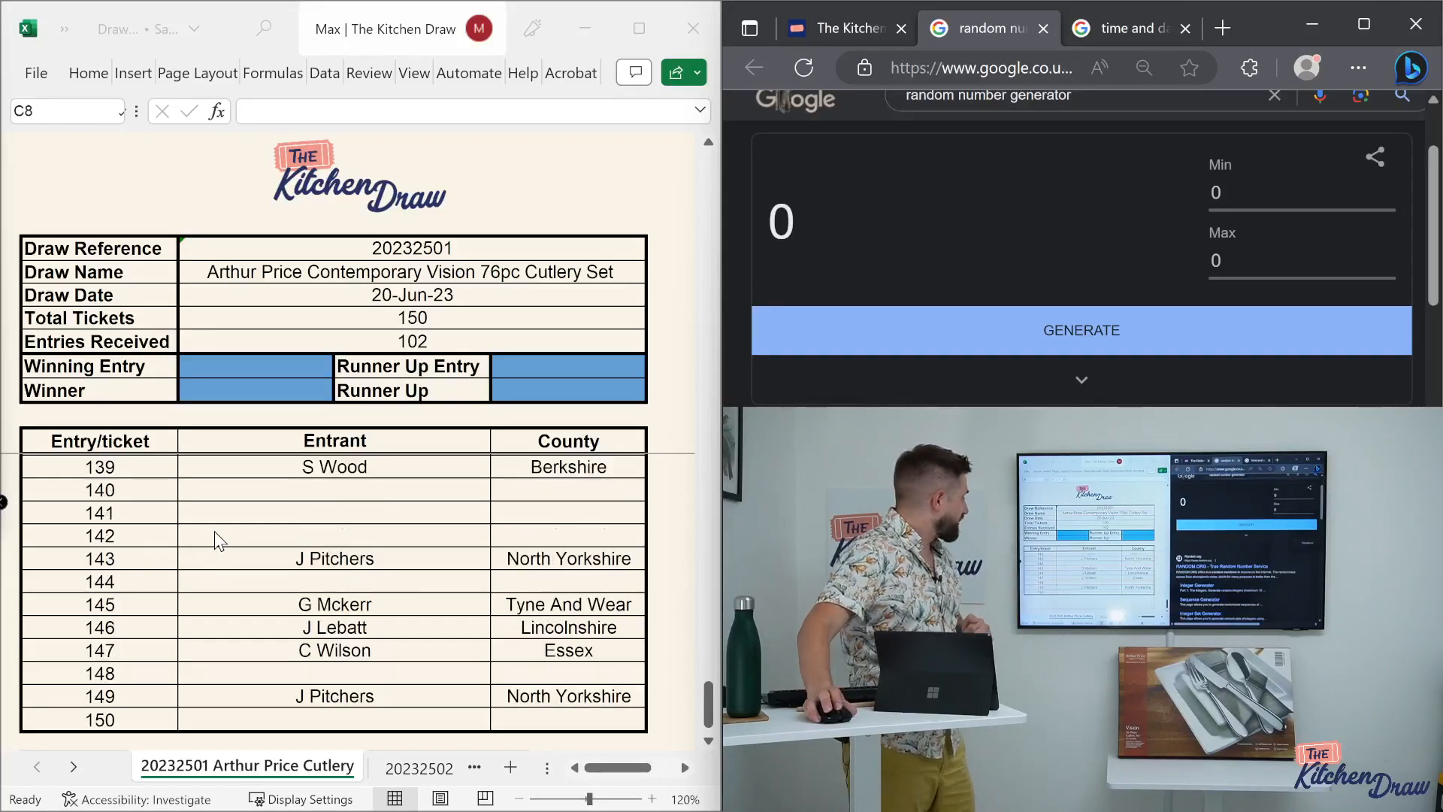
scroll(up, 3)
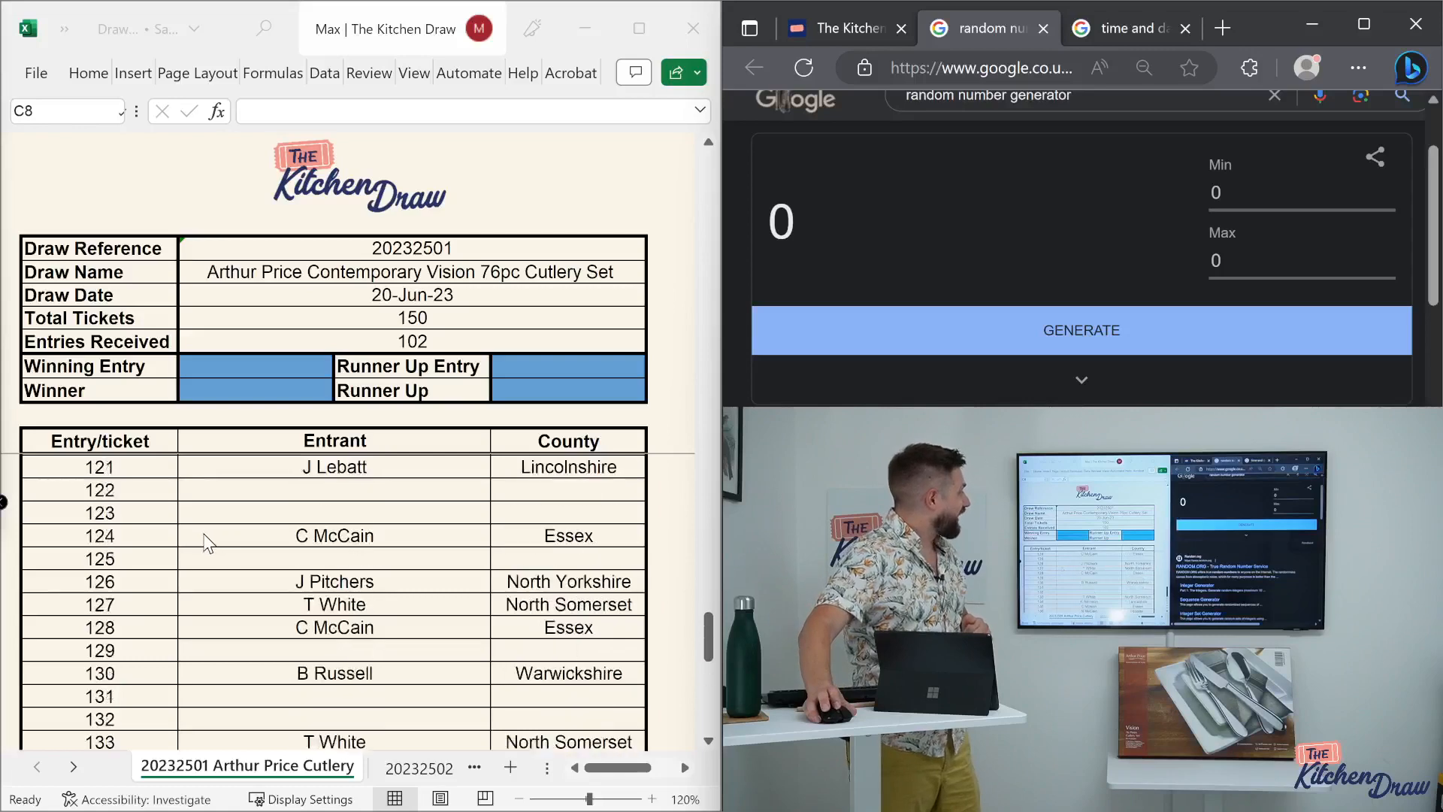
scroll(up, 3)
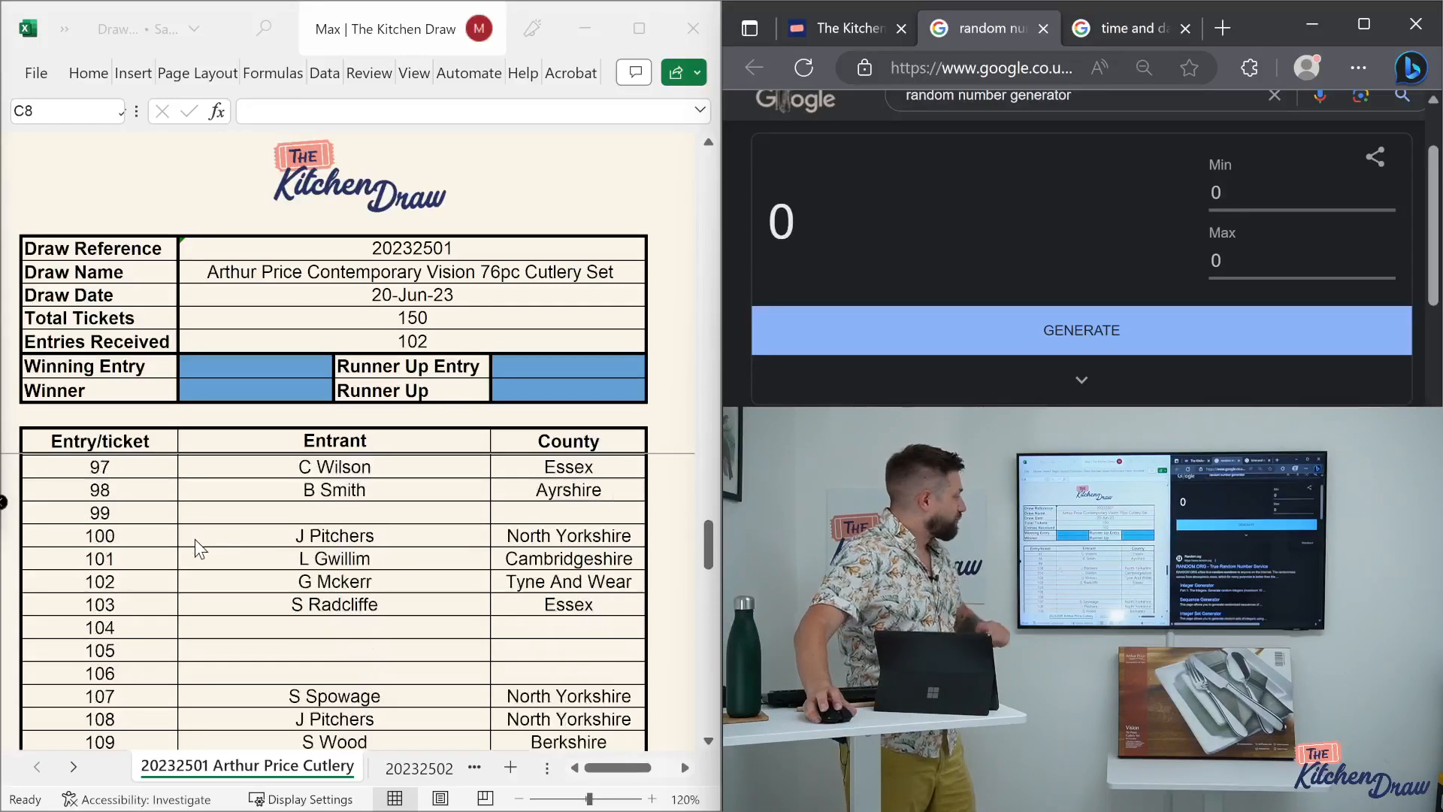
scroll(up, 3)
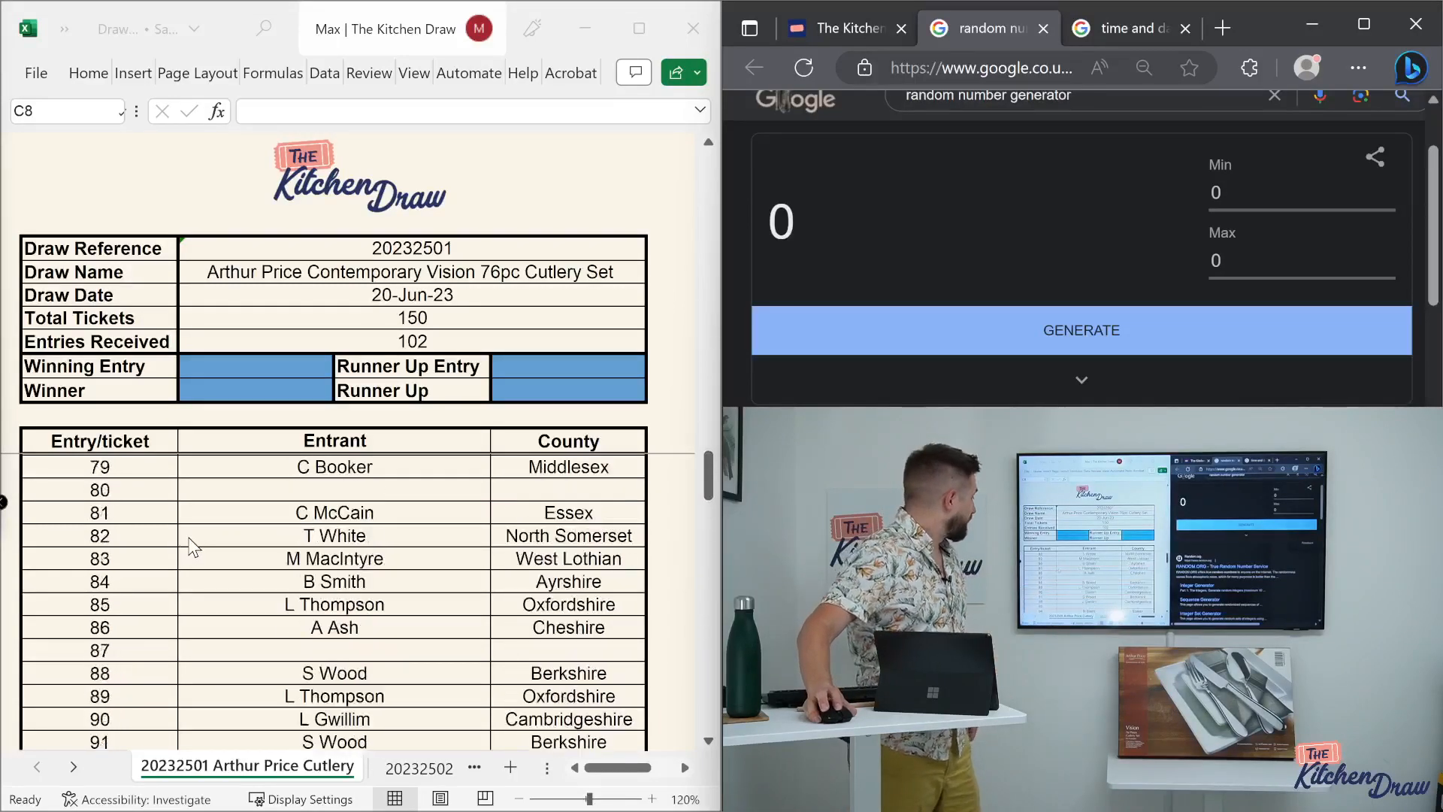
scroll(up, 3)
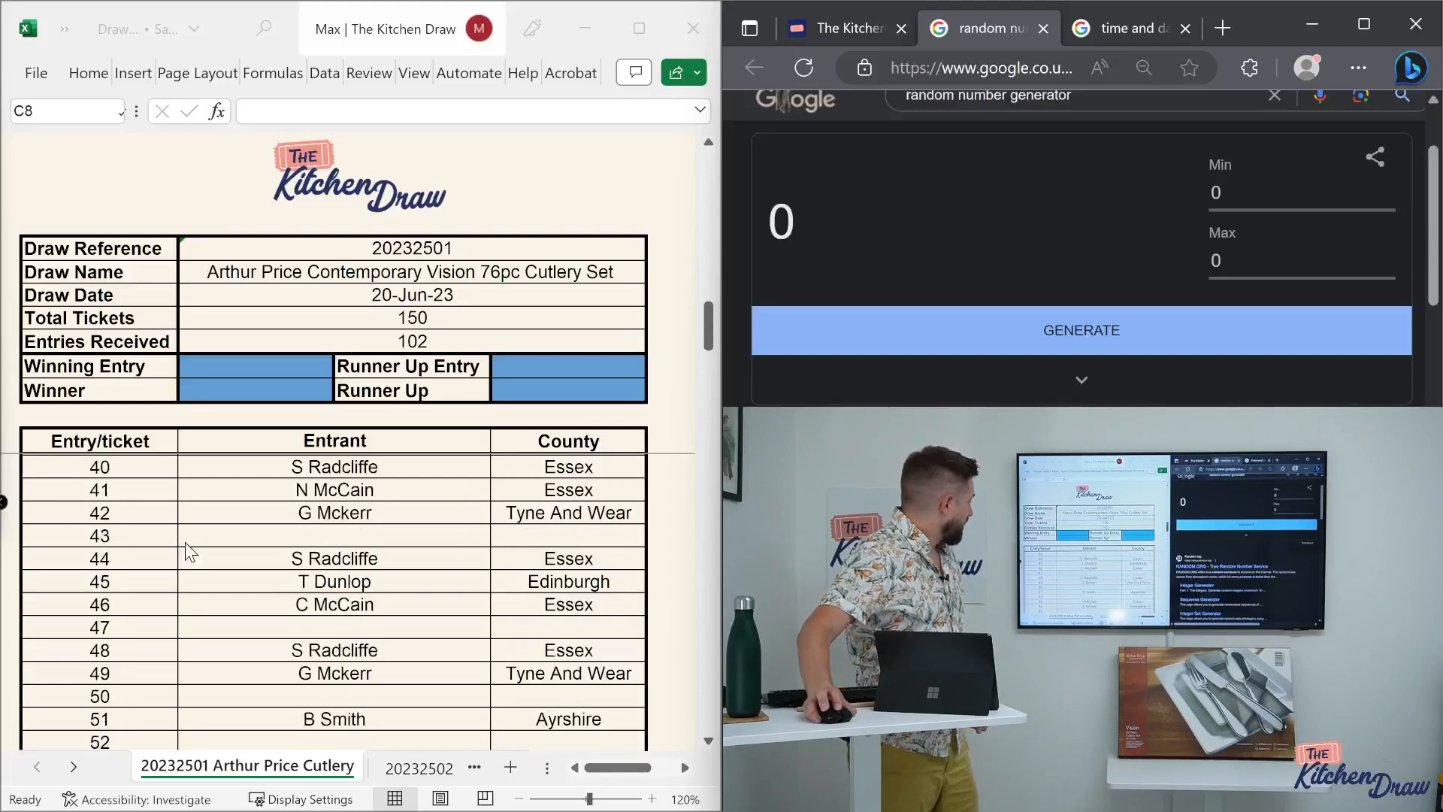
scroll(up, 3)
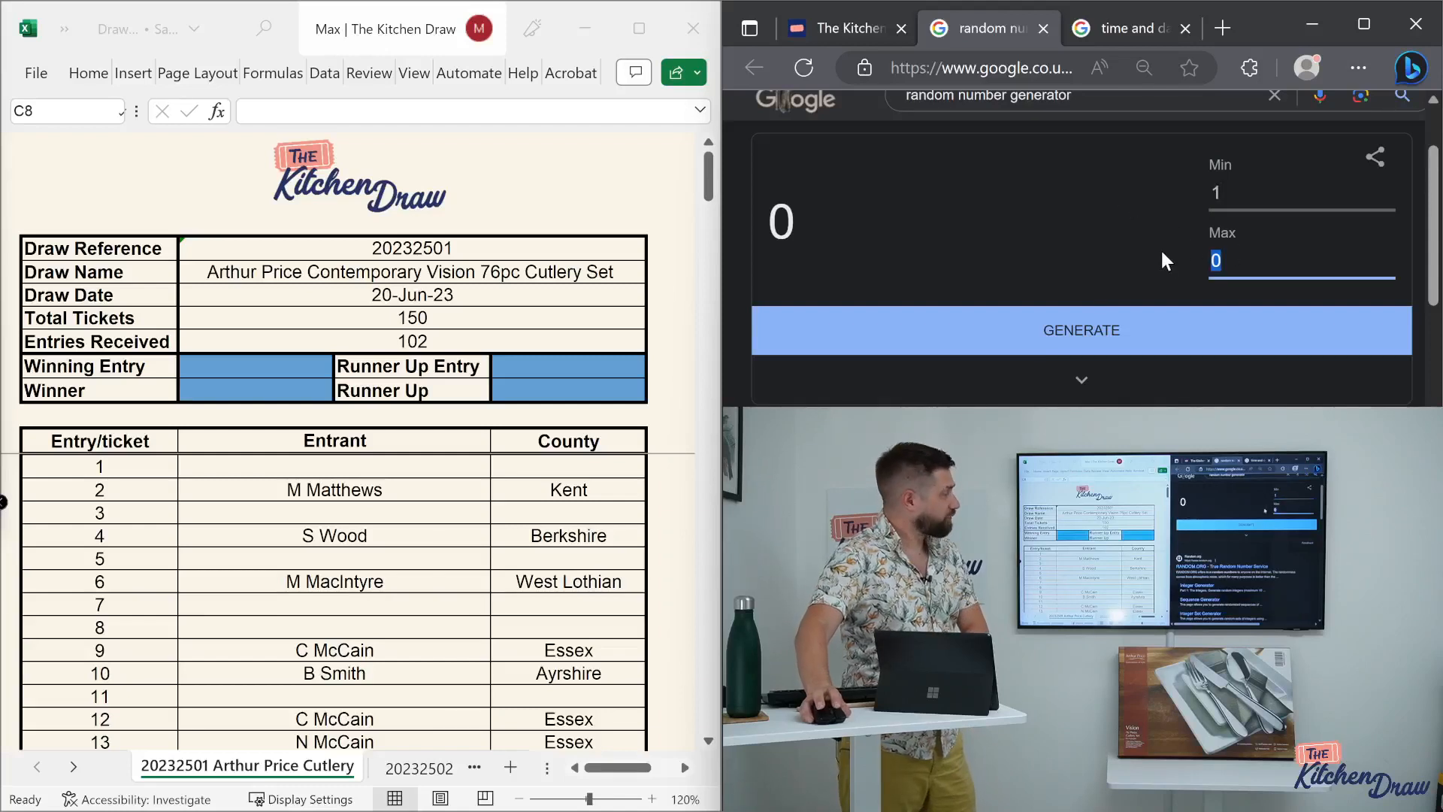
- Set the generator range to 1–150 and draw twice, getting 94 then 102
text(150)
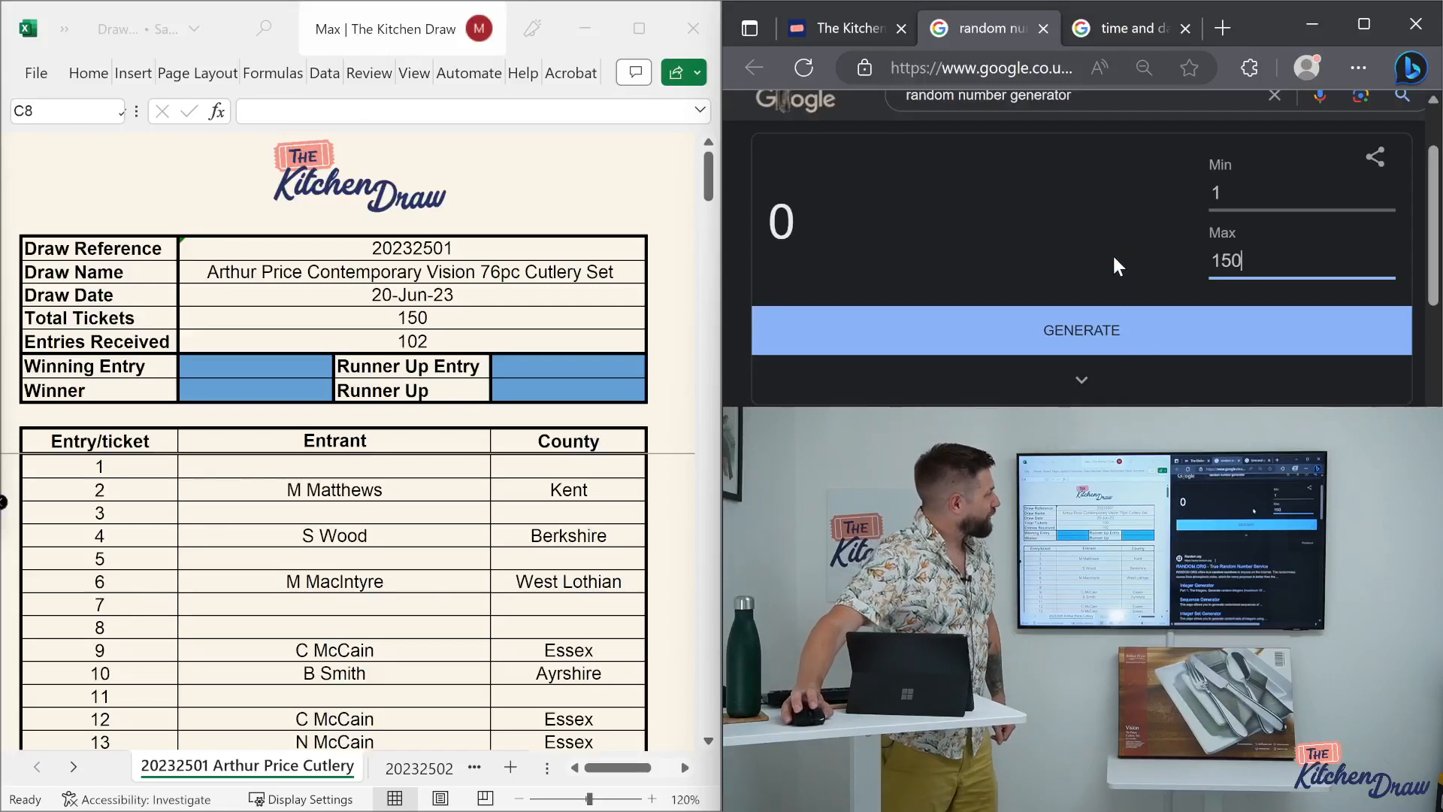
click(1081, 329)
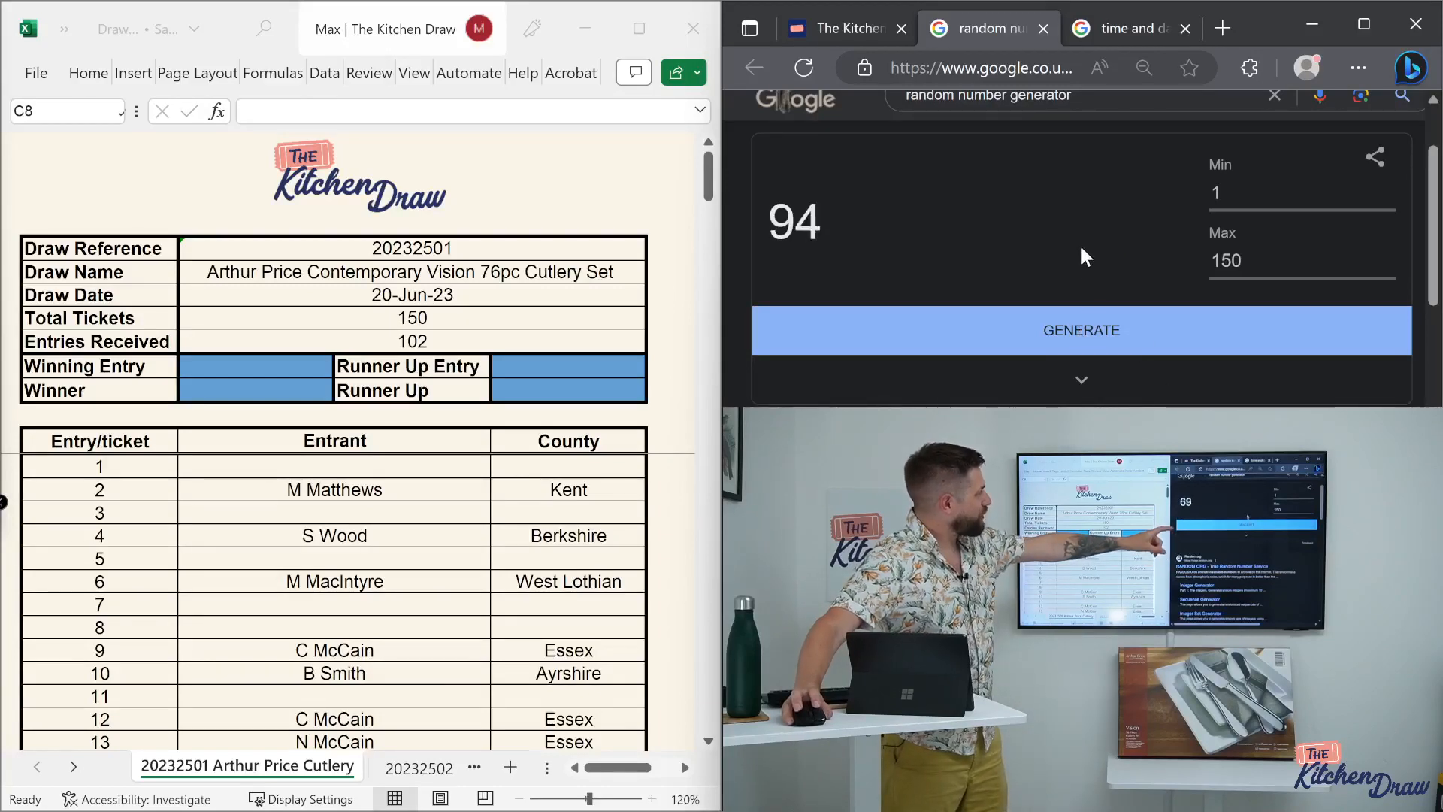
click(1082, 329)
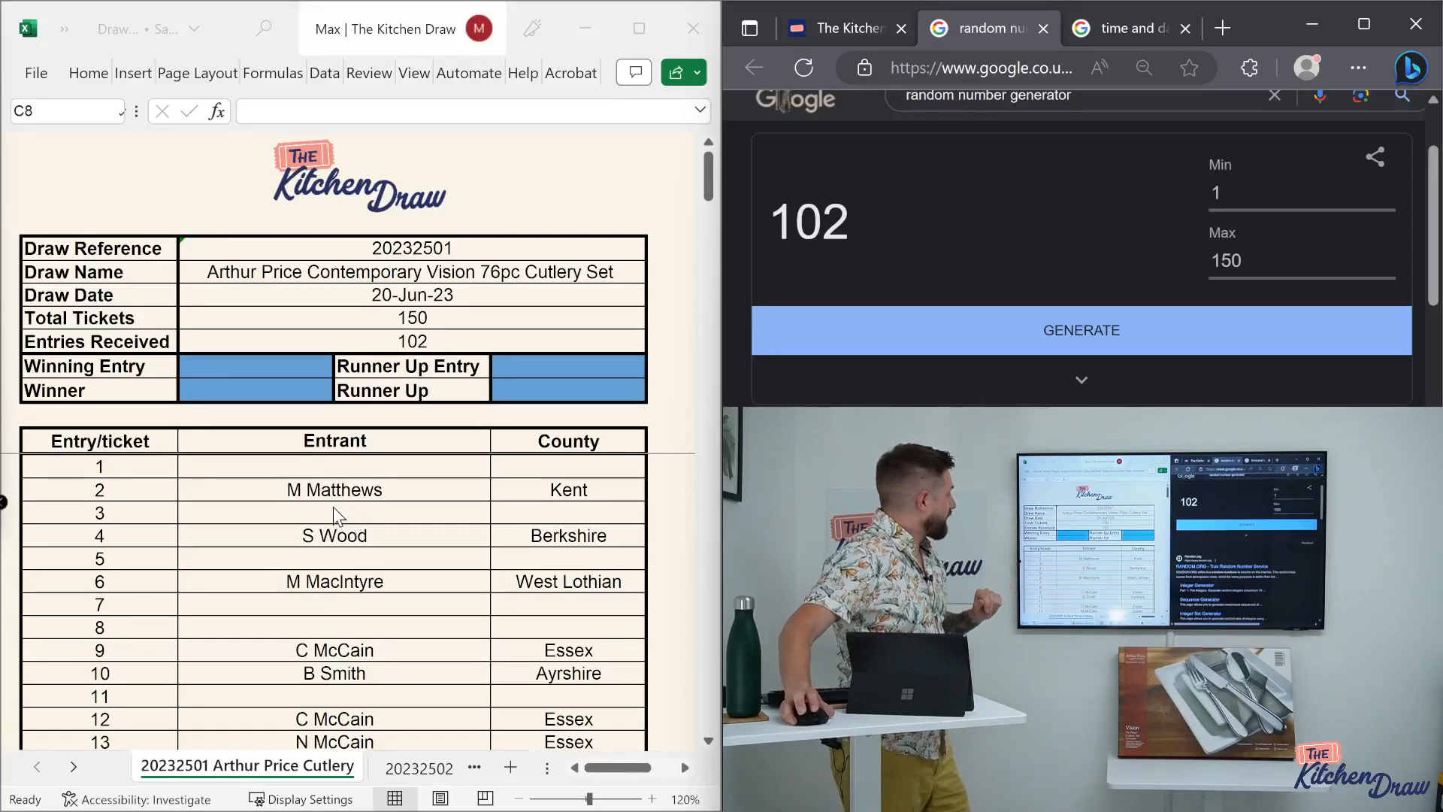
mouse_move(327, 528)
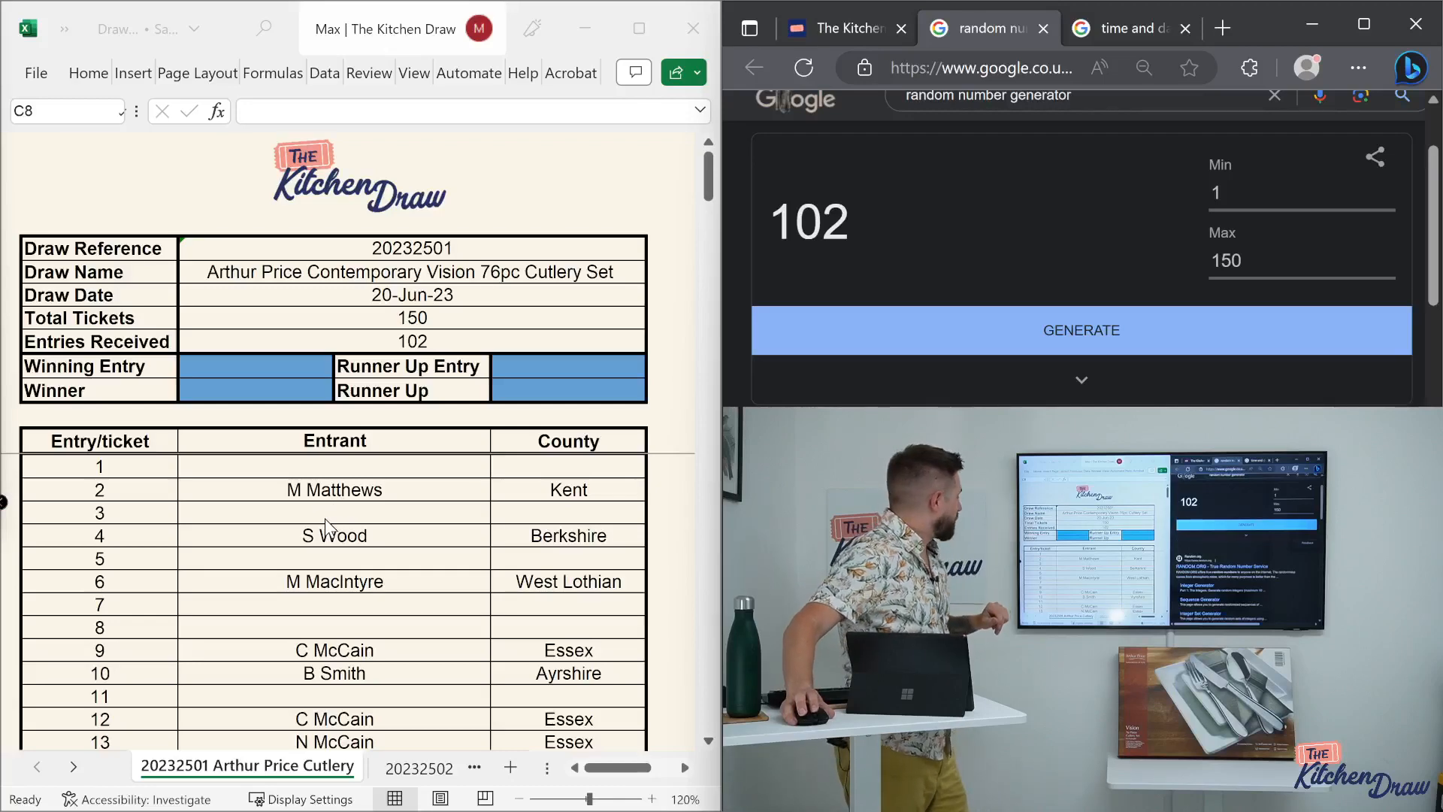
scroll(down, 3)
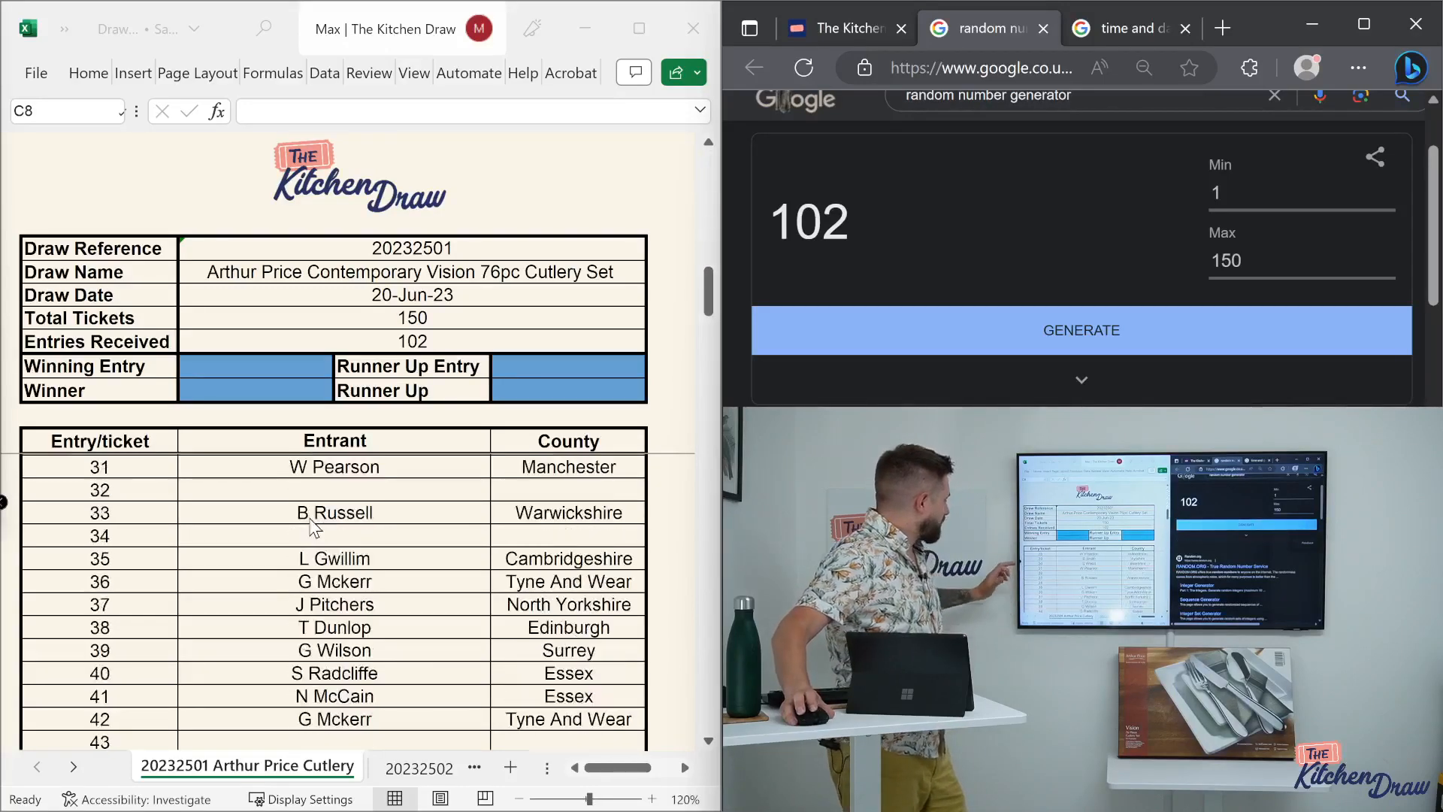
scroll(down, 3)
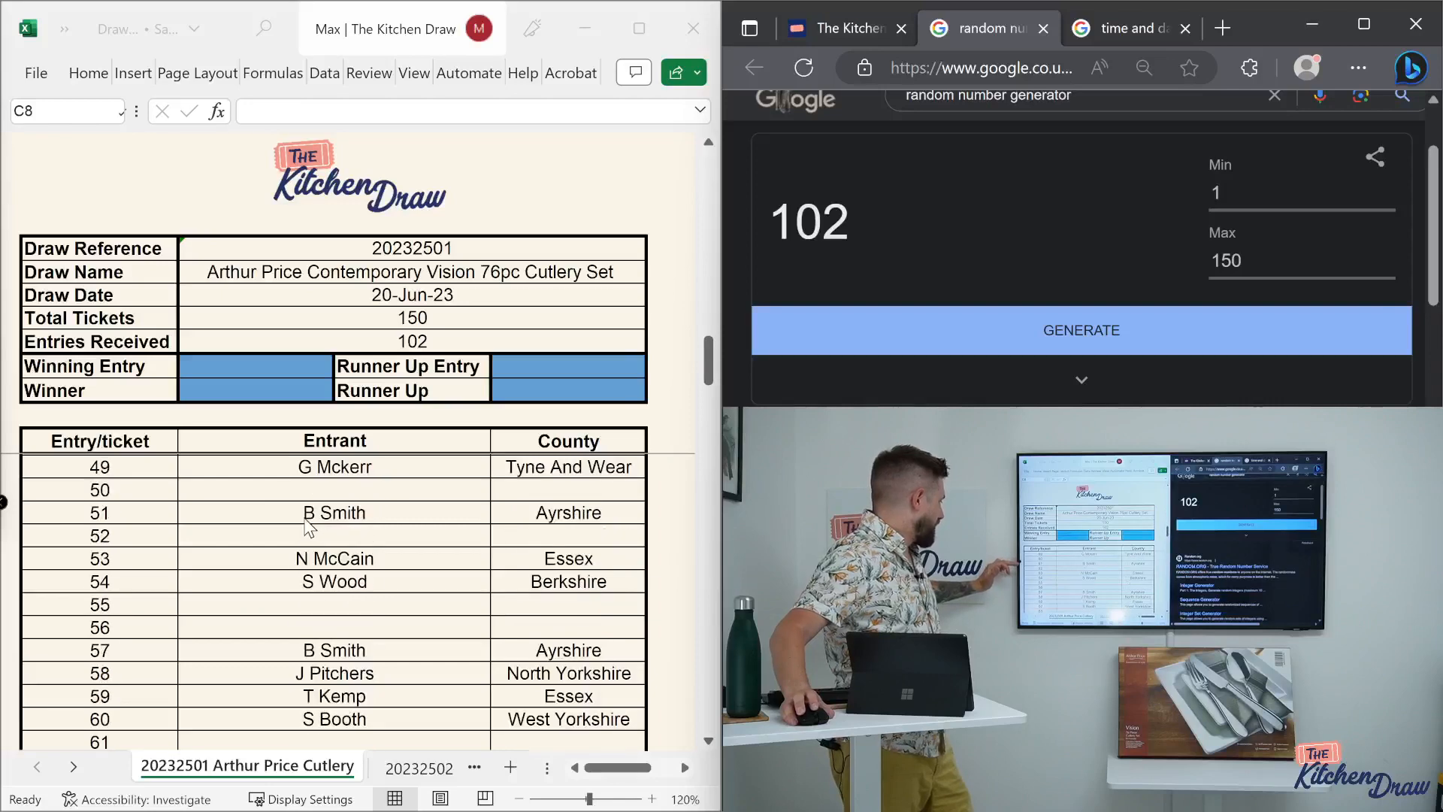
scroll(down, 3)
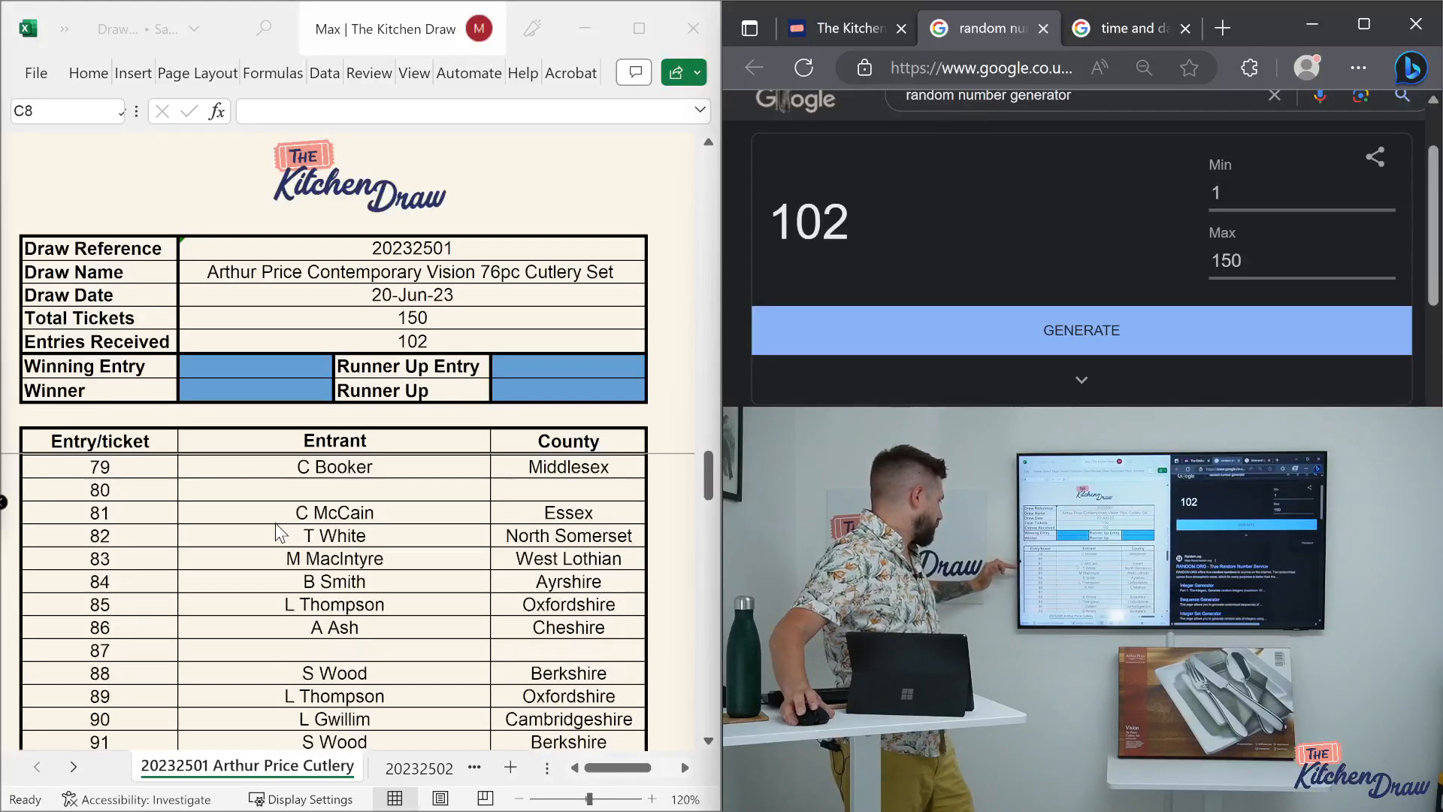
scroll(down, 3)
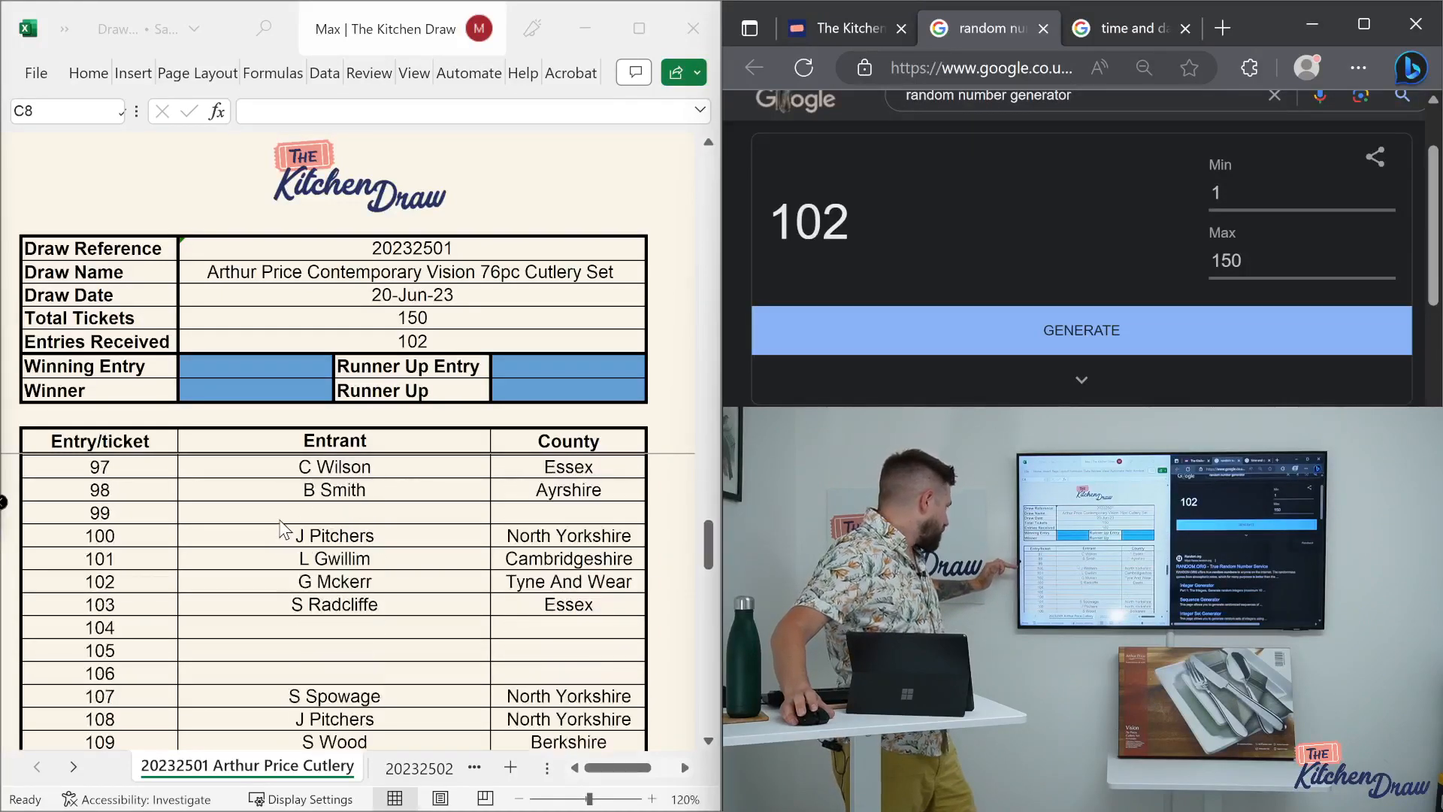
scroll(down, 3)
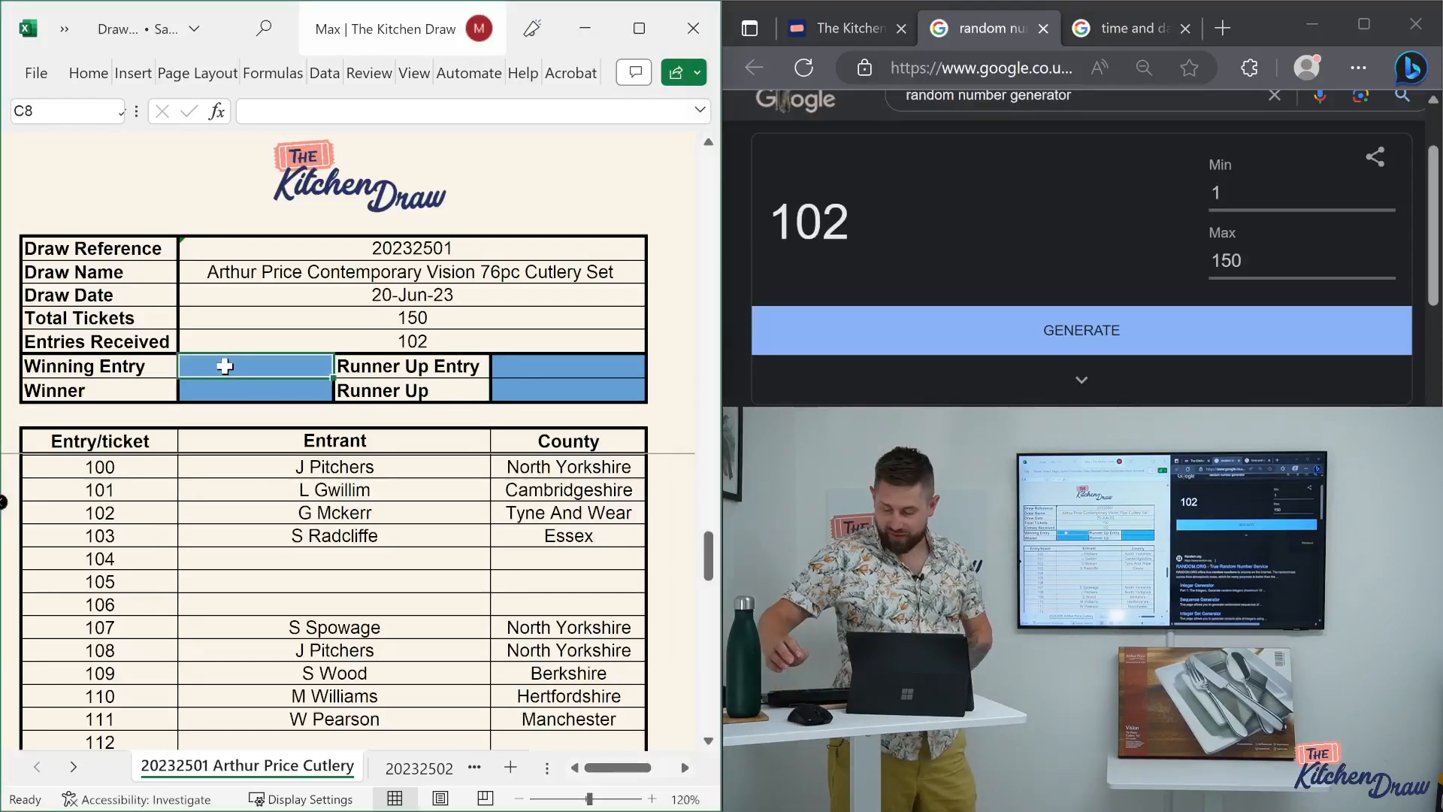
text(102)
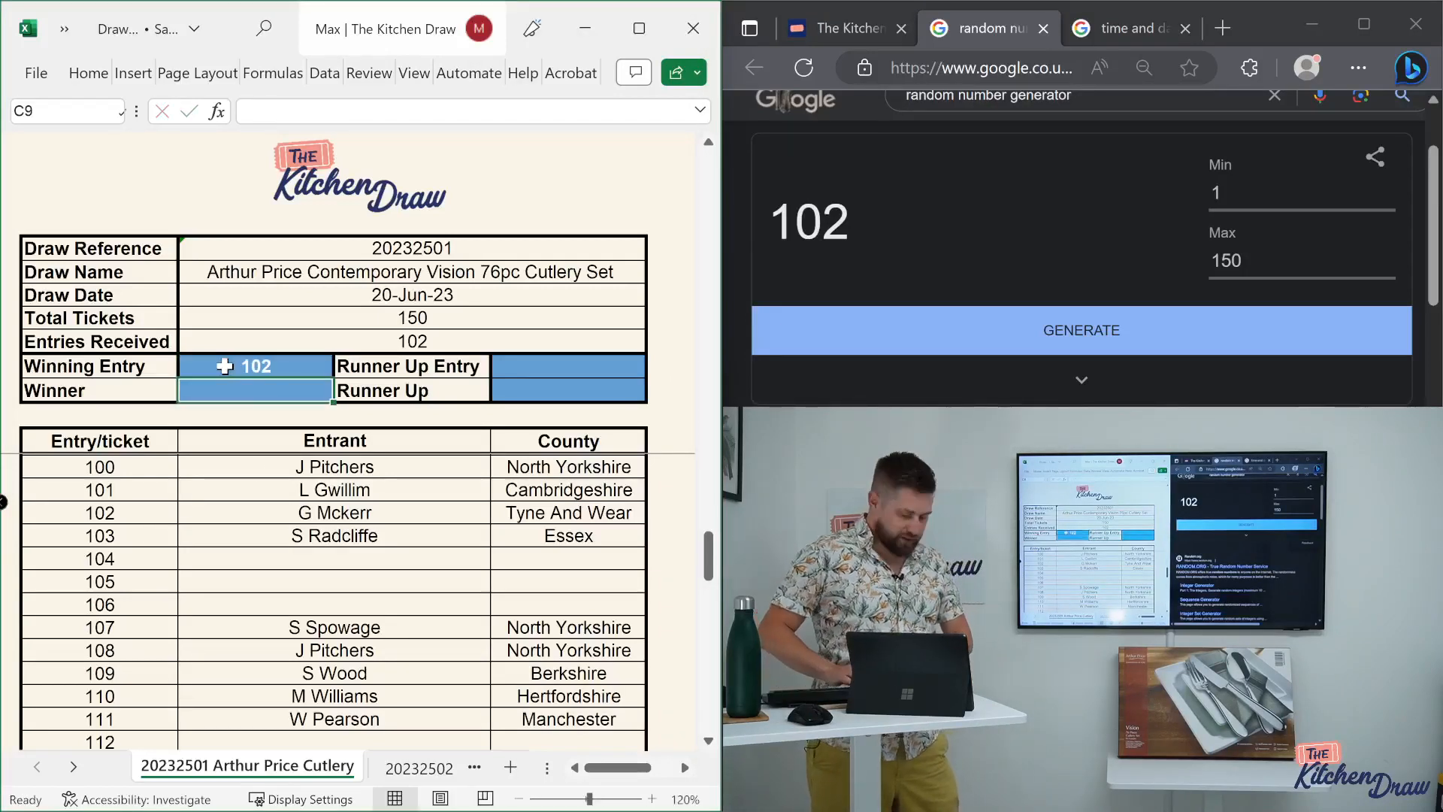
text(G Mckerr)
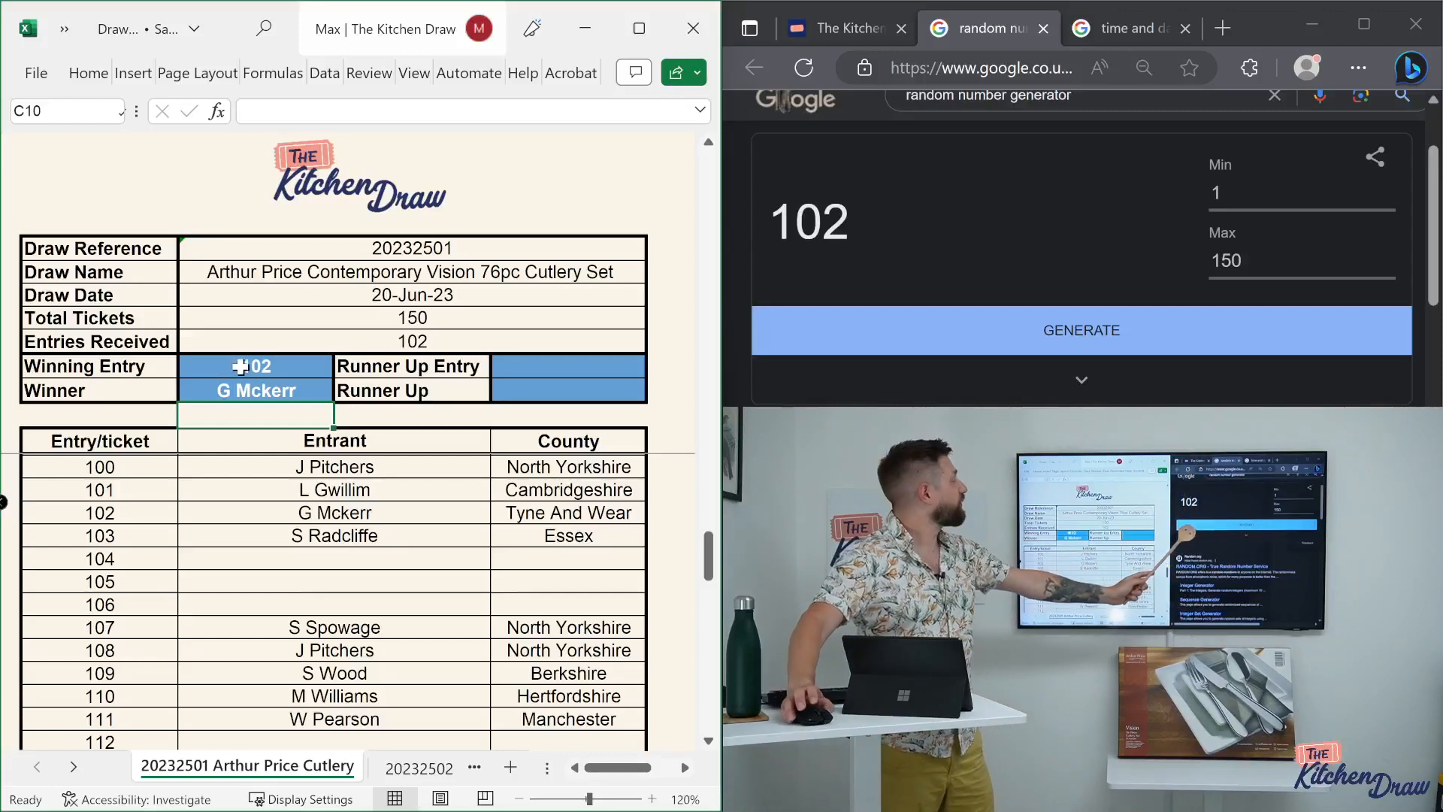
mouse_move(950, 334)
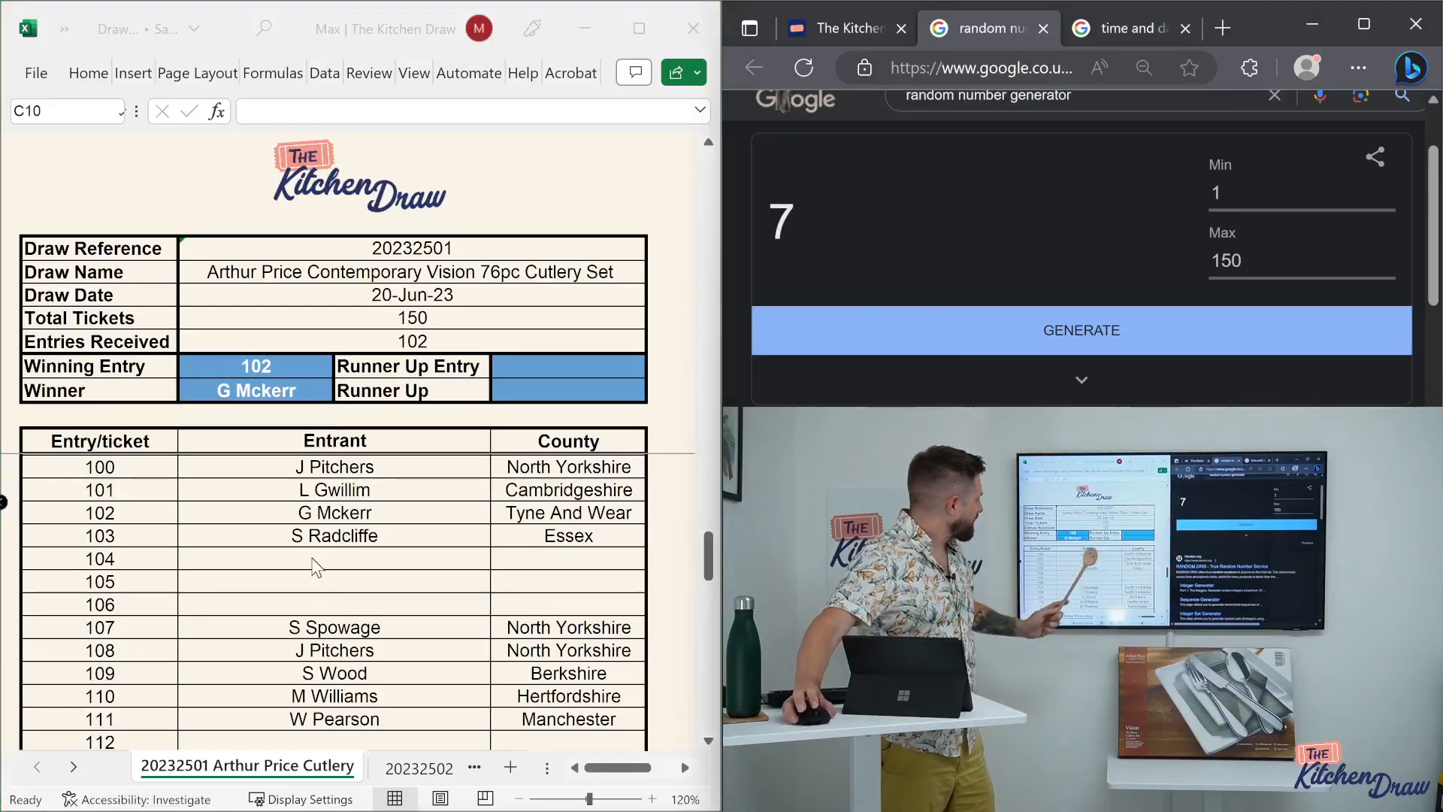
- Redraw runner-up tickets, skipping empty tickets 7 and 129, until 128 comes up
scroll(up, 3)
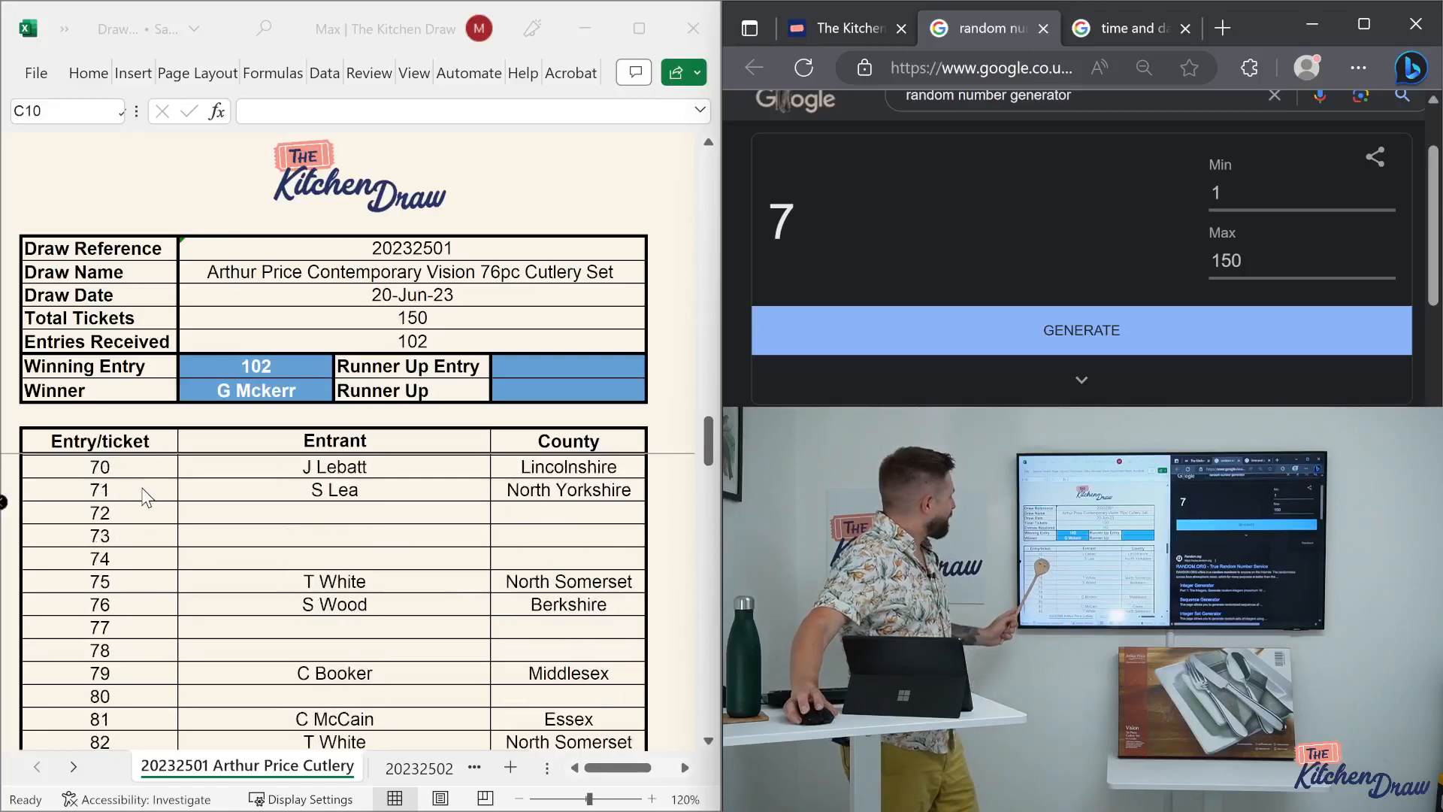
scroll(up, 3)
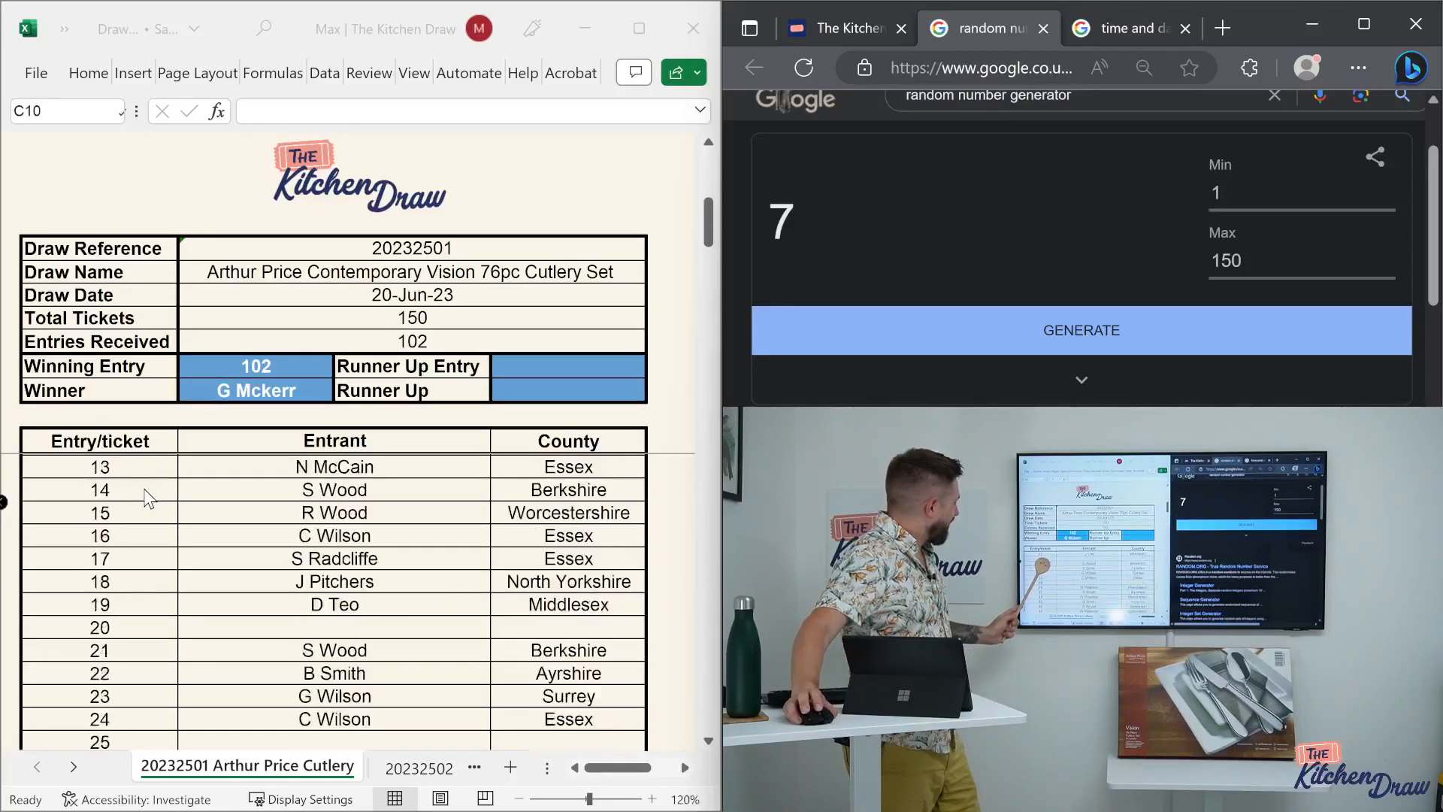
scroll(up, 3)
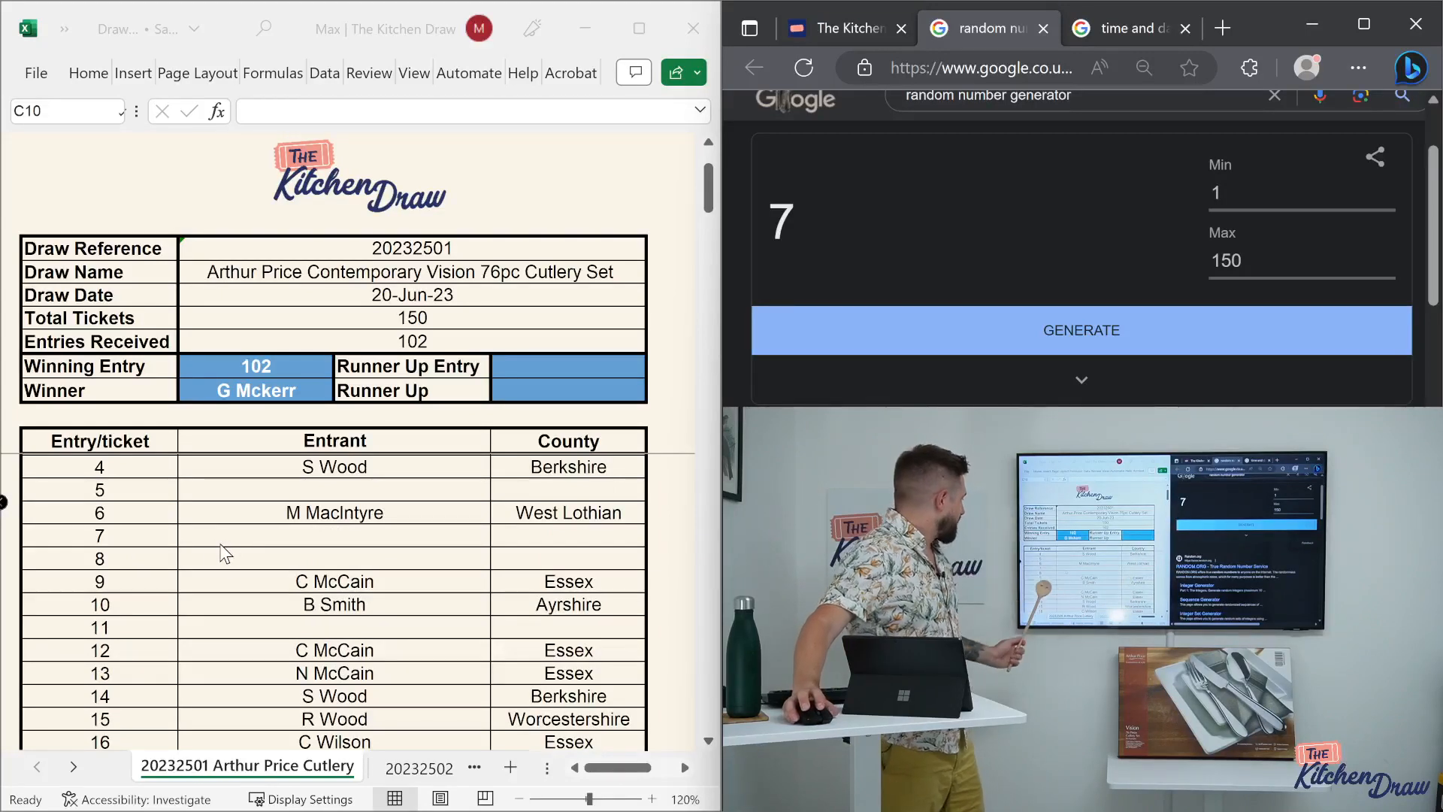
click(1081, 330)
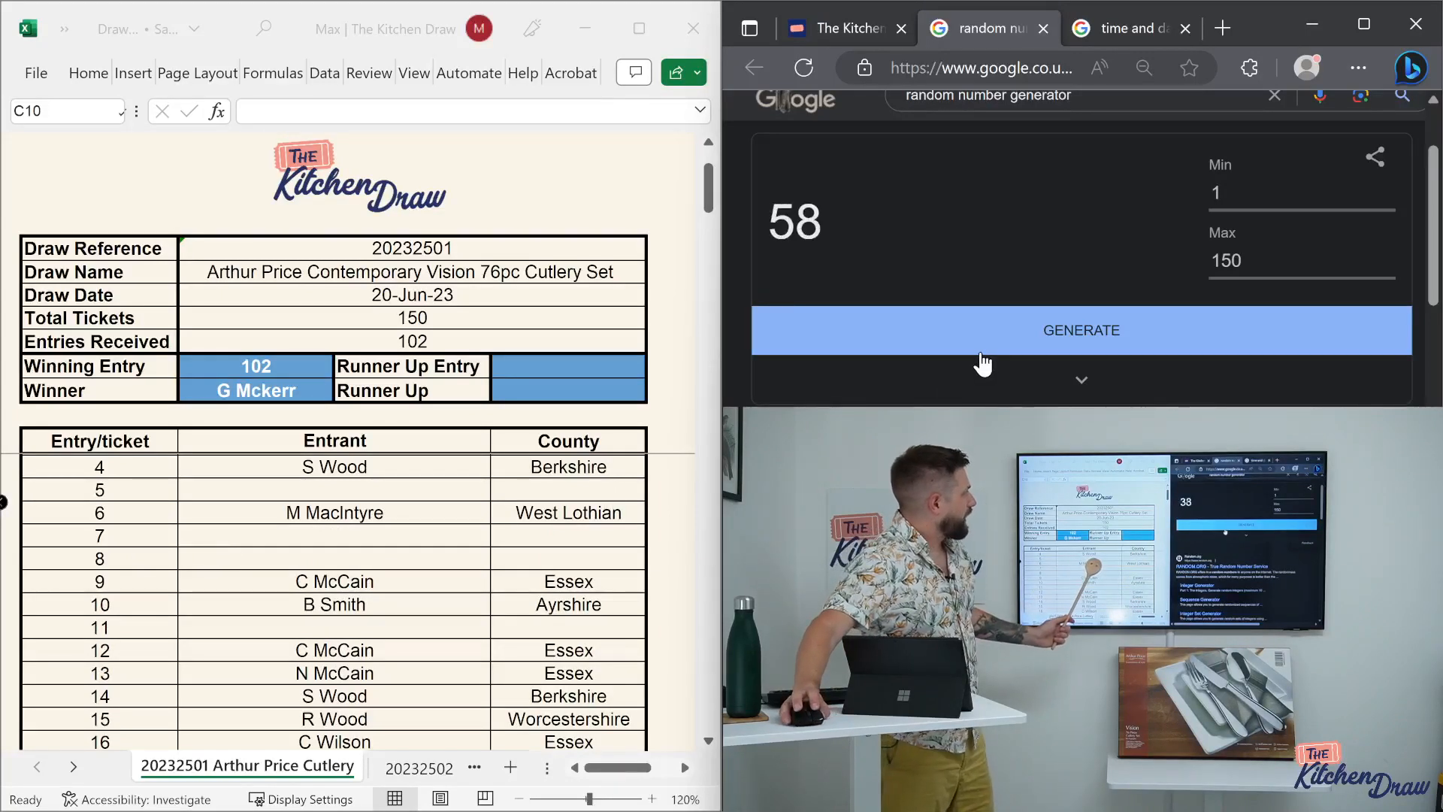
click(1081, 329)
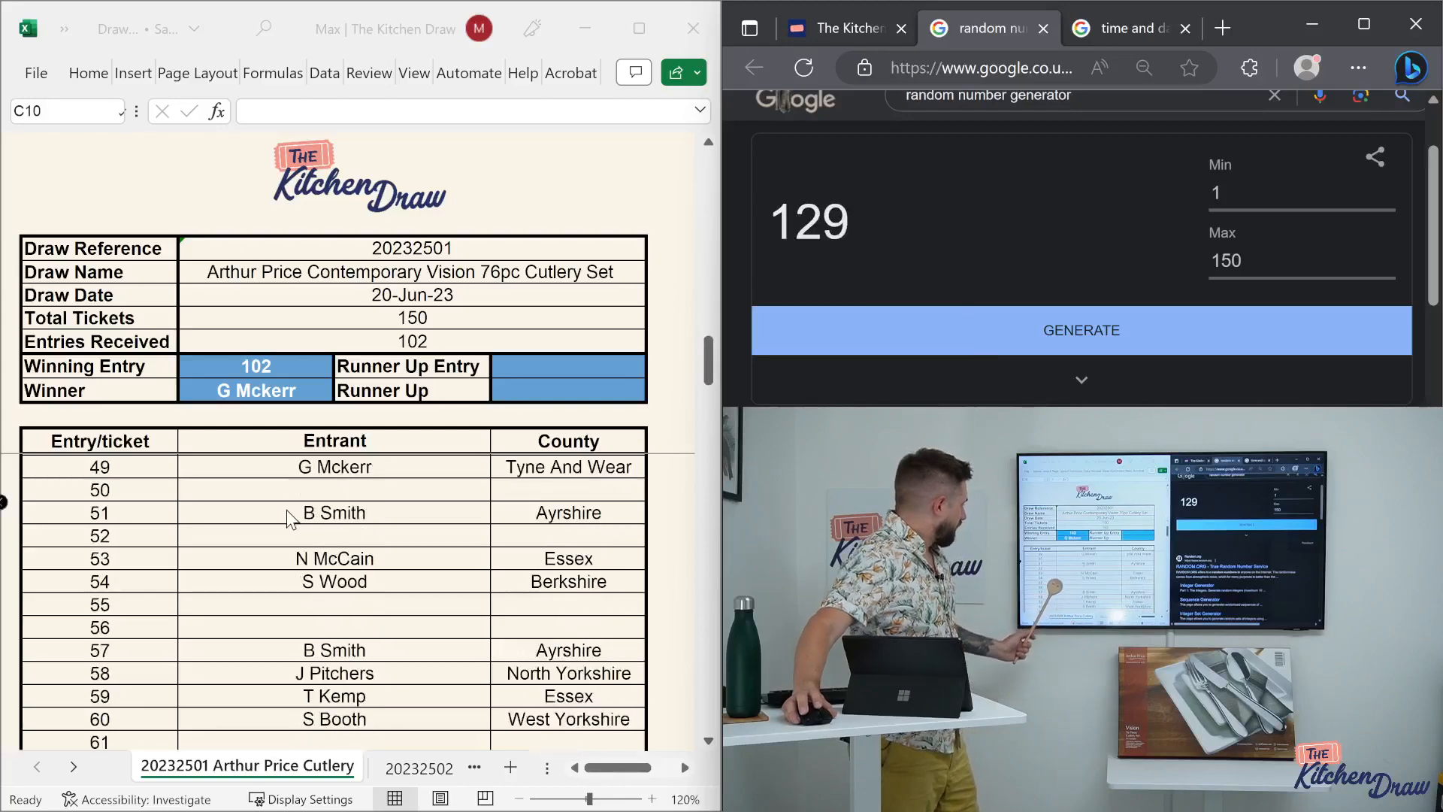
scroll(down, 3)
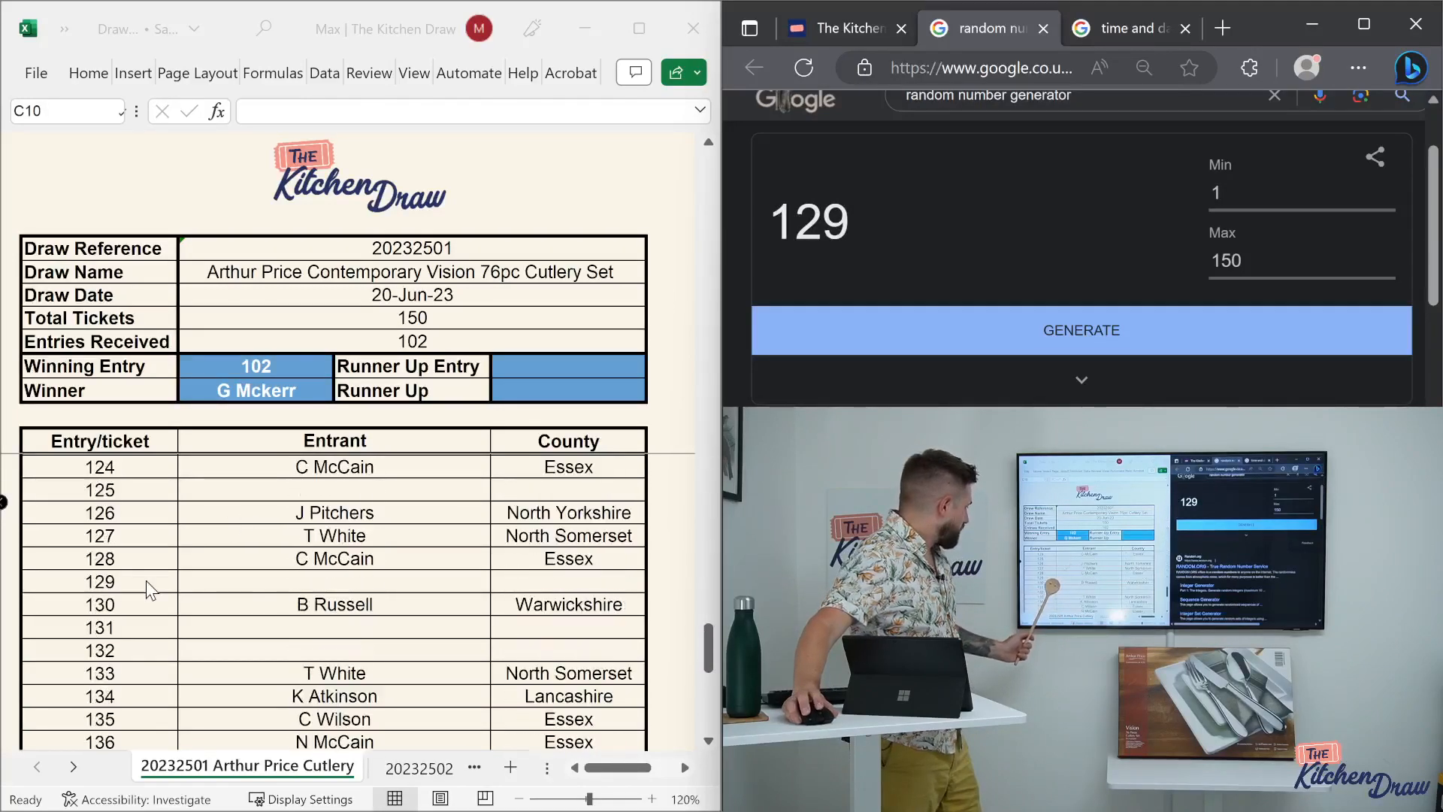
mouse_move(212, 591)
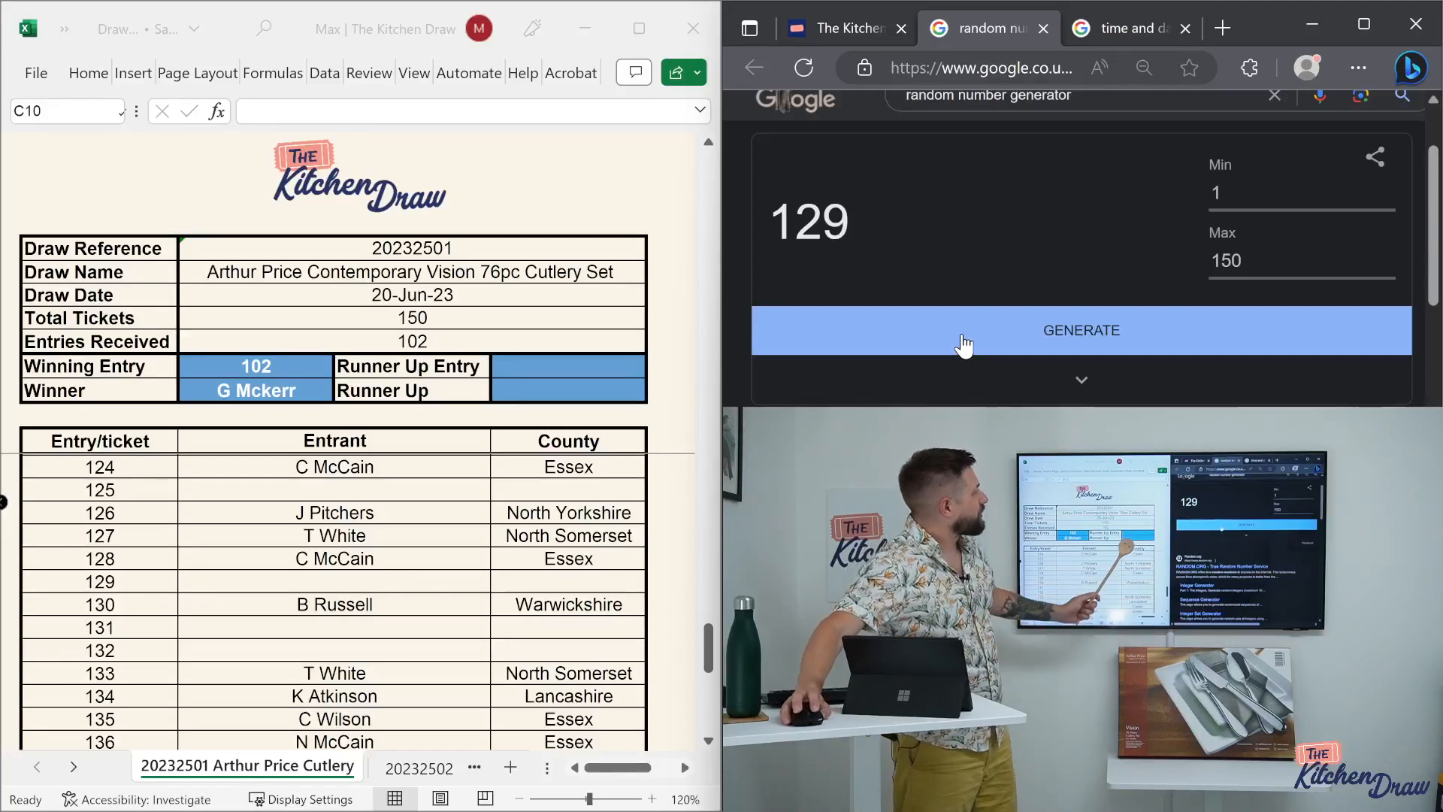
click(1081, 329)
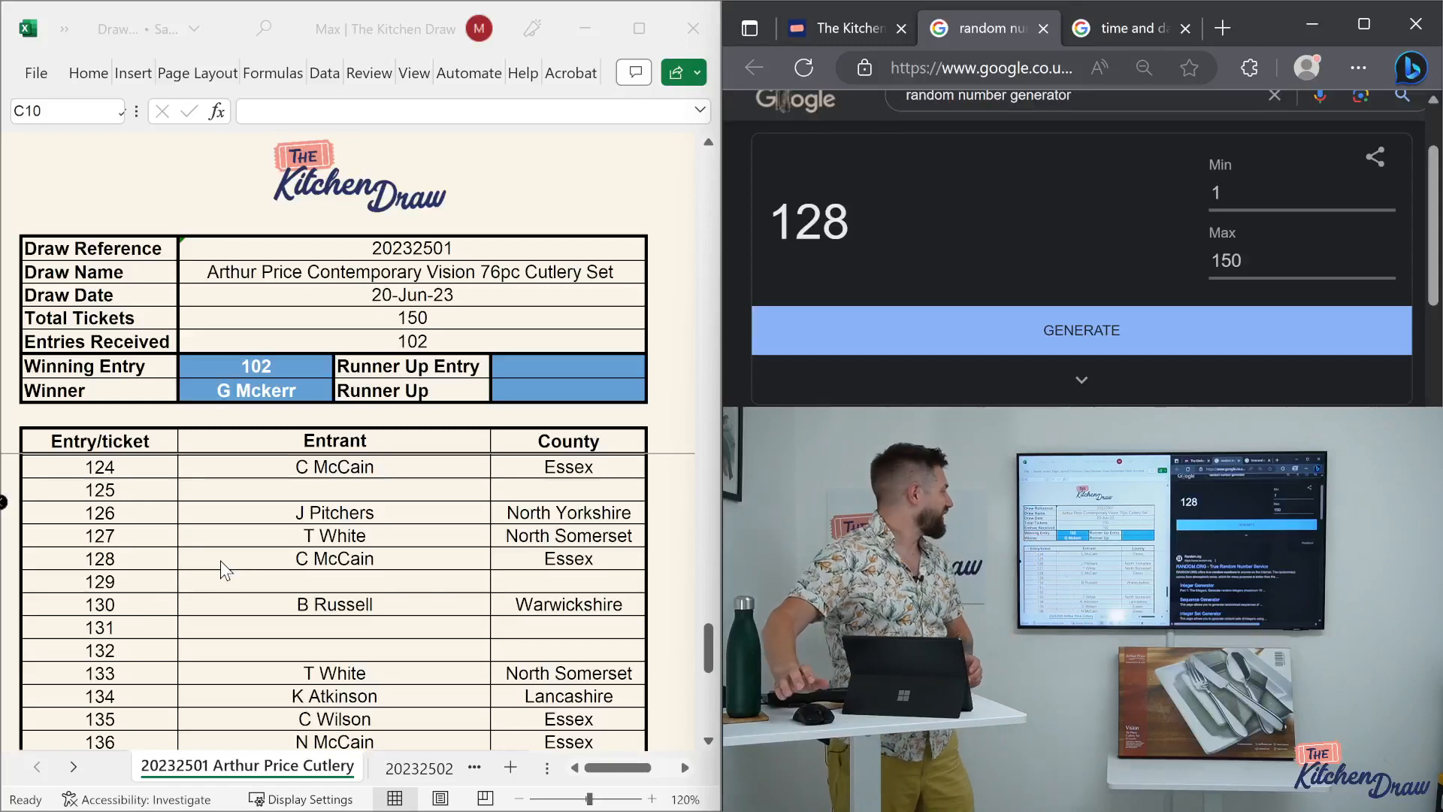
click(569, 368)
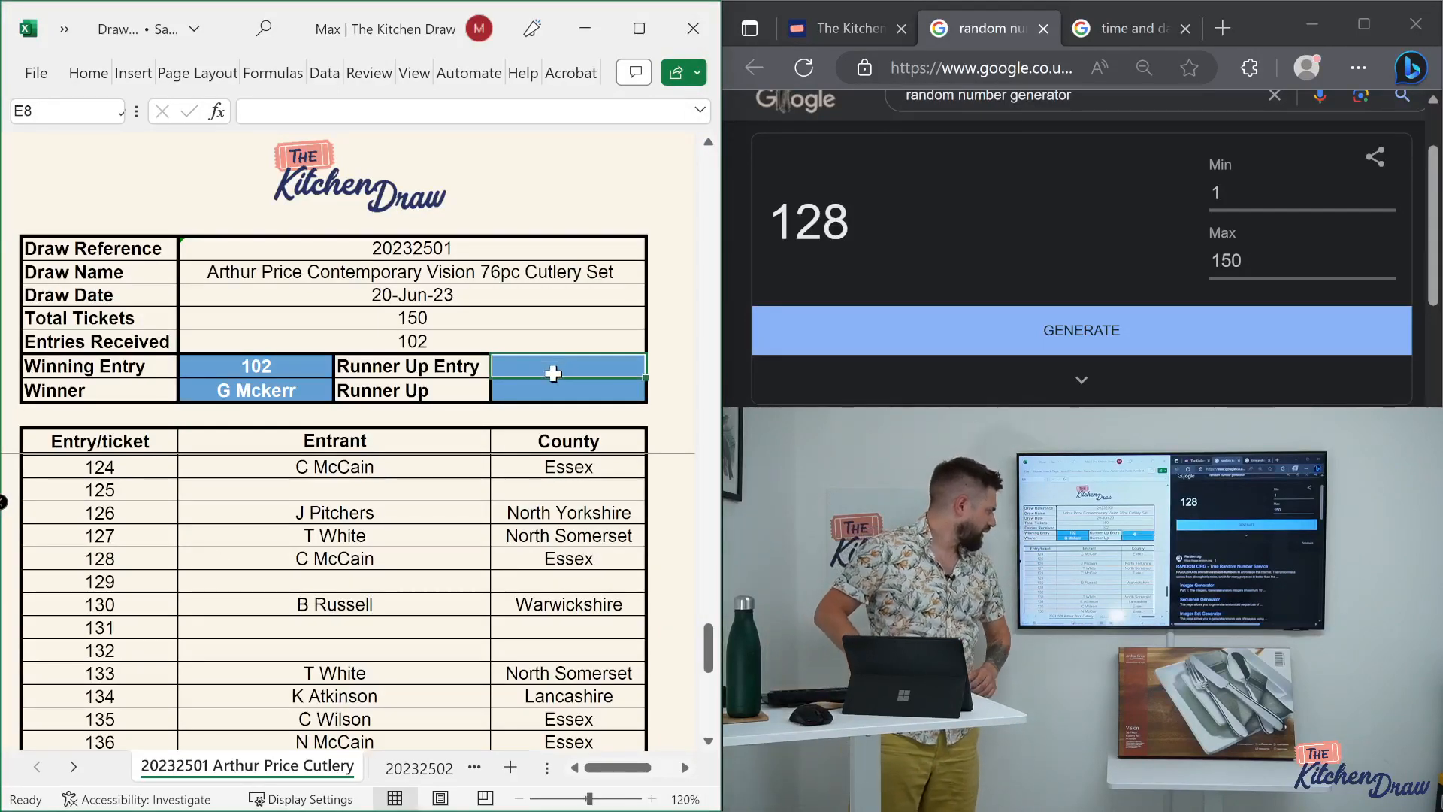
text(128)
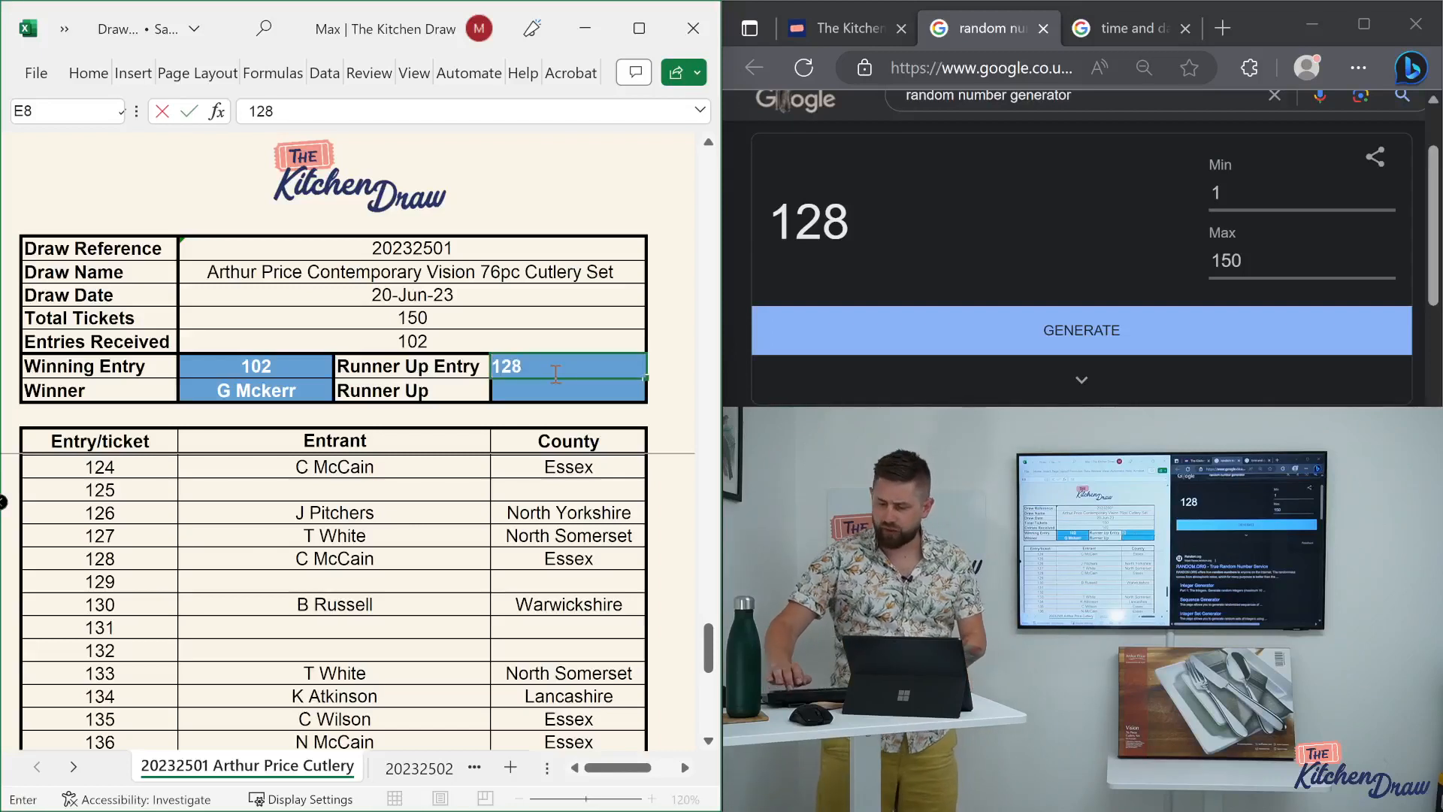
key(Return)
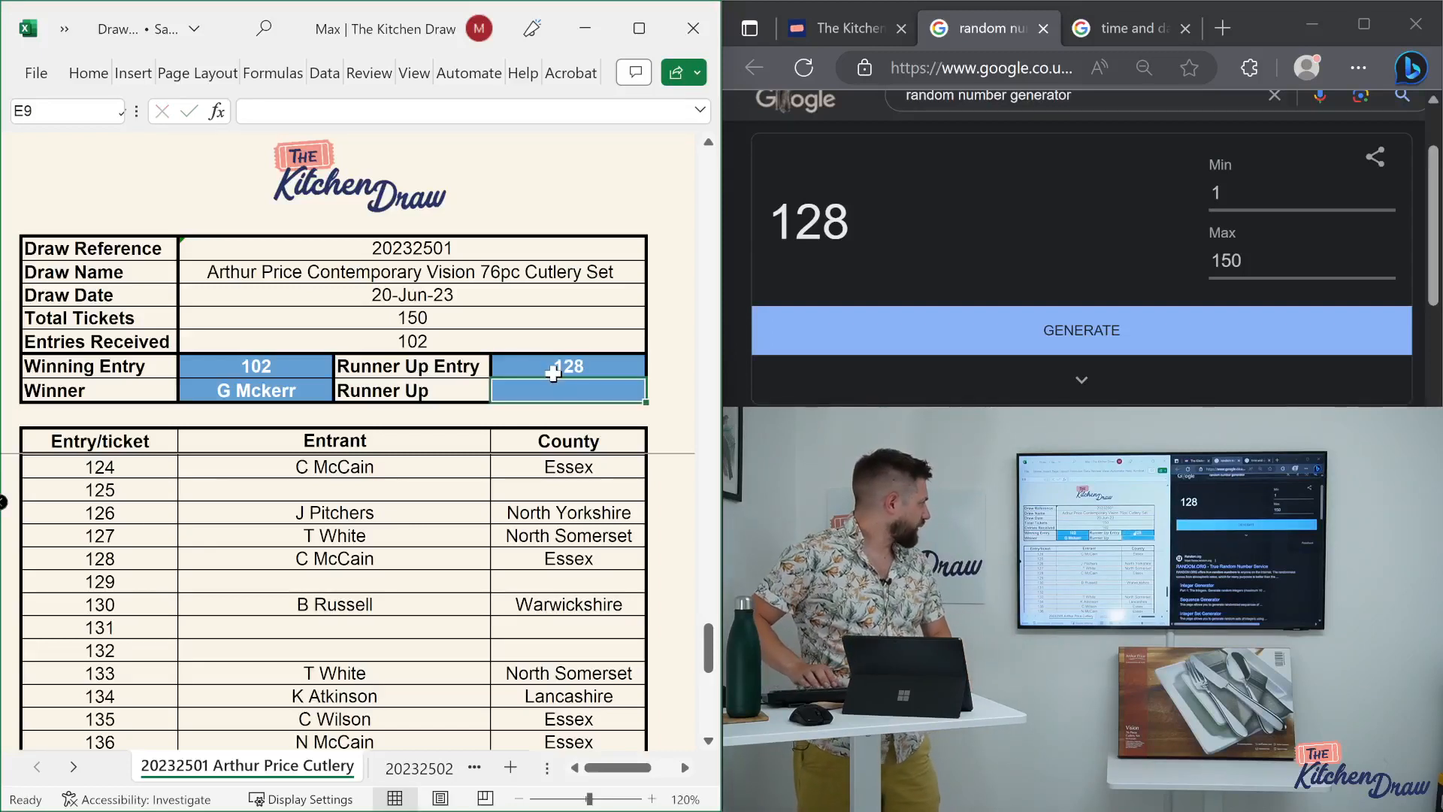
text(C McCain)
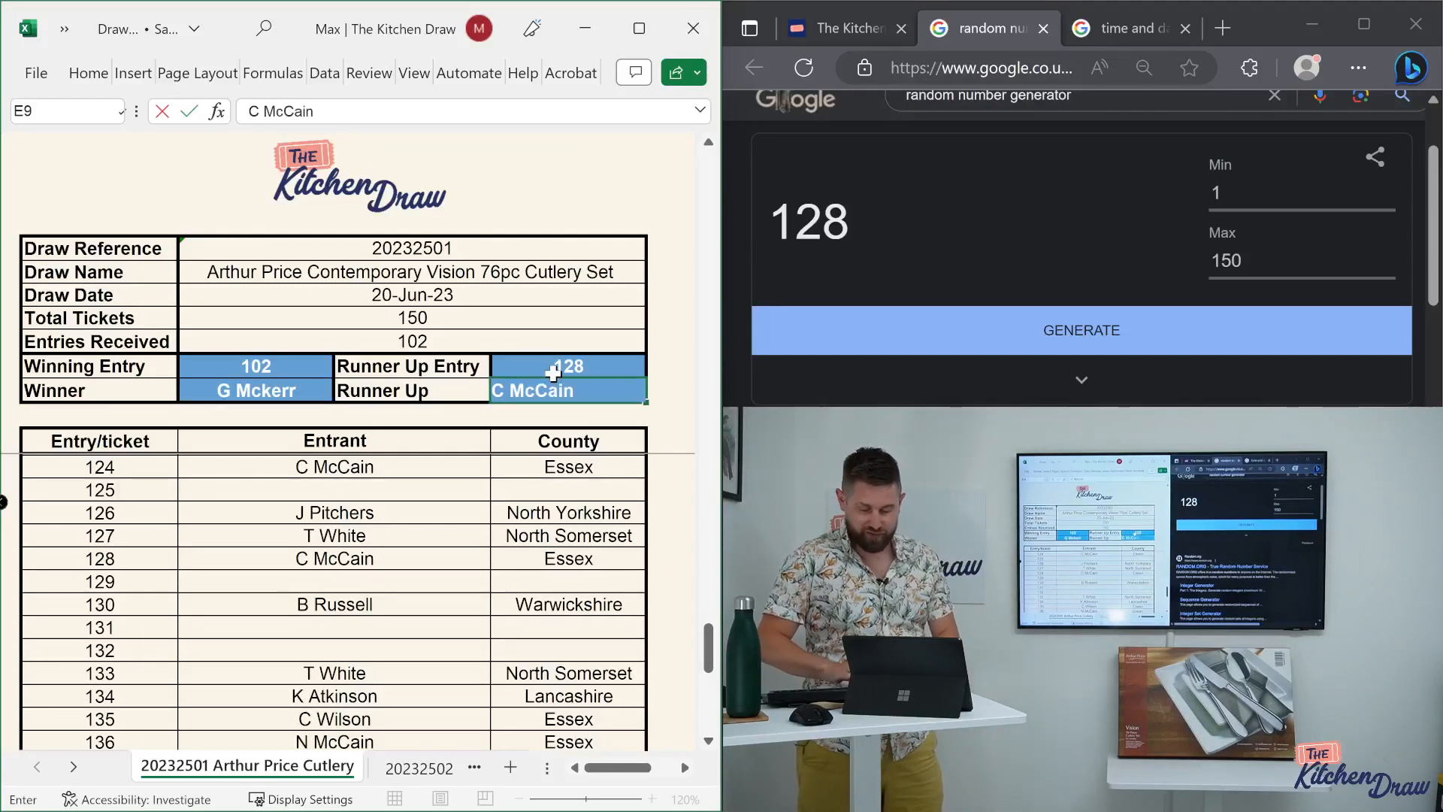
key(Return)
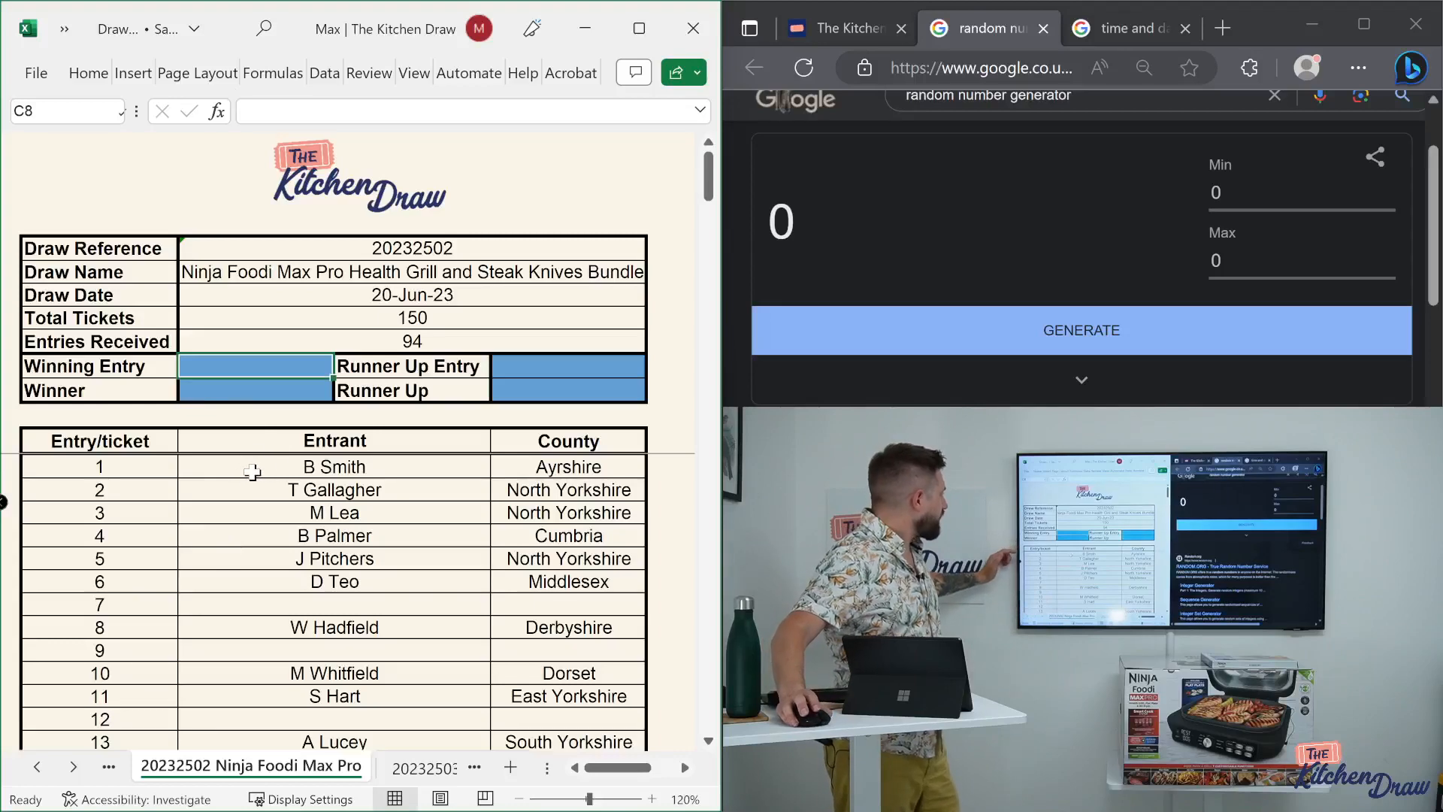
scroll(down, 3)
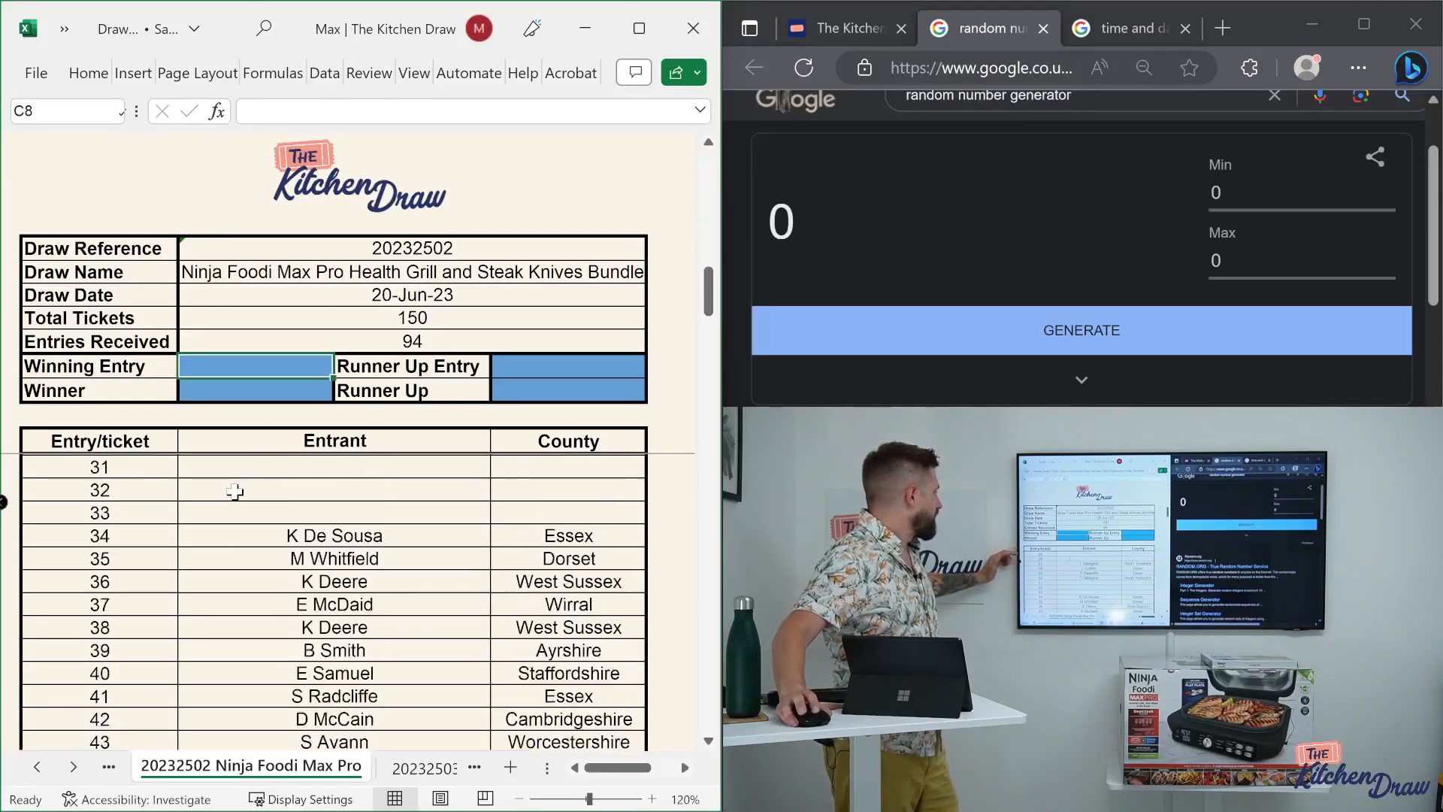
scroll(down, 3)
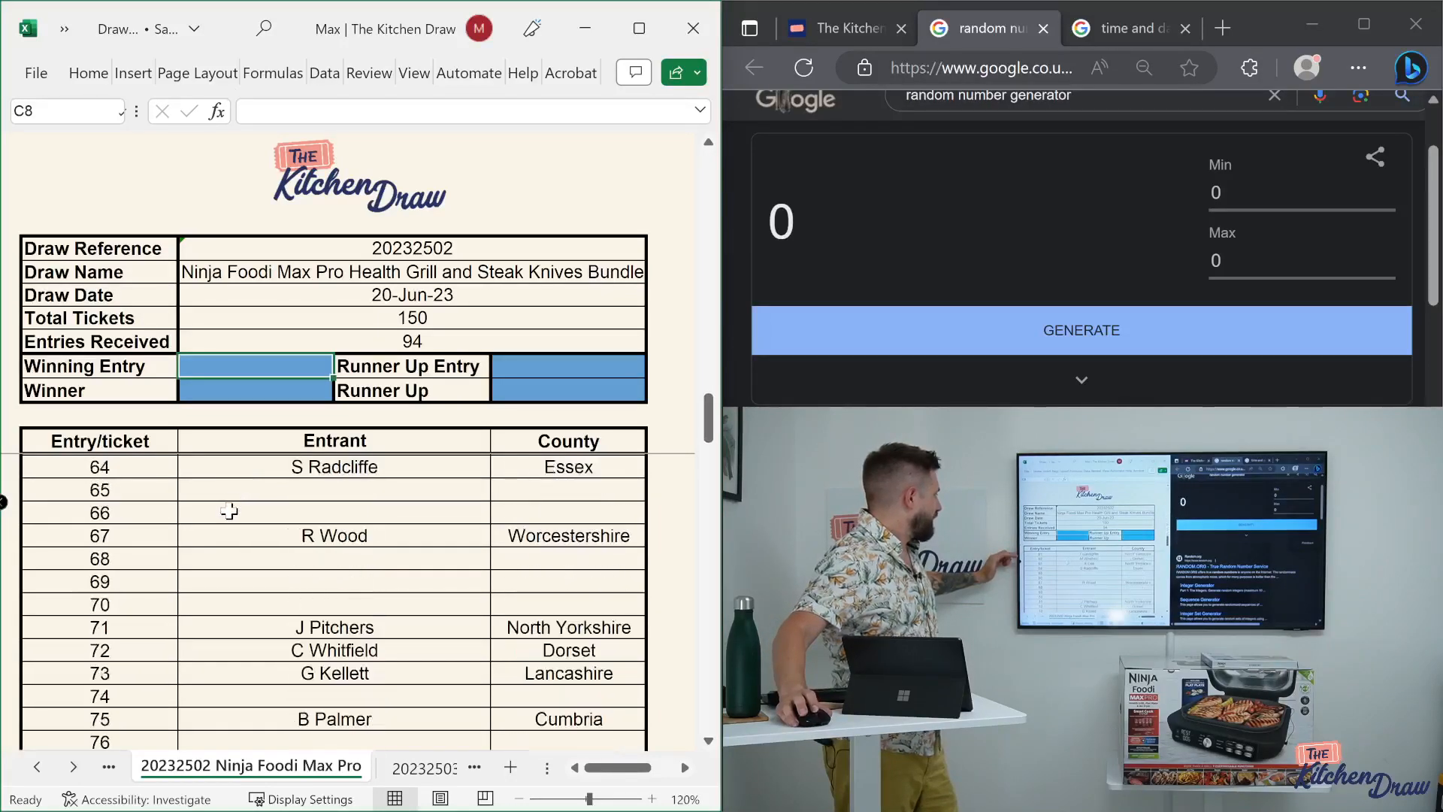
scroll(down, 3)
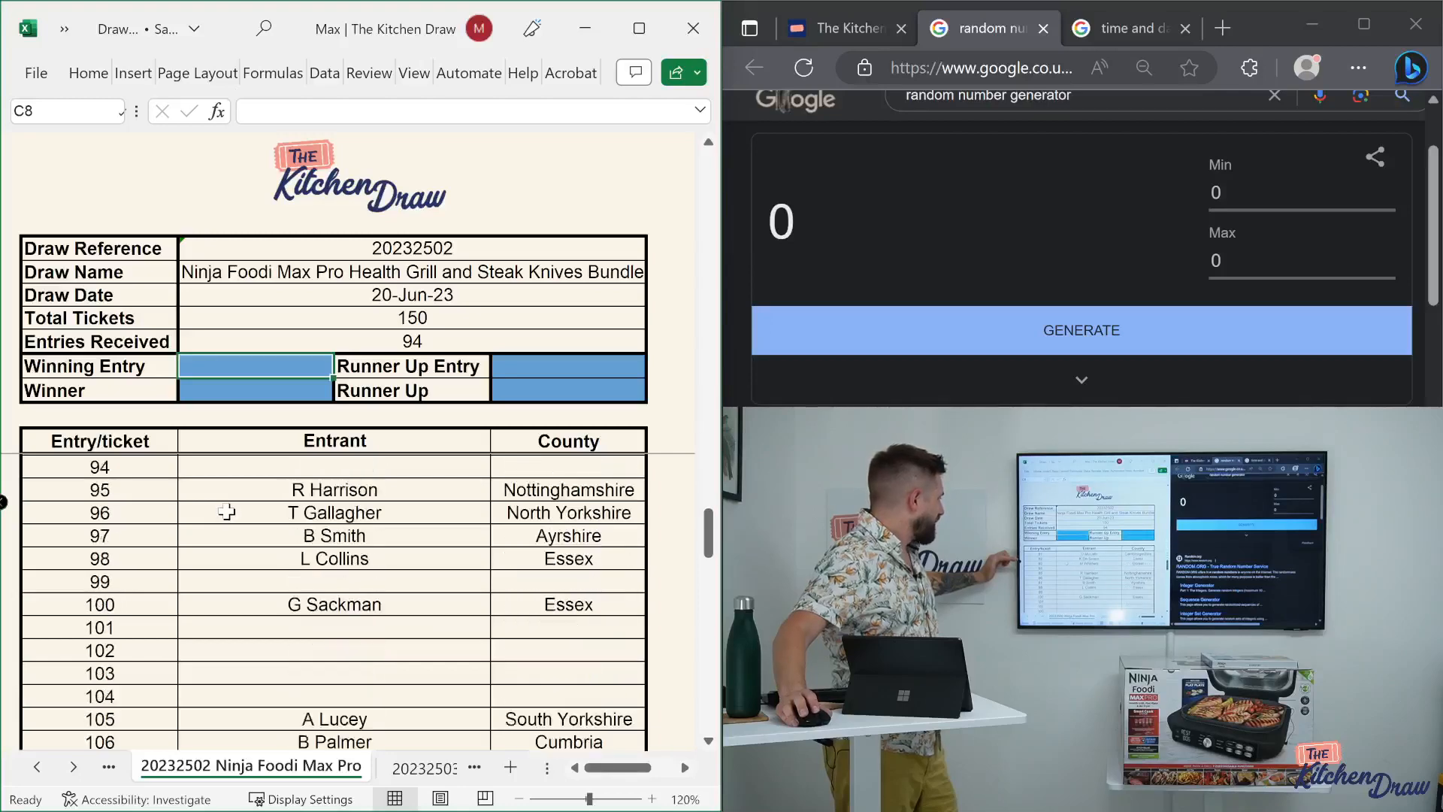
scroll(down, 3)
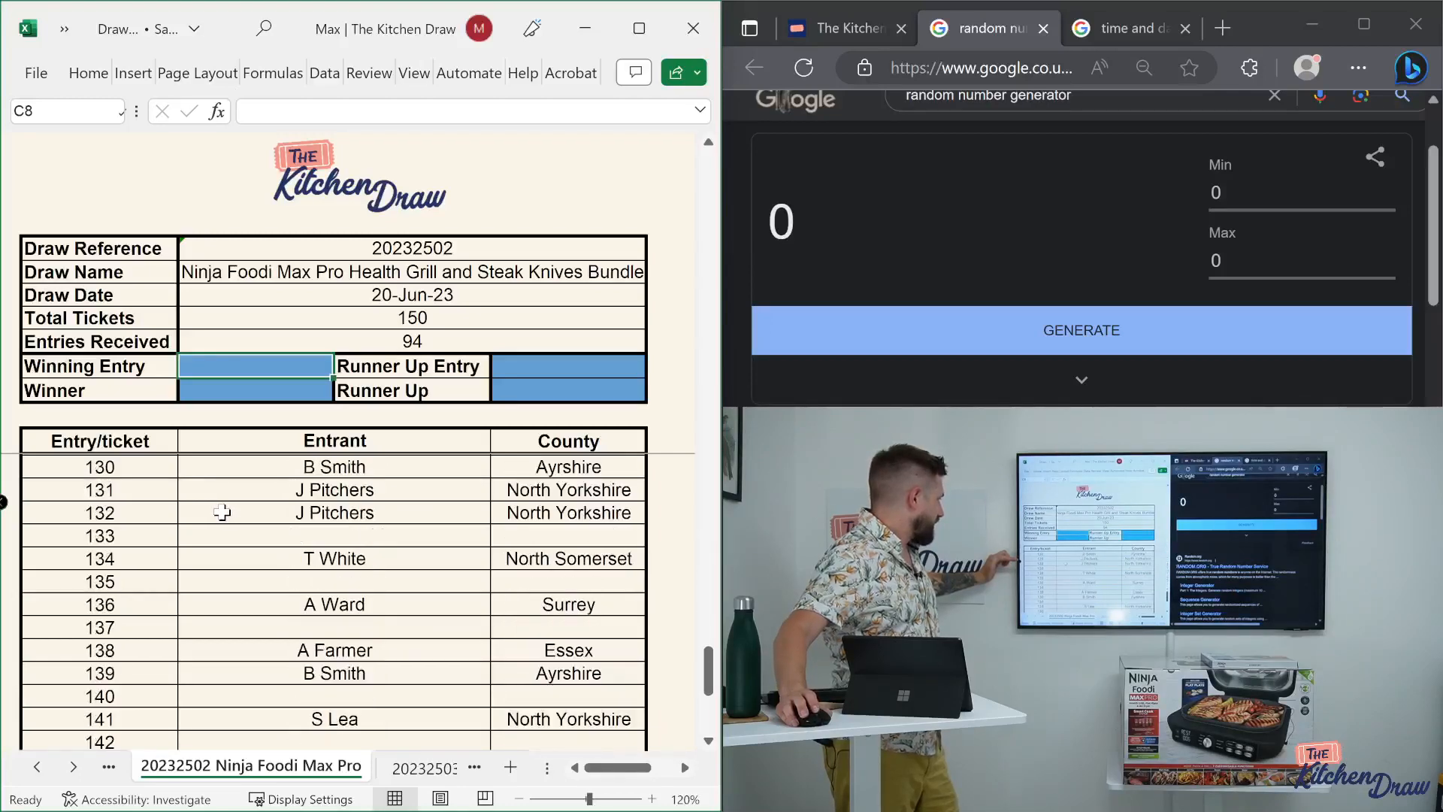
scroll(down, 3)
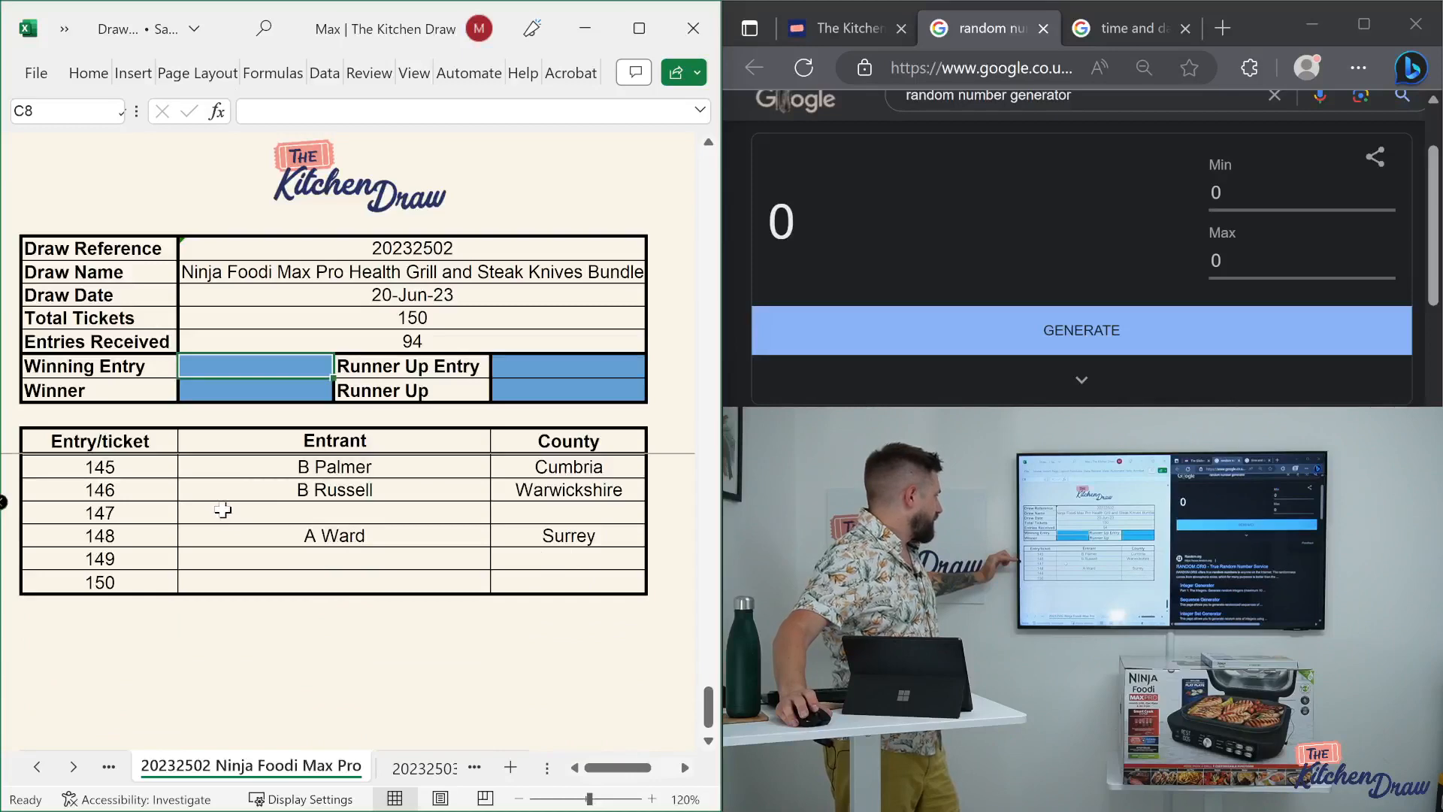
scroll(up, 3)
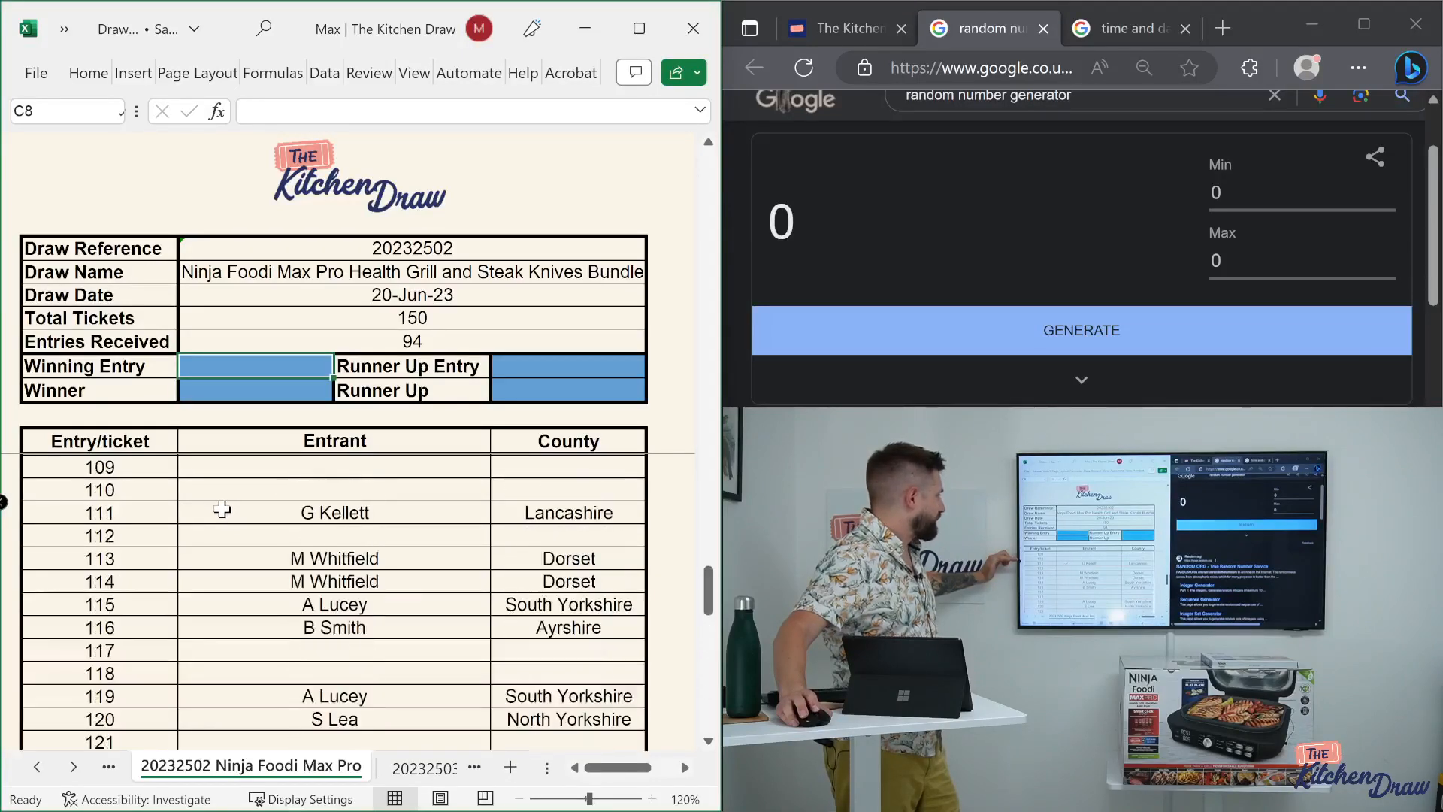
scroll(up, 3)
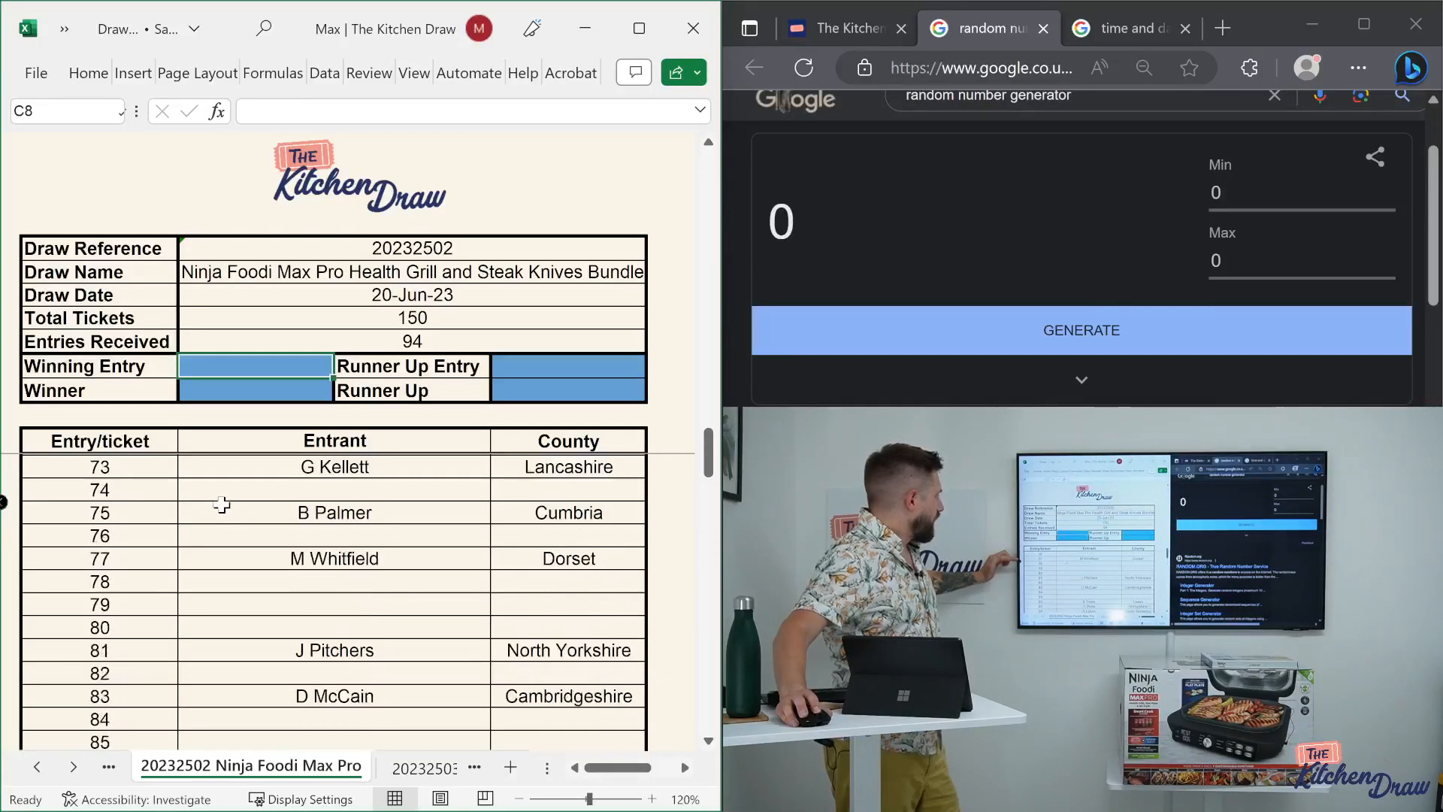
scroll(up, 3)
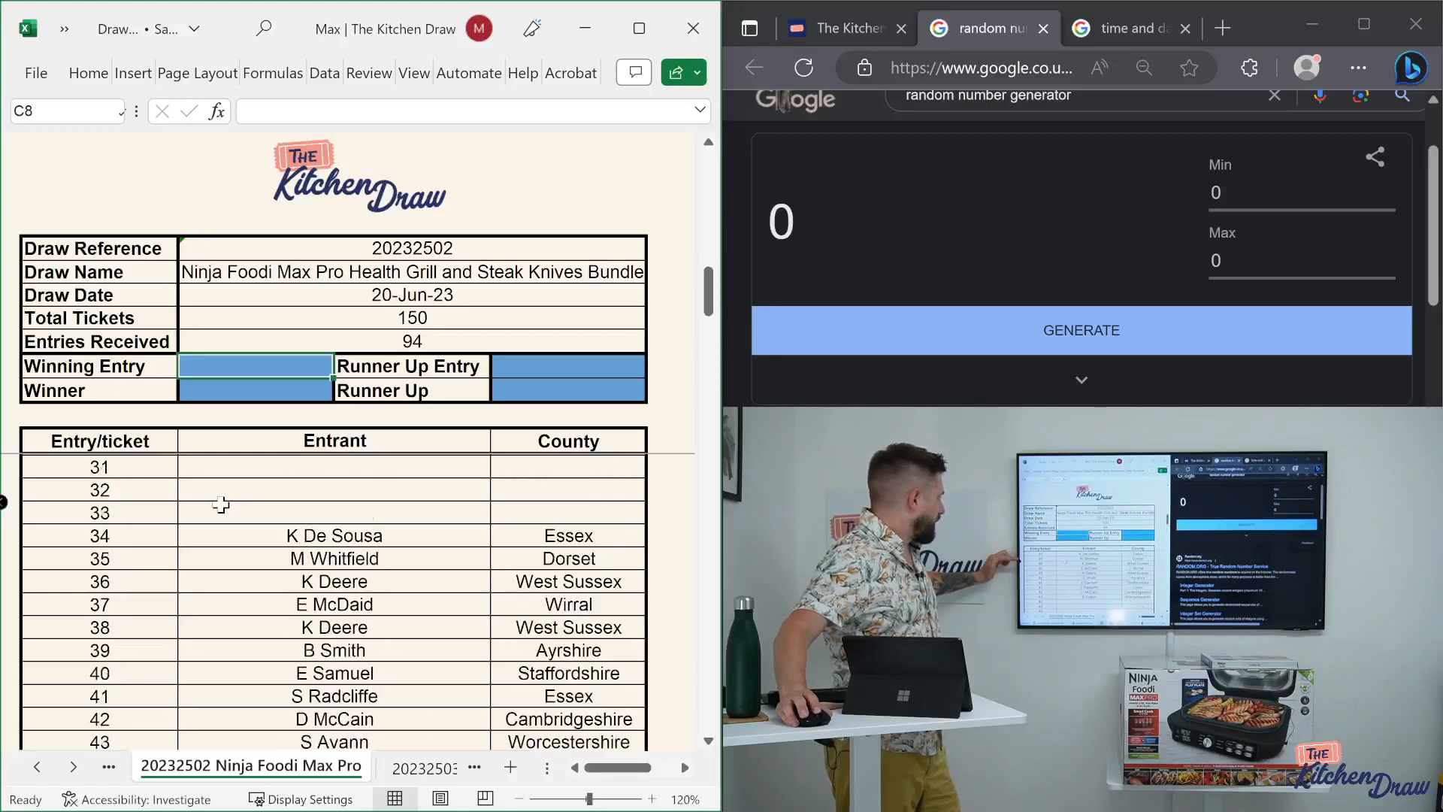
scroll(up, 3)
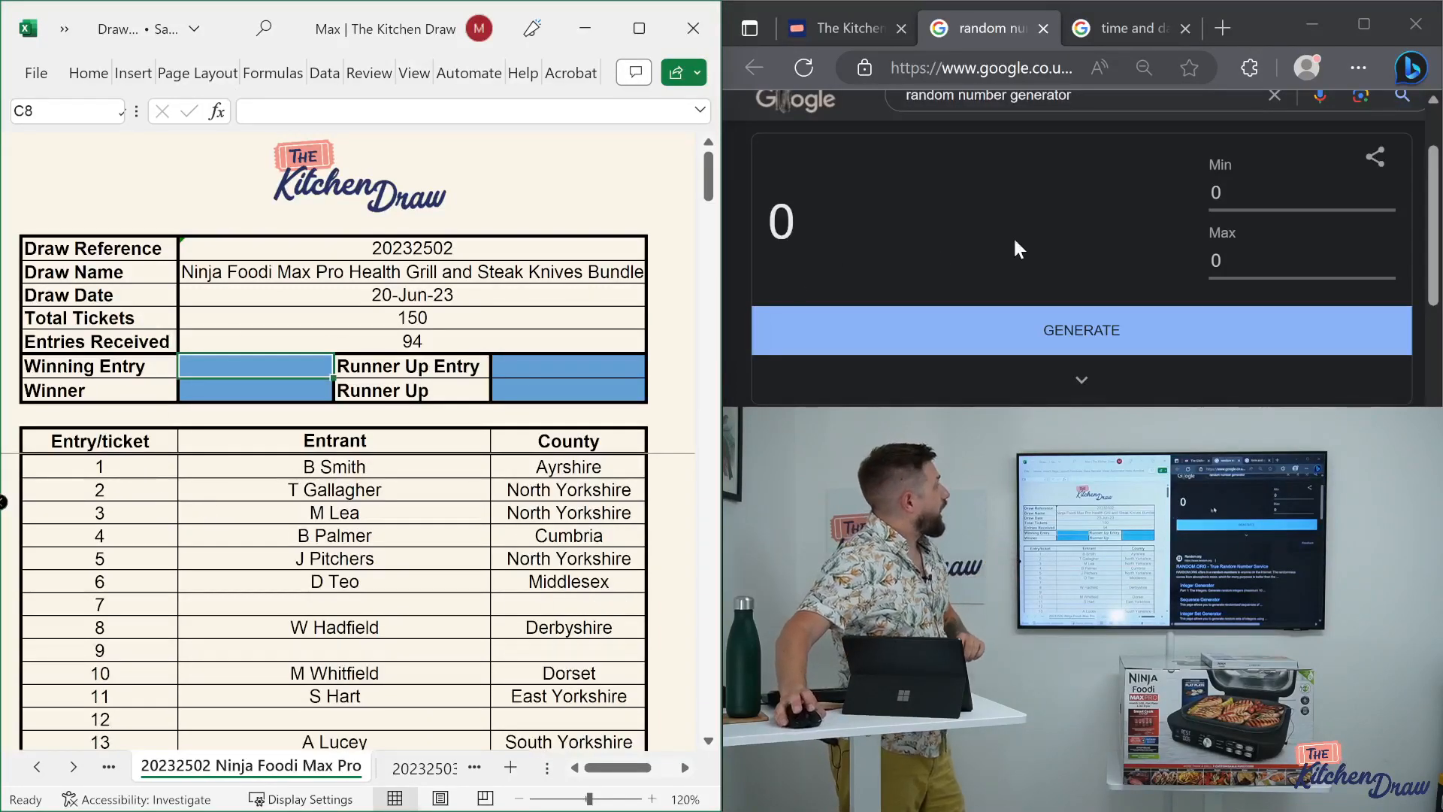
- Enter 1 as the generator's minimum and 150 as its maximum
click(1300, 192)
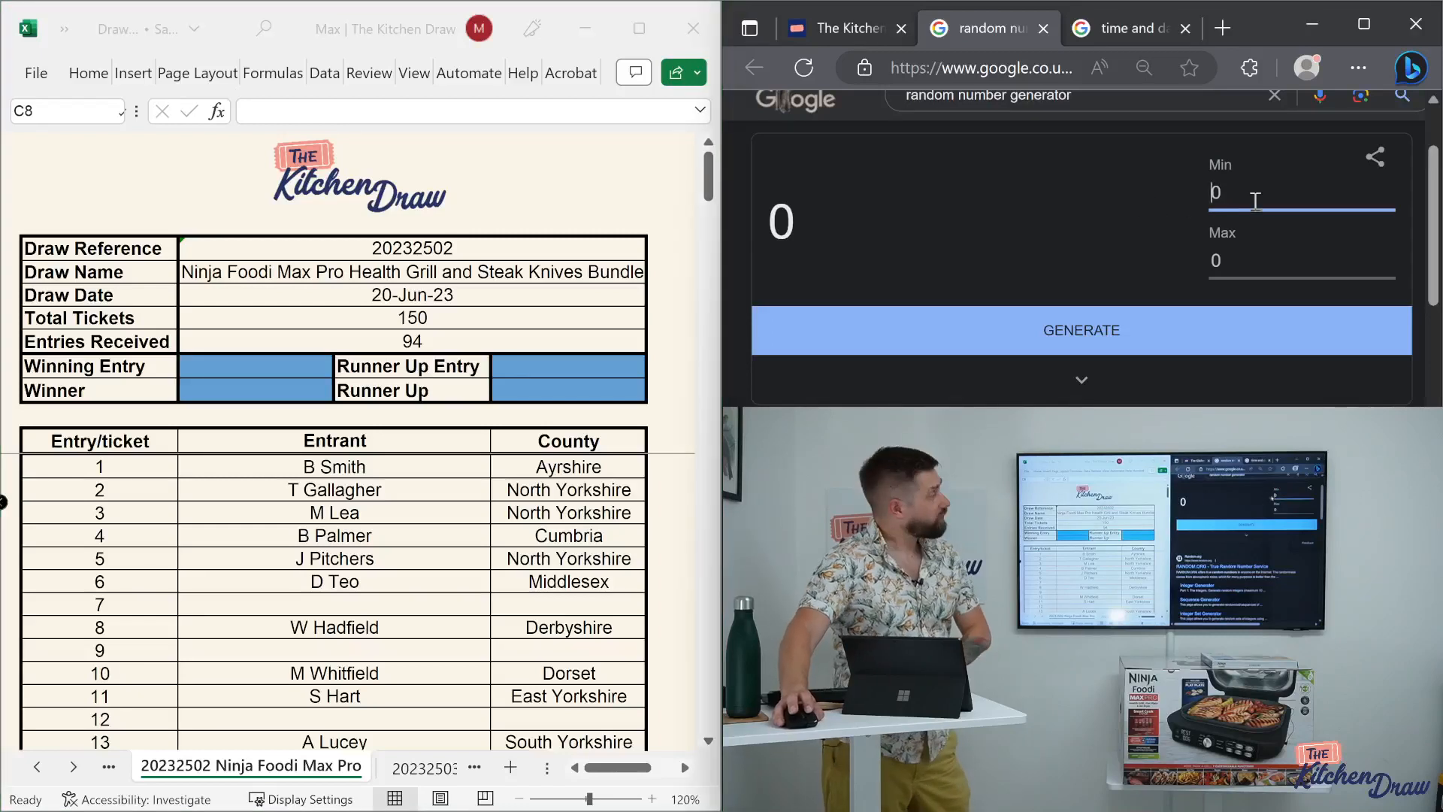
text(1)
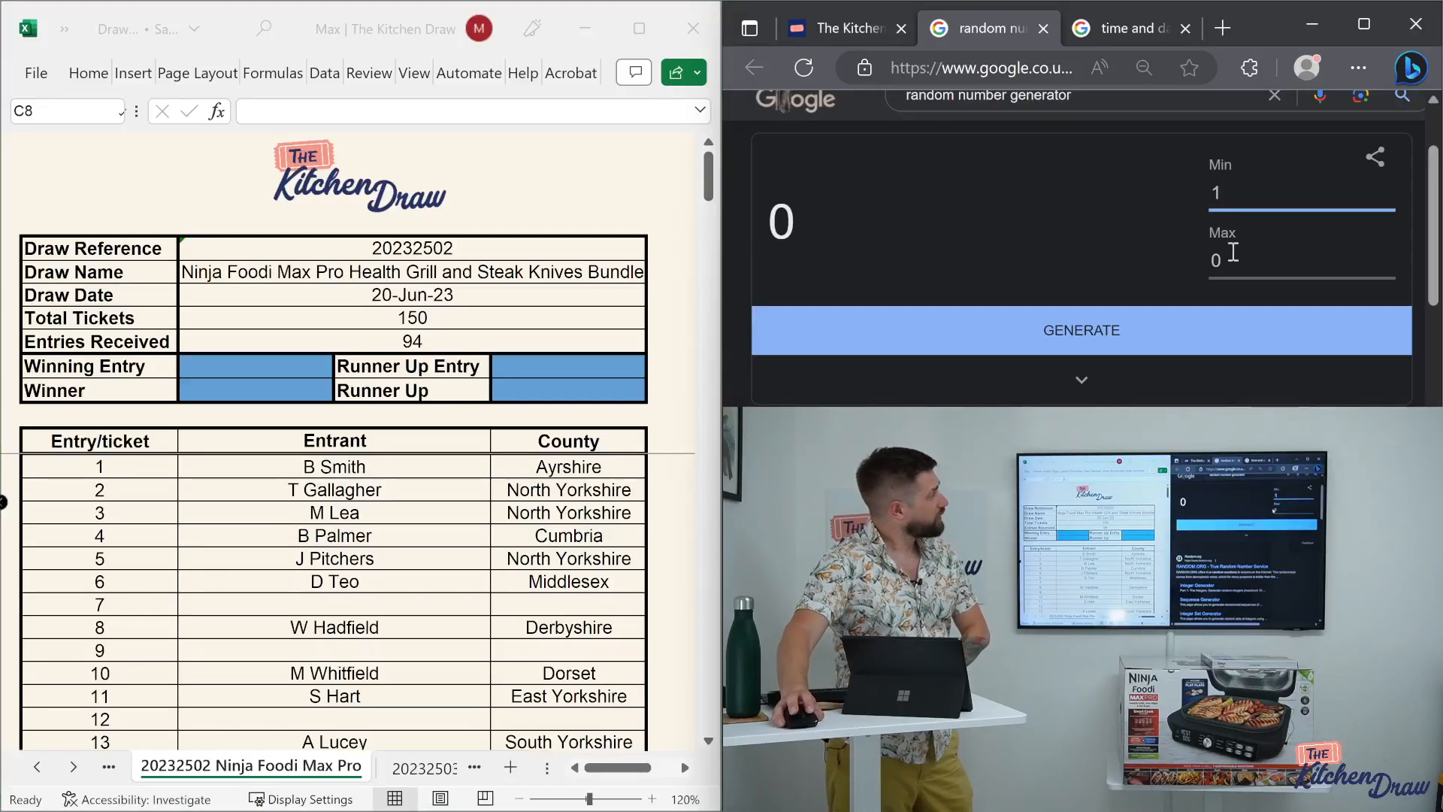
text(150)
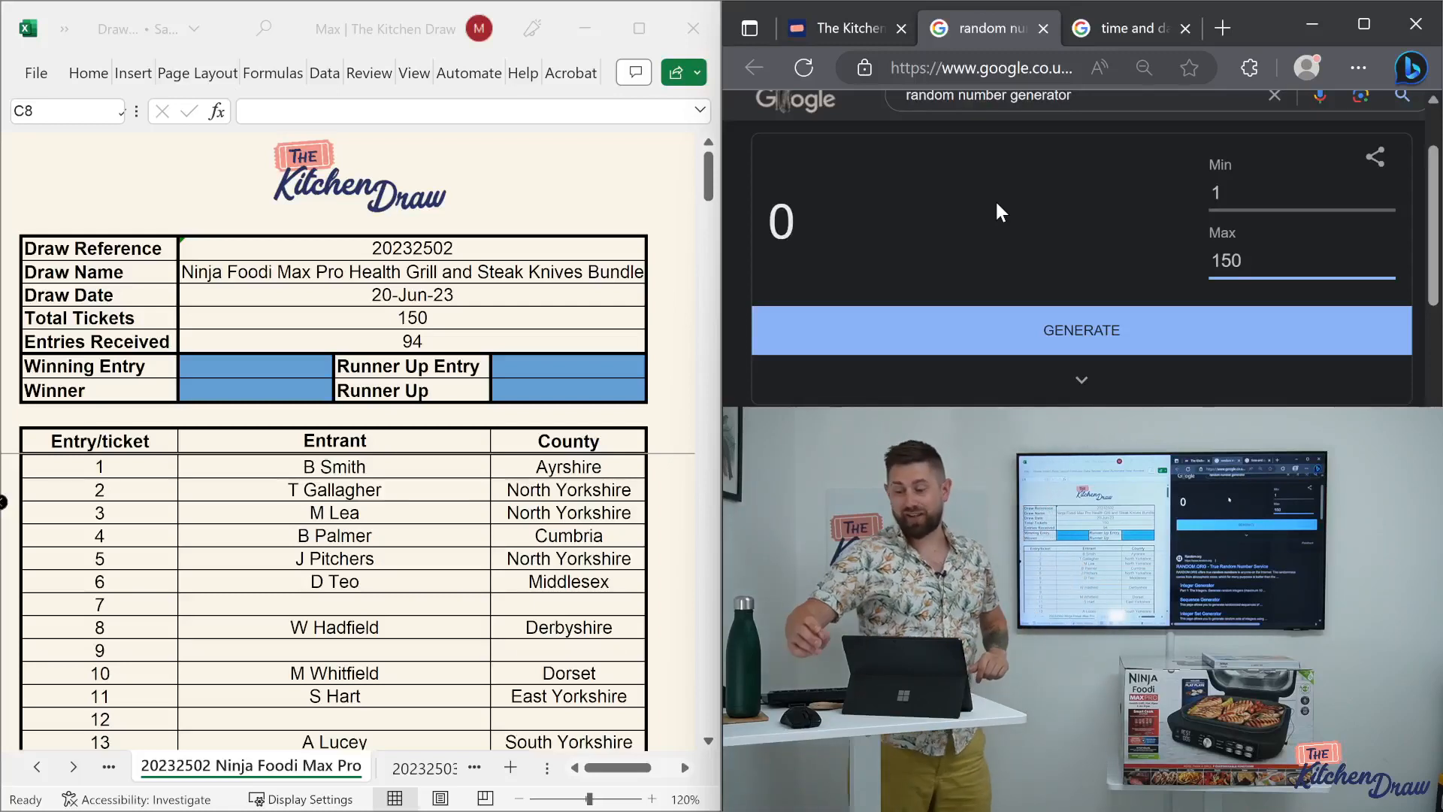
mouse_move(1001, 231)
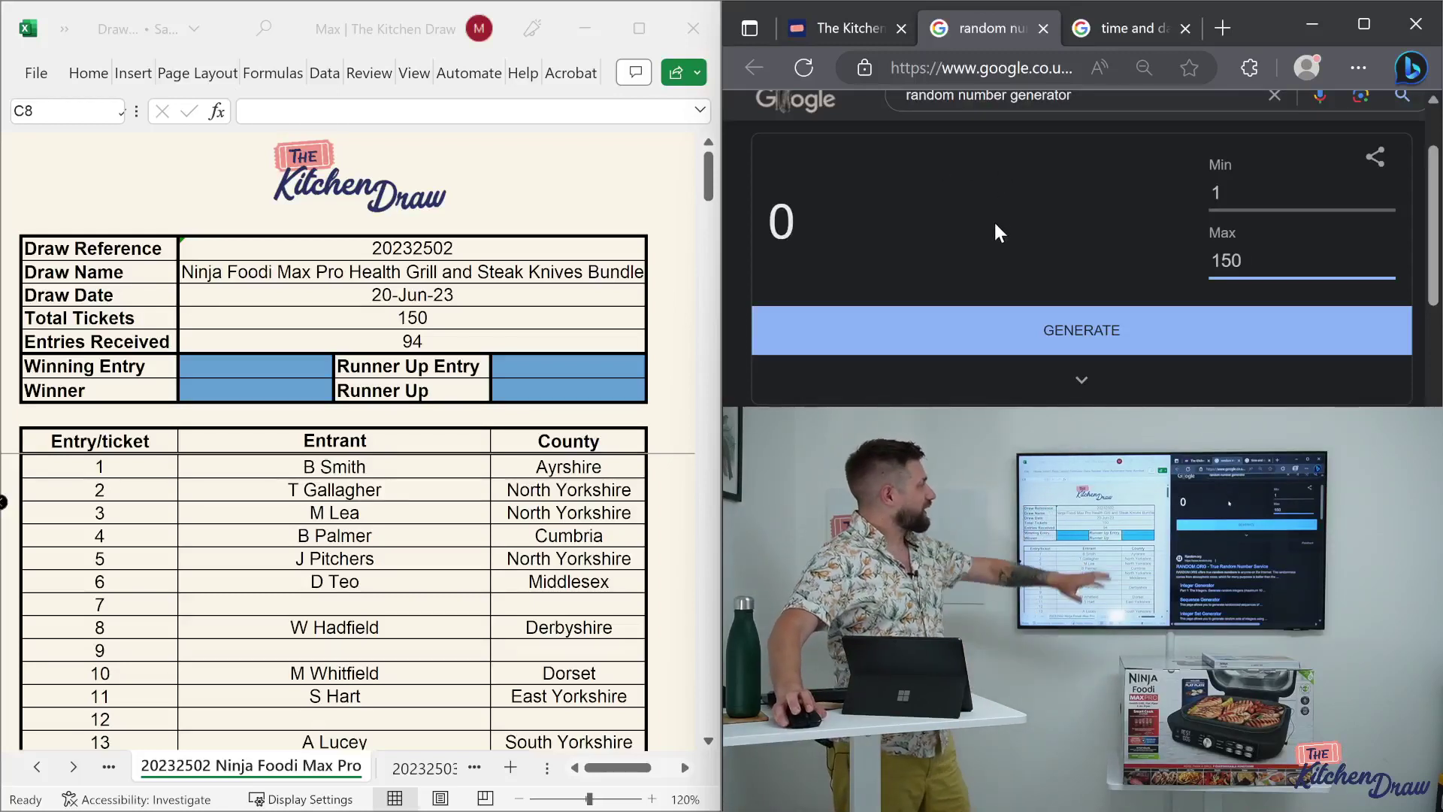
mouse_move(1040, 304)
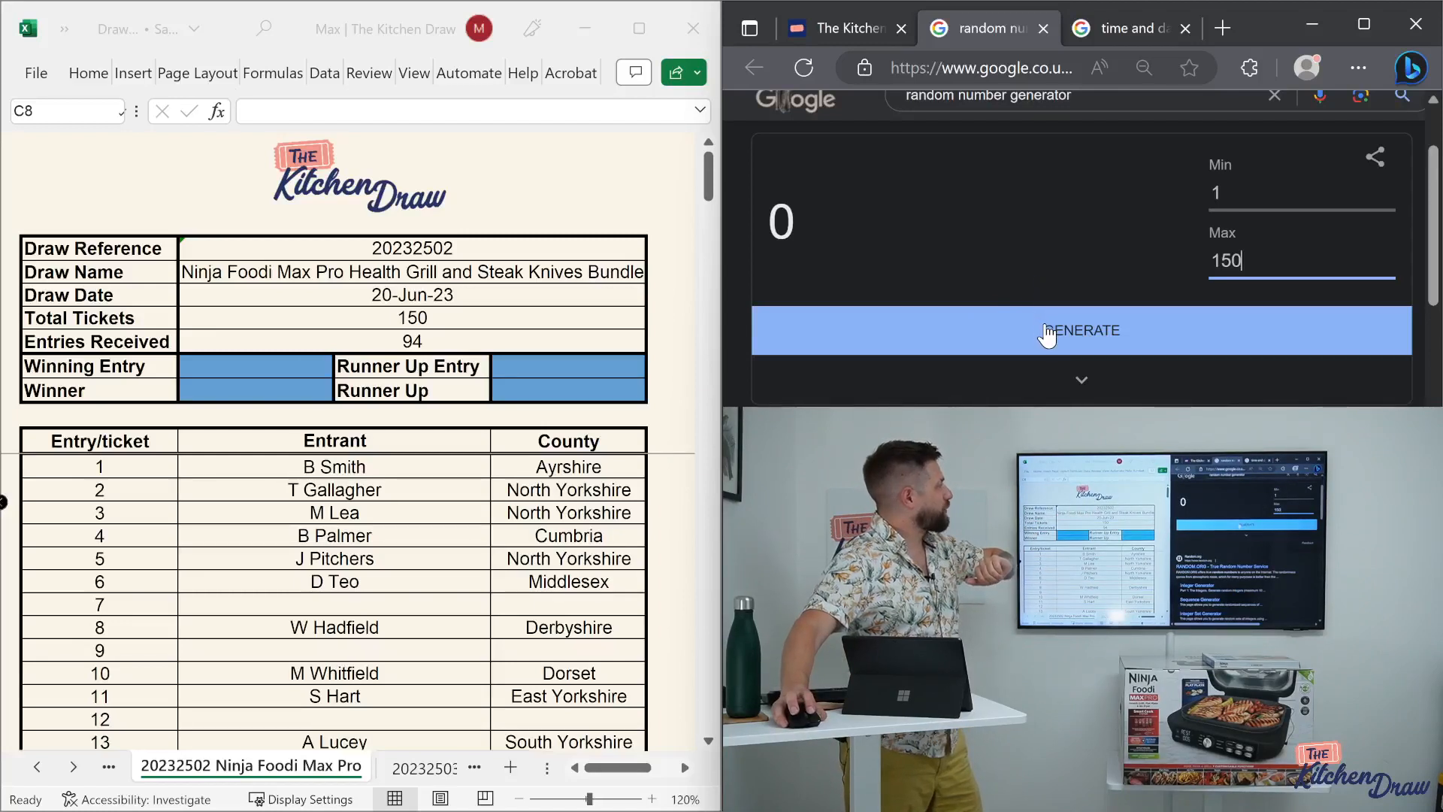
click(1081, 329)
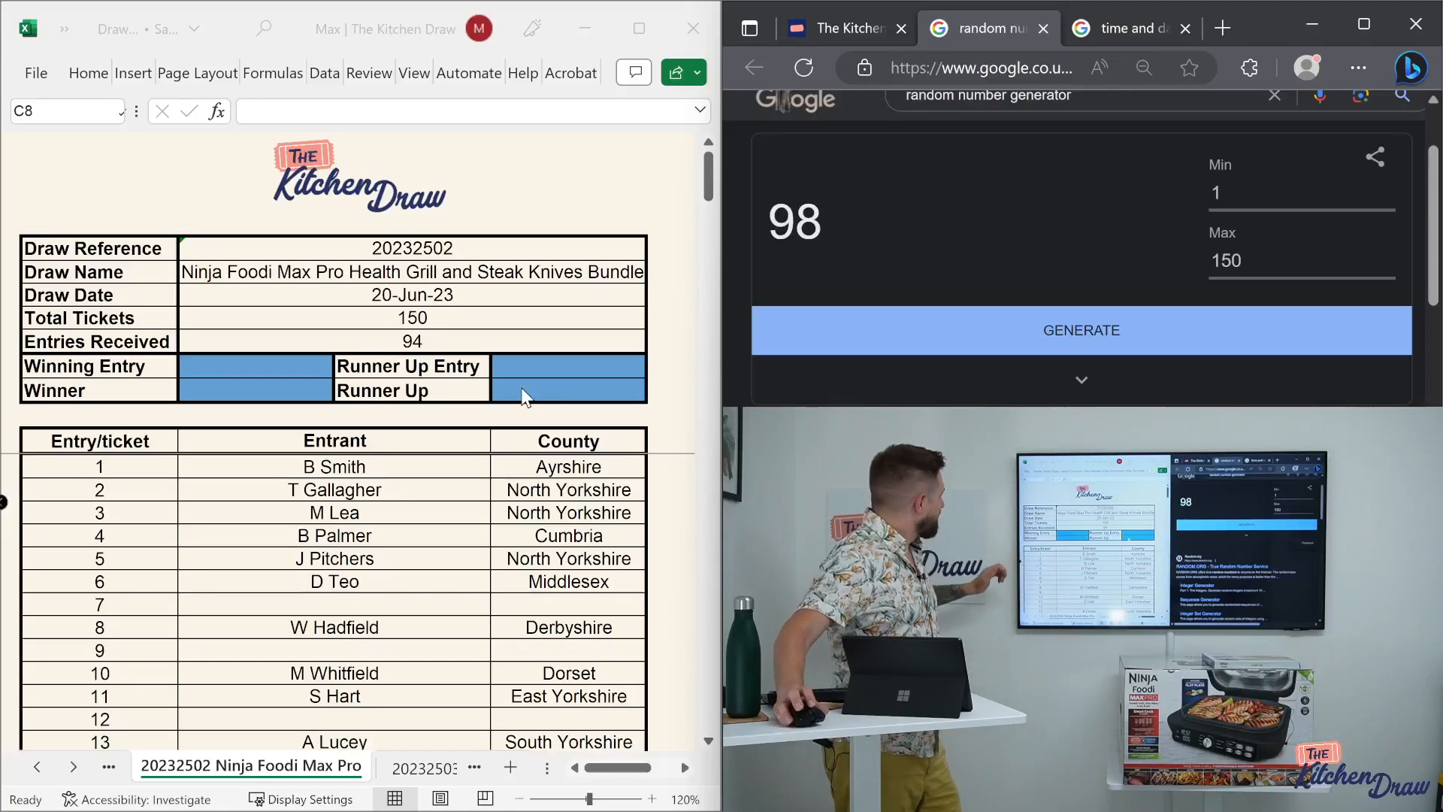
scroll(down, 3)
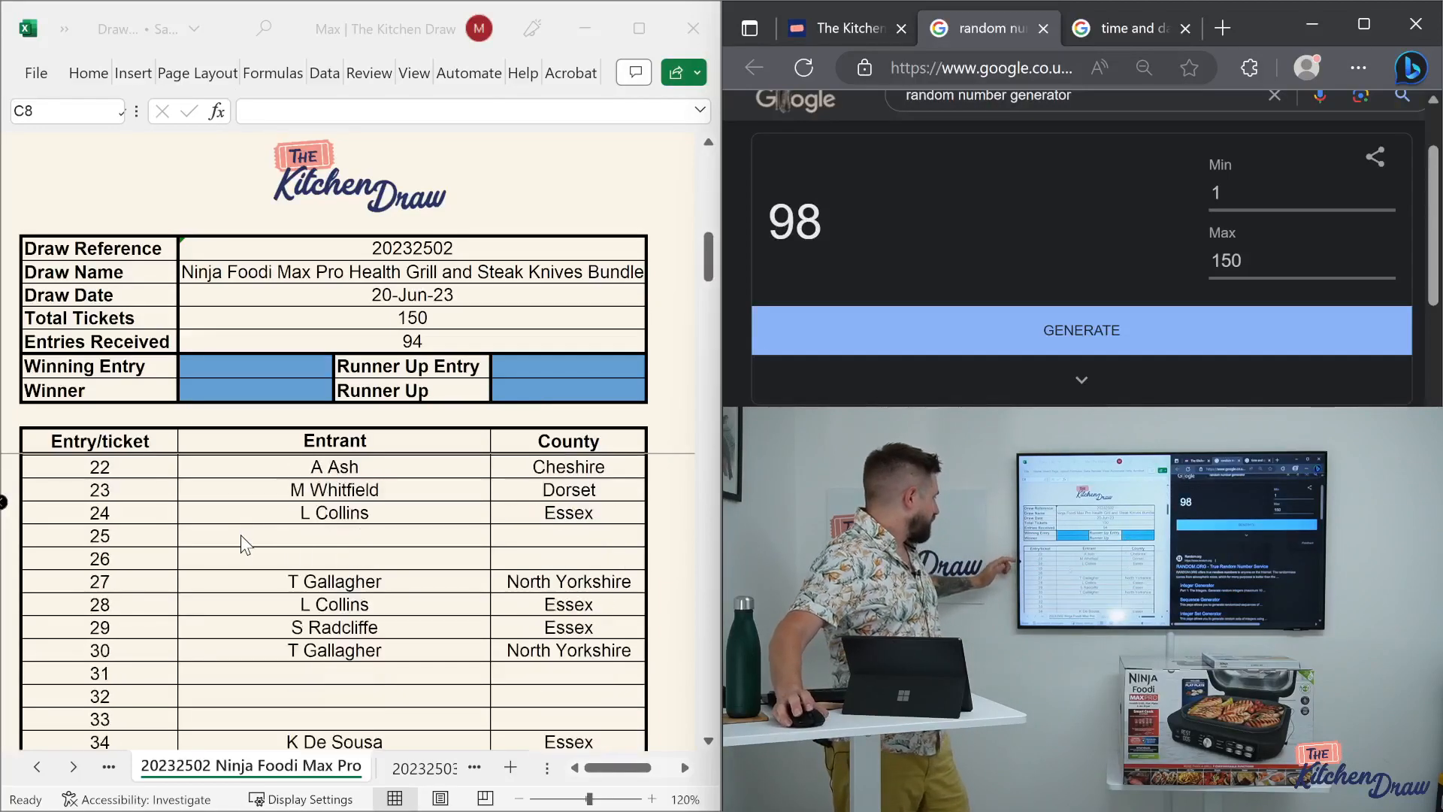
scroll(down, 3)
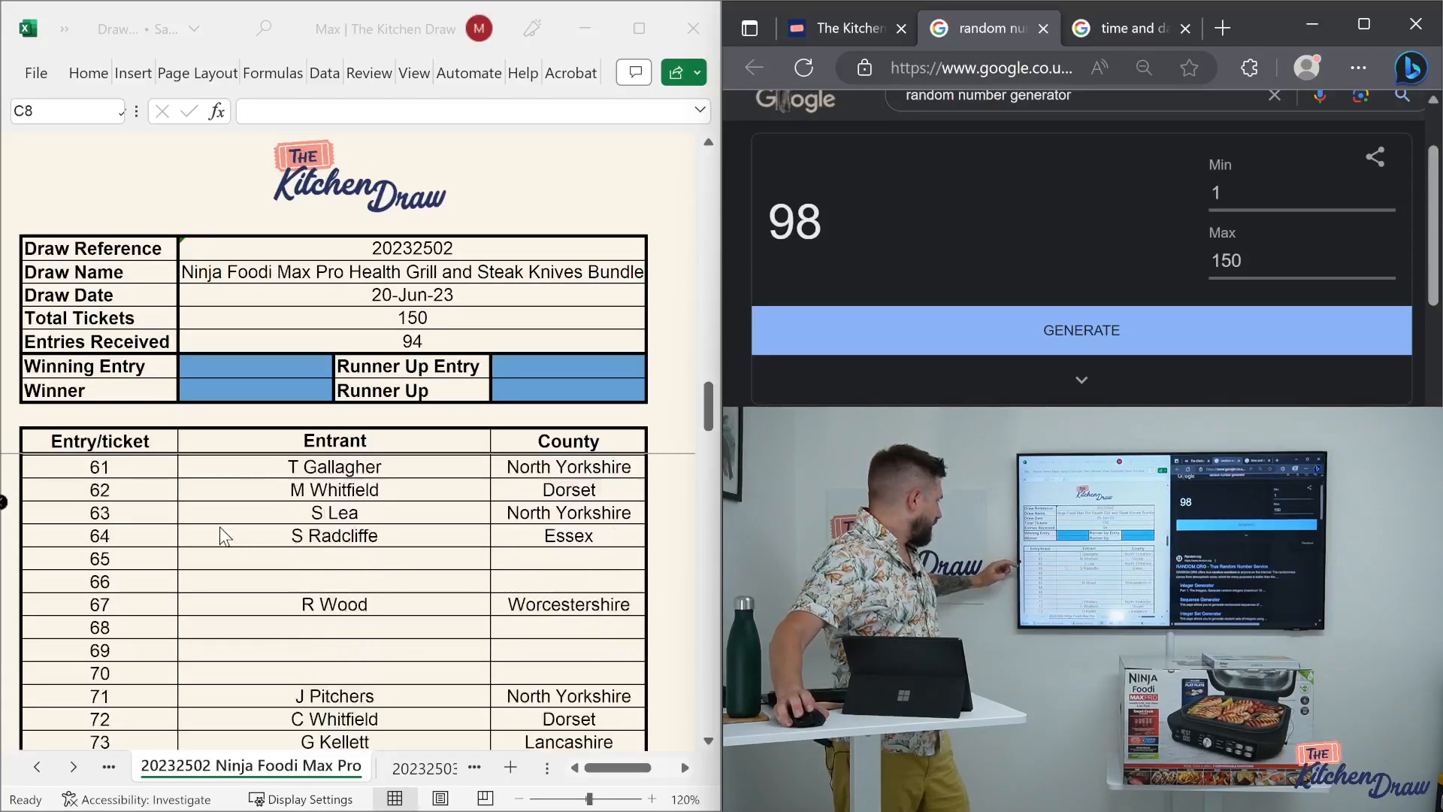
scroll(down, 3)
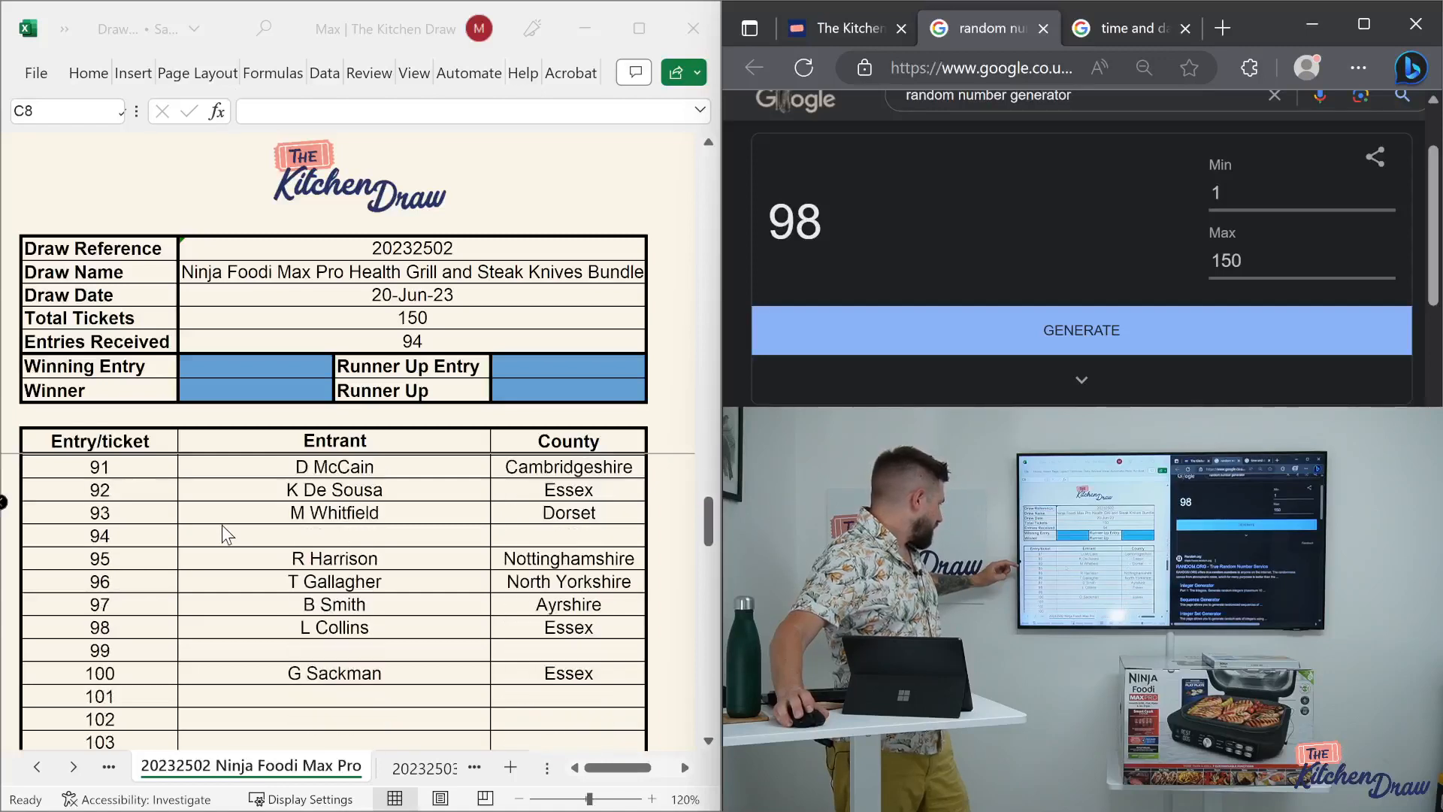
scroll(down, 3)
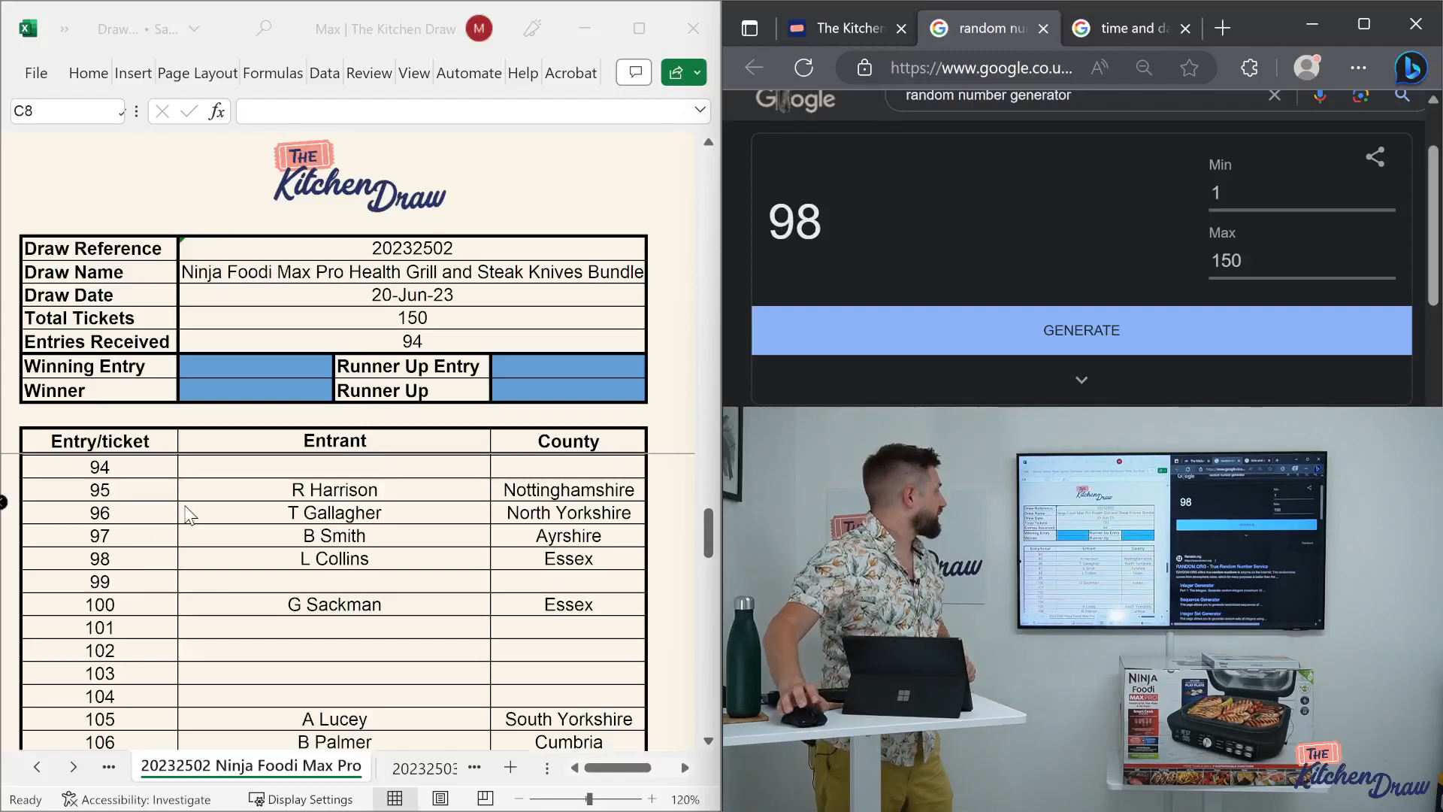
click(255, 366)
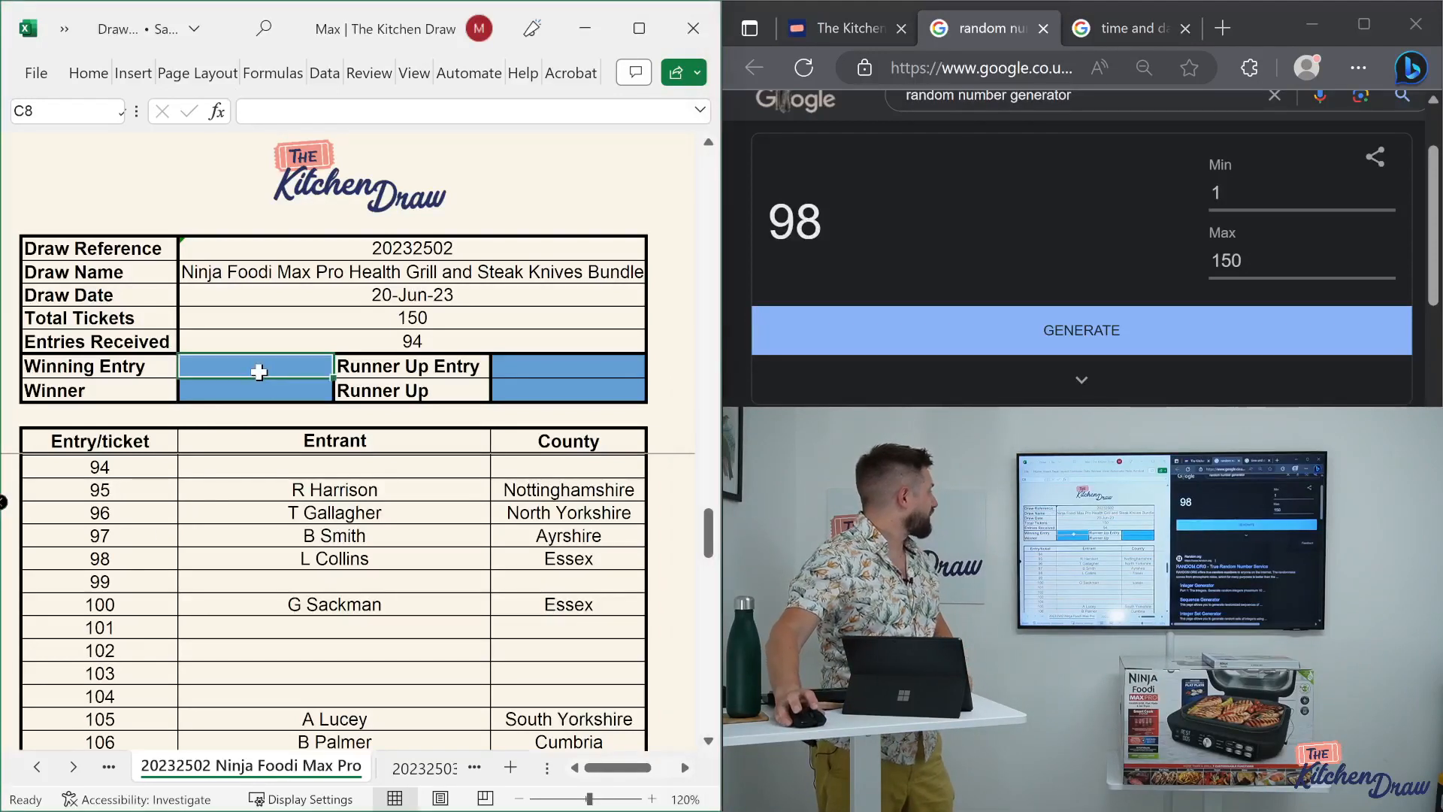
text(9)
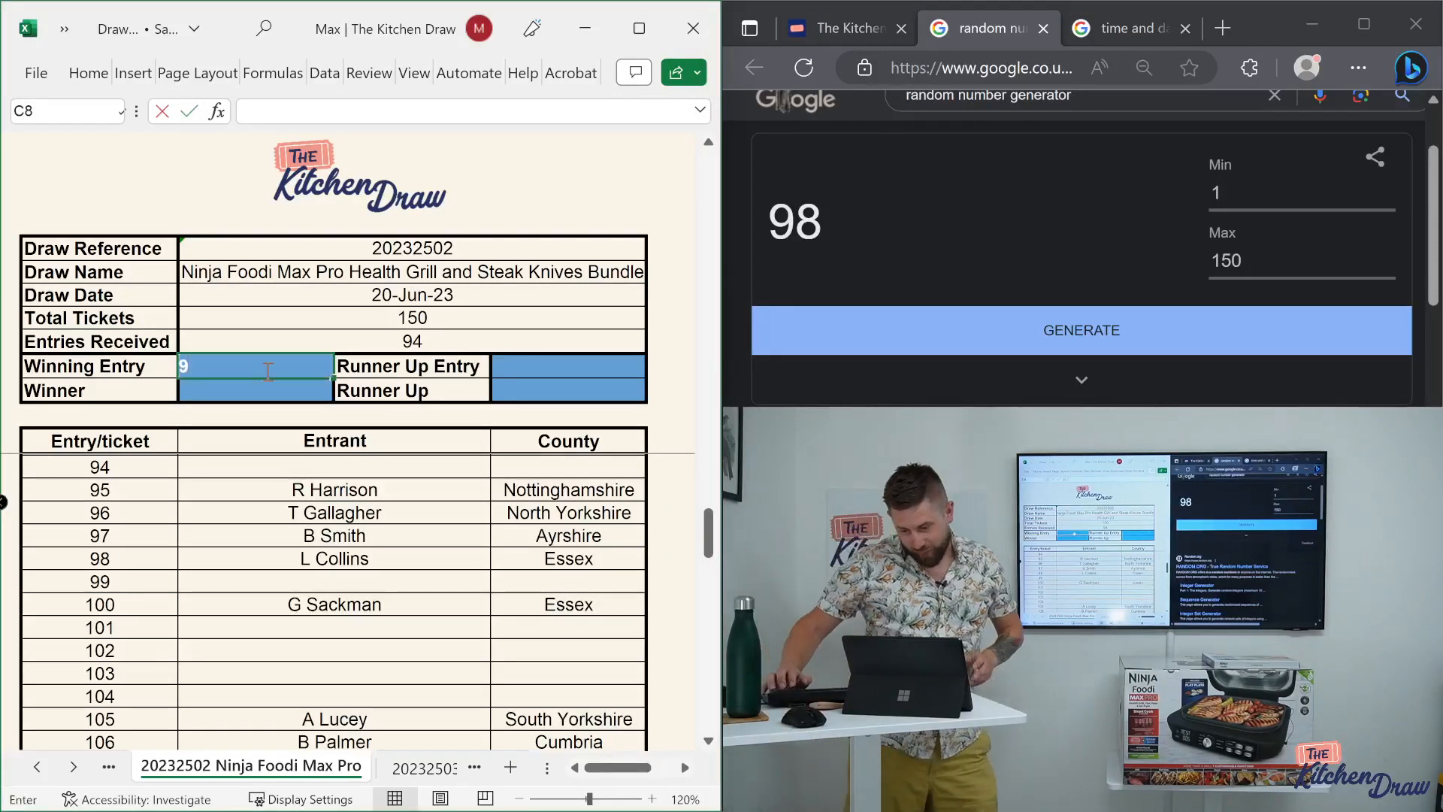
text(8)
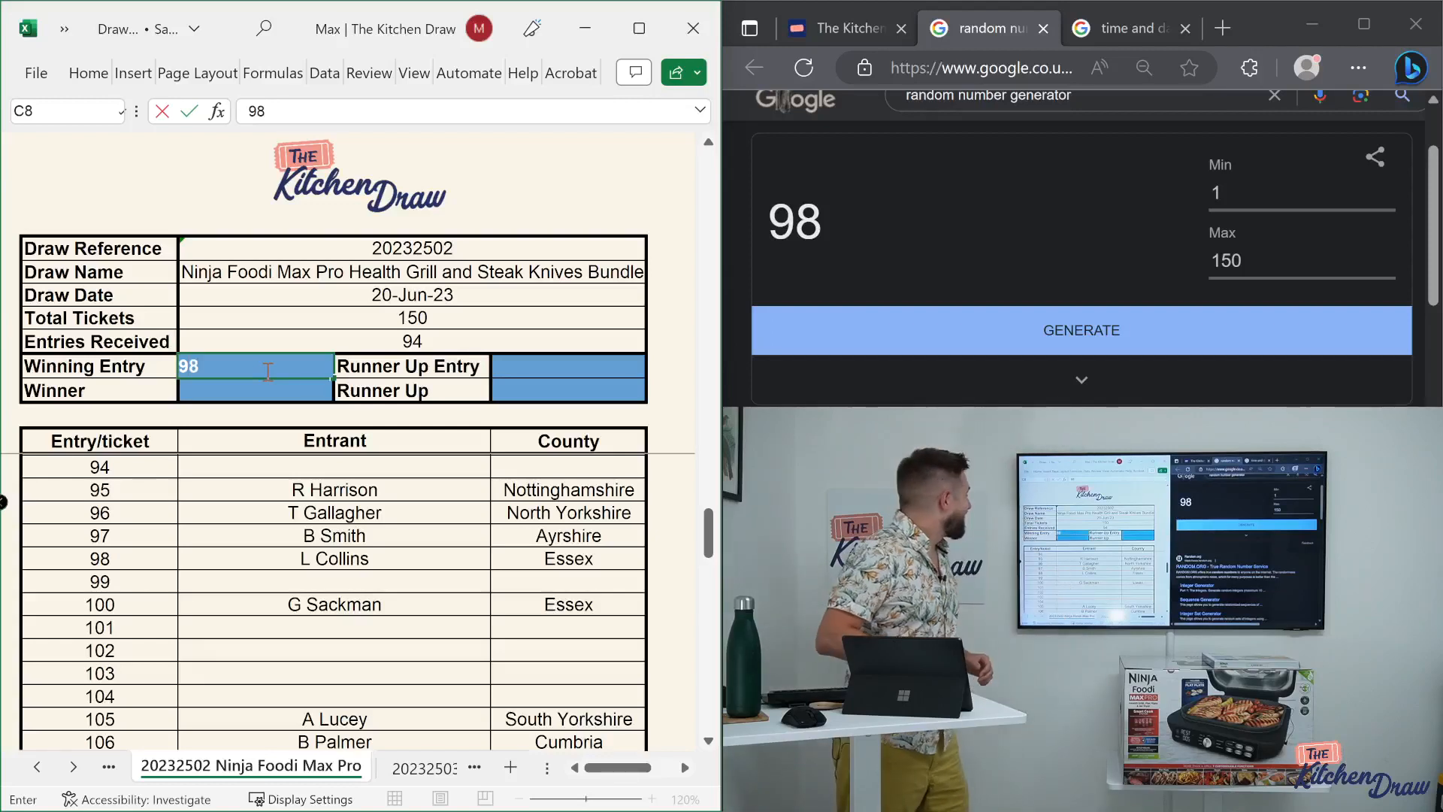
key(Return)
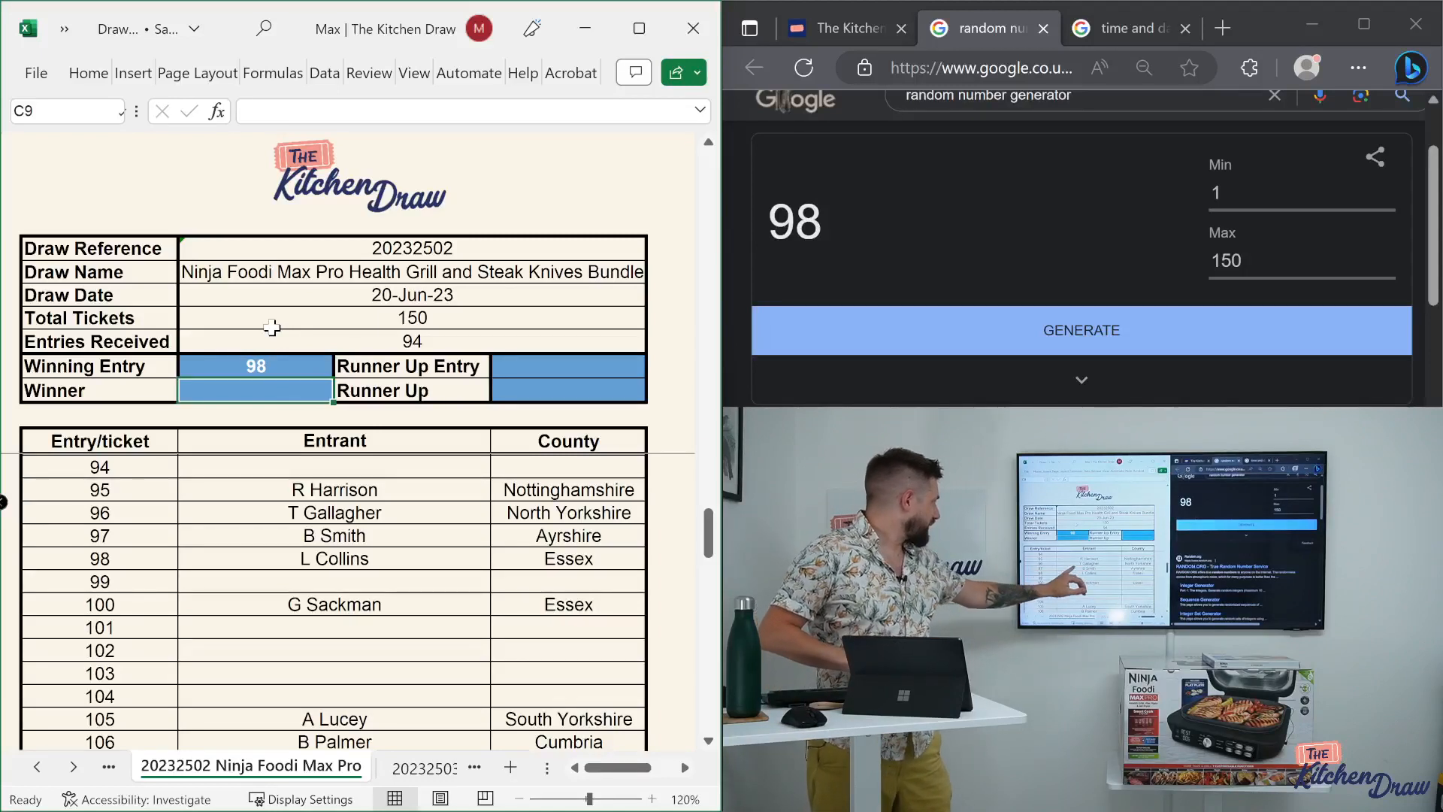
text(L Collins)
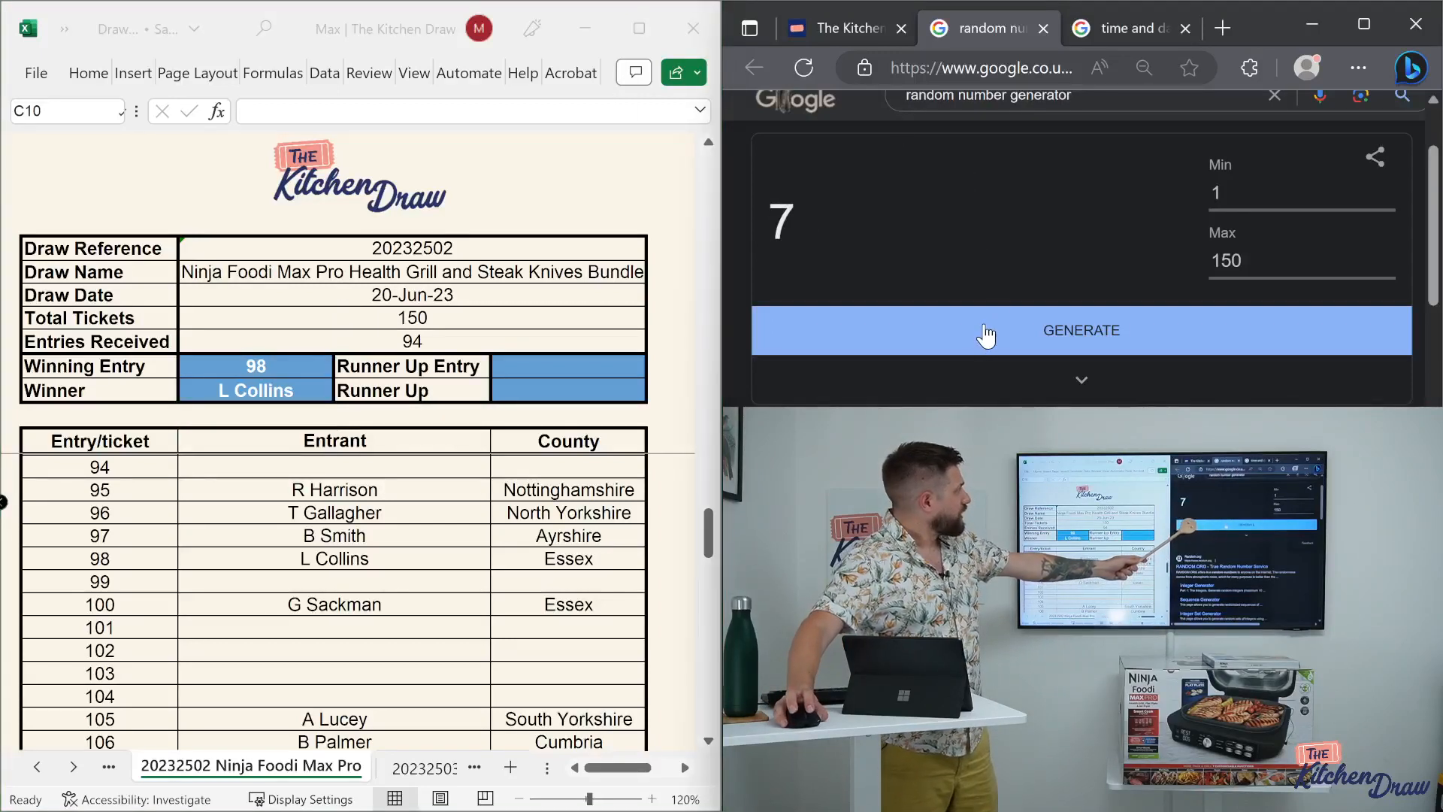
mouse_move(184, 512)
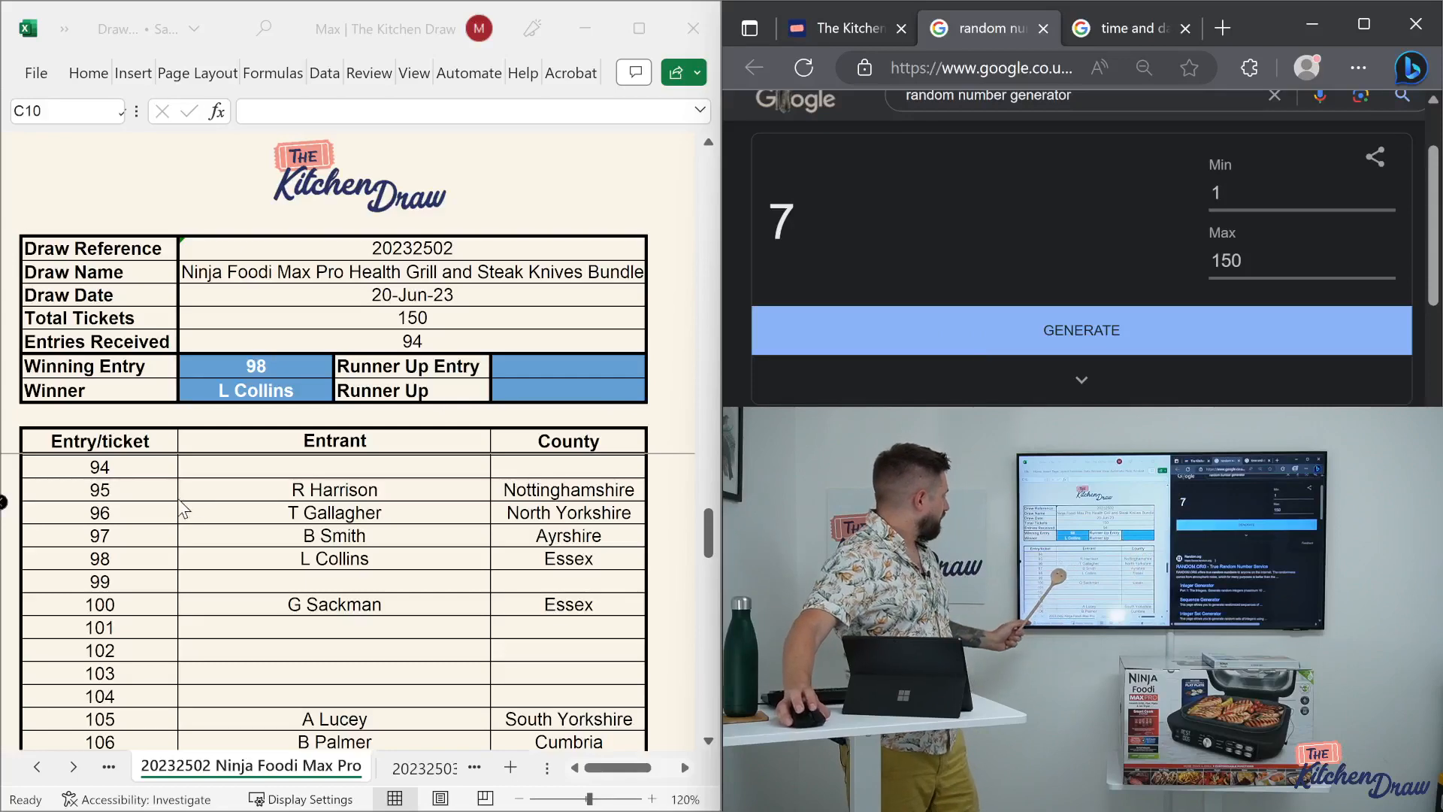
scroll(up, 3)
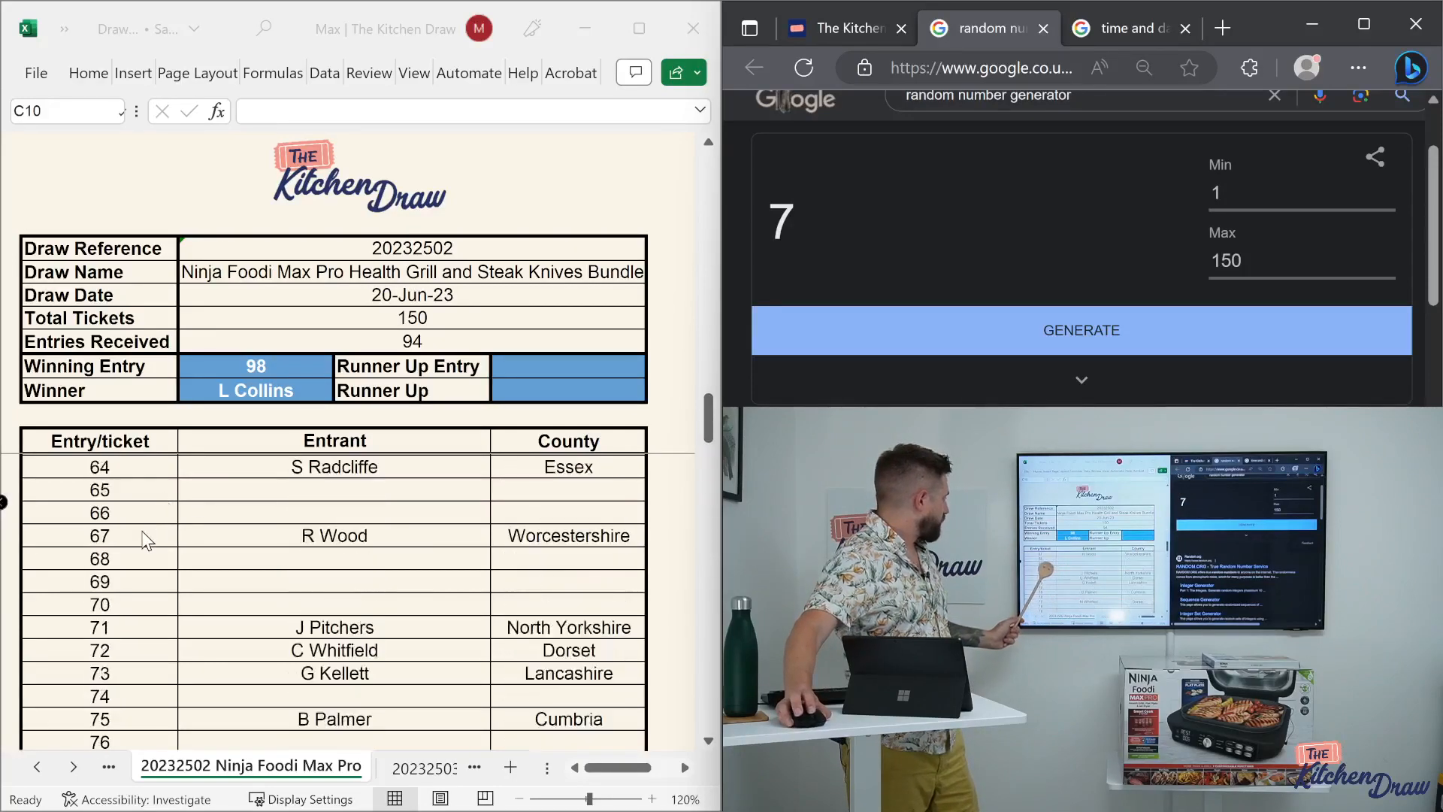
scroll(up, 3)
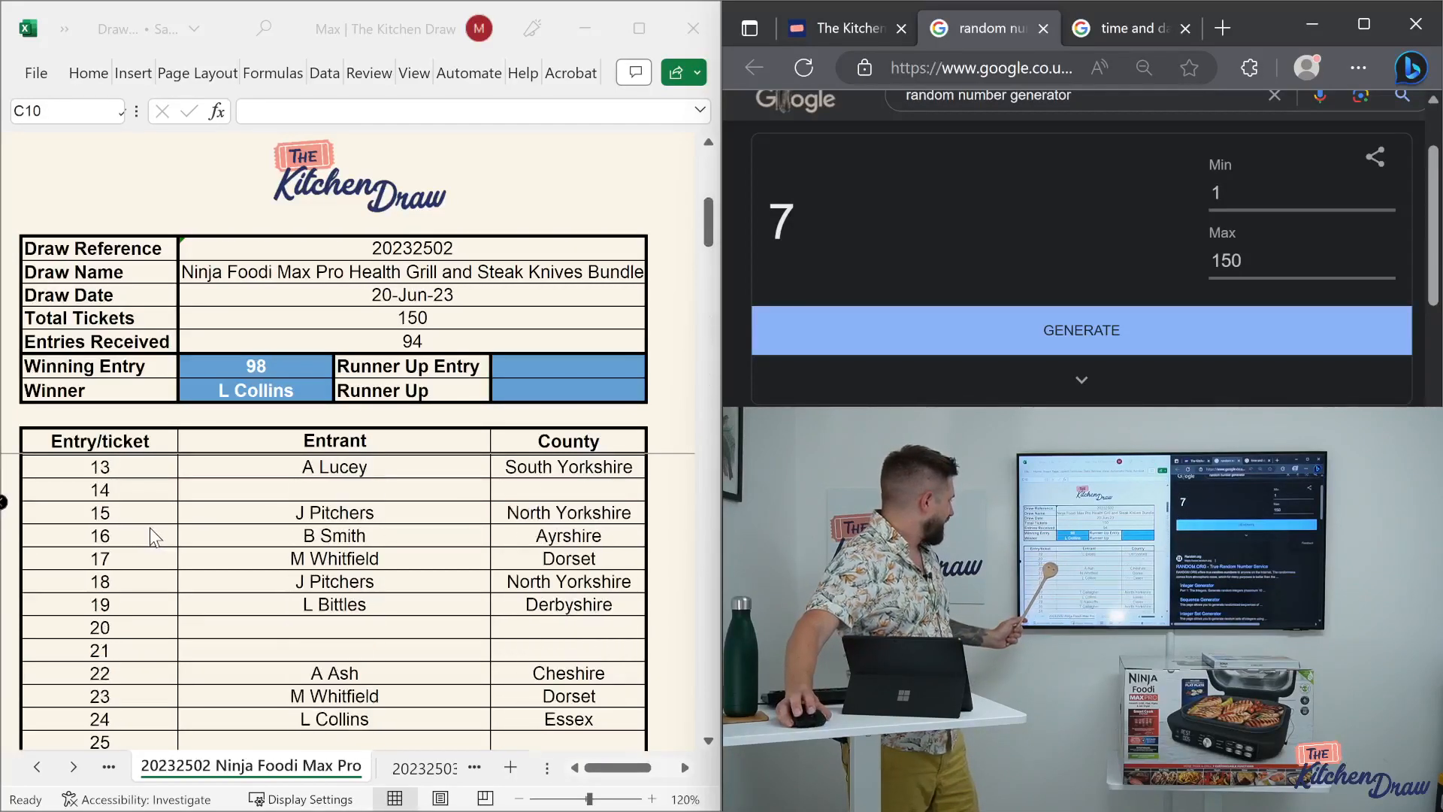
scroll(up, 3)
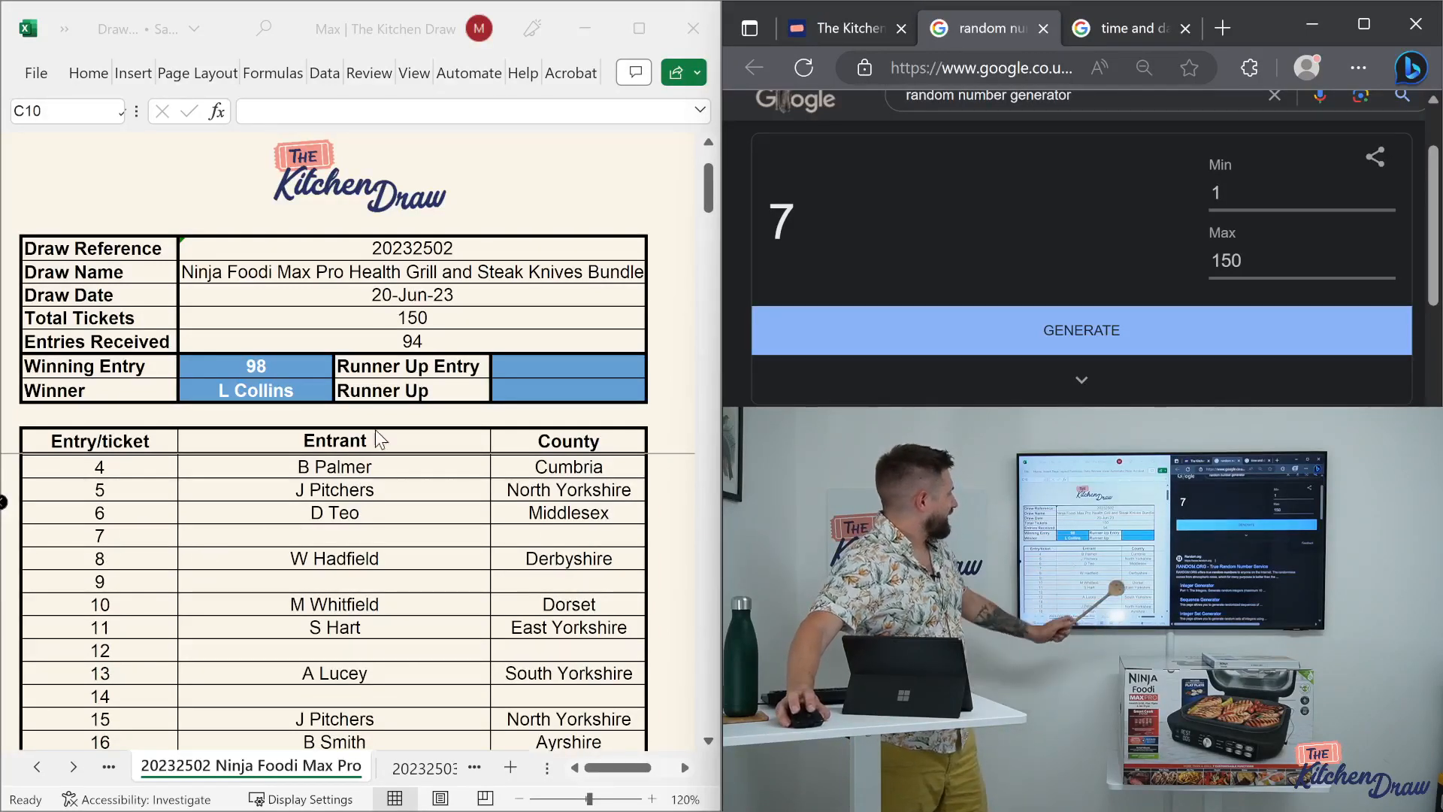
click(1081, 329)
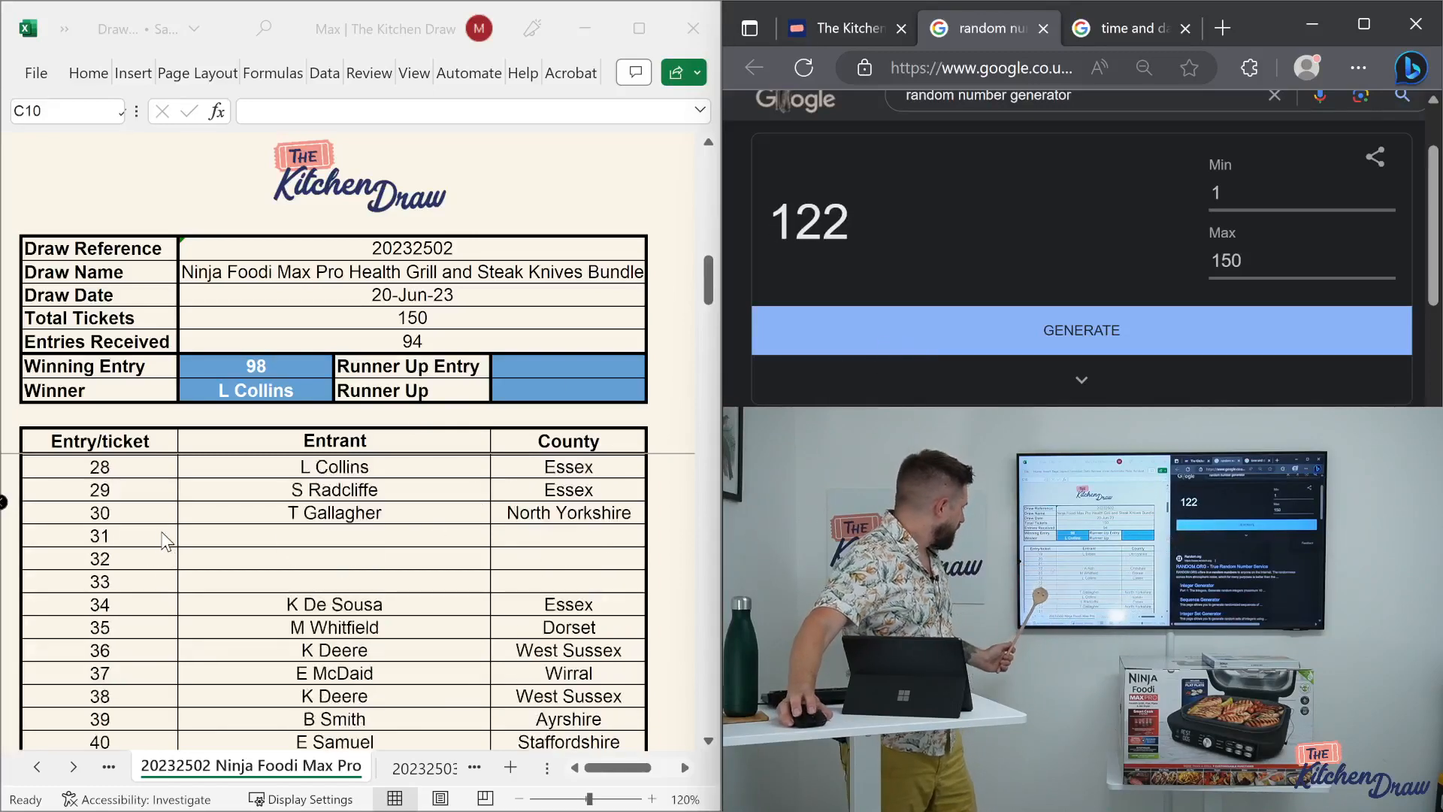
scroll(down, 3)
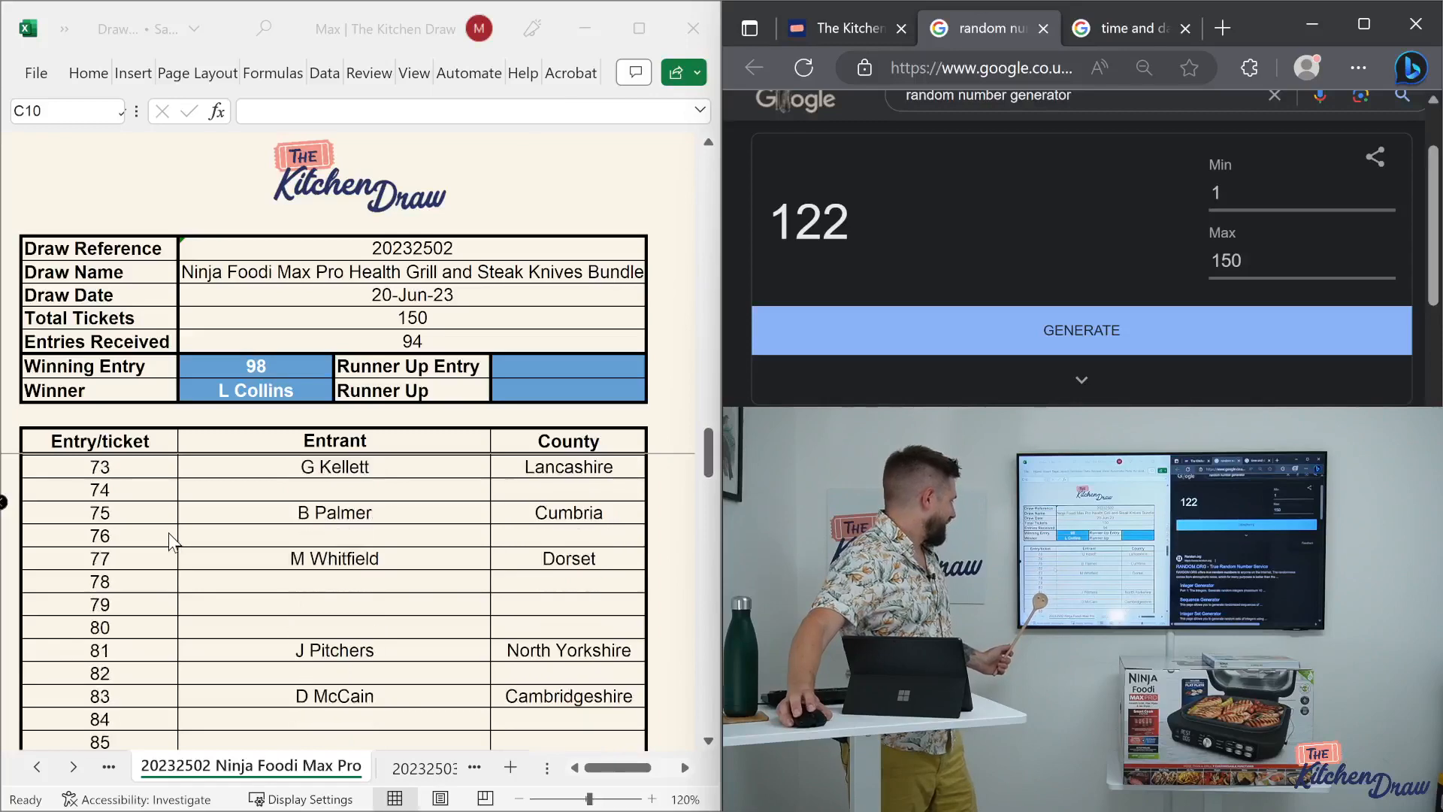
scroll(down, 3)
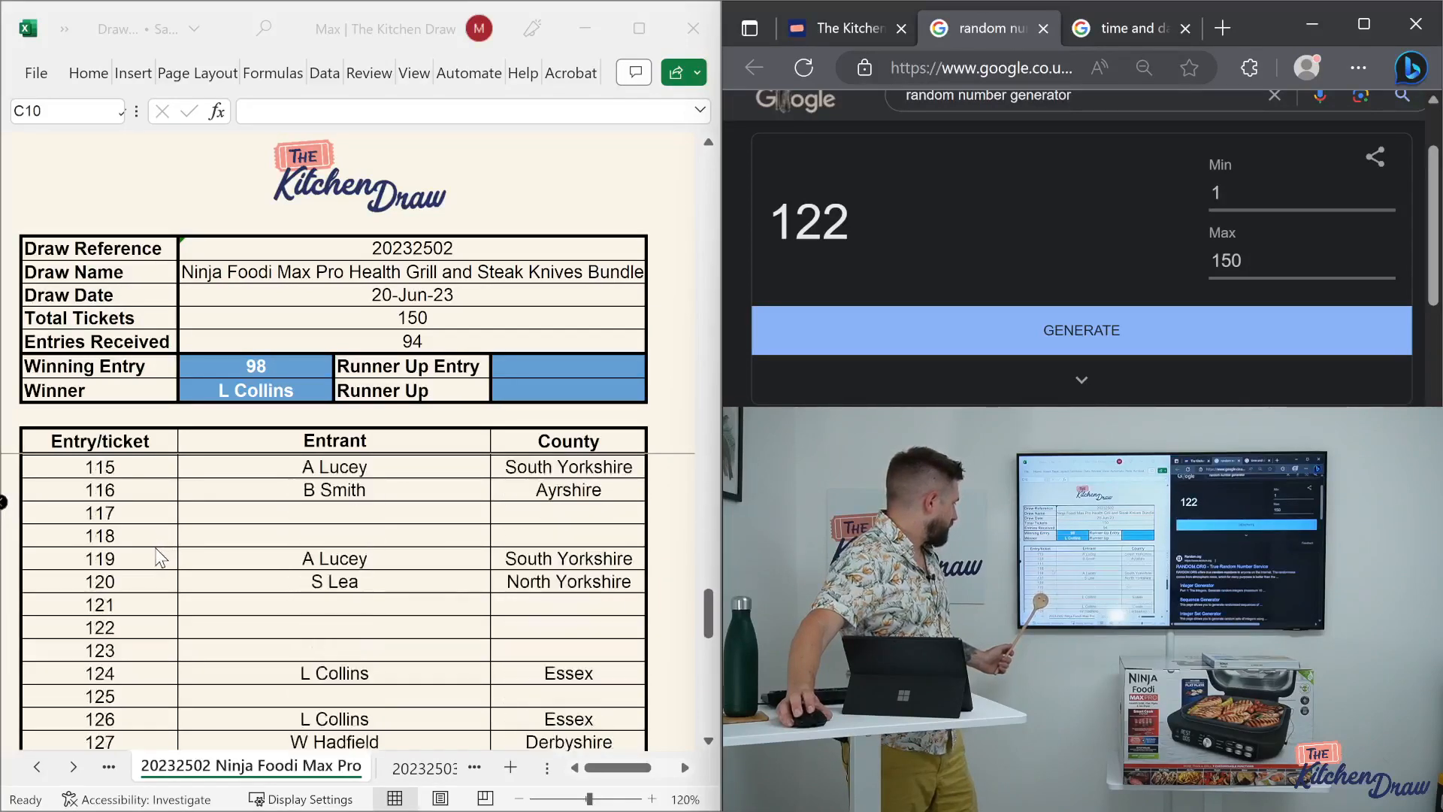
scroll(down, 3)
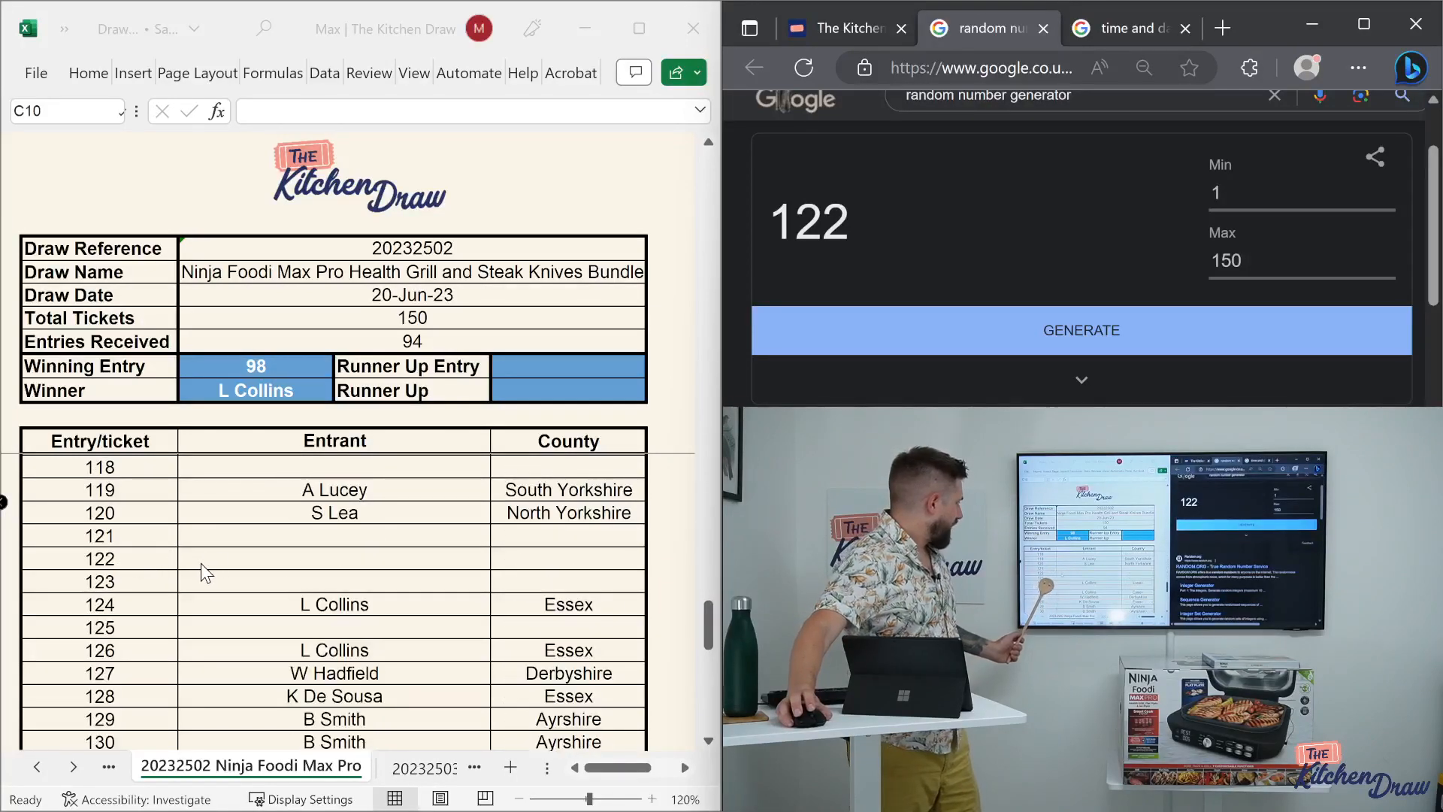
click(1081, 329)
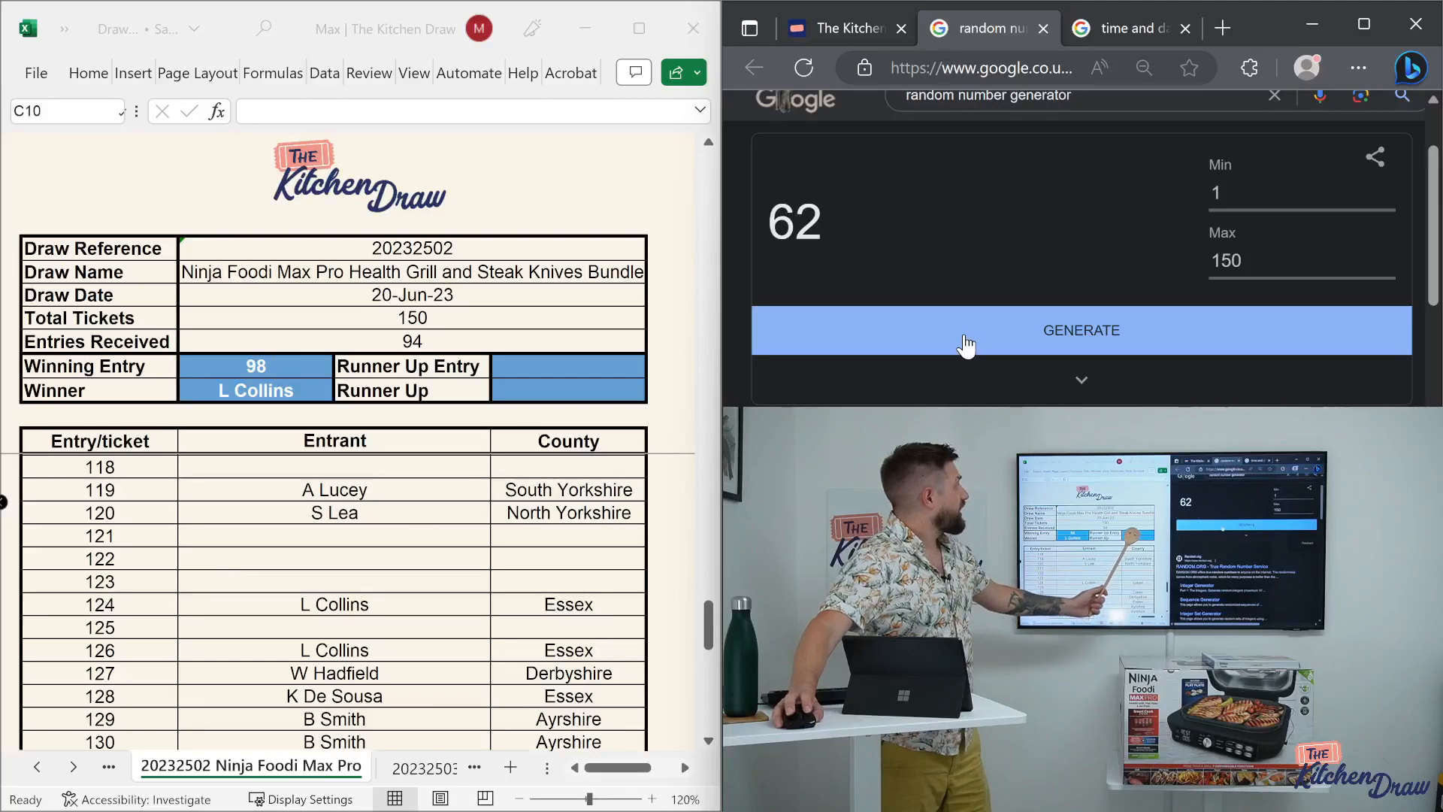
scroll(up, 3)
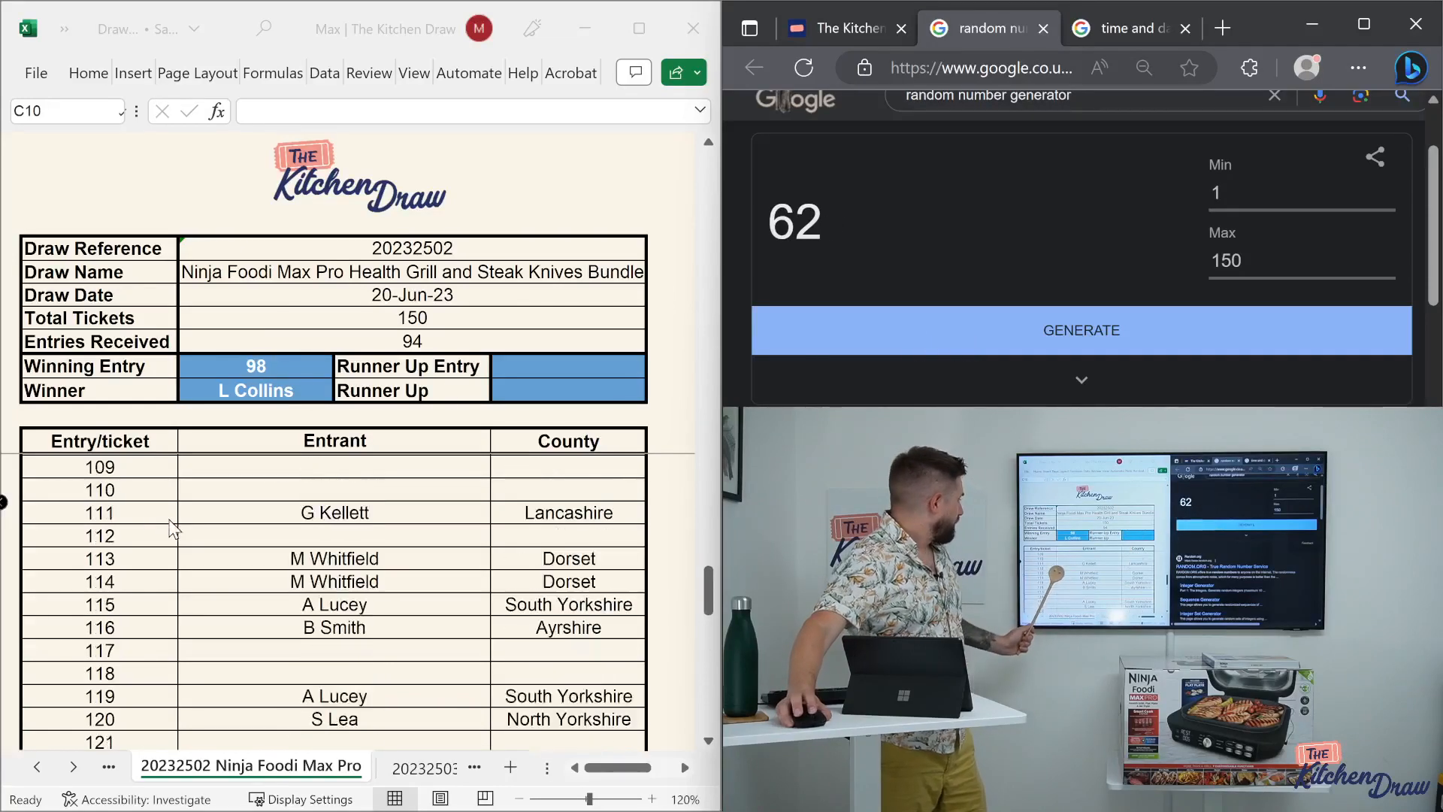
scroll(up, 3)
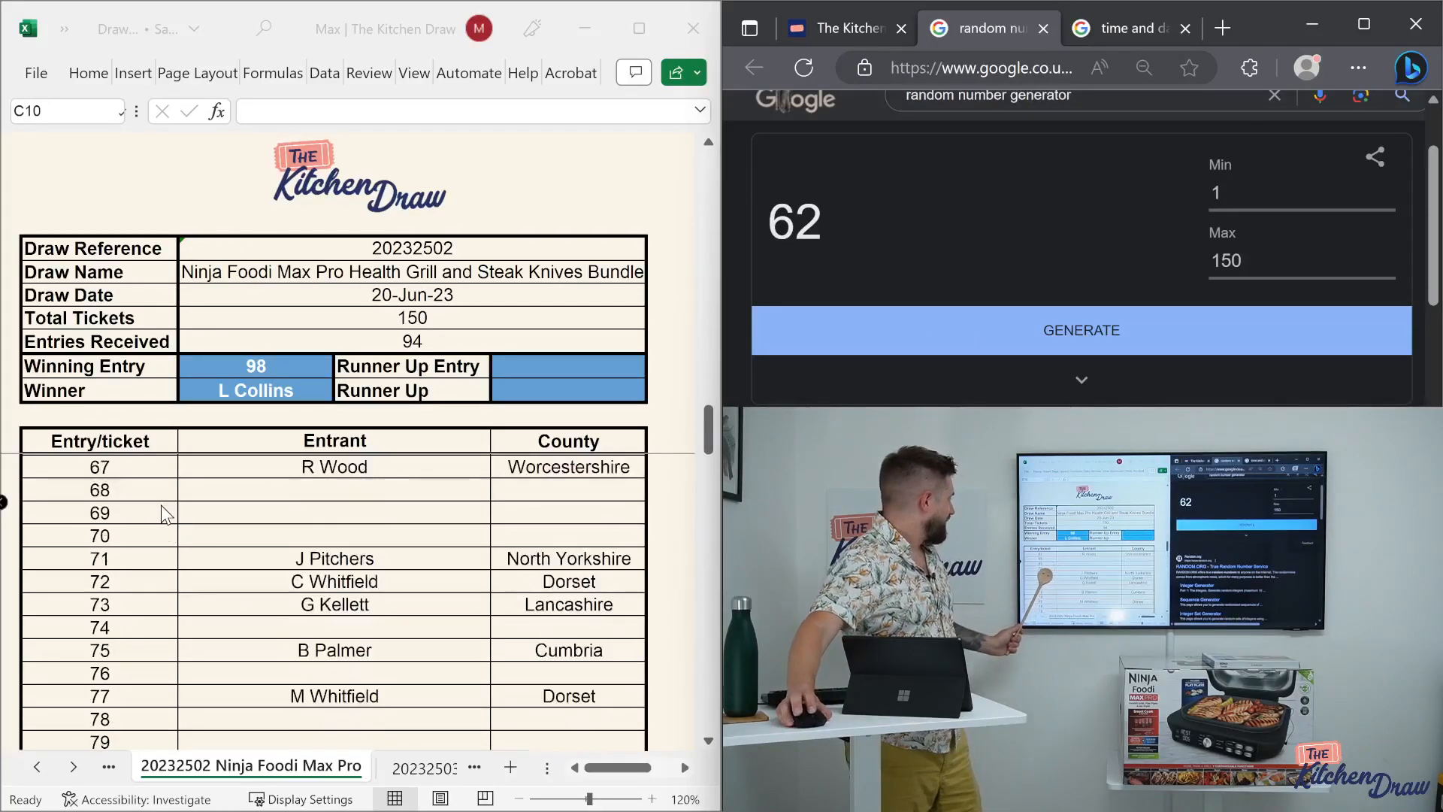
scroll(up, 3)
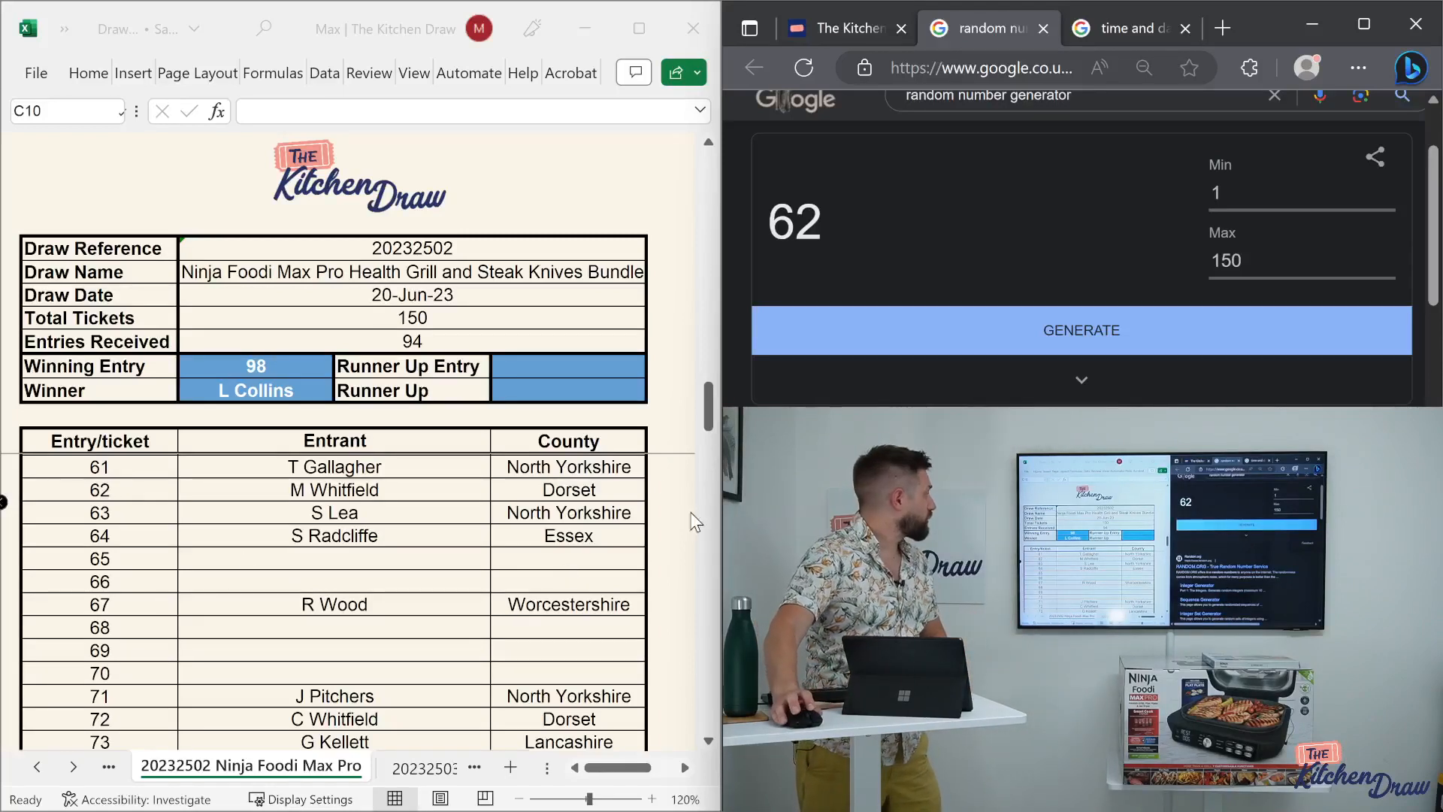
click(568, 377)
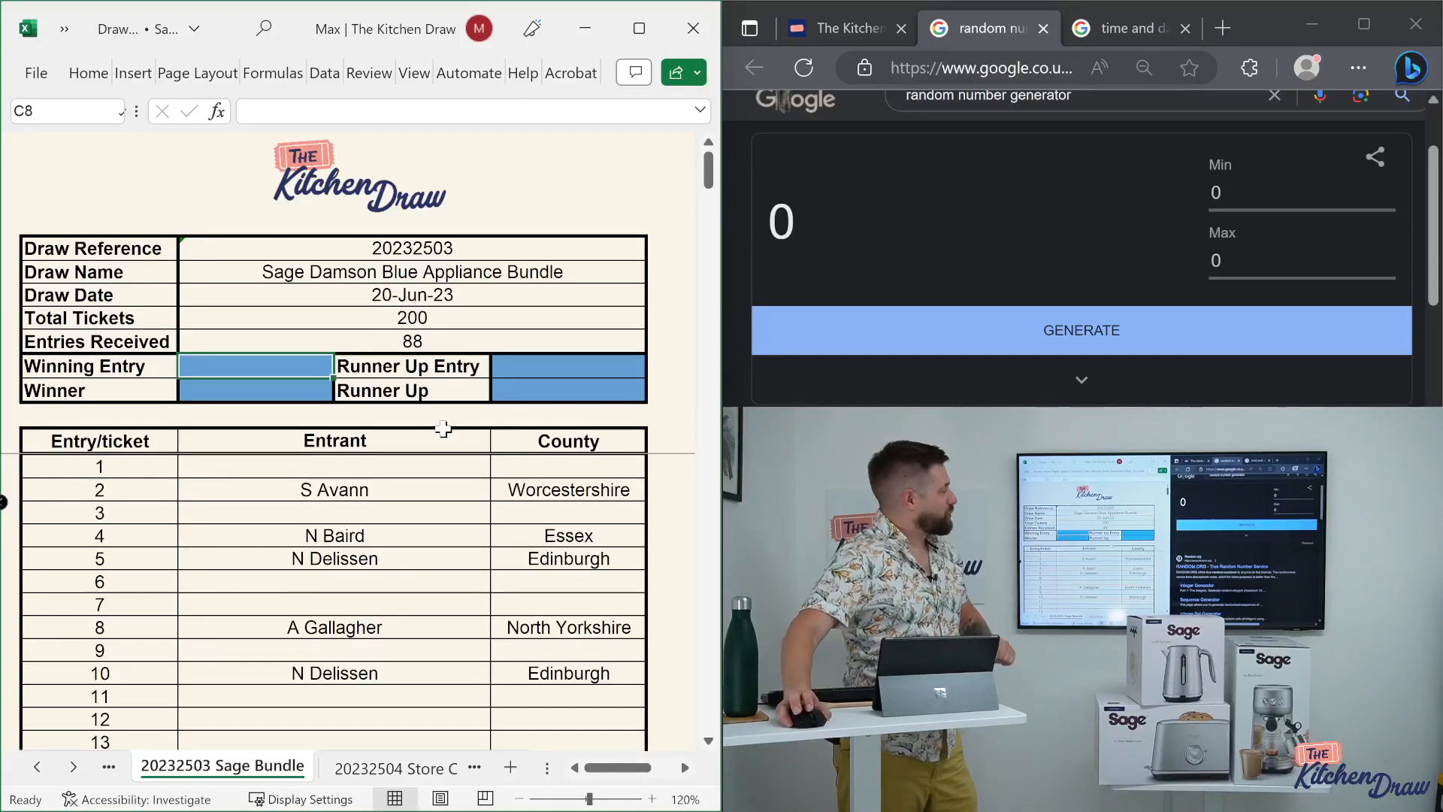
mouse_move(433, 438)
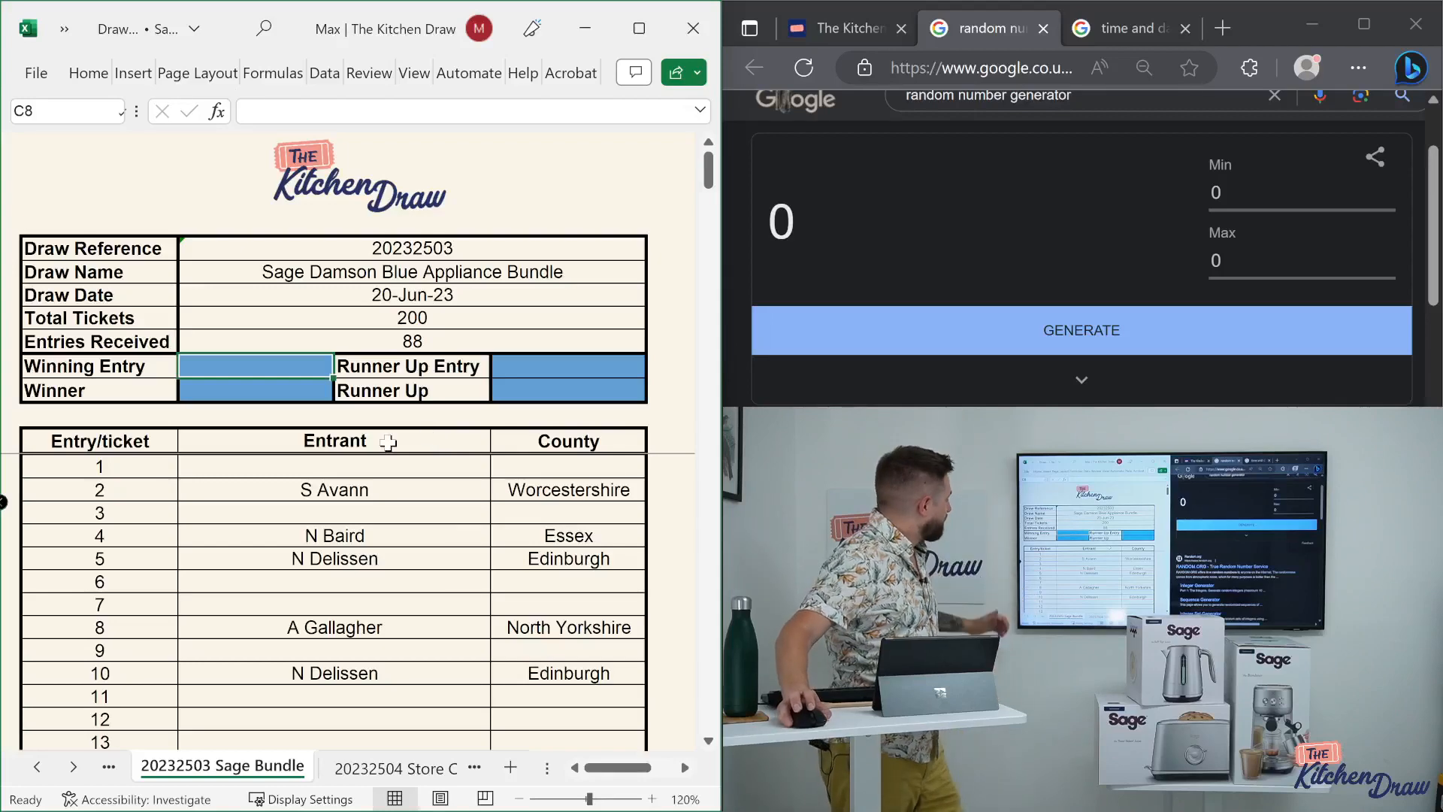
scroll(down, 3)
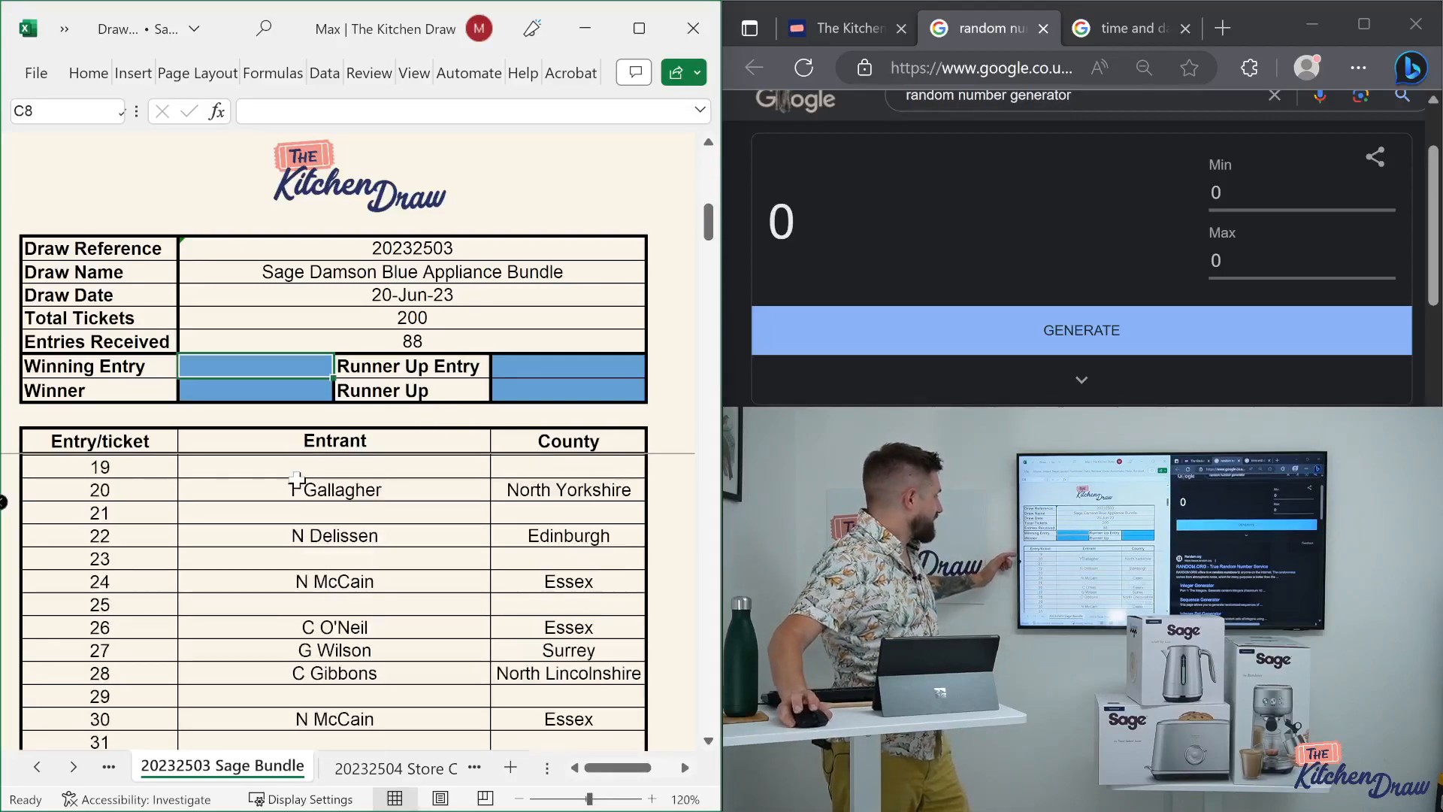
scroll(down, 3)
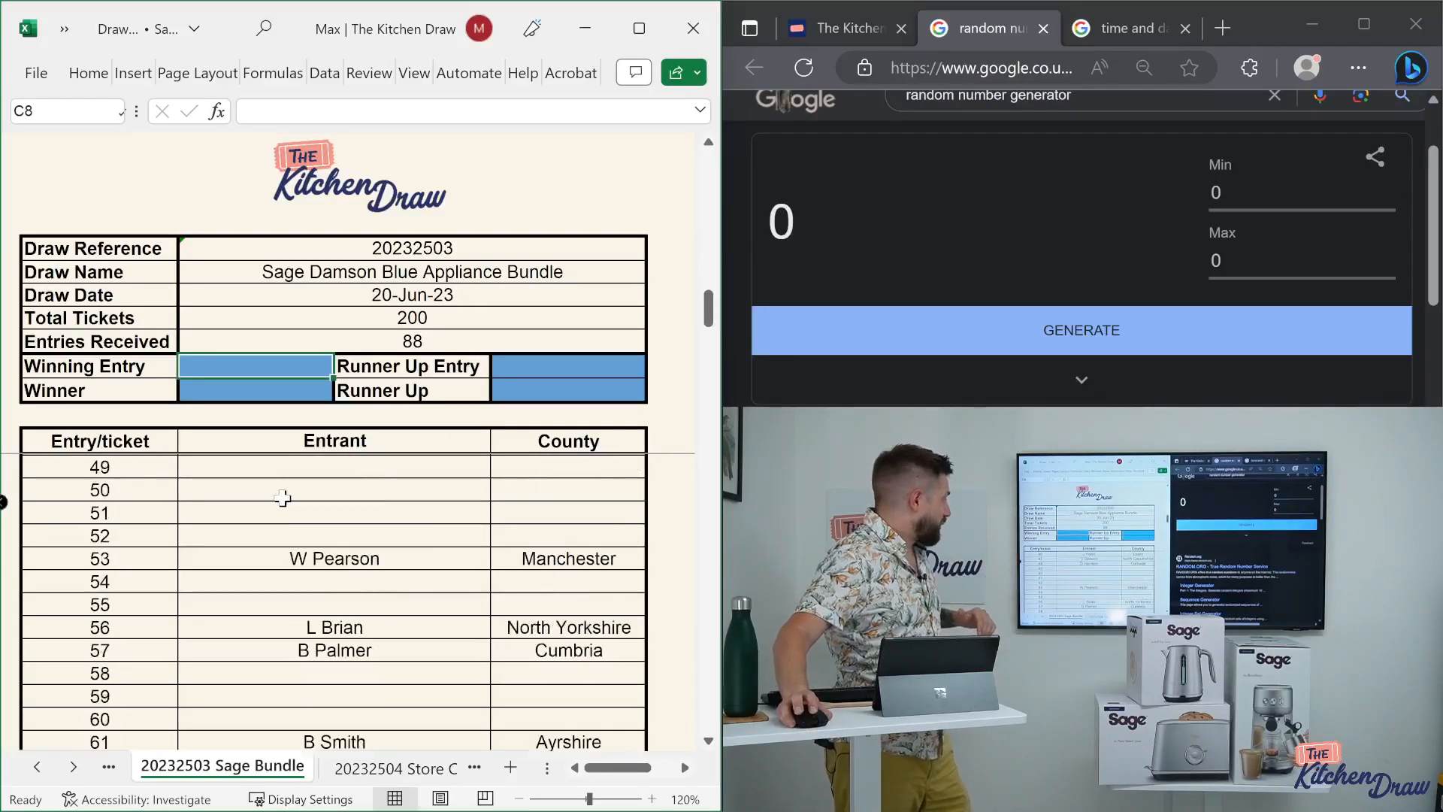
scroll(down, 3)
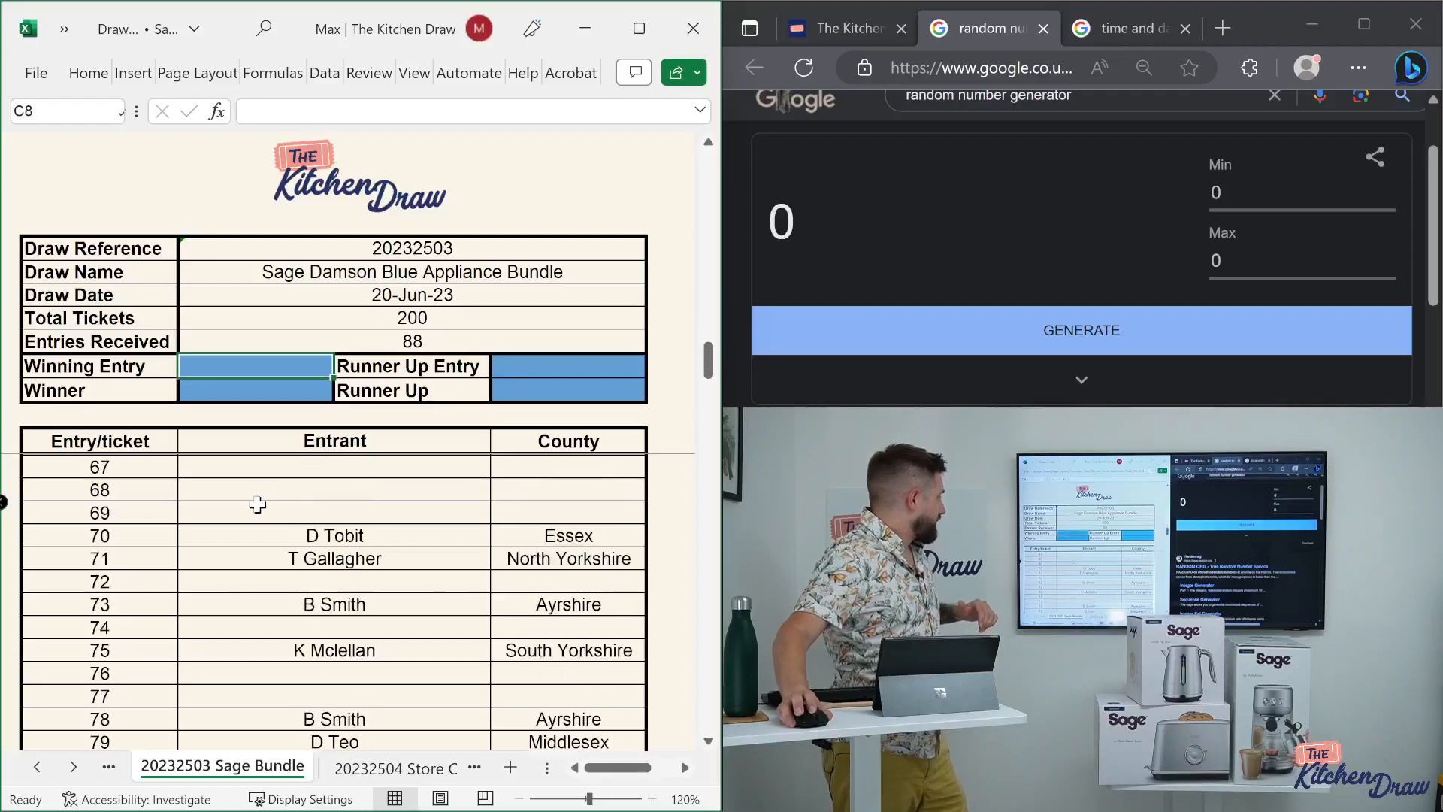
scroll(down, 3)
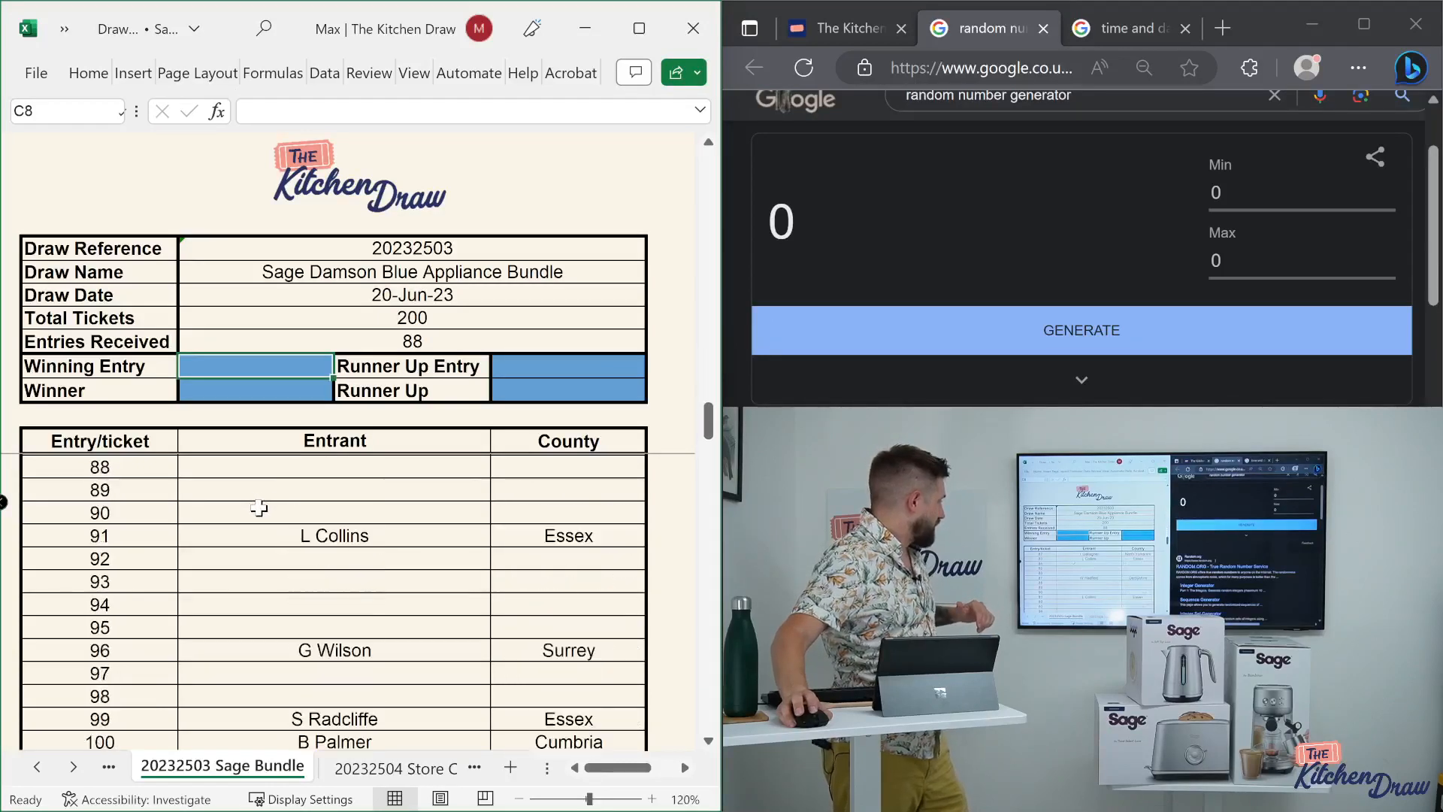
scroll(down, 3)
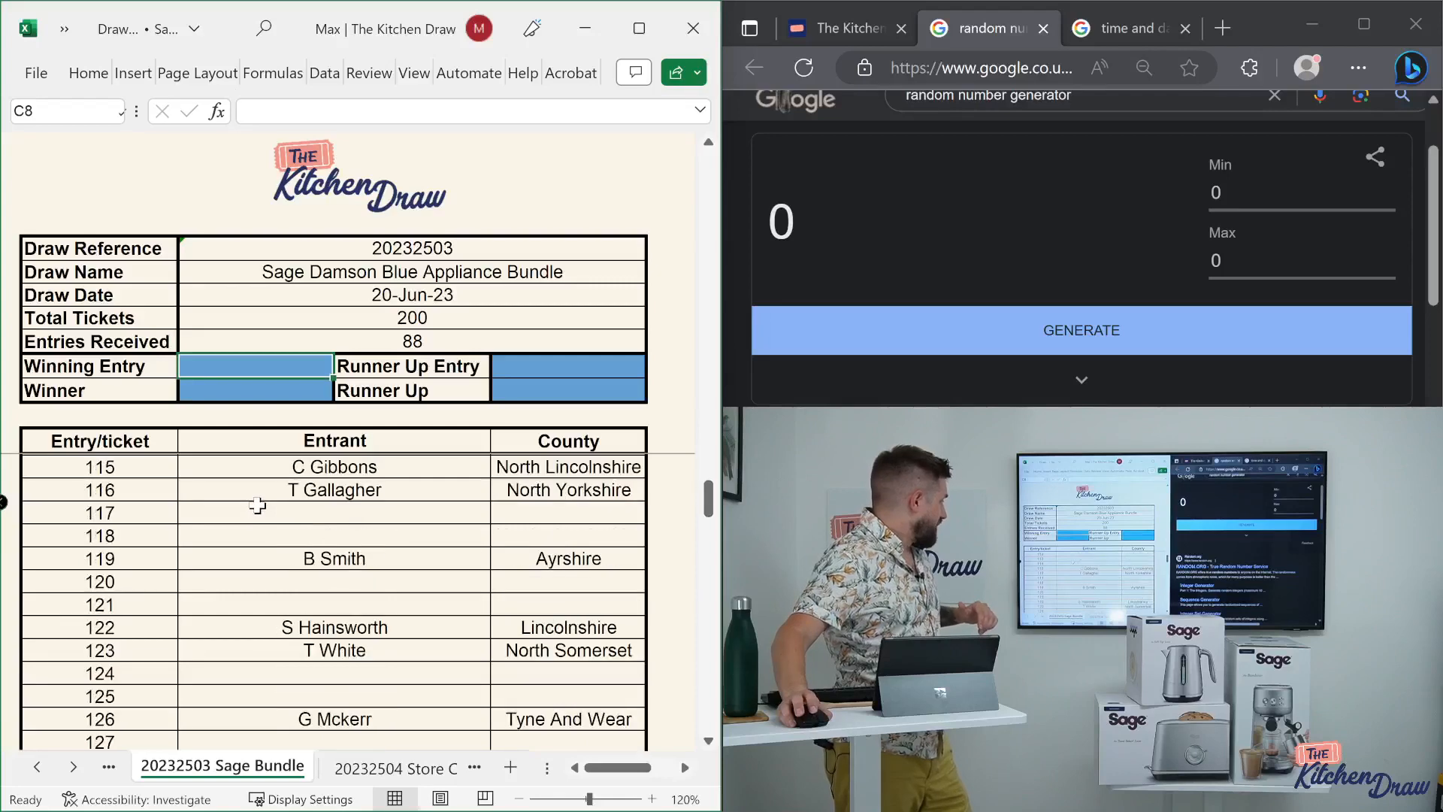
scroll(down, 3)
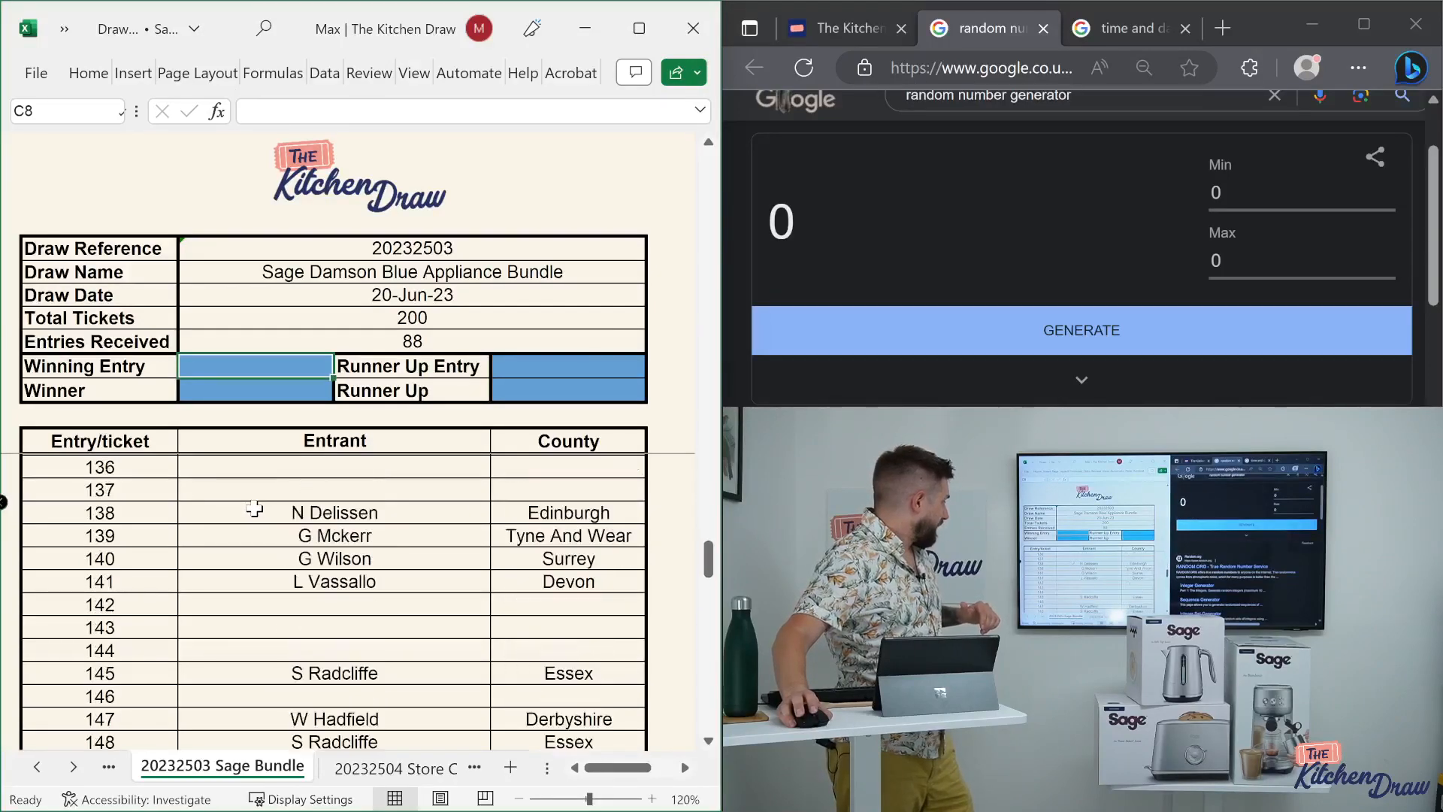
scroll(down, 3)
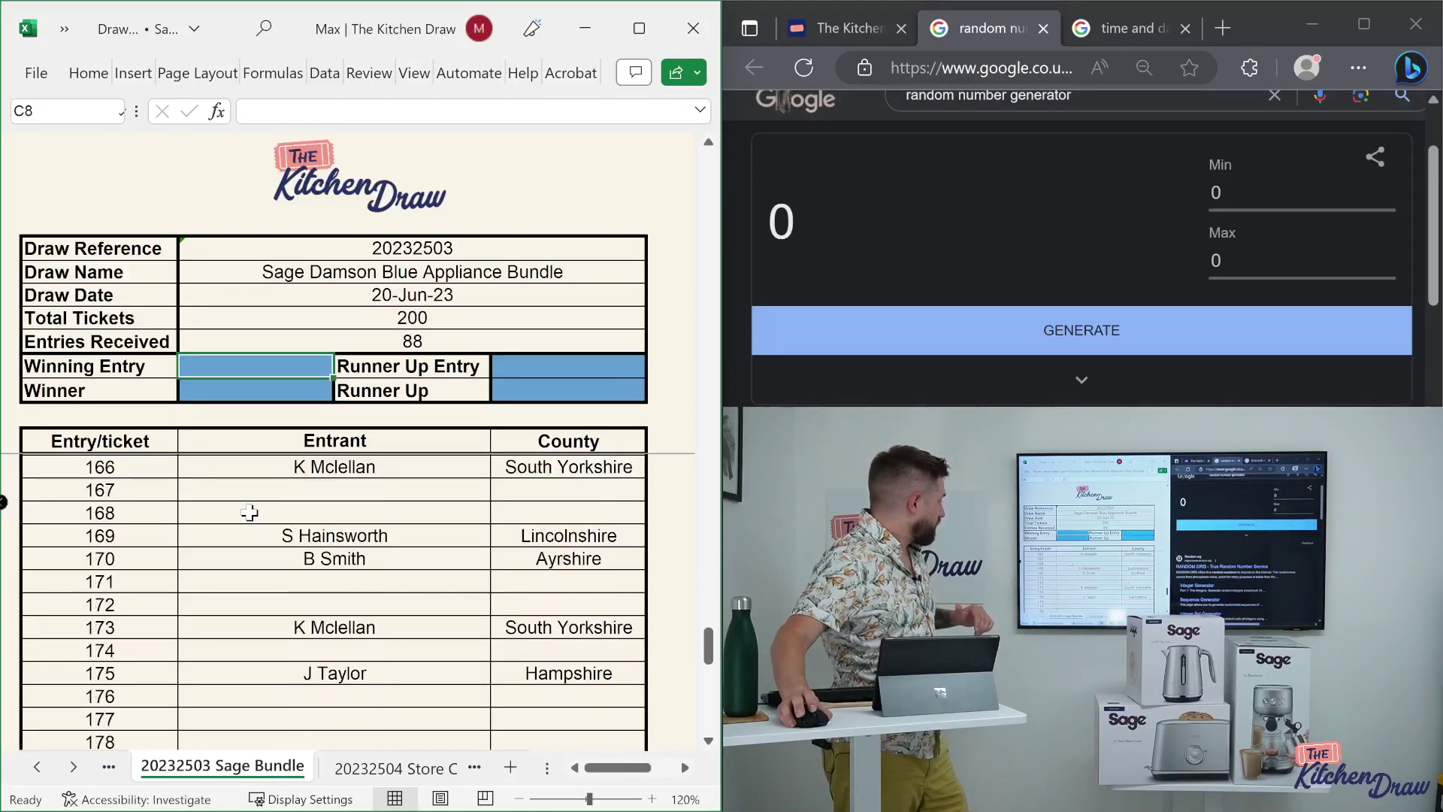
scroll(down, 3)
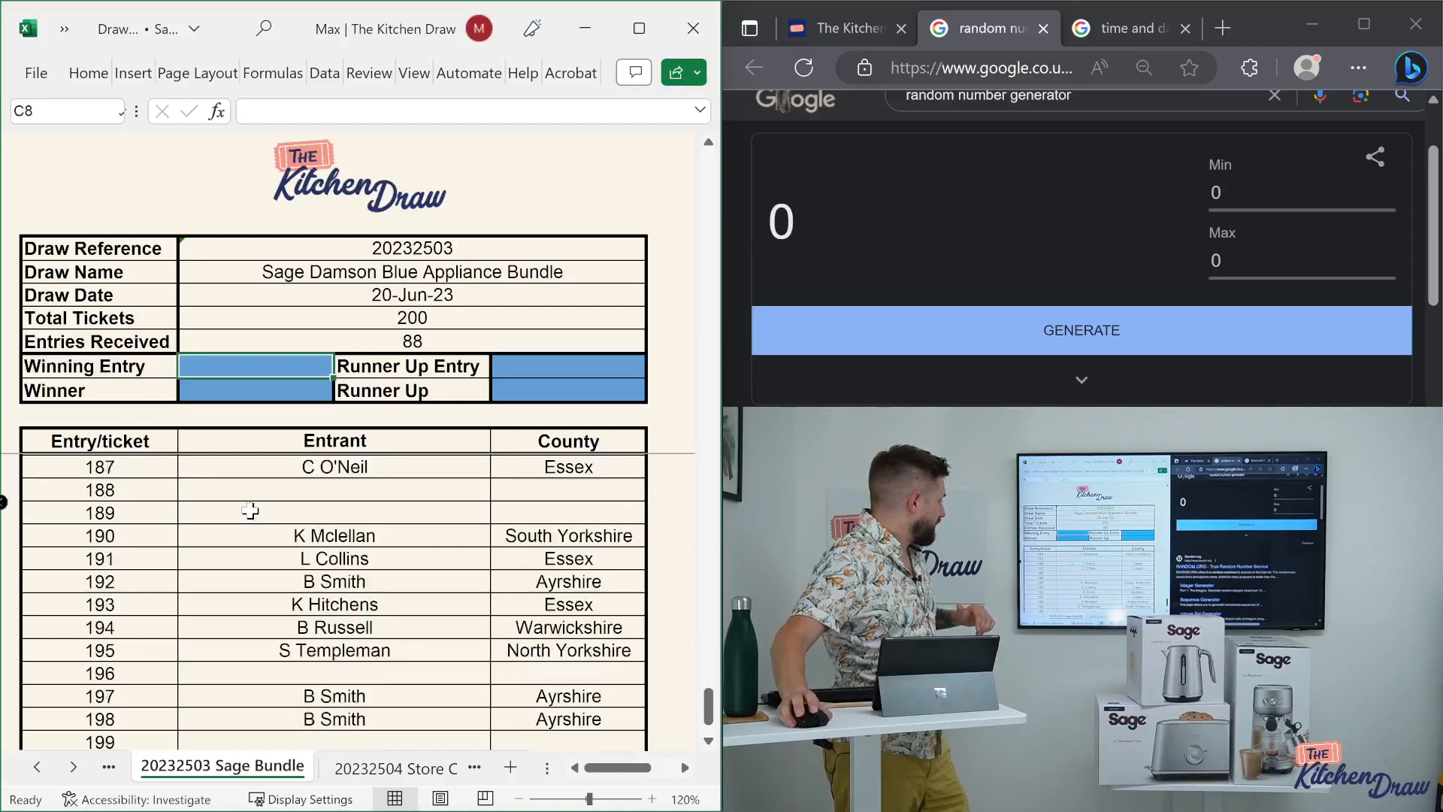
scroll(down, 3)
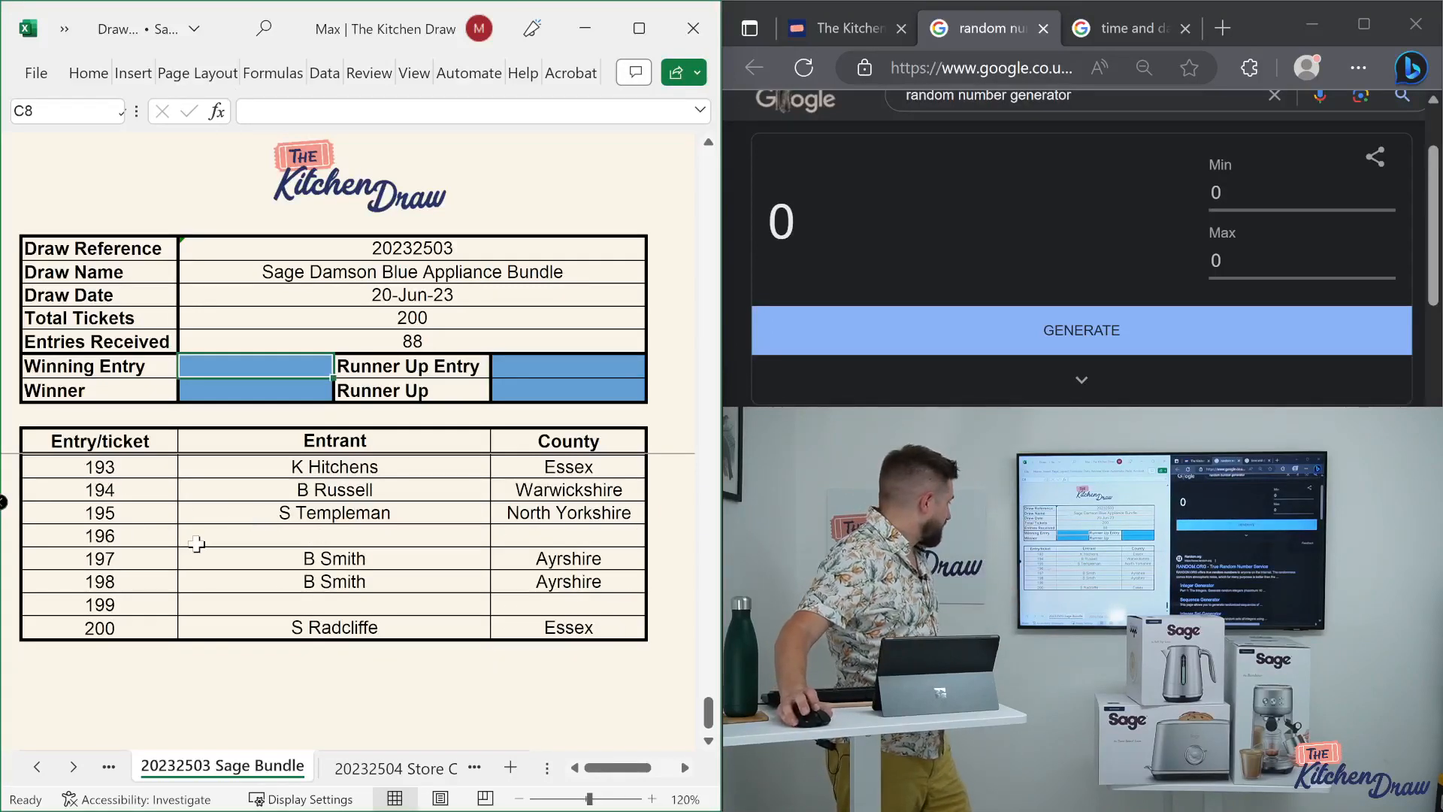
scroll(up, 3)
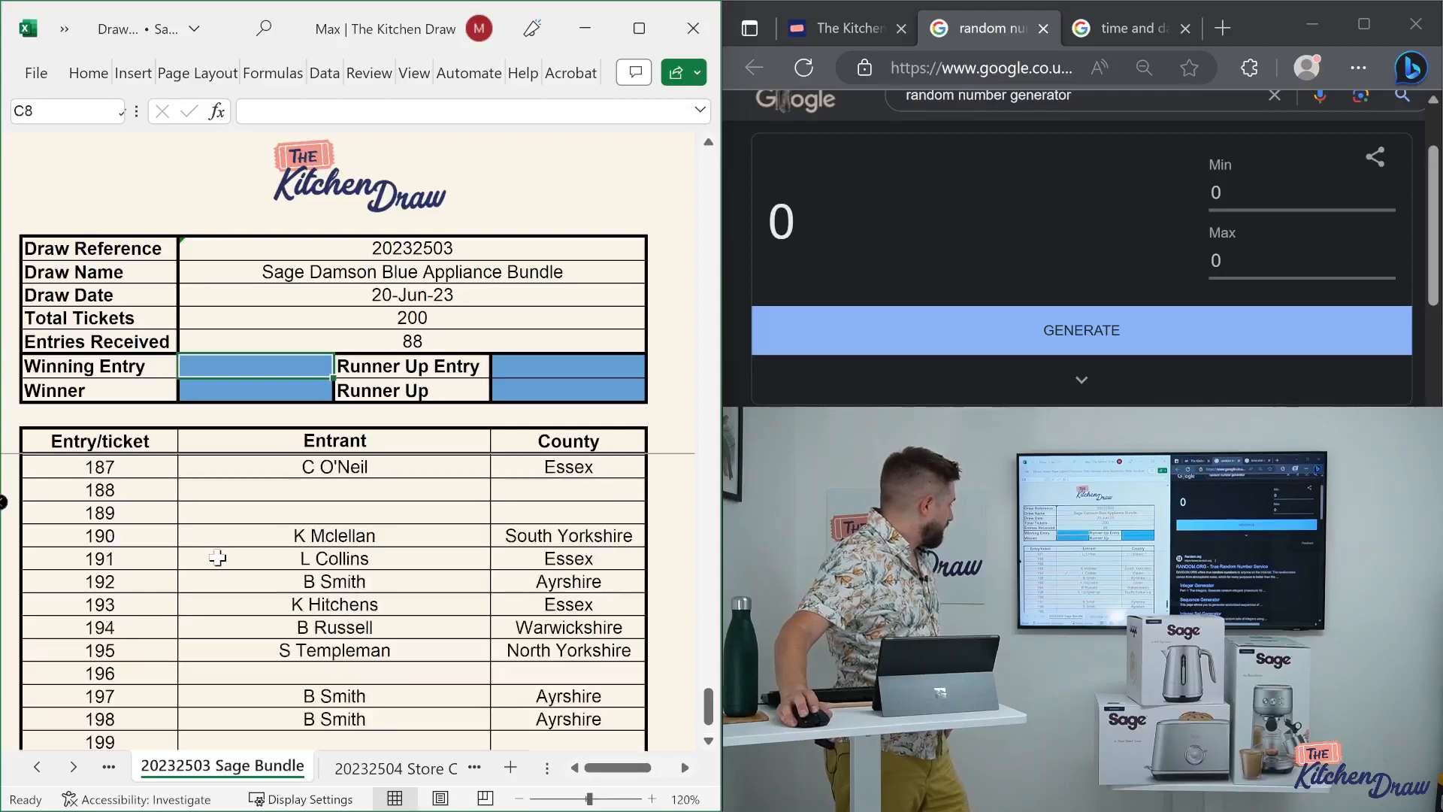
scroll(up, 3)
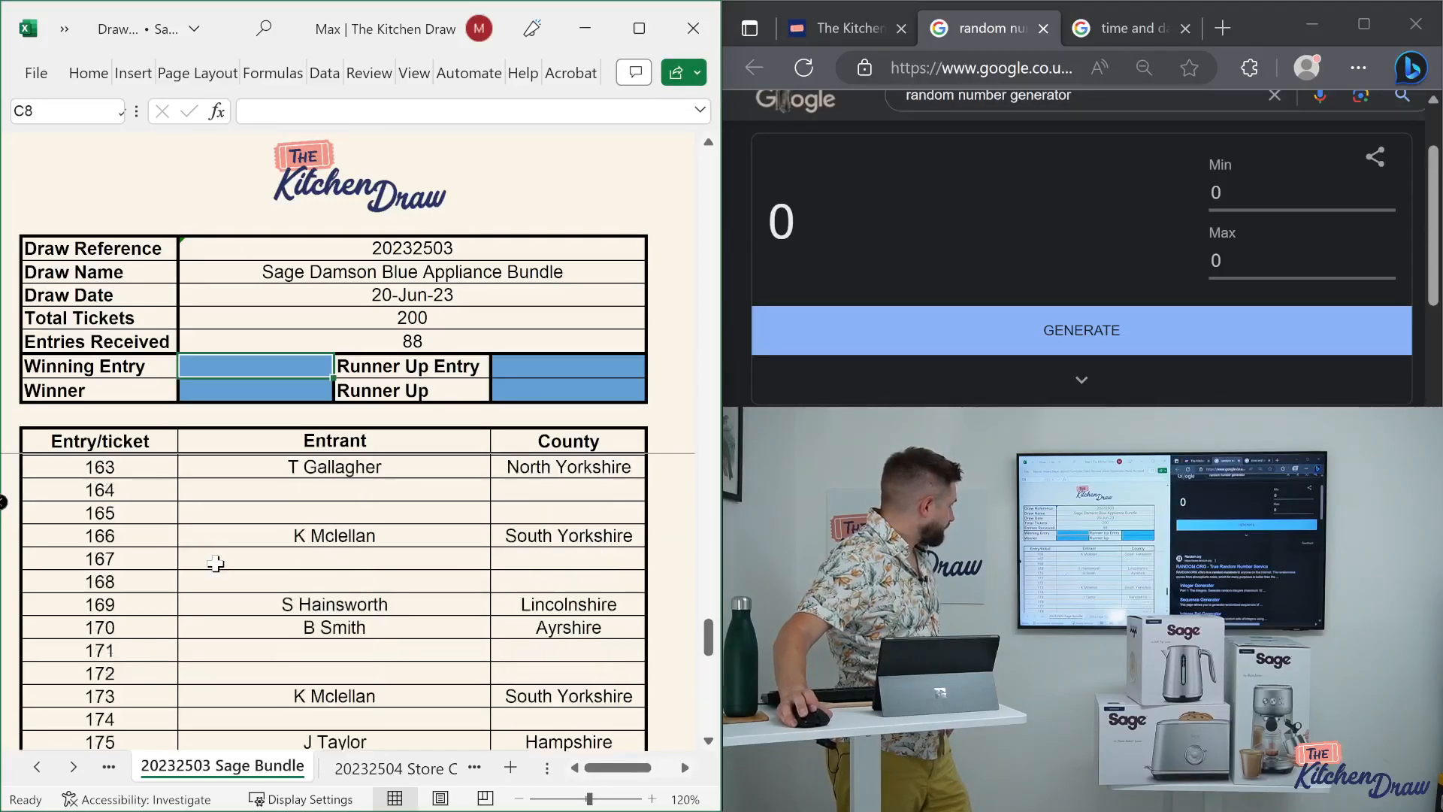
scroll(up, 3)
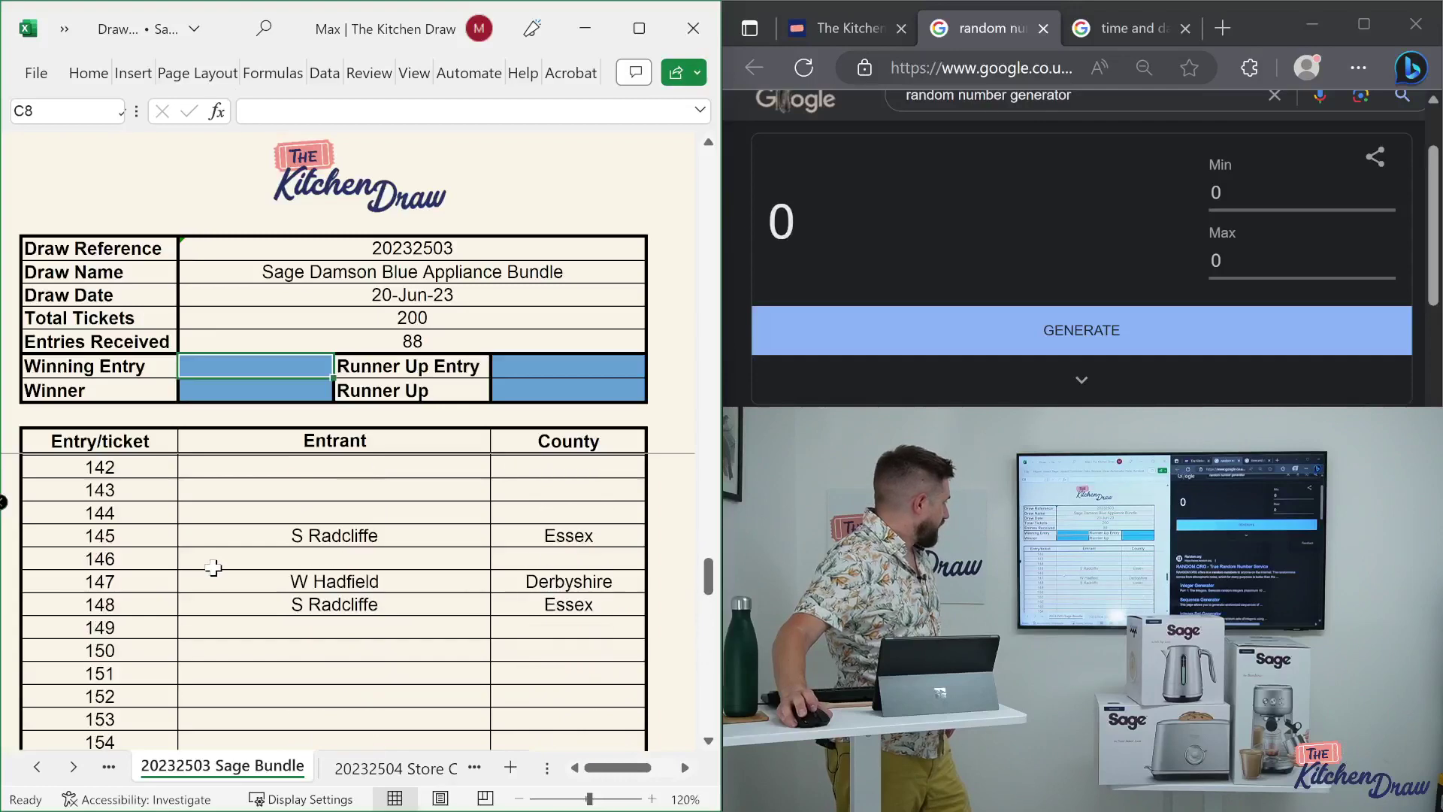
scroll(down, 3)
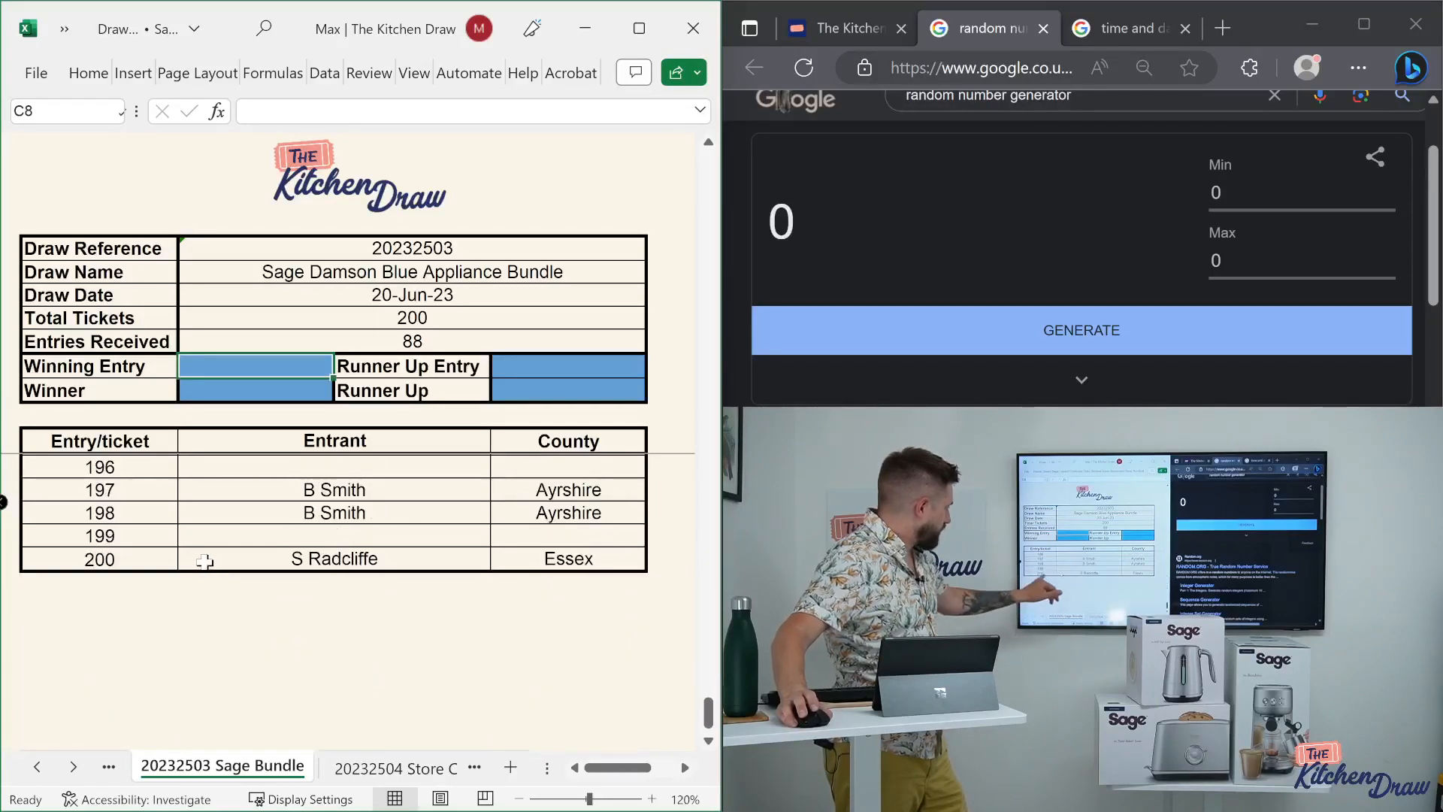
scroll(up, 3)
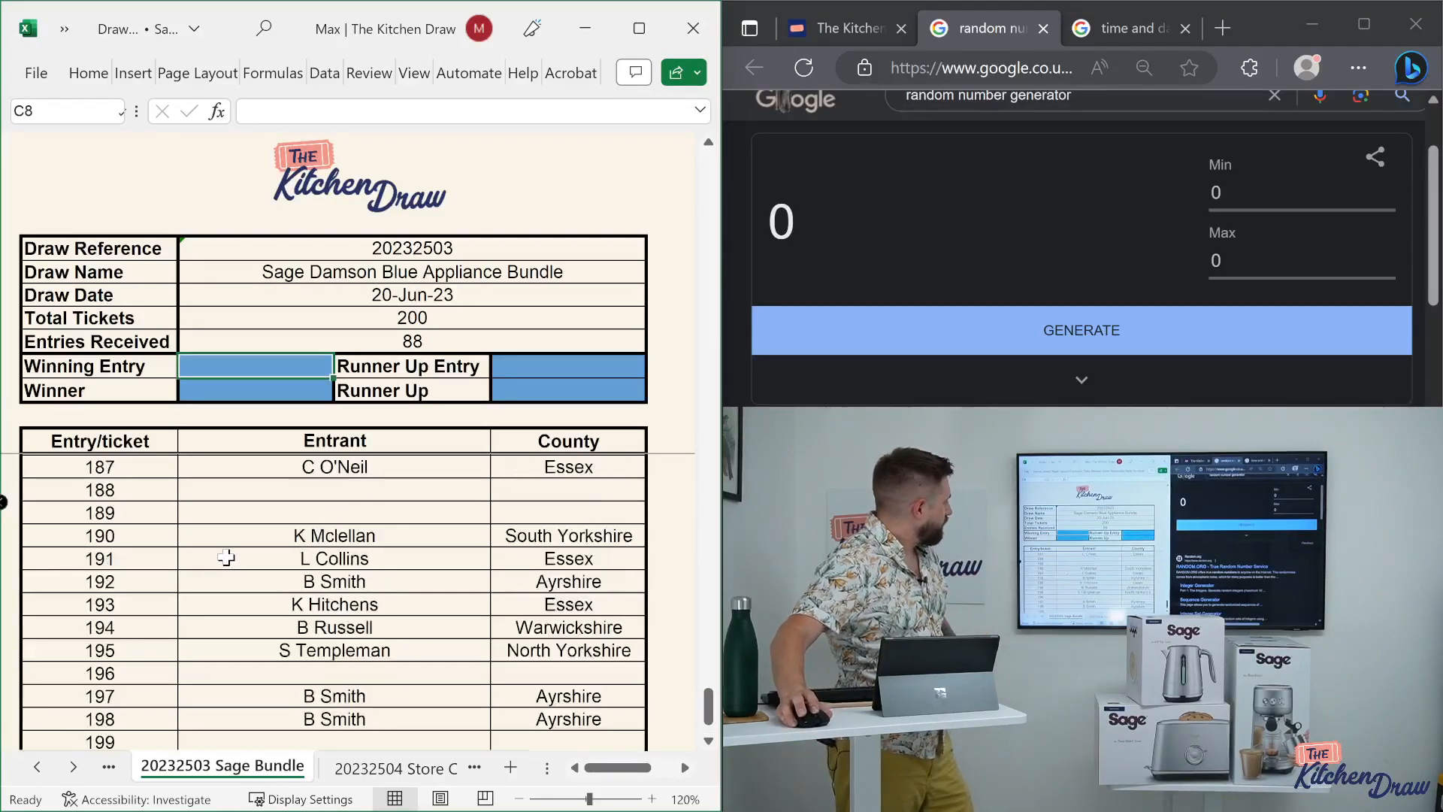
scroll(up, 3)
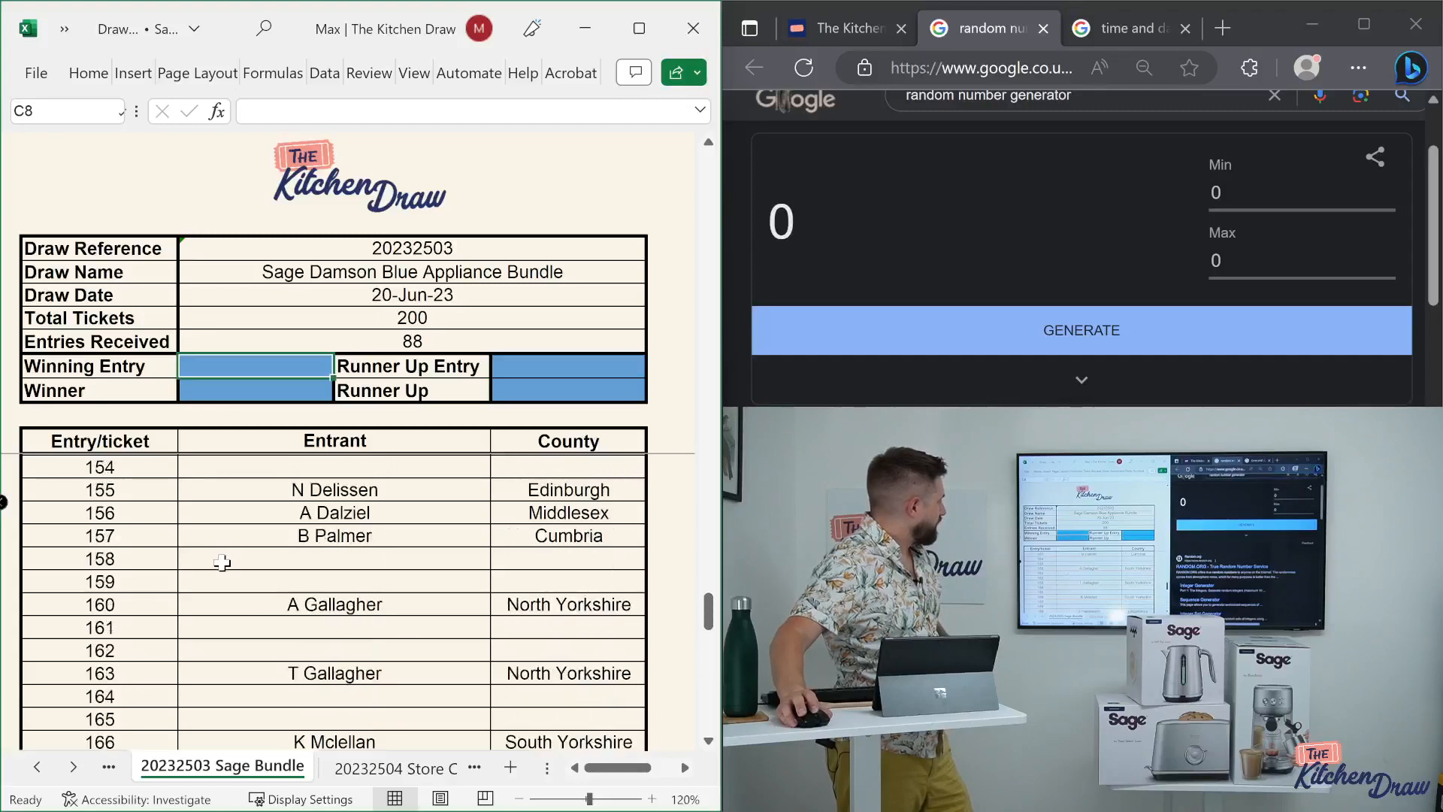
scroll(up, 3)
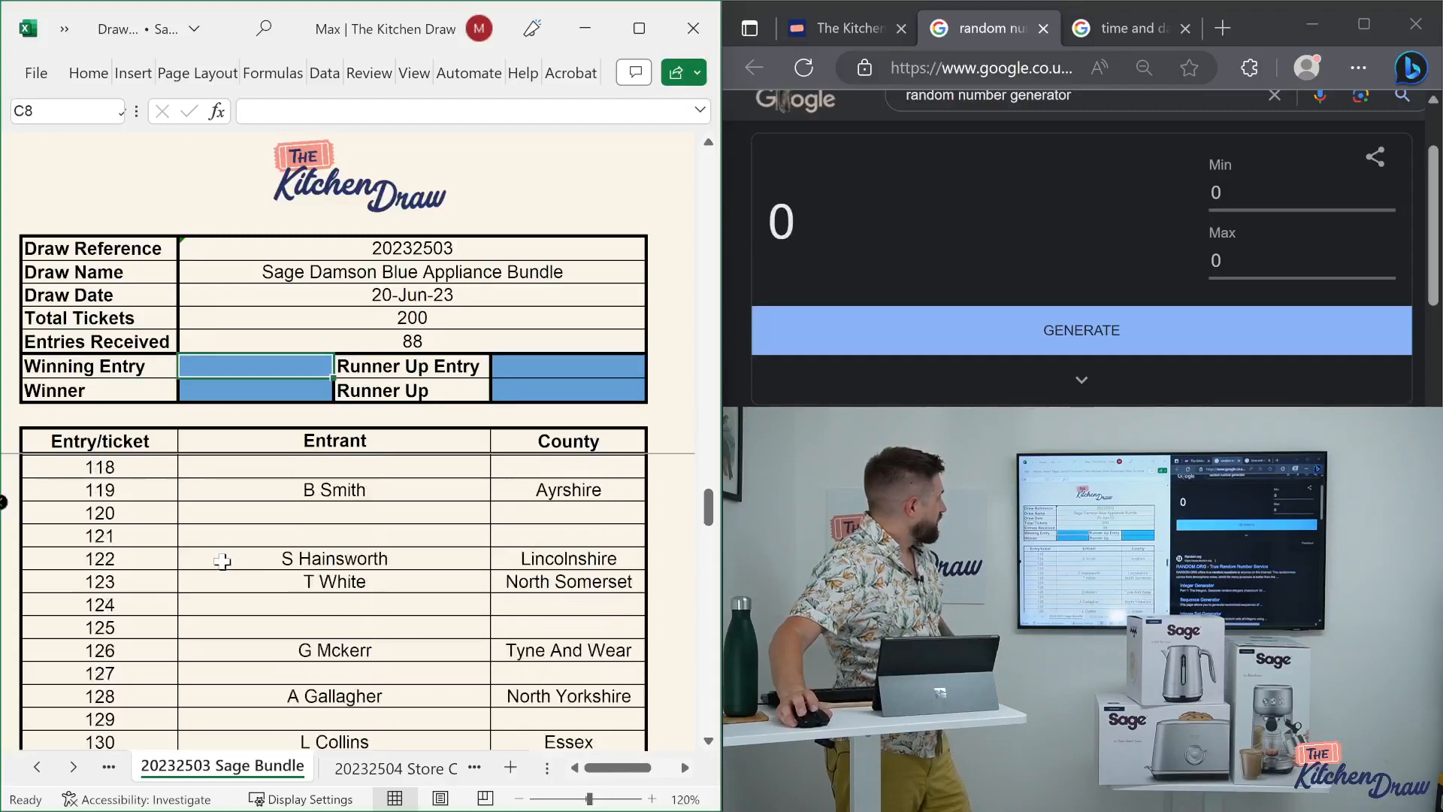
scroll(up, 3)
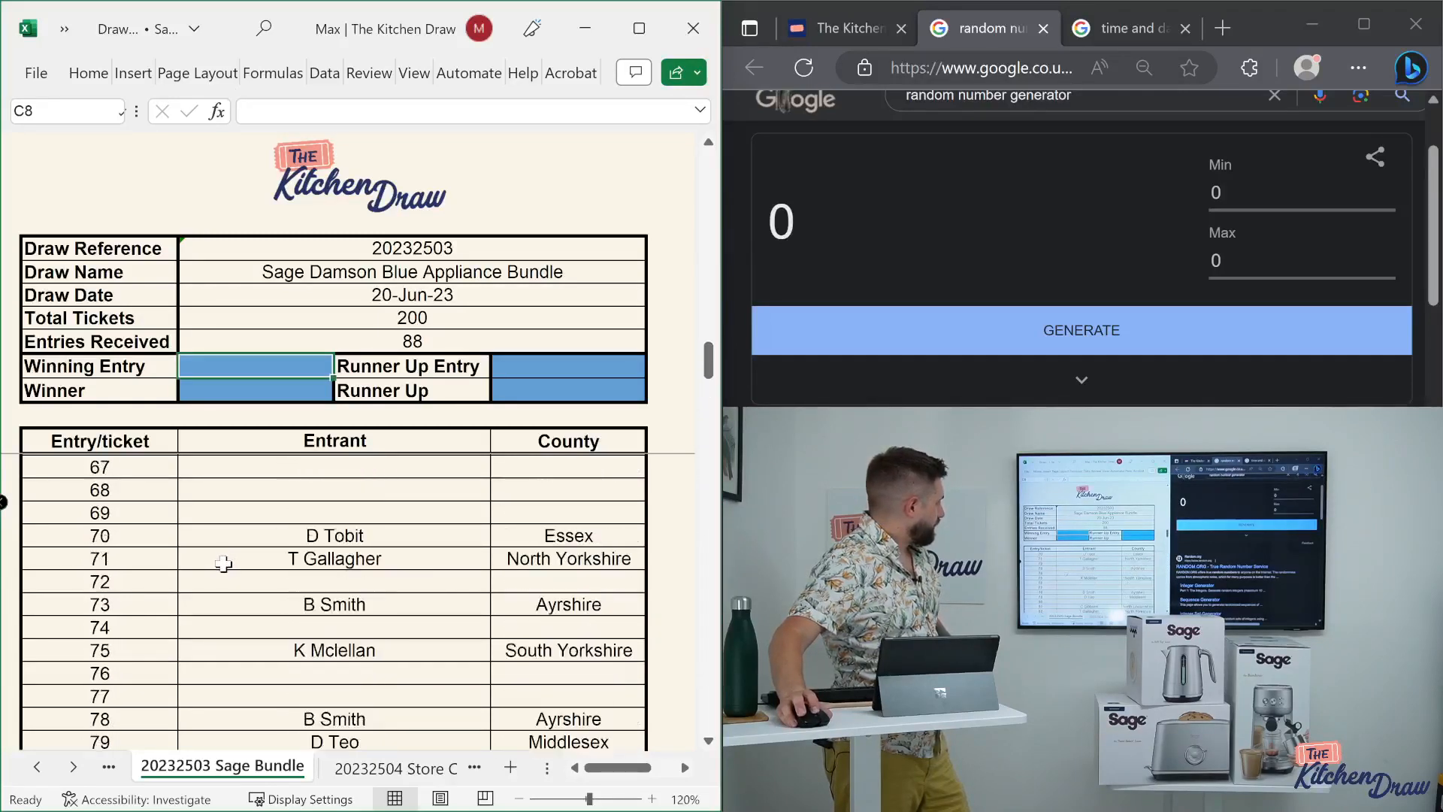
scroll(up, 3)
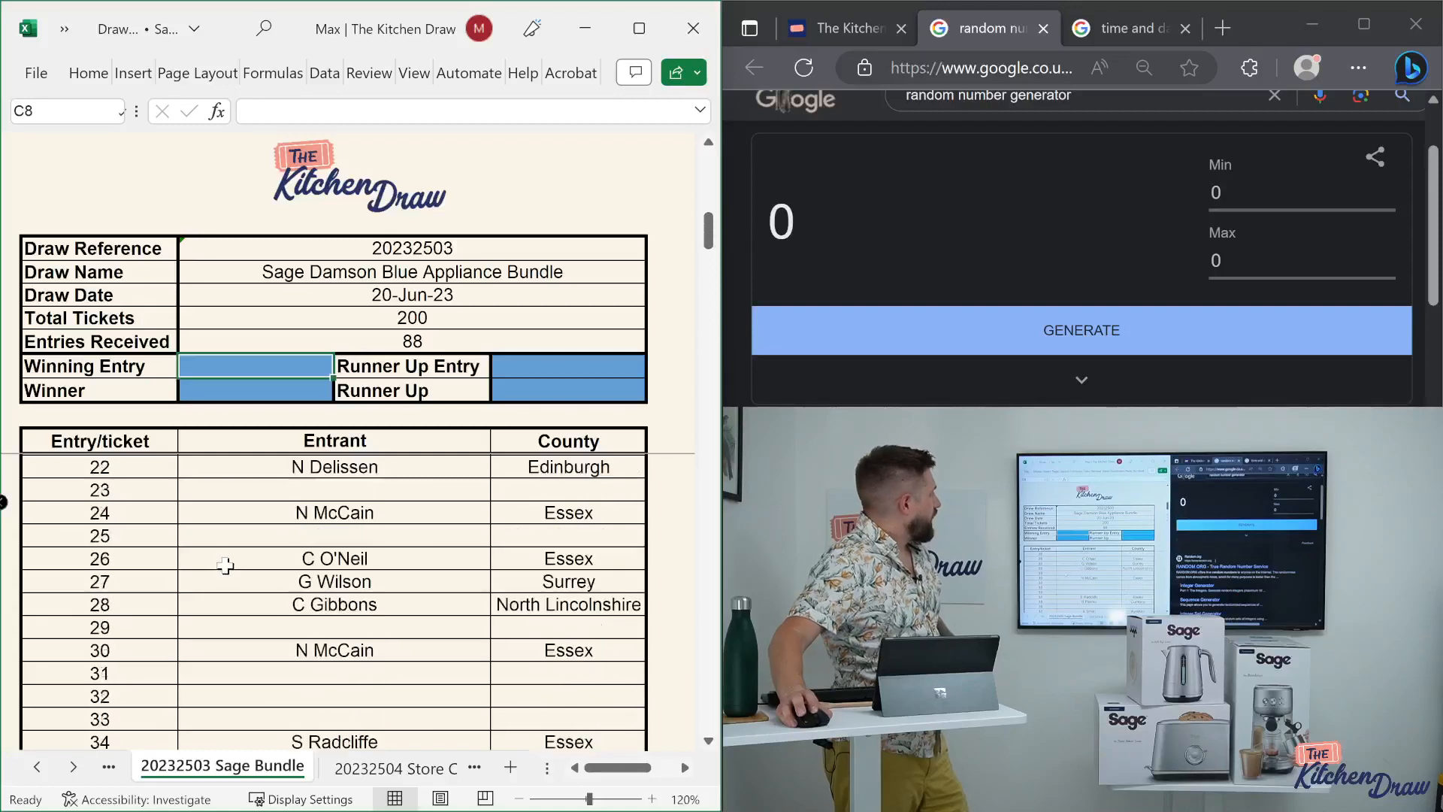
scroll(up, 3)
text(1)
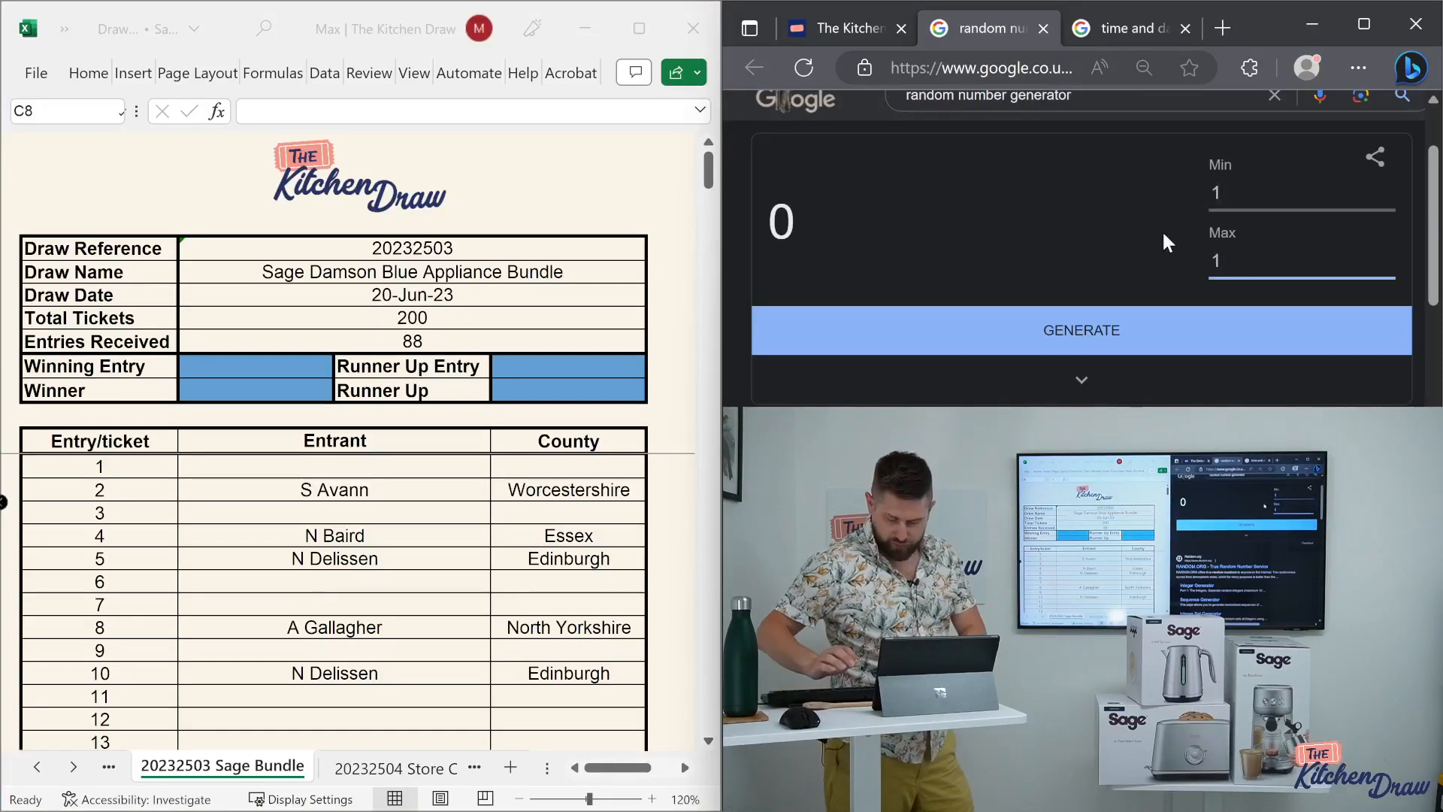
- Enter 200 as the generator's maximum, correcting the mistyped value
text(200)
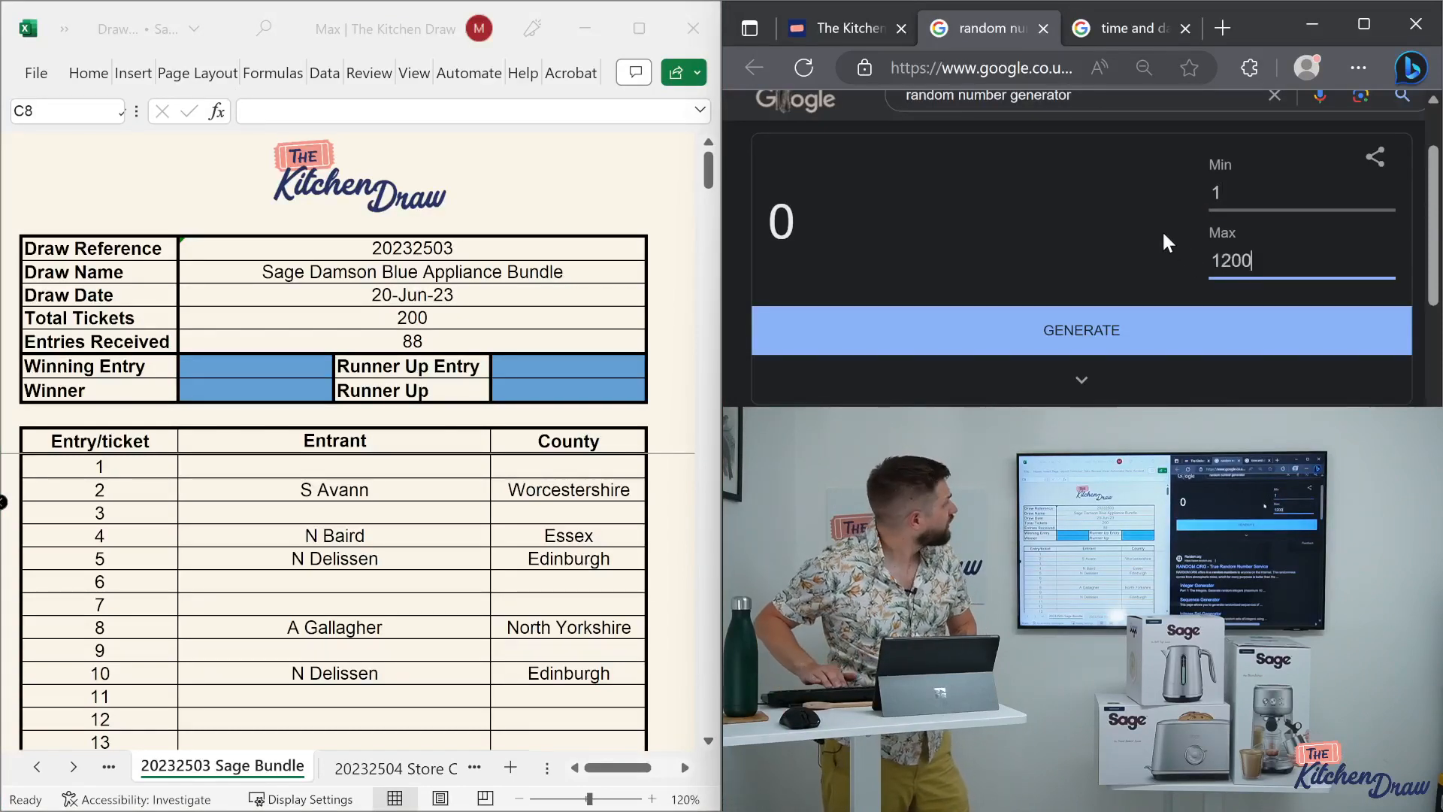
key(Backspace)
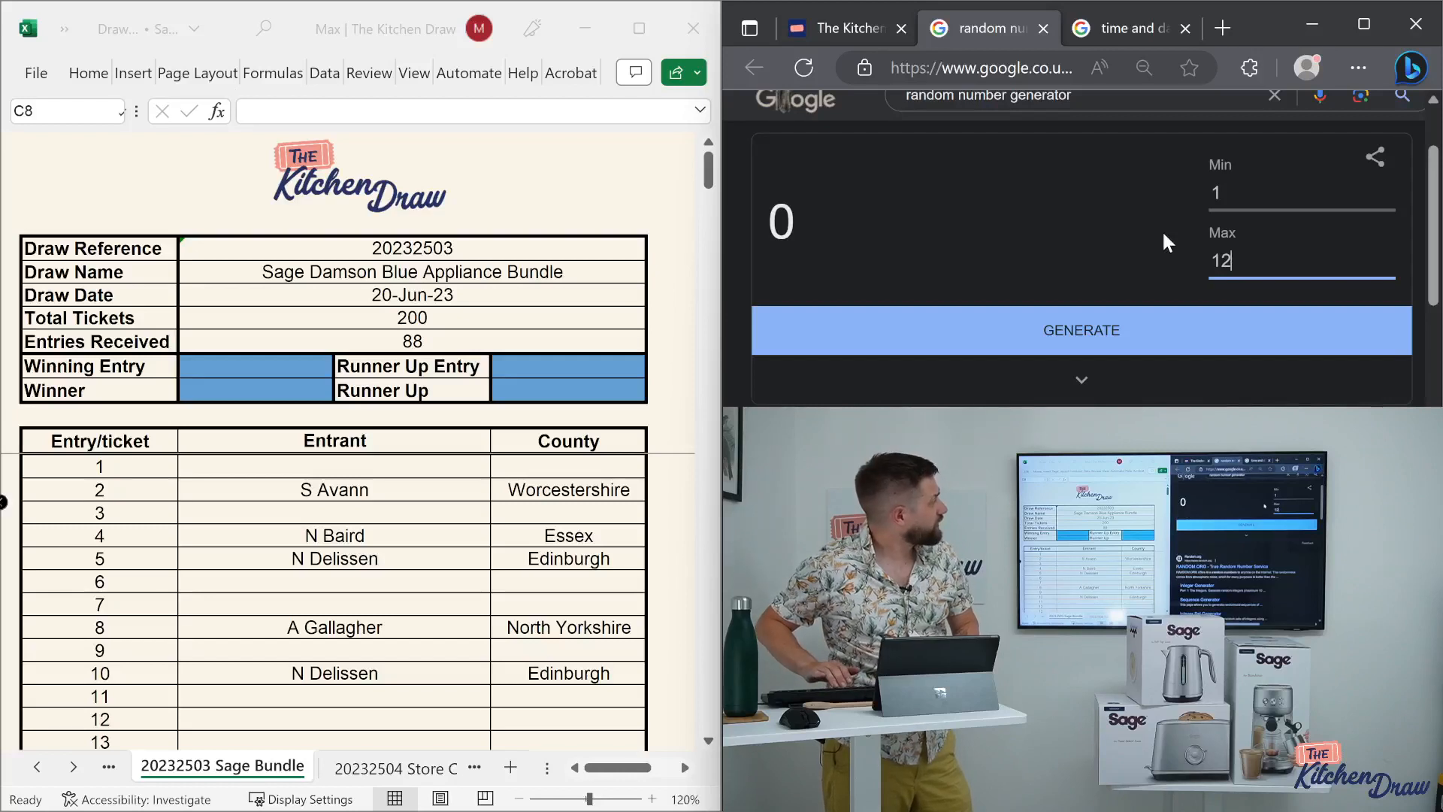
text(200)
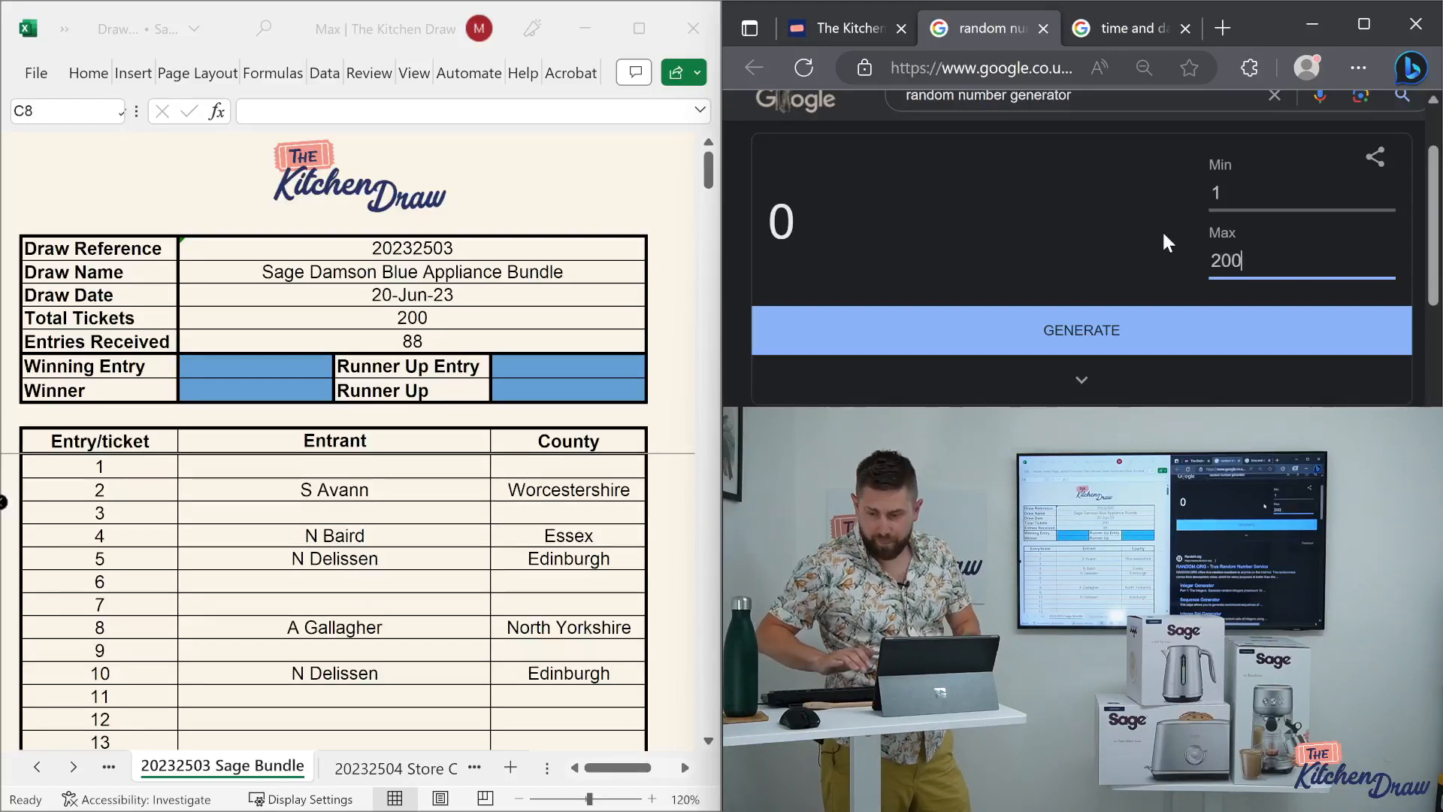
mouse_move(942, 352)
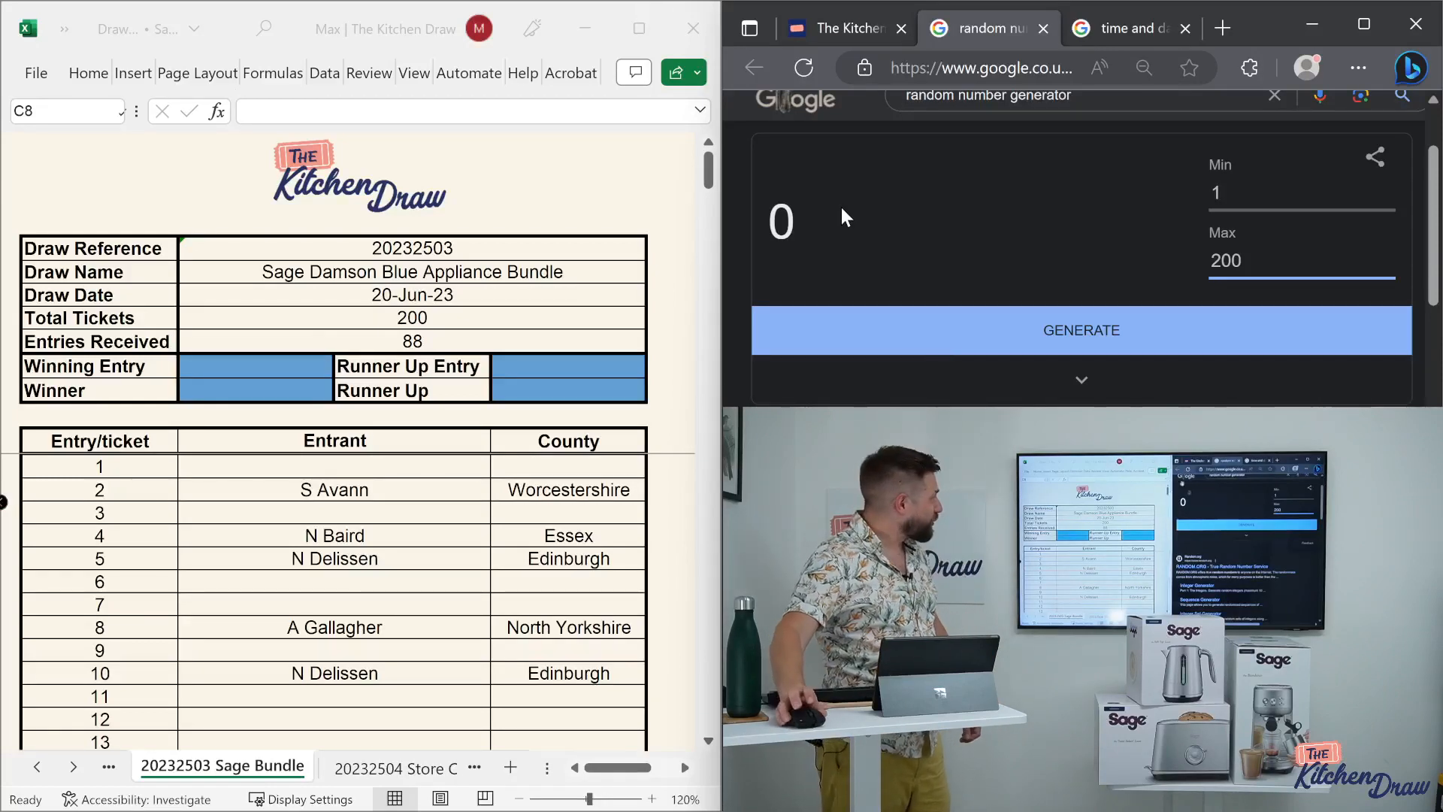
mouse_move(866, 187)
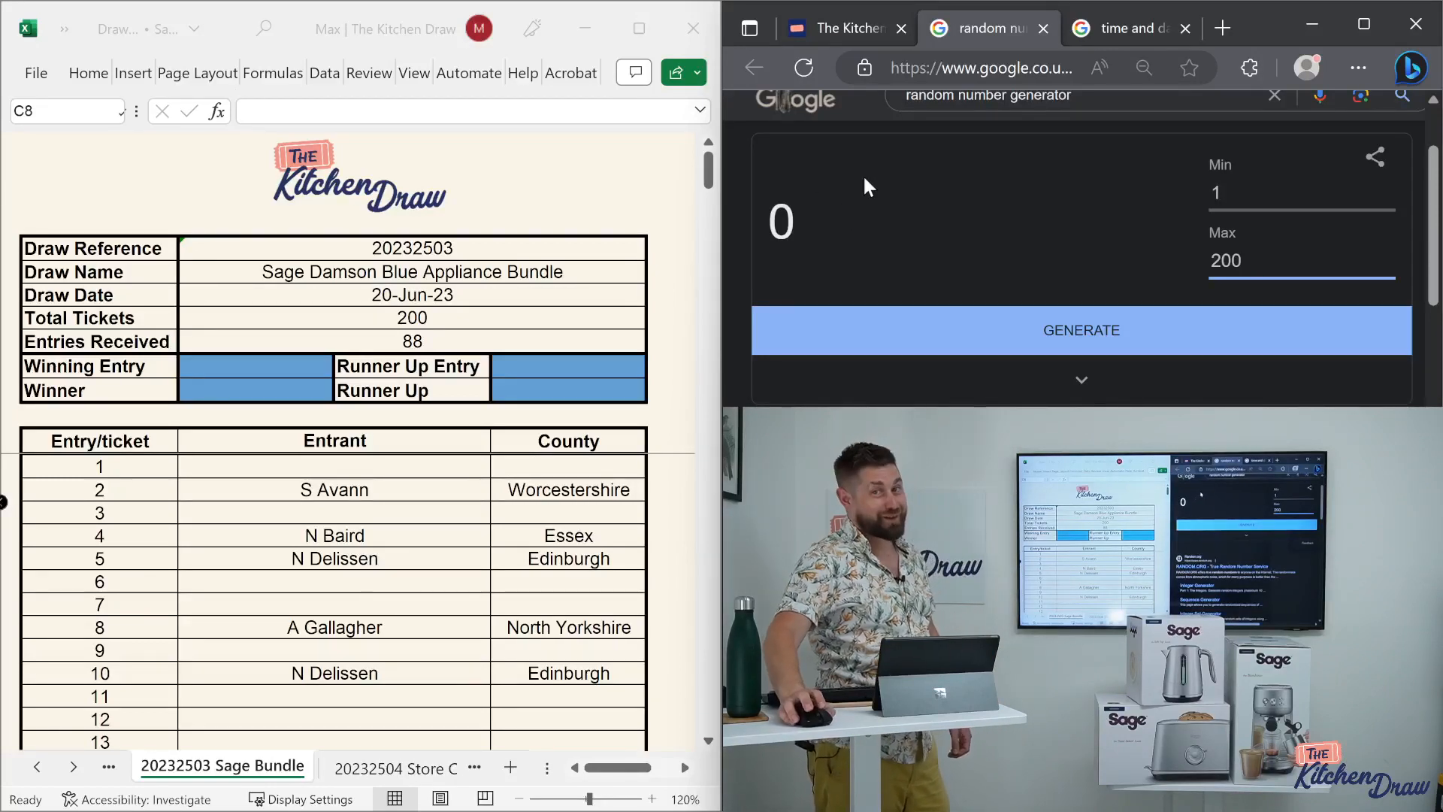
mouse_move(953, 234)
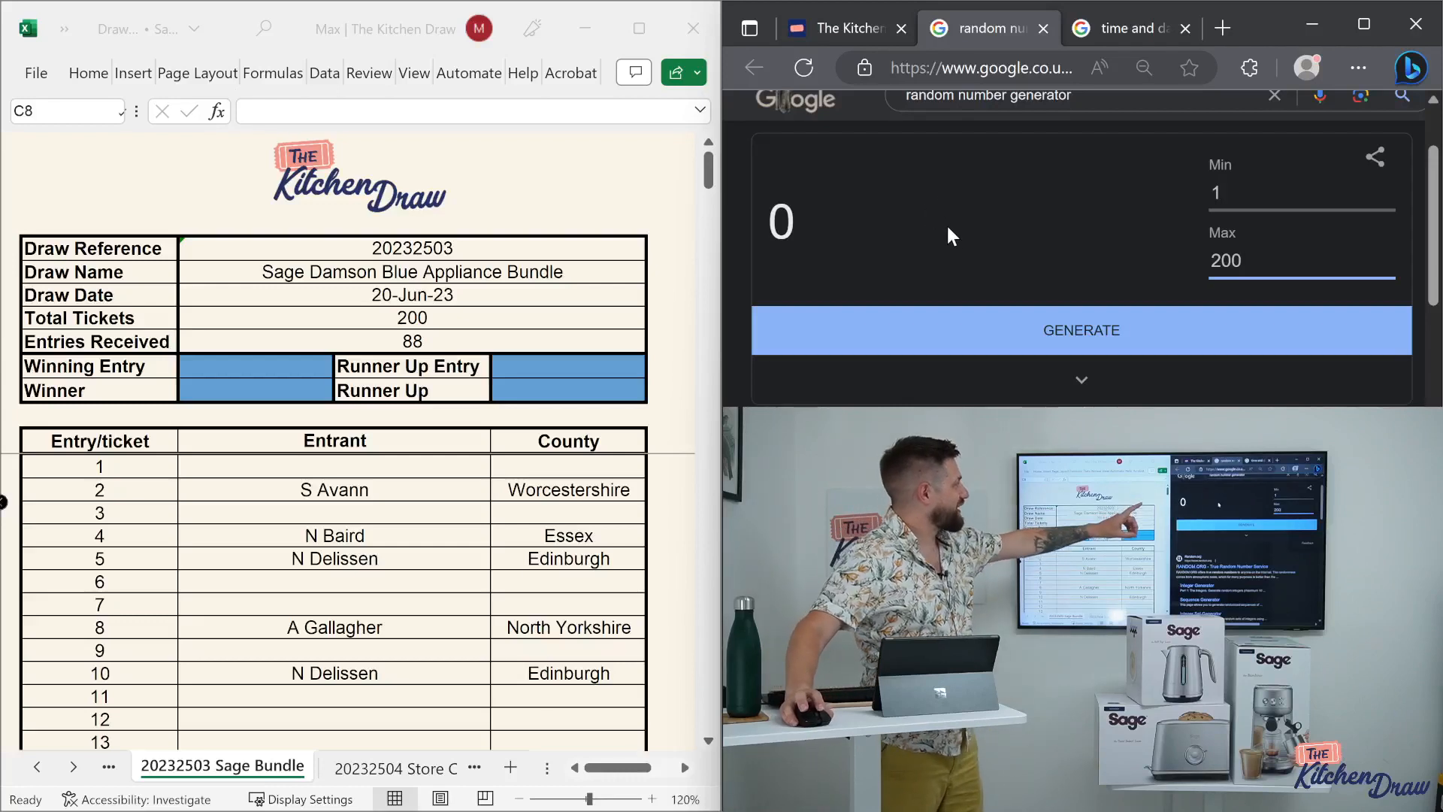
click(1081, 330)
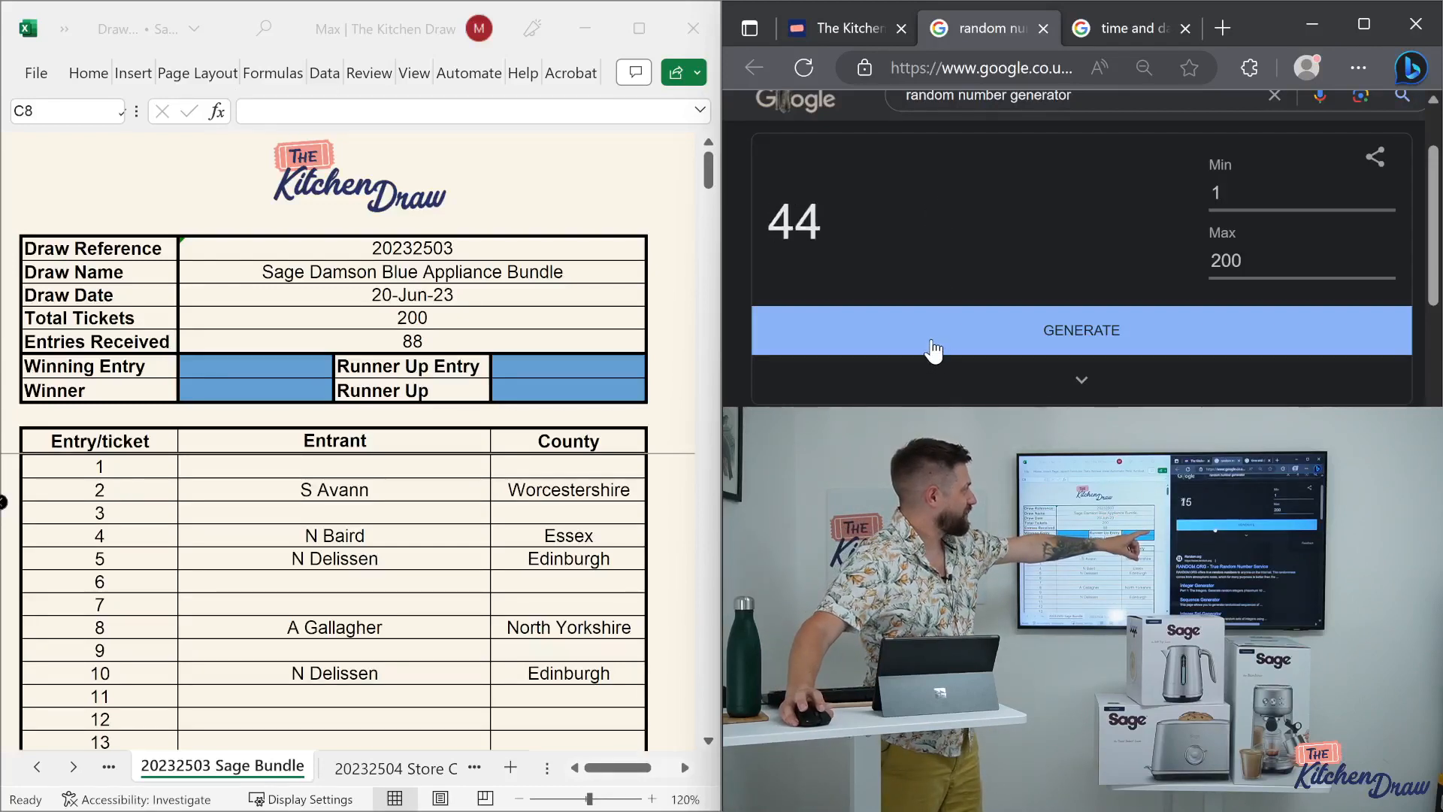
click(1081, 329)
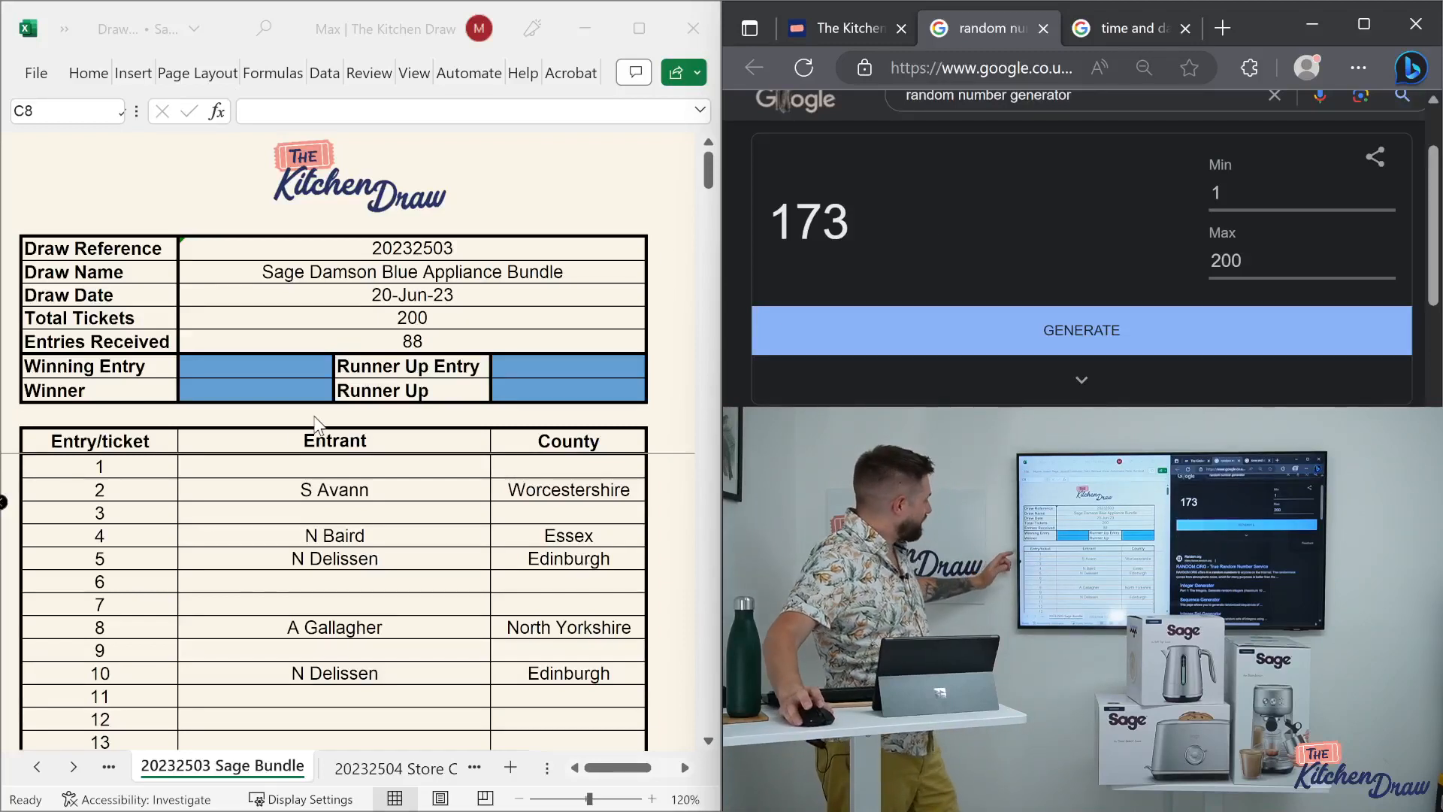
scroll(down, 3)
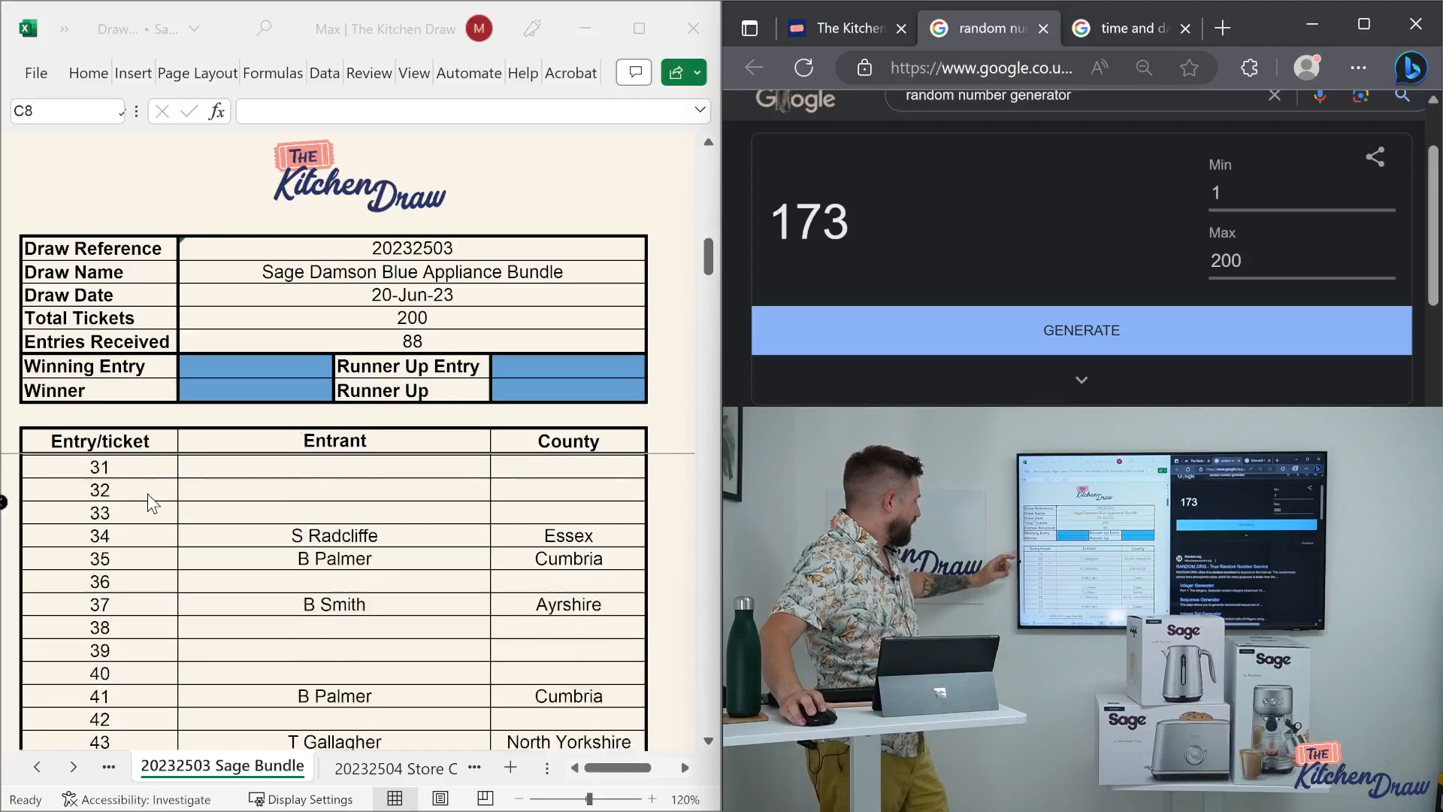
scroll(down, 3)
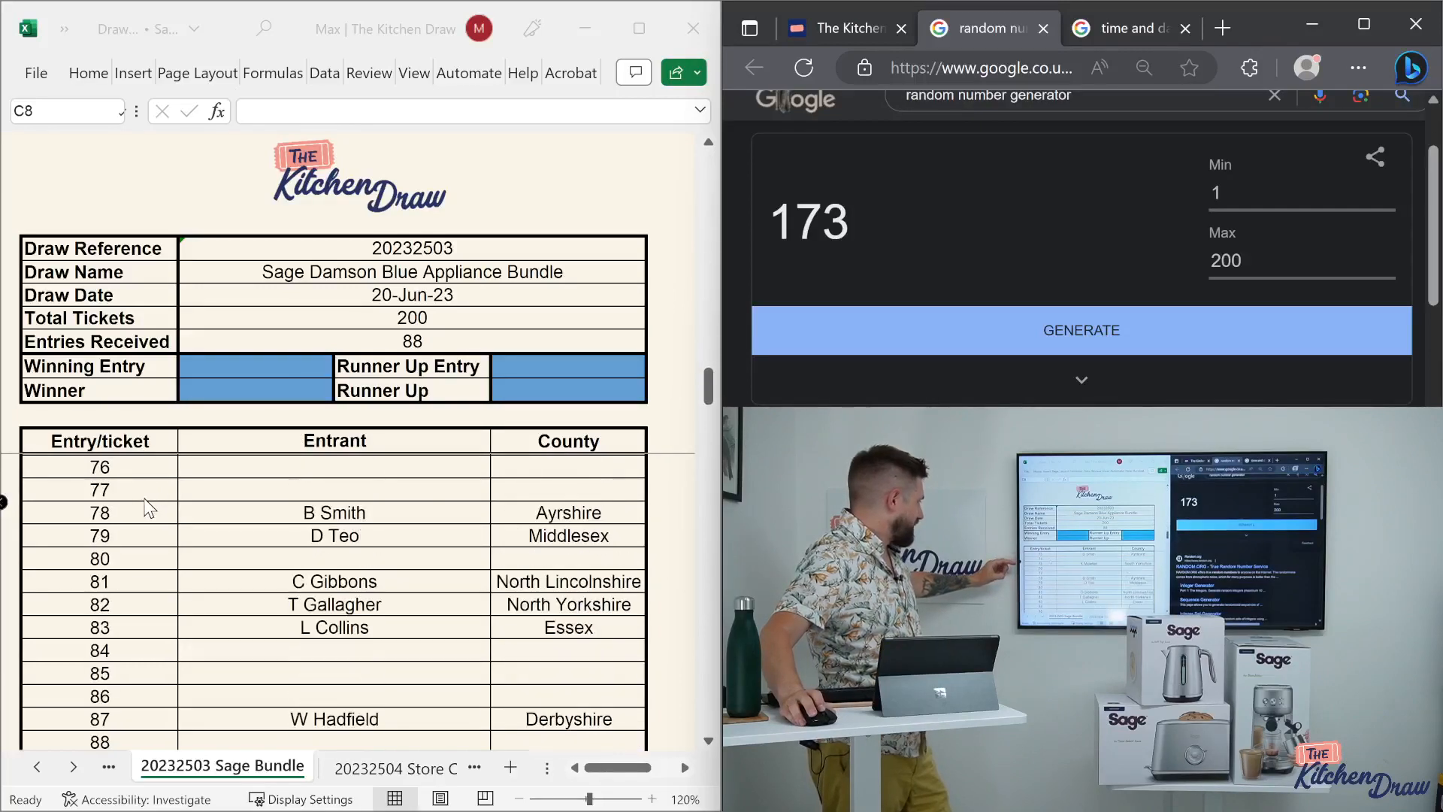
scroll(down, 3)
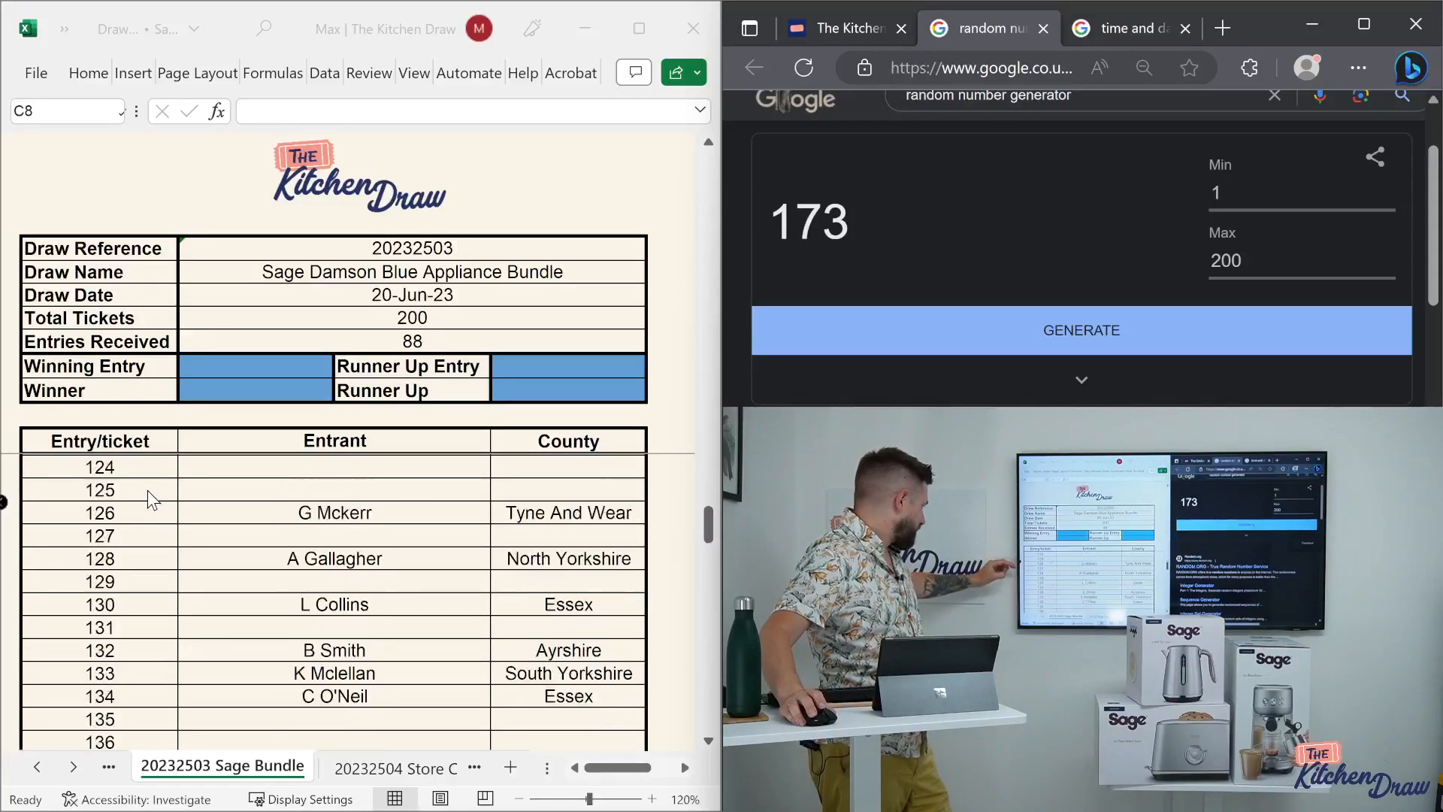
scroll(down, 3)
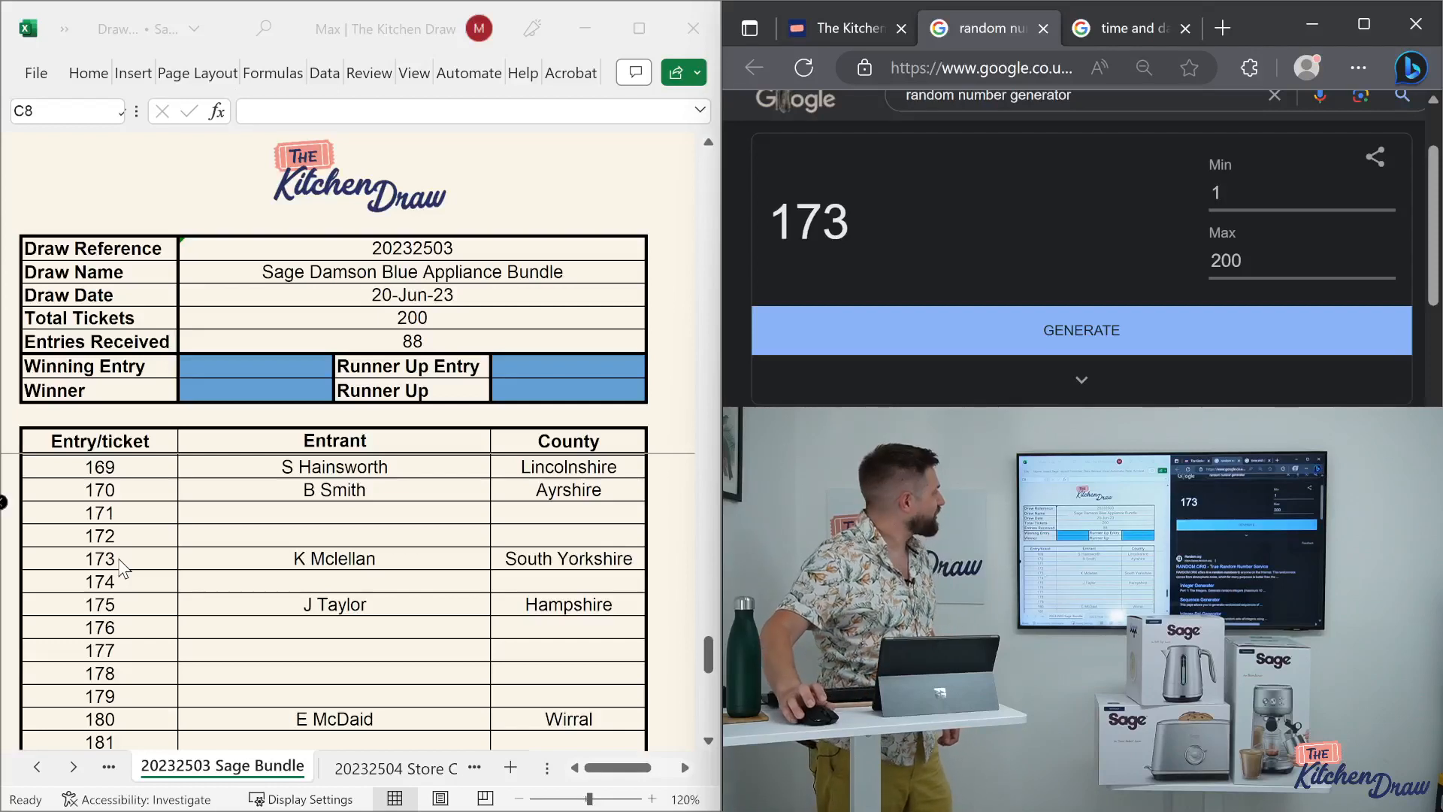
click(255, 366)
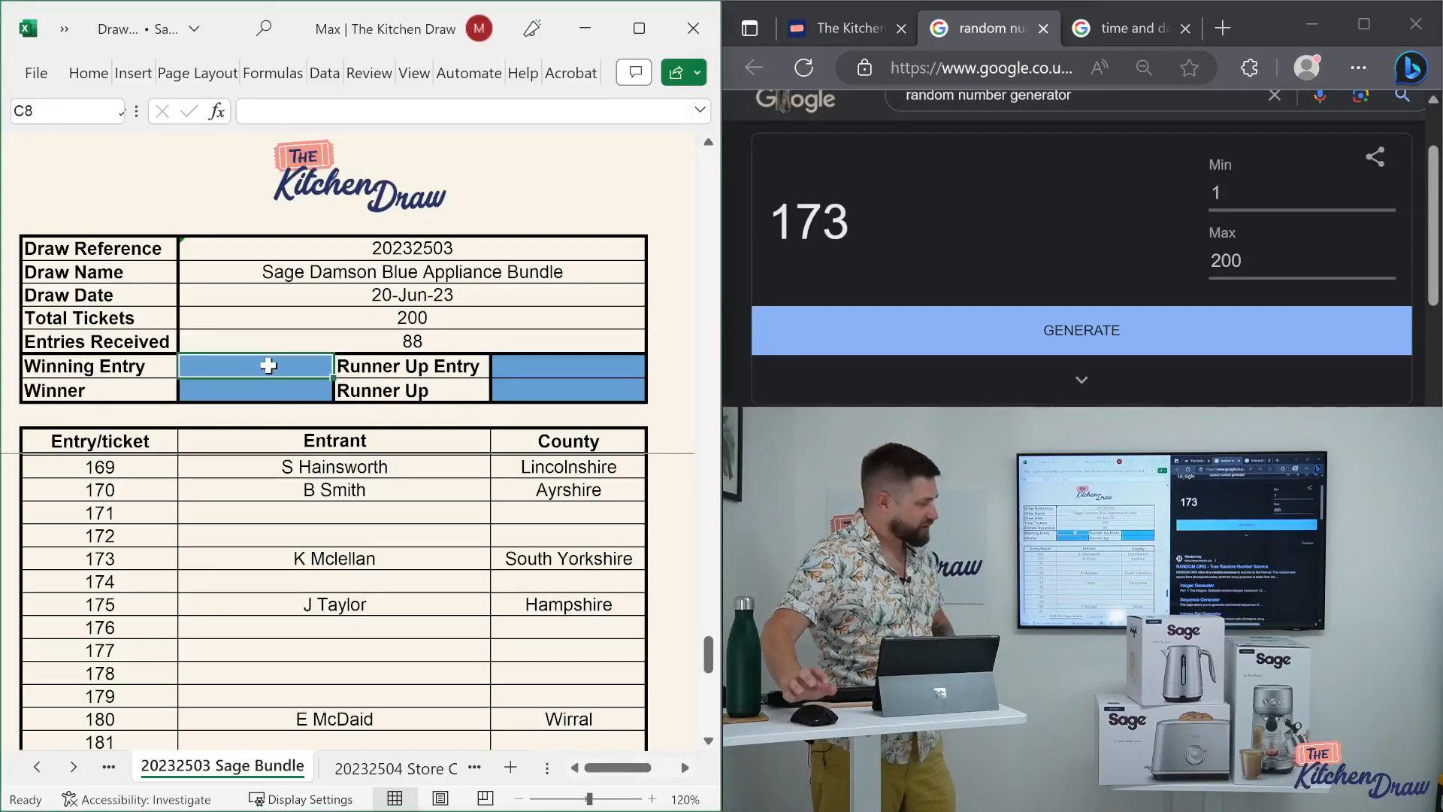
text(173)
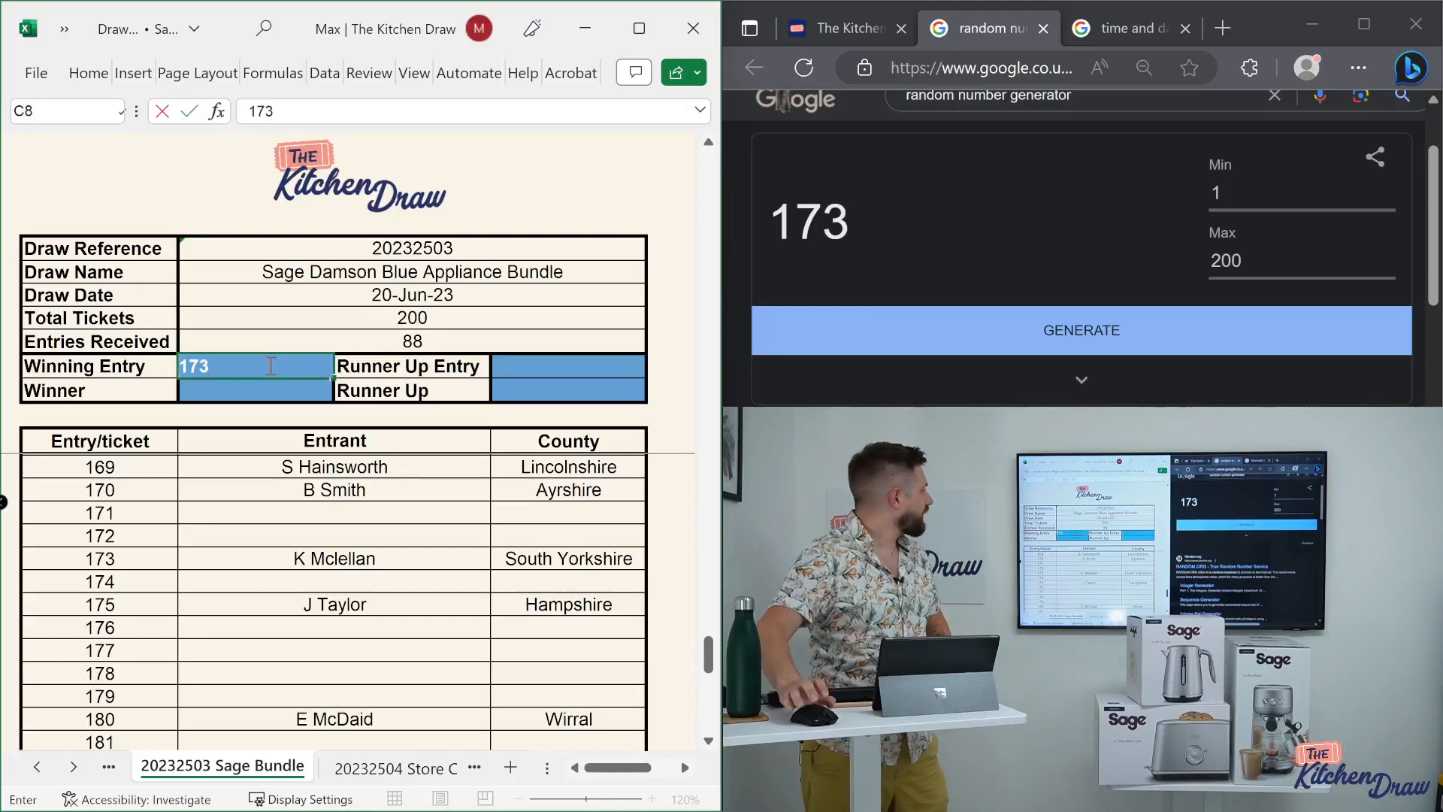
key(Return)
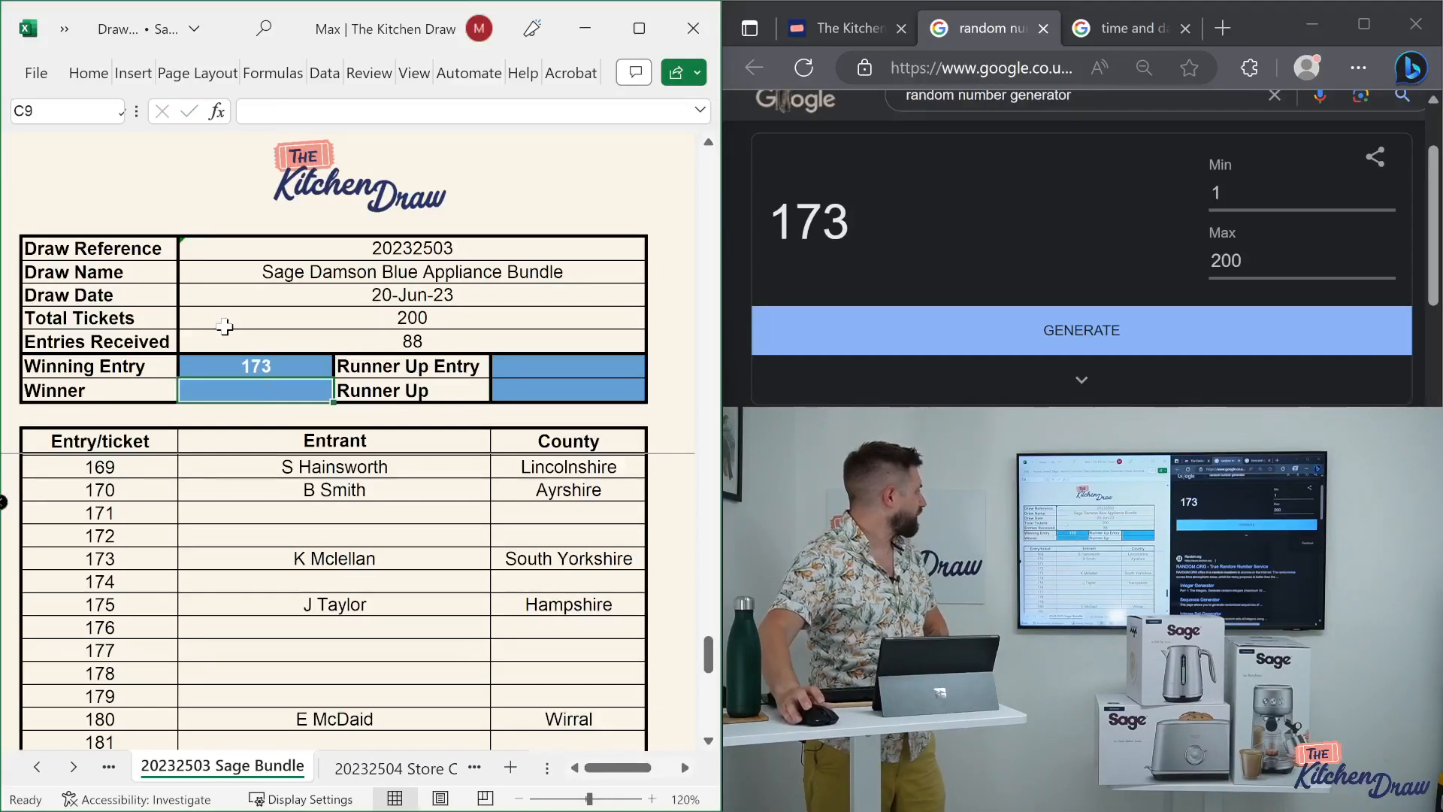
text(K)
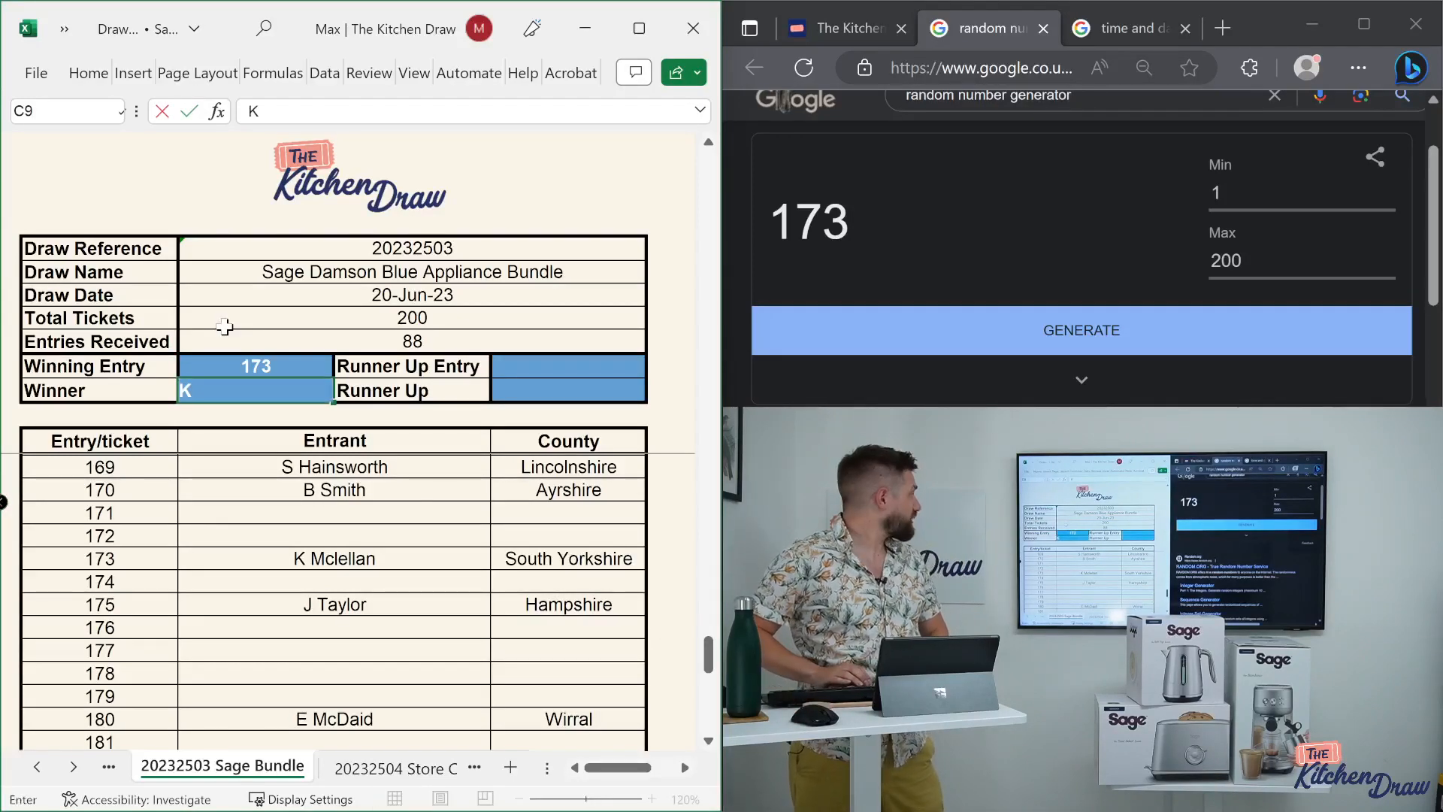
text(Mclell)
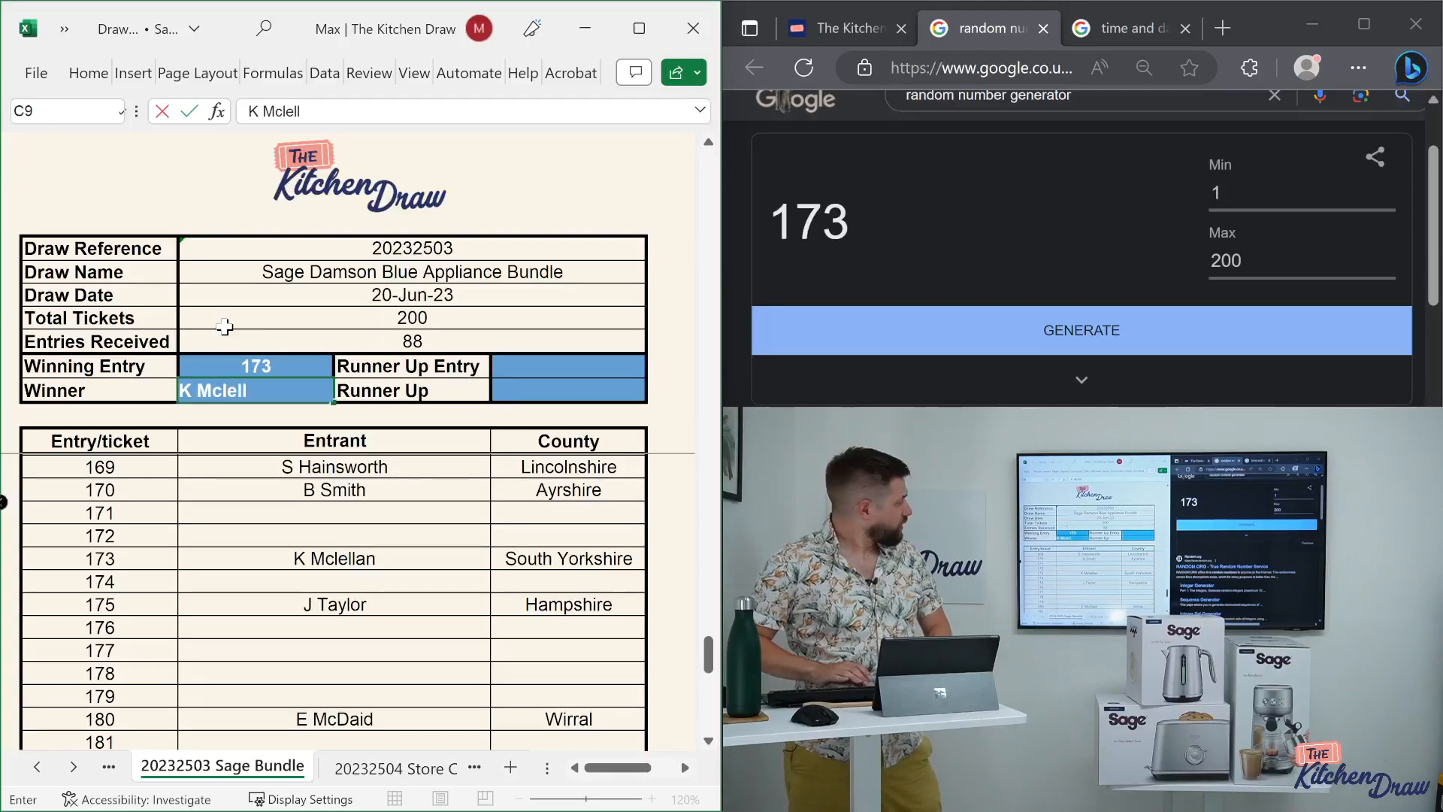
key(Return)
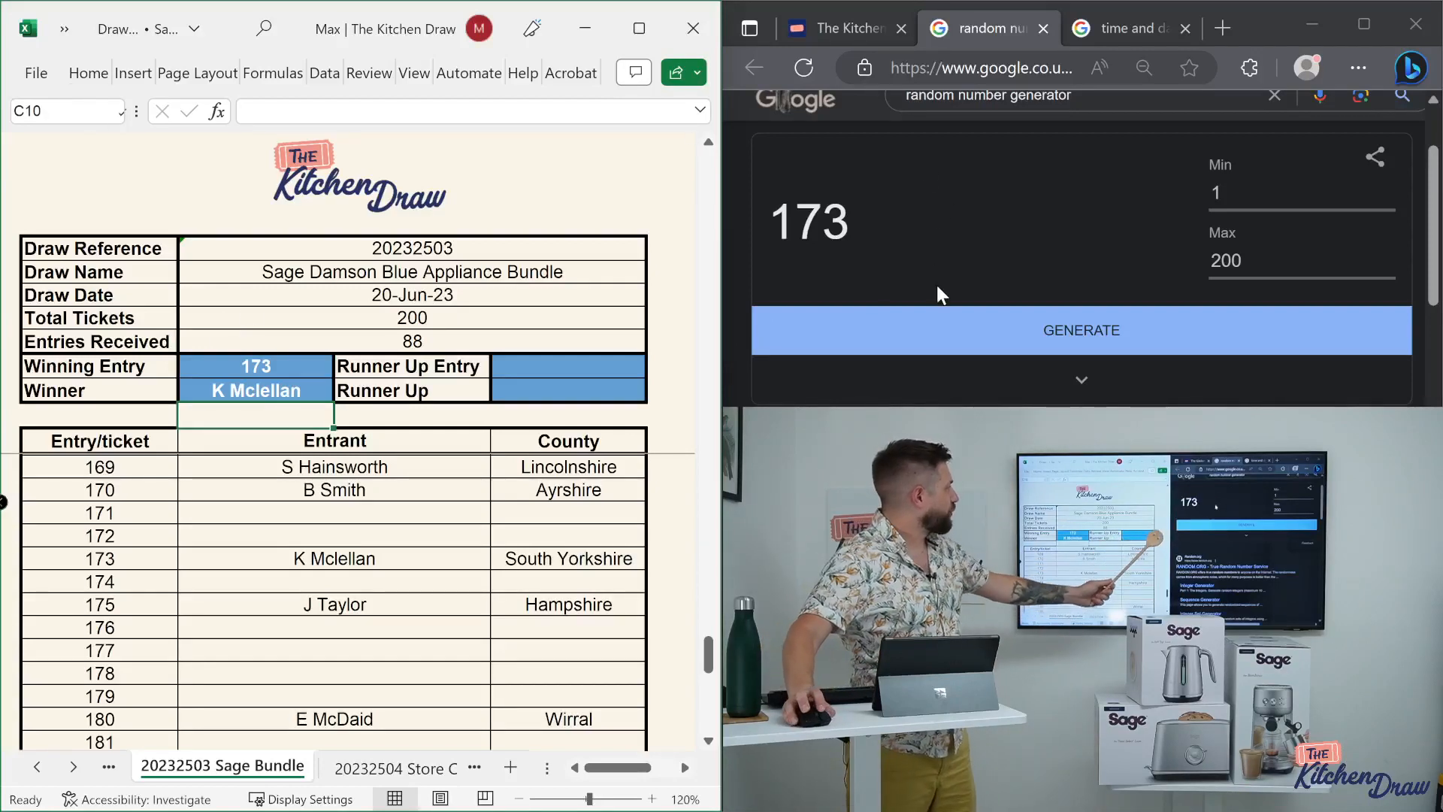
- Draw runner-up tickets 45 and 152, checking the list: neither has an entrant
click(1081, 329)
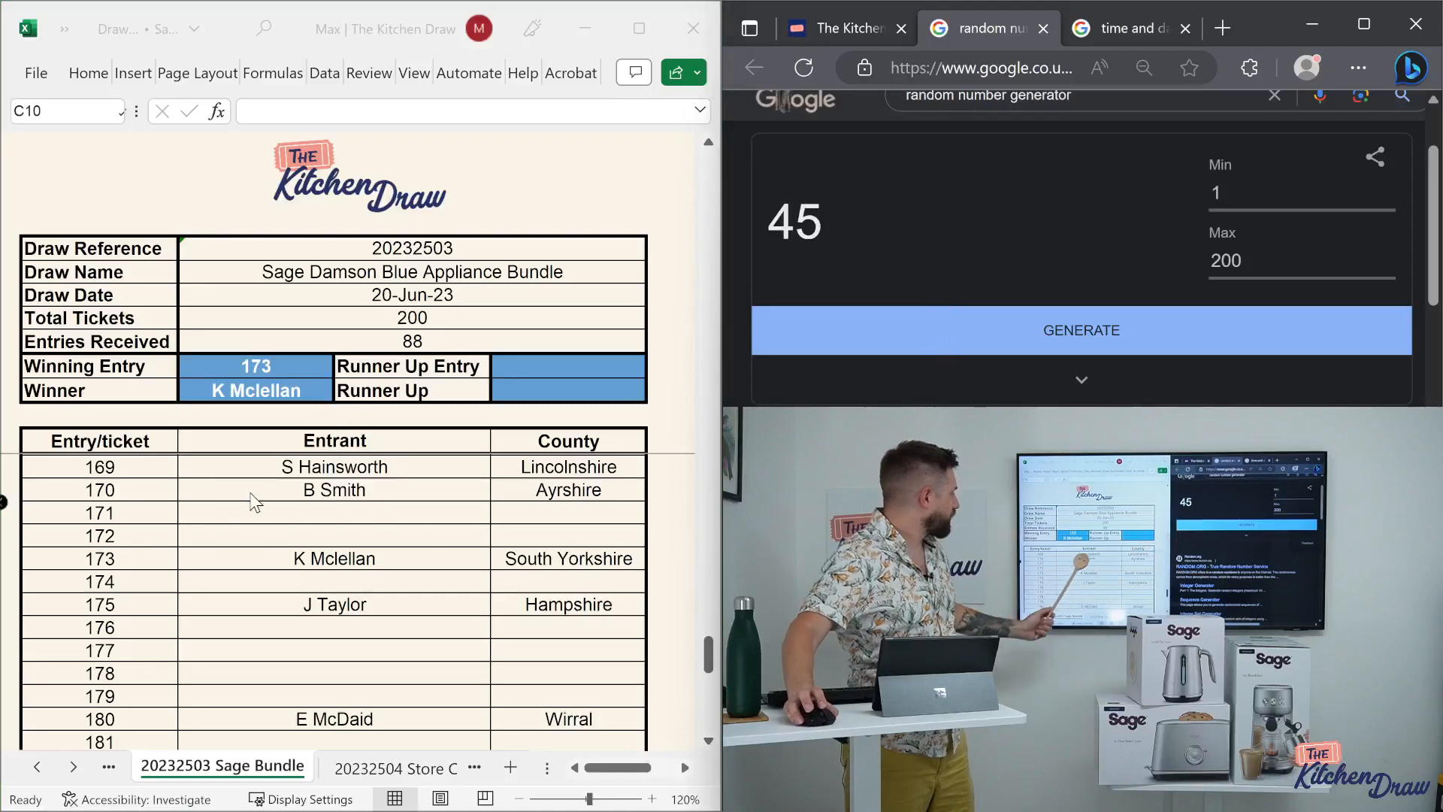
scroll(up, 3)
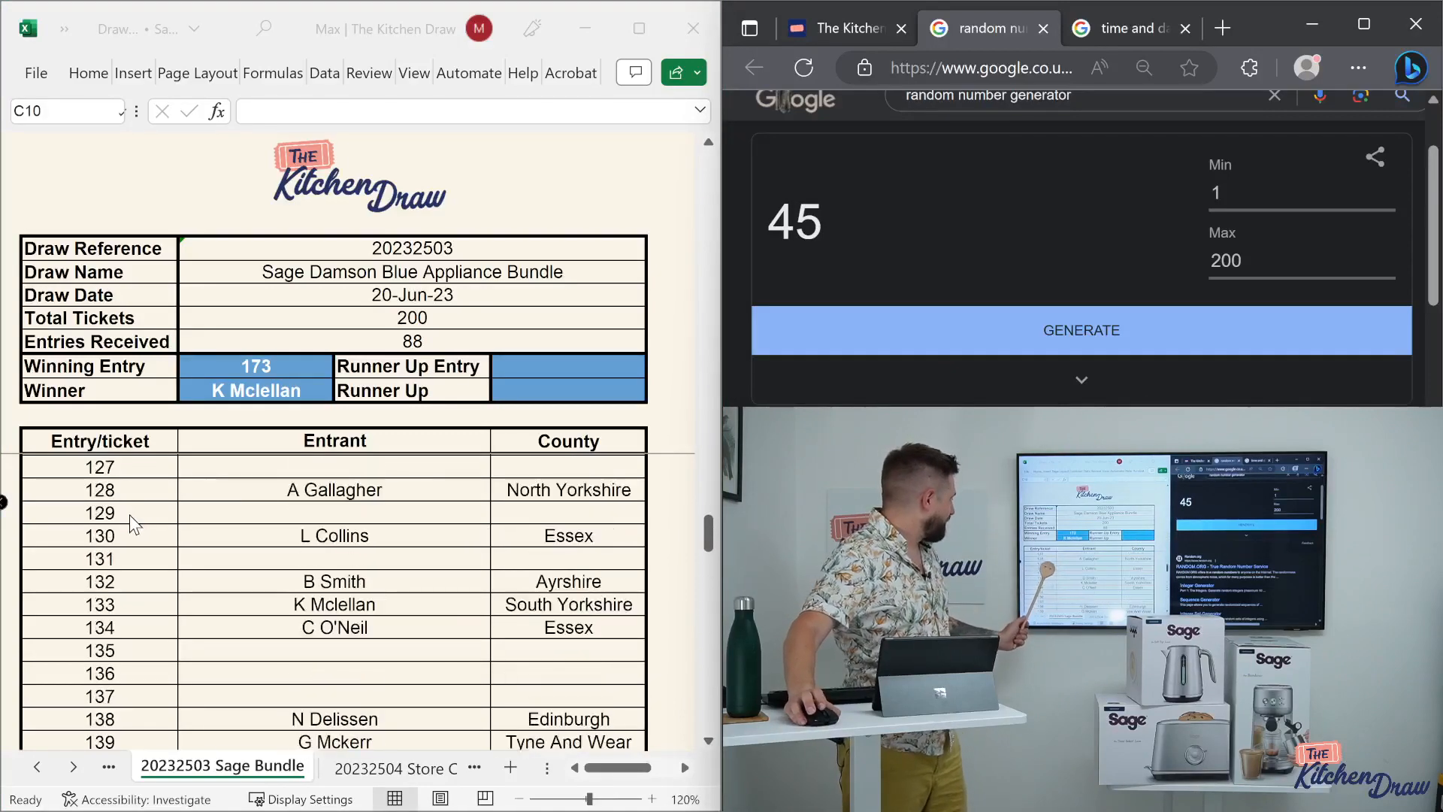
scroll(up, 3)
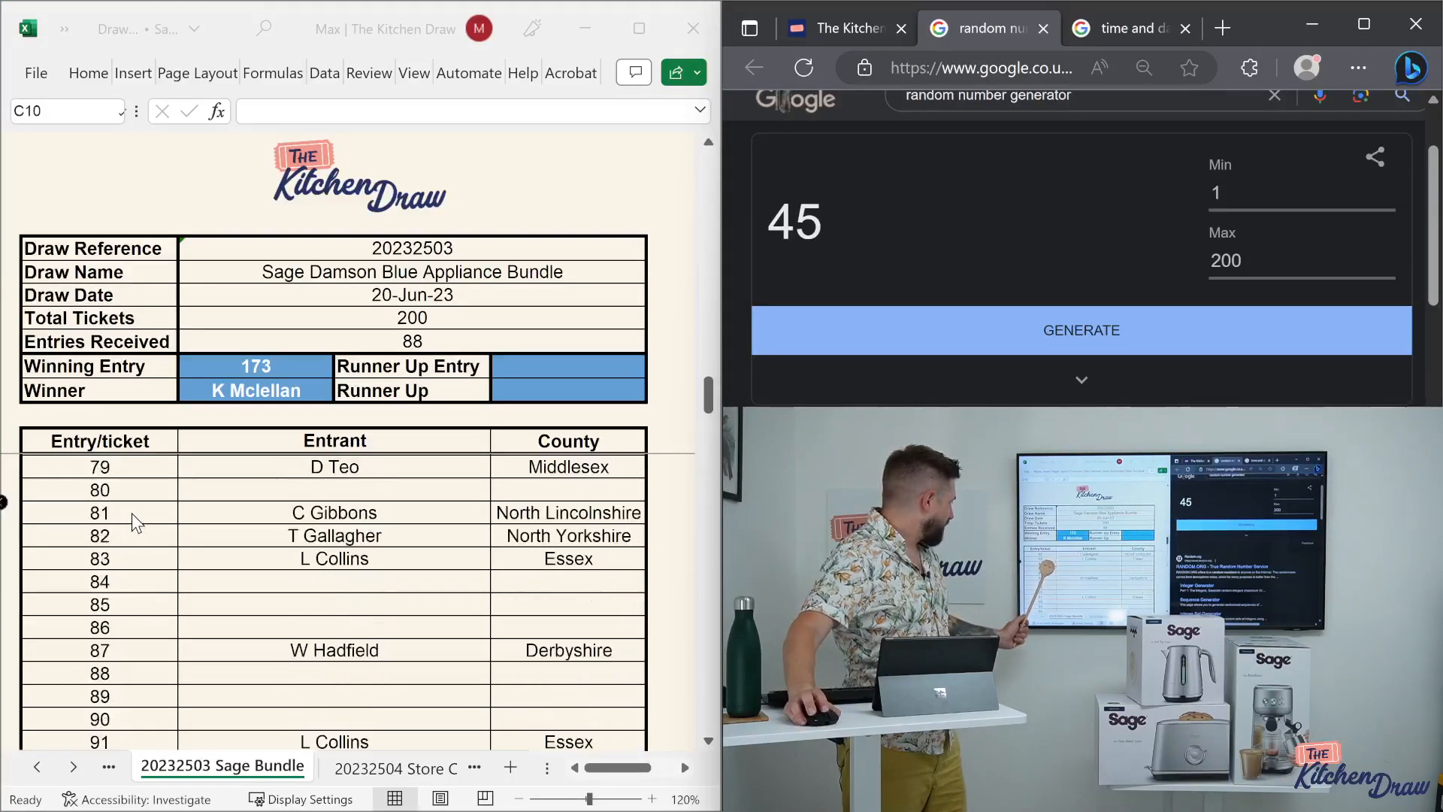
scroll(up, 3)
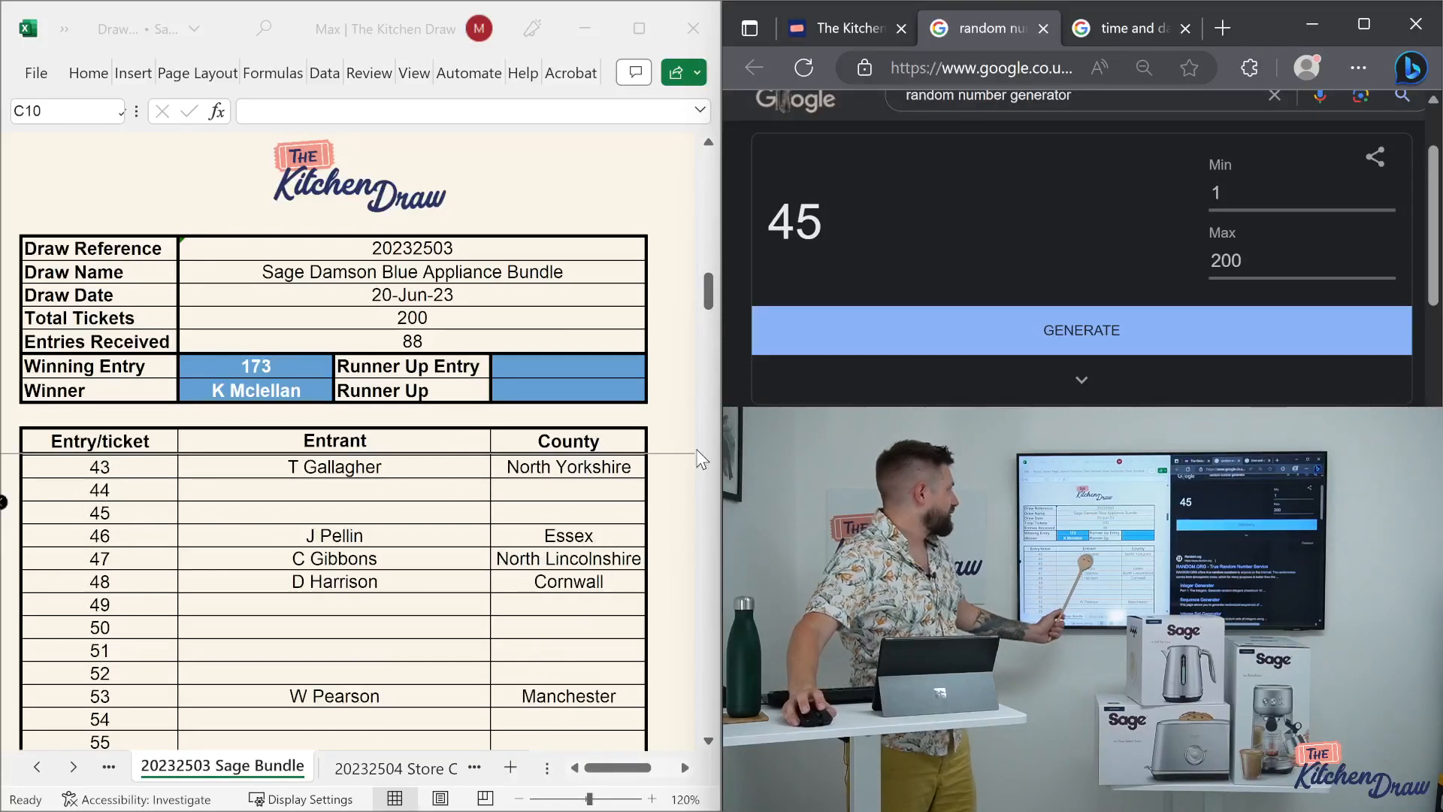
click(1081, 330)
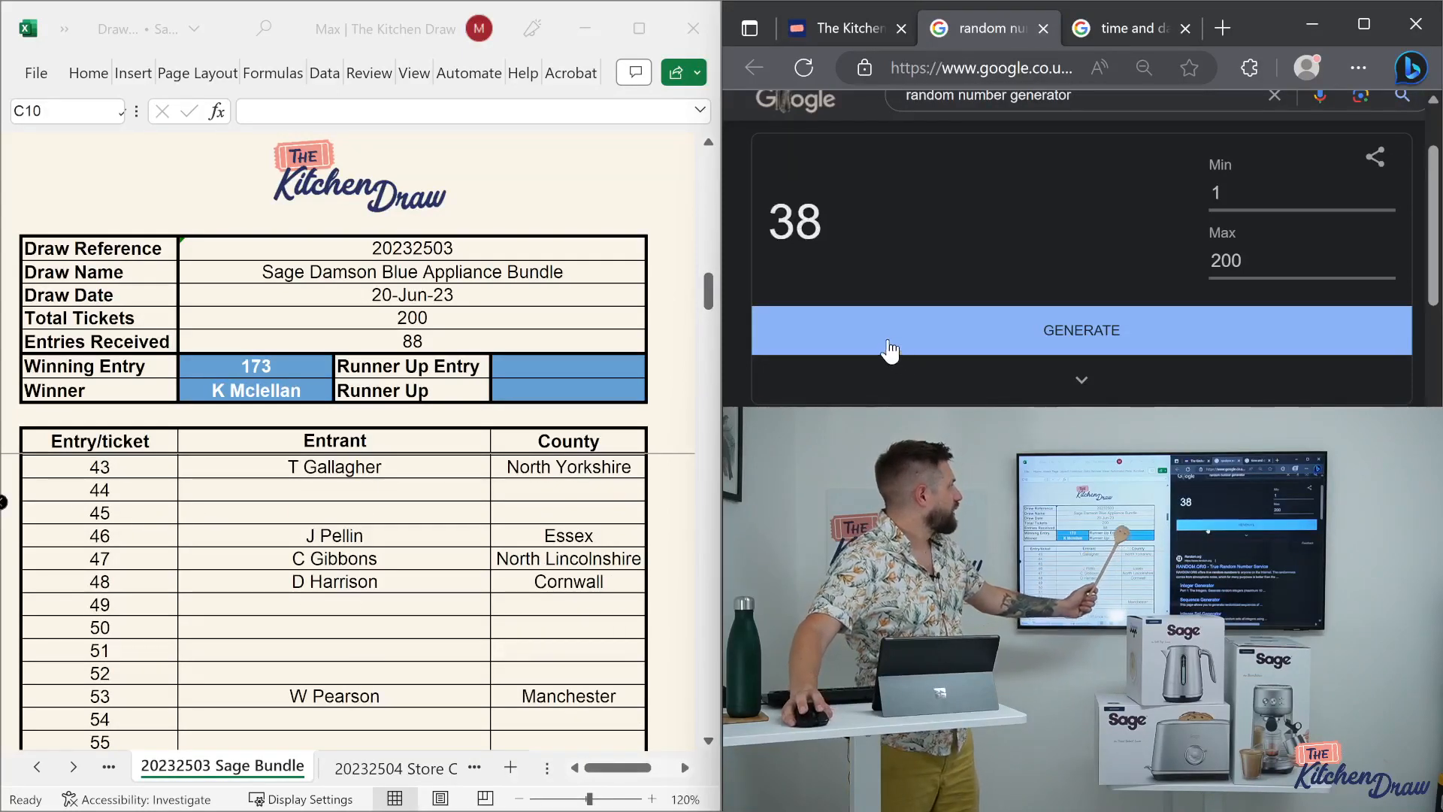
scroll(up, 3)
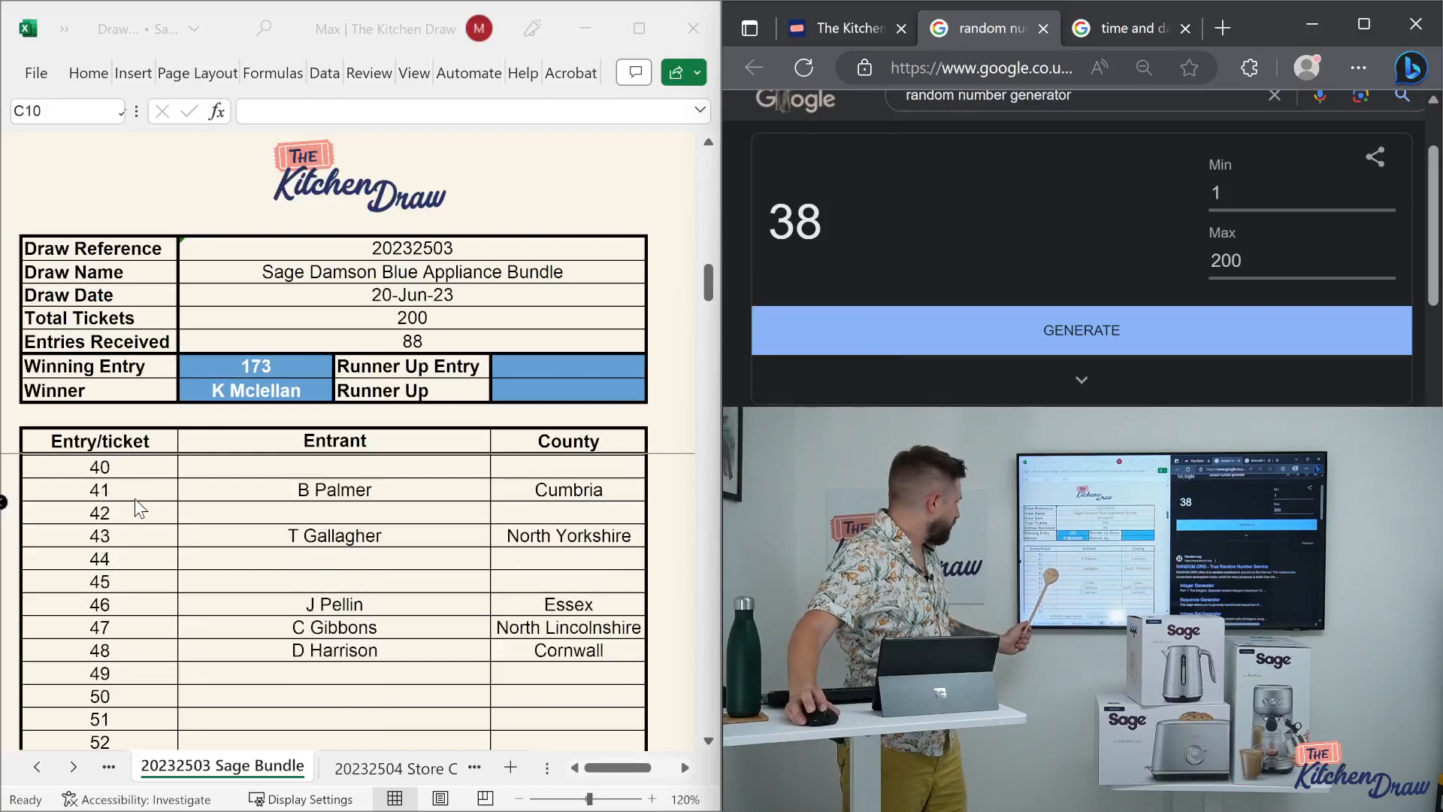
scroll(up, 3)
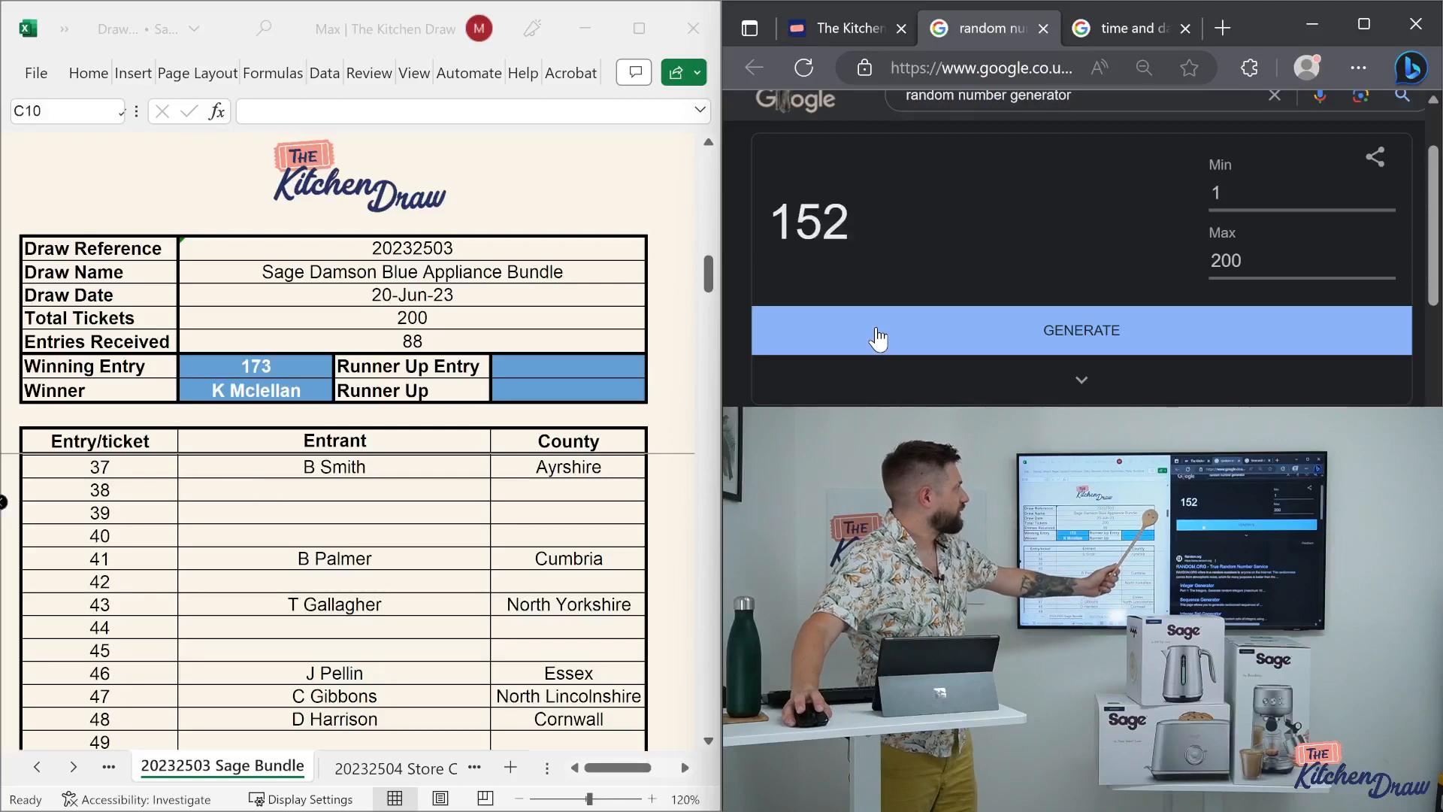
scroll(down, 3)
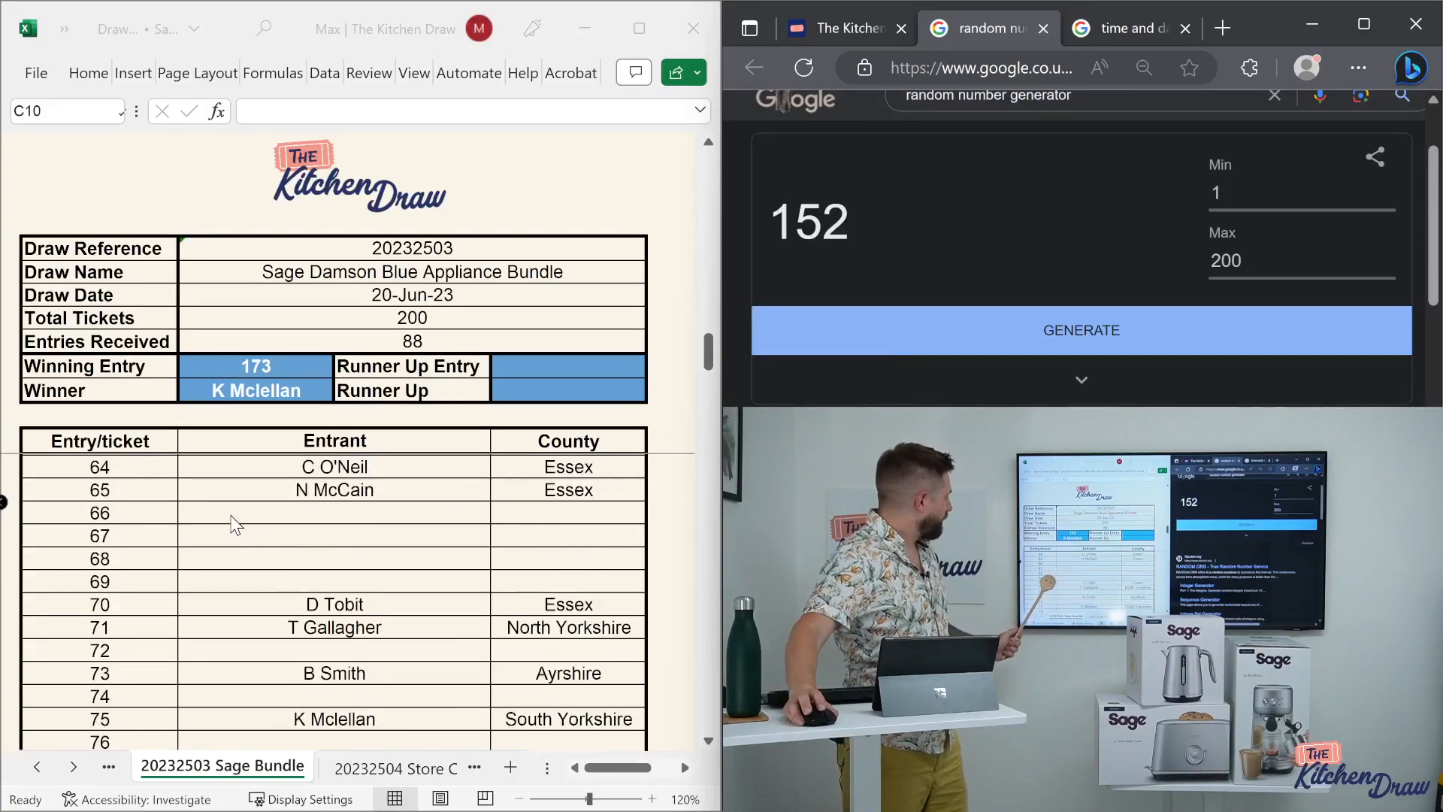
scroll(down, 3)
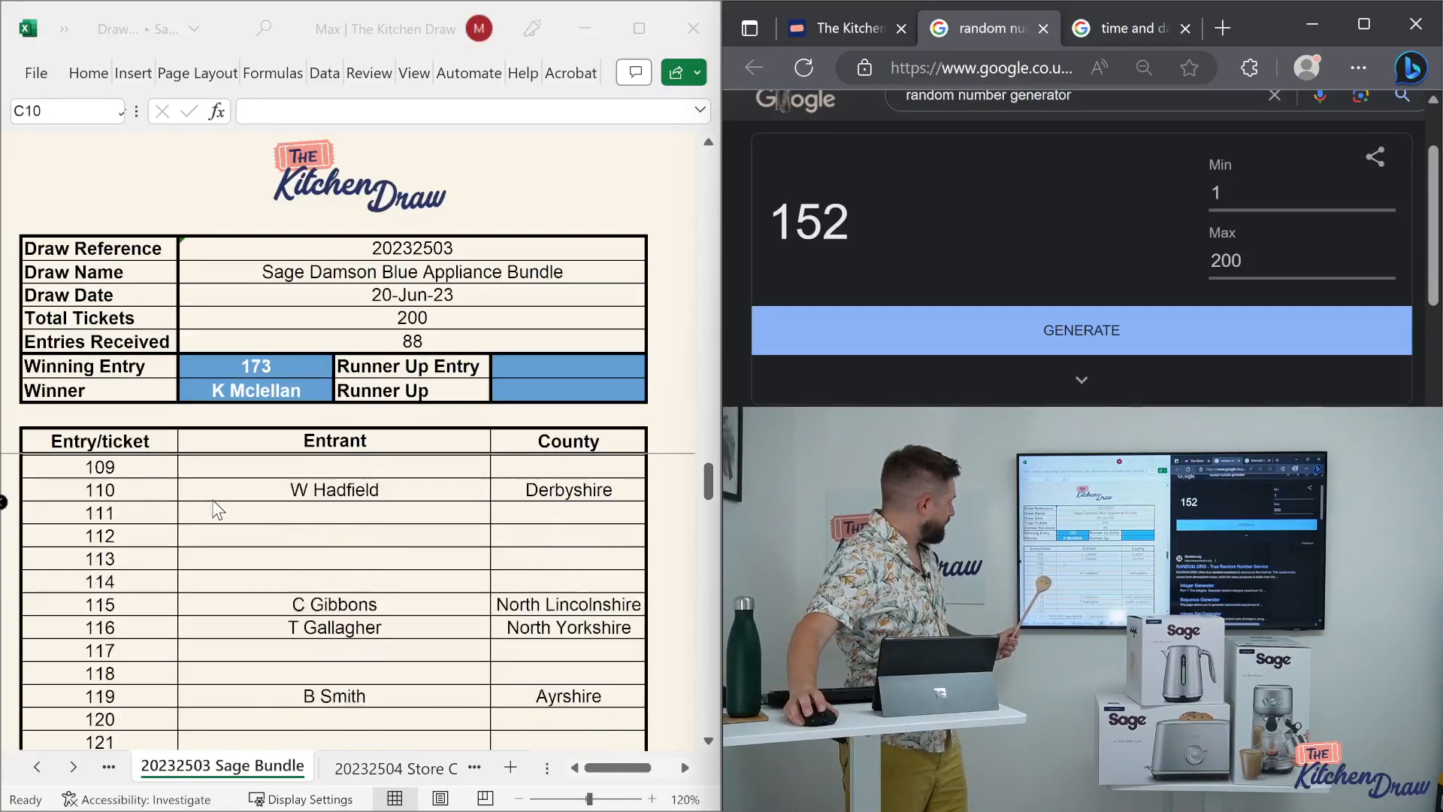
scroll(down, 3)
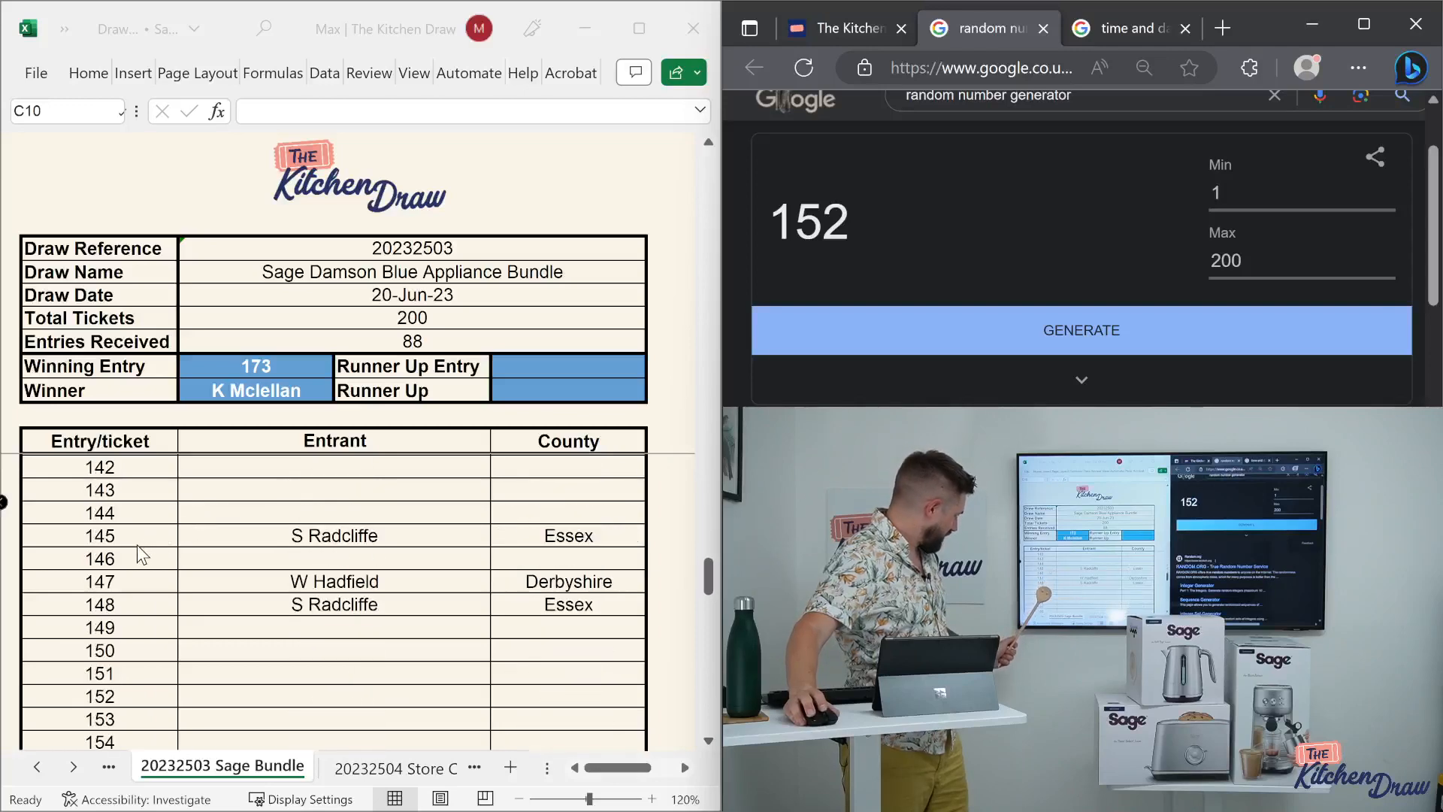
scroll(down, 3)
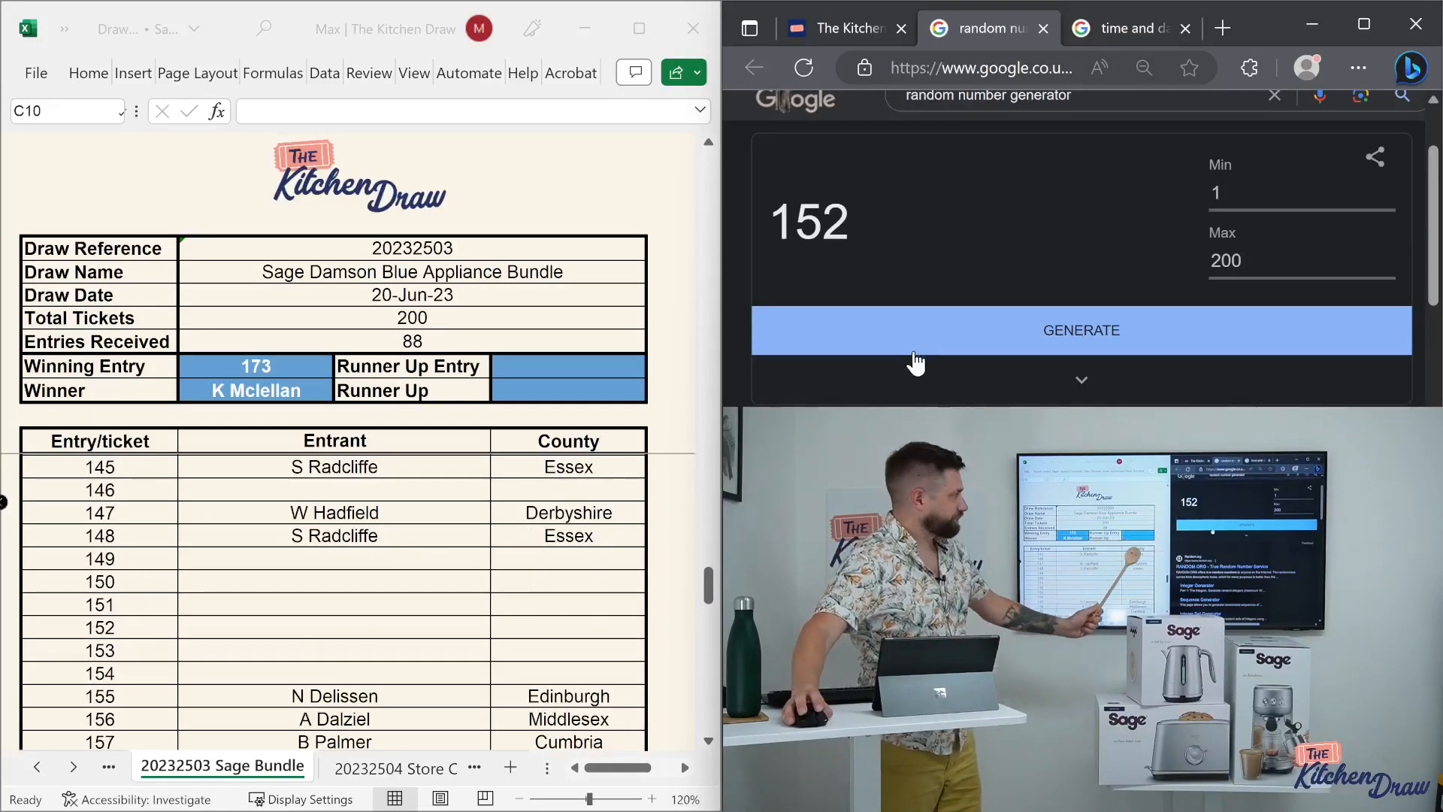
click(1081, 329)
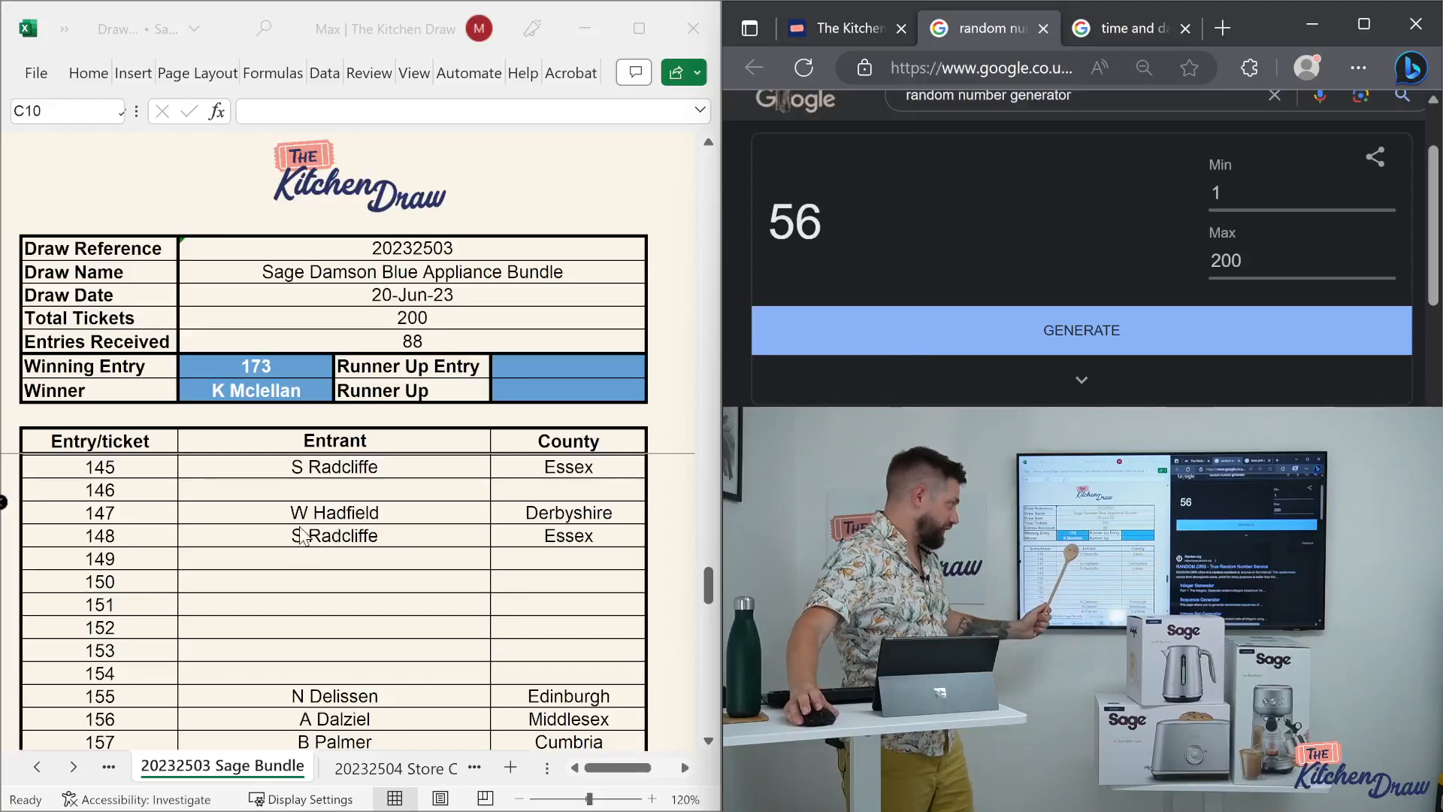
scroll(up, 3)
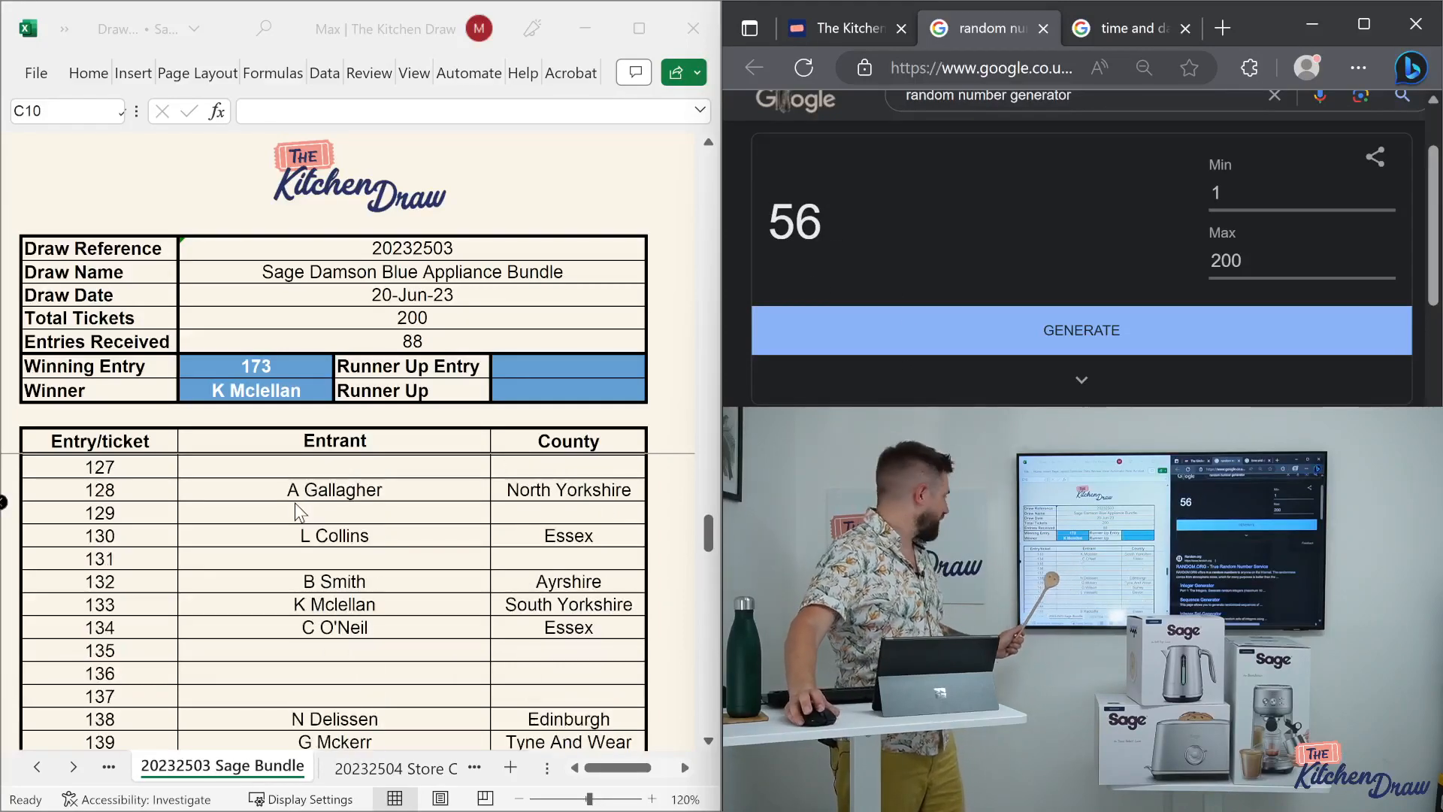
scroll(up, 3)
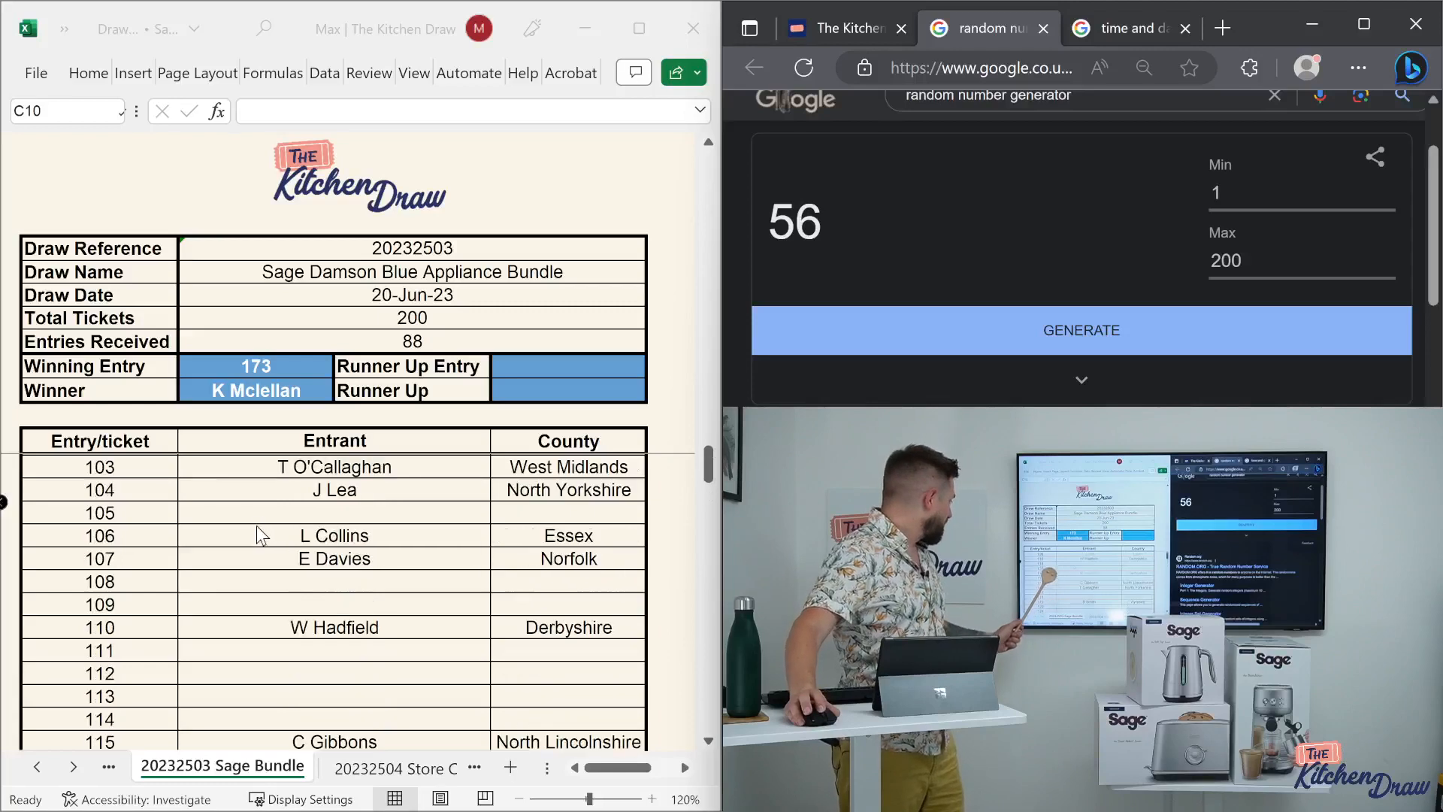
scroll(up, 3)
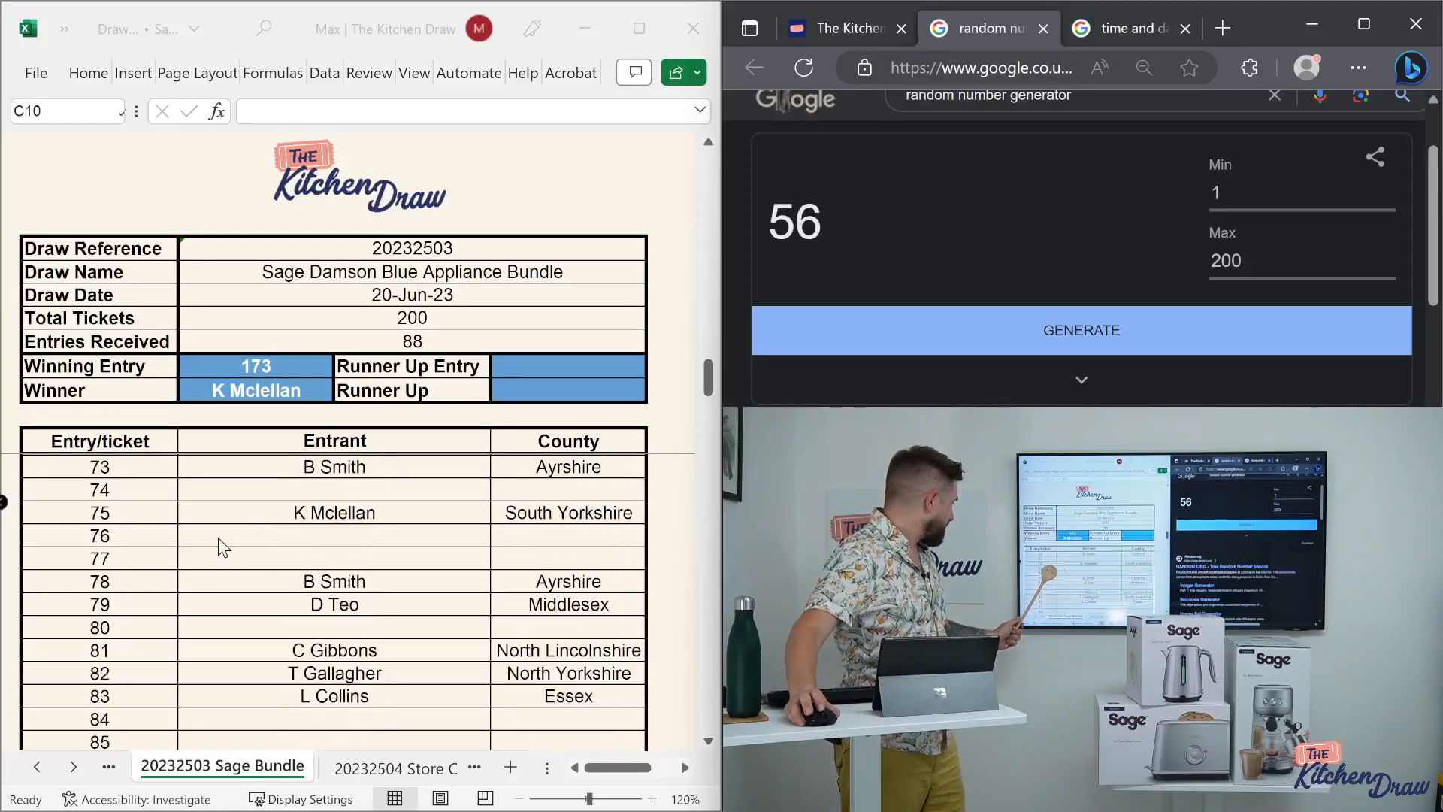
scroll(up, 3)
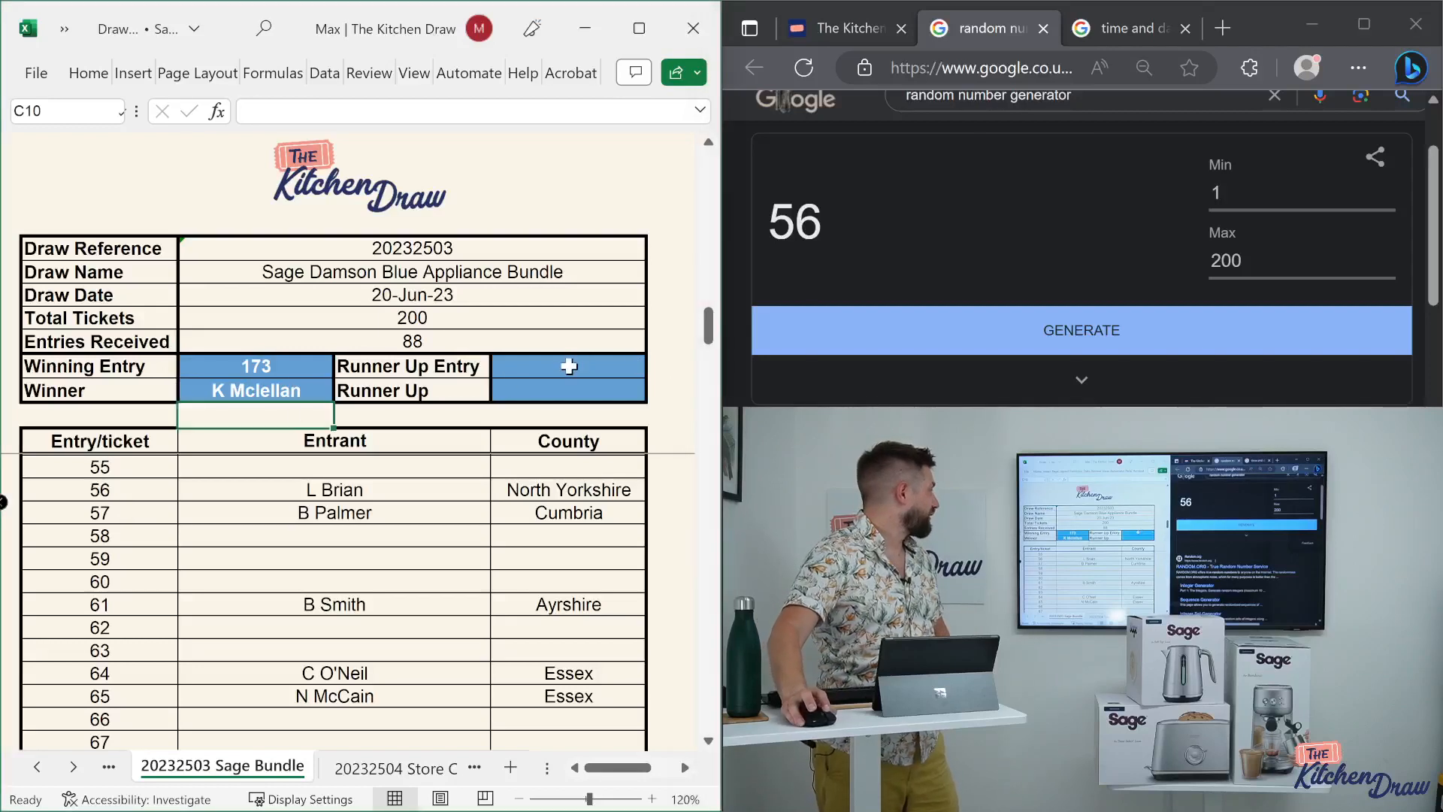
text(56)
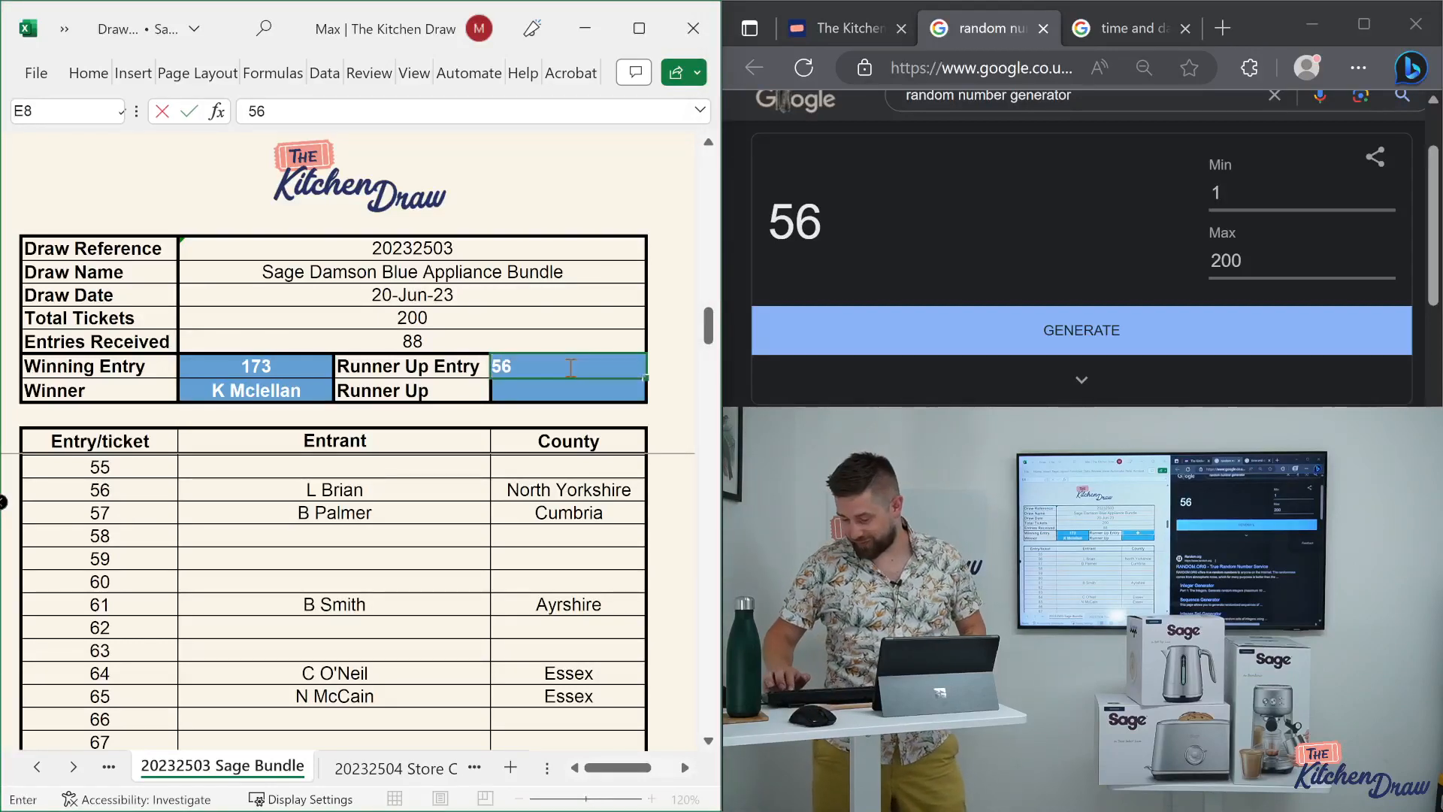
key(Return)
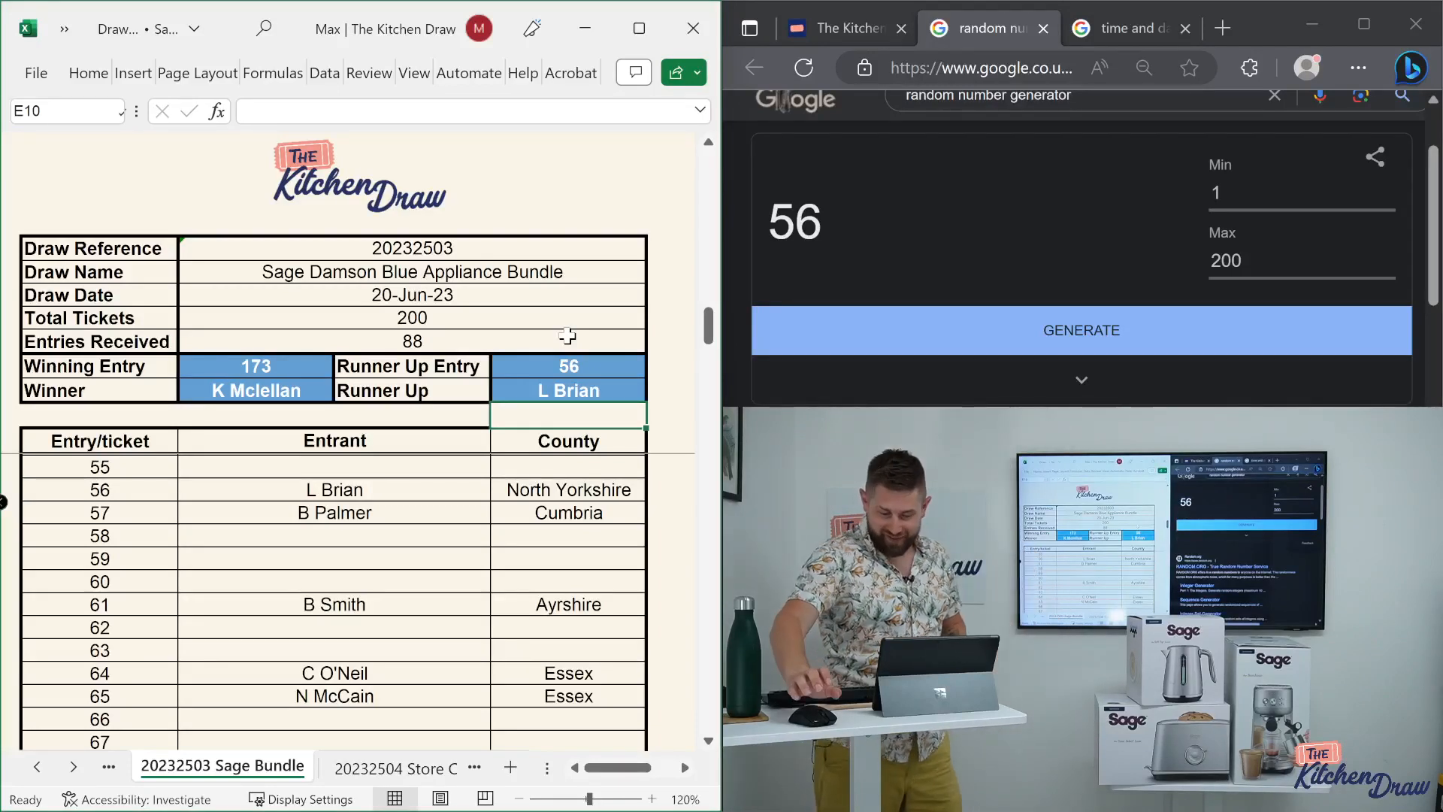
mouse_move(673, 315)
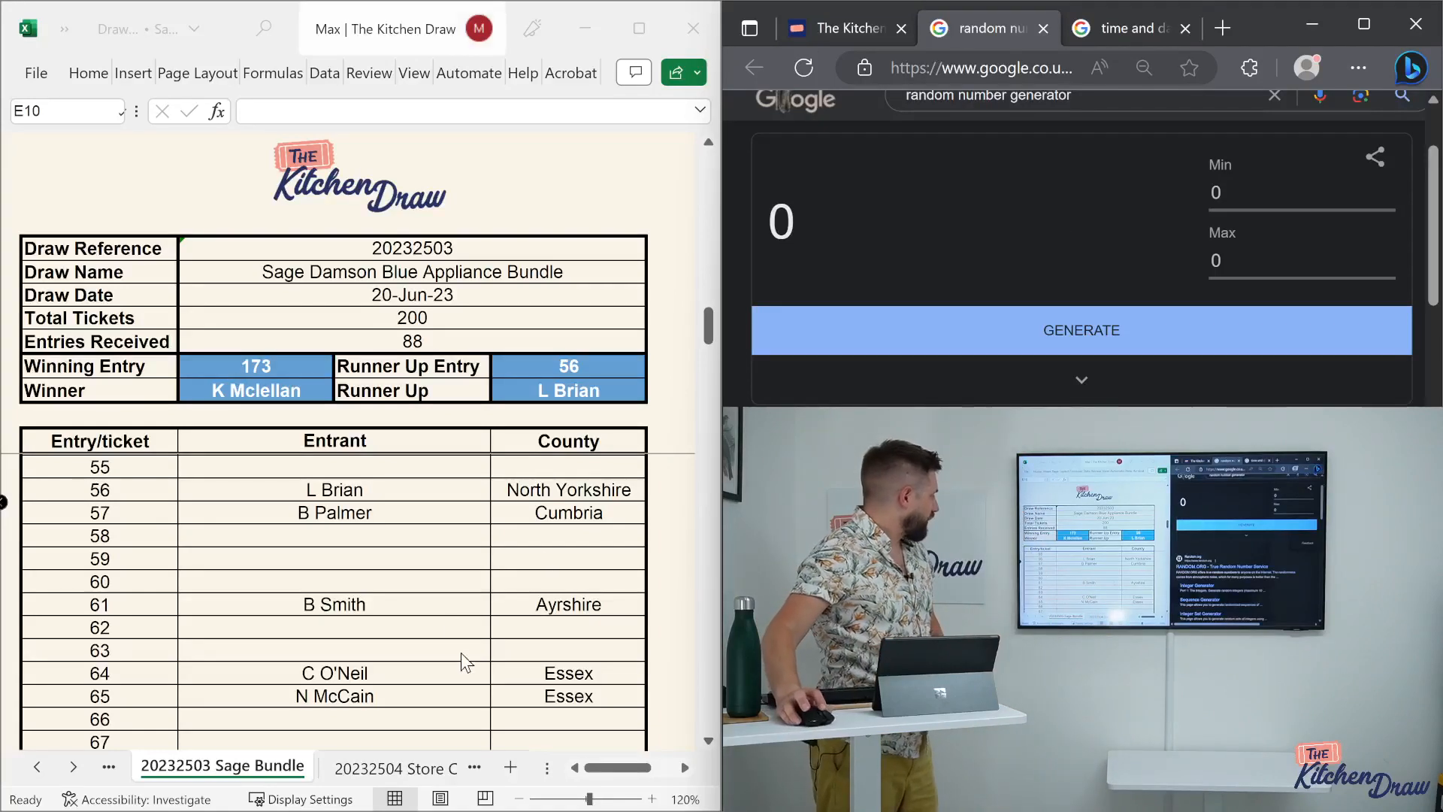
- Set the generator maximum to 100 and scroll through the 100 Store Credit entrants
click(393, 767)
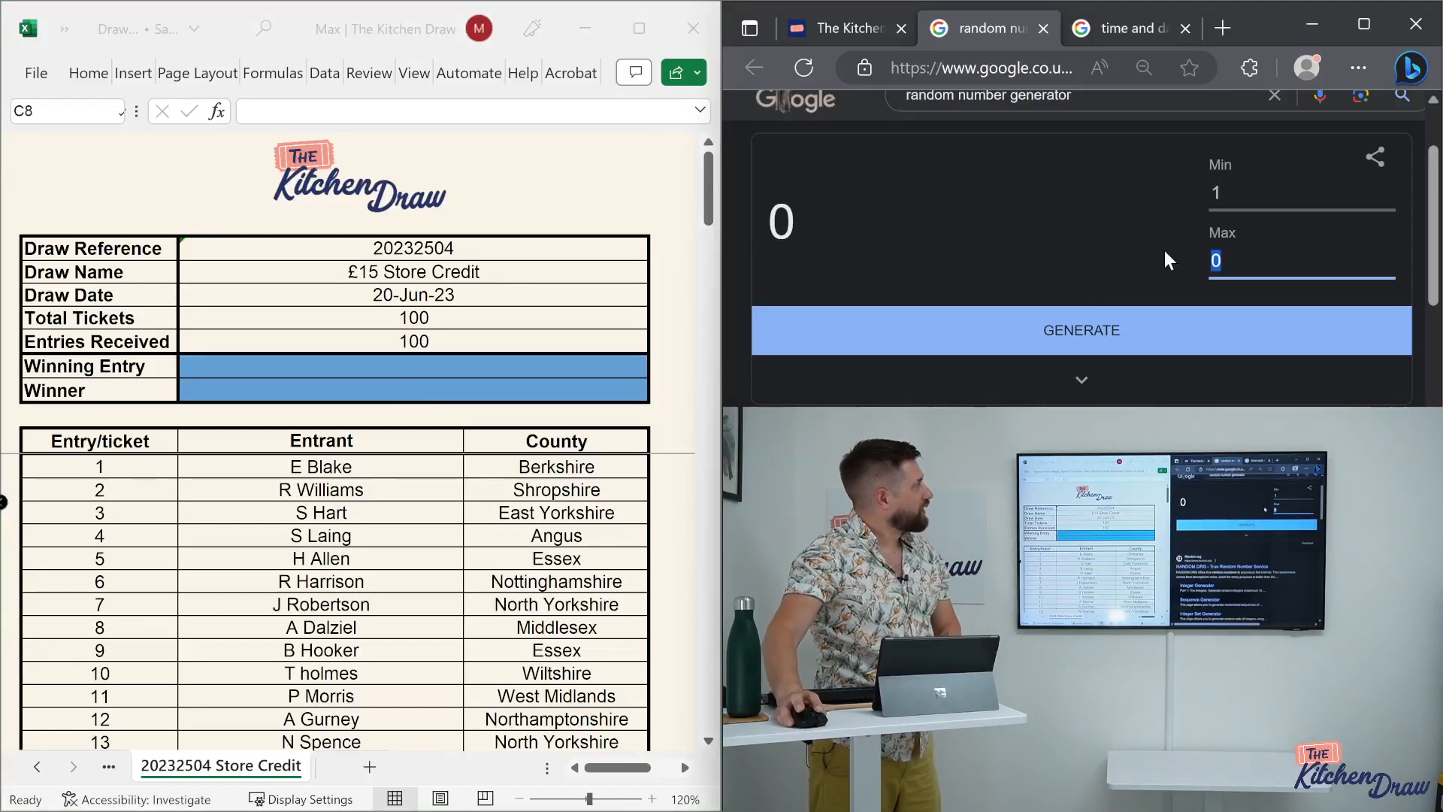
text(100)
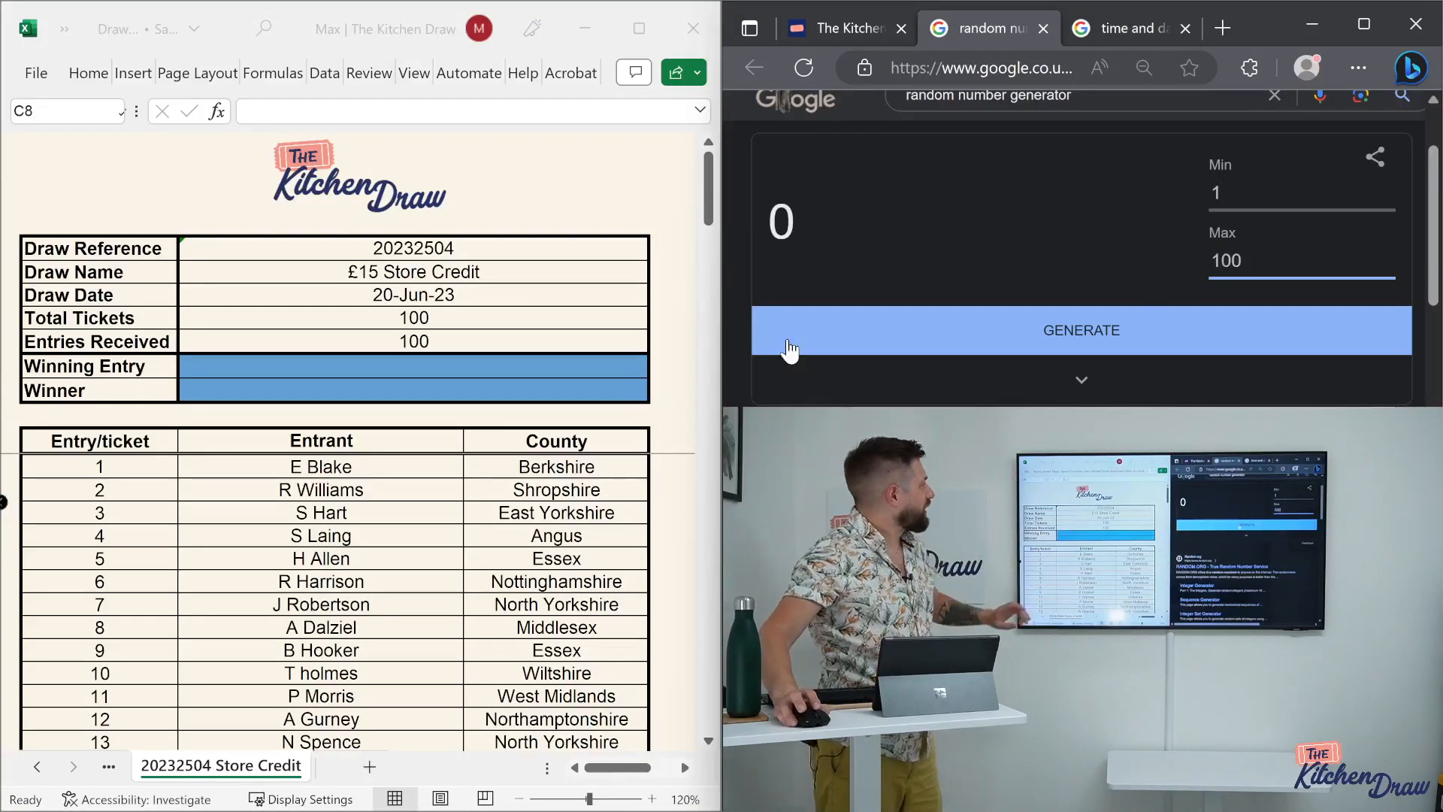
mouse_move(390, 552)
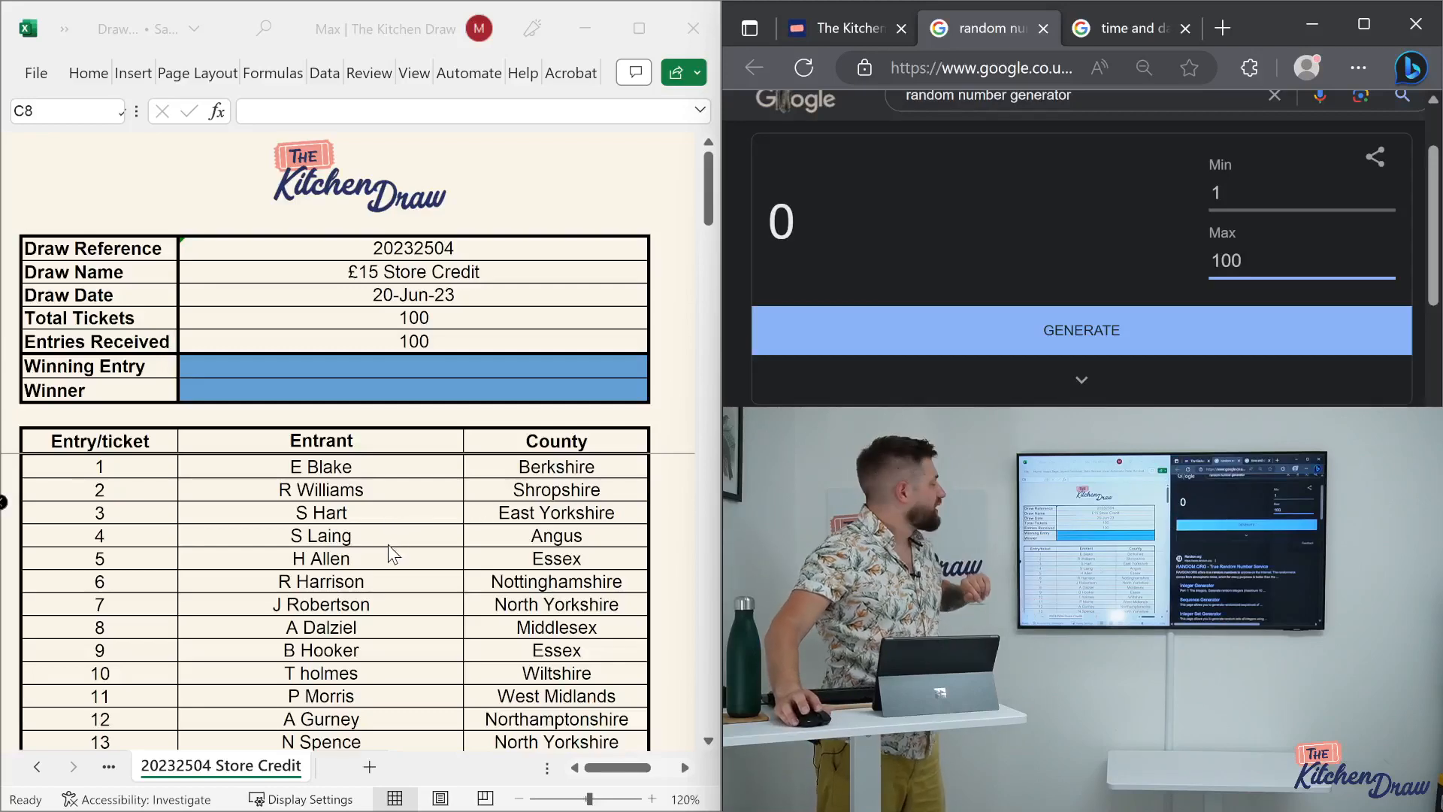
scroll(down, 3)
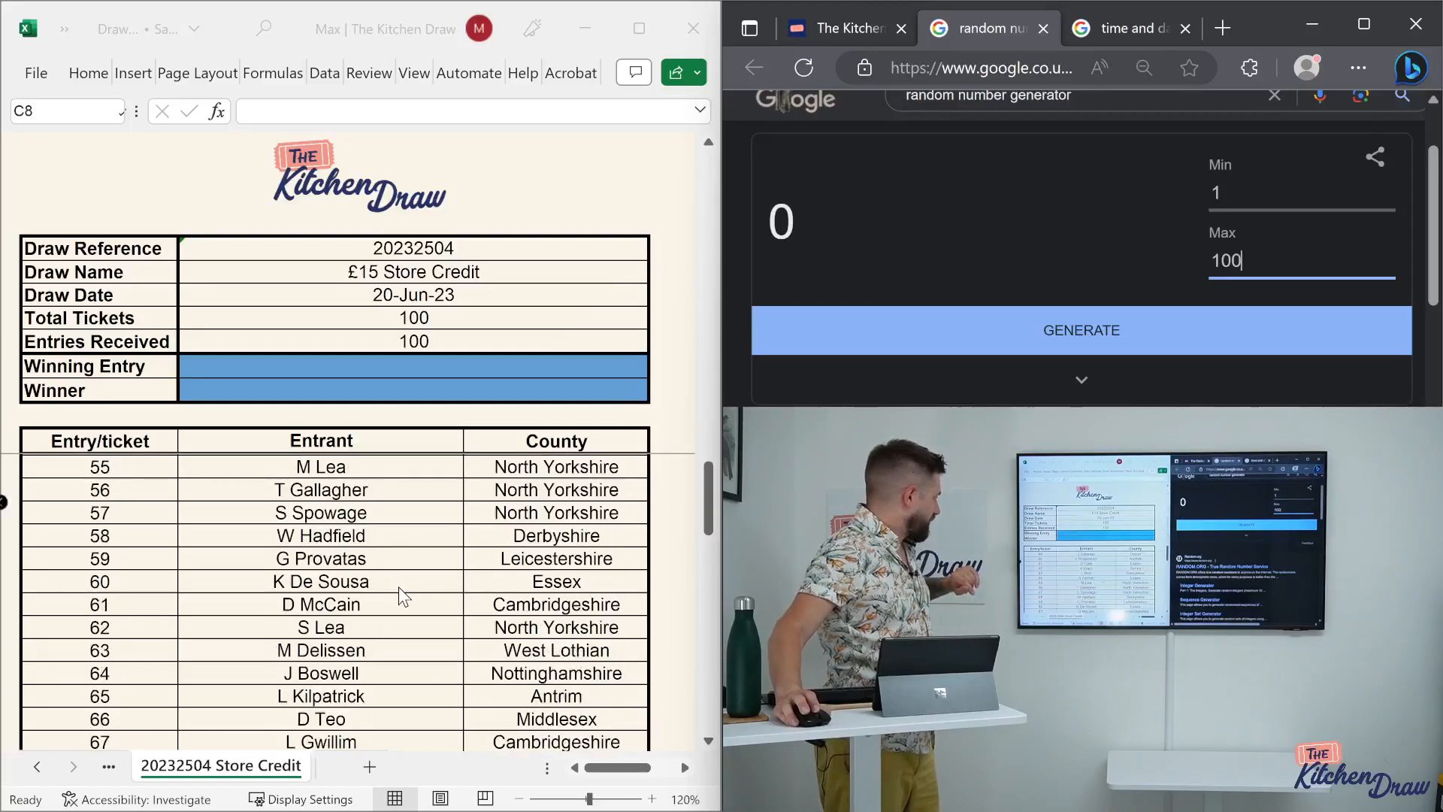
scroll(down, 3)
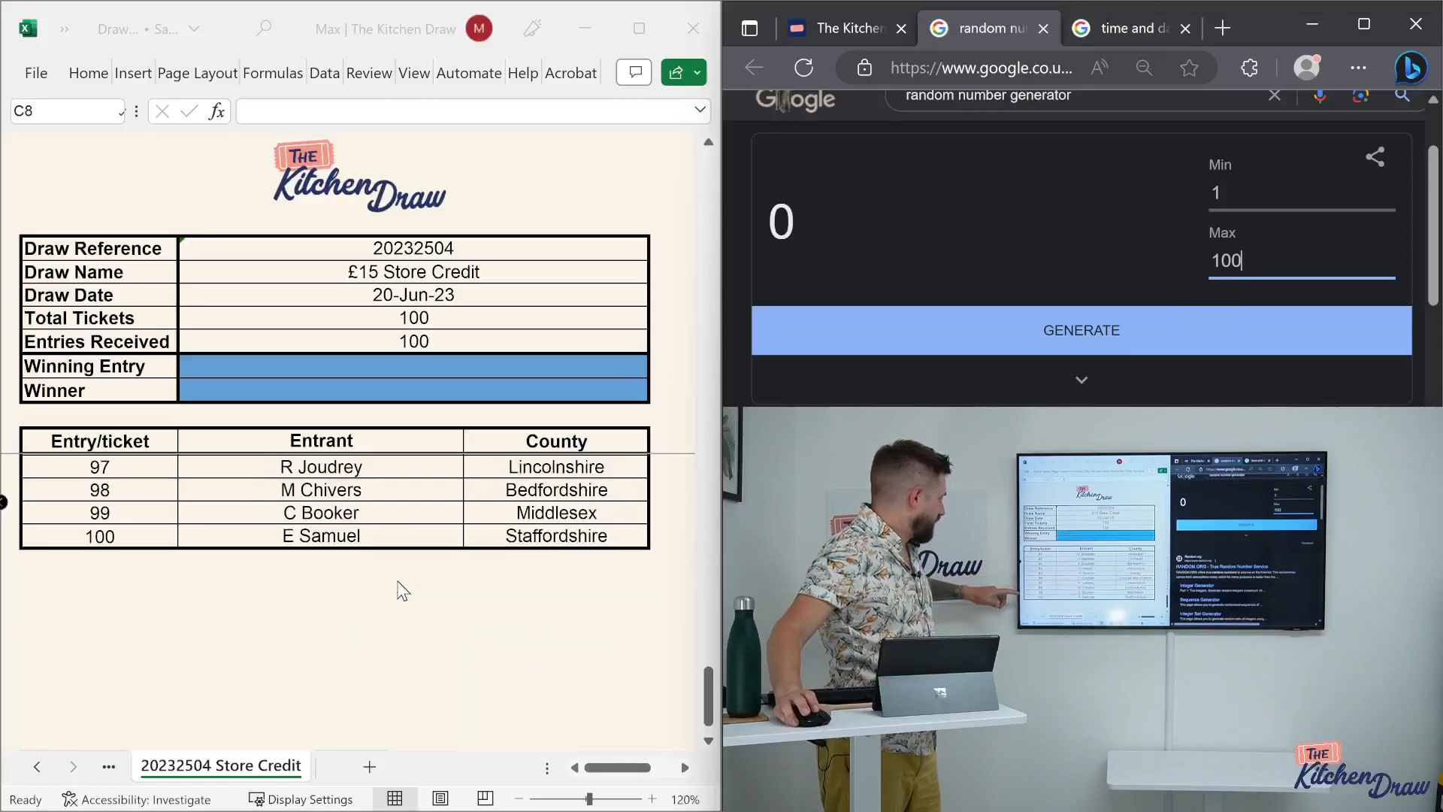
scroll(up, 3)
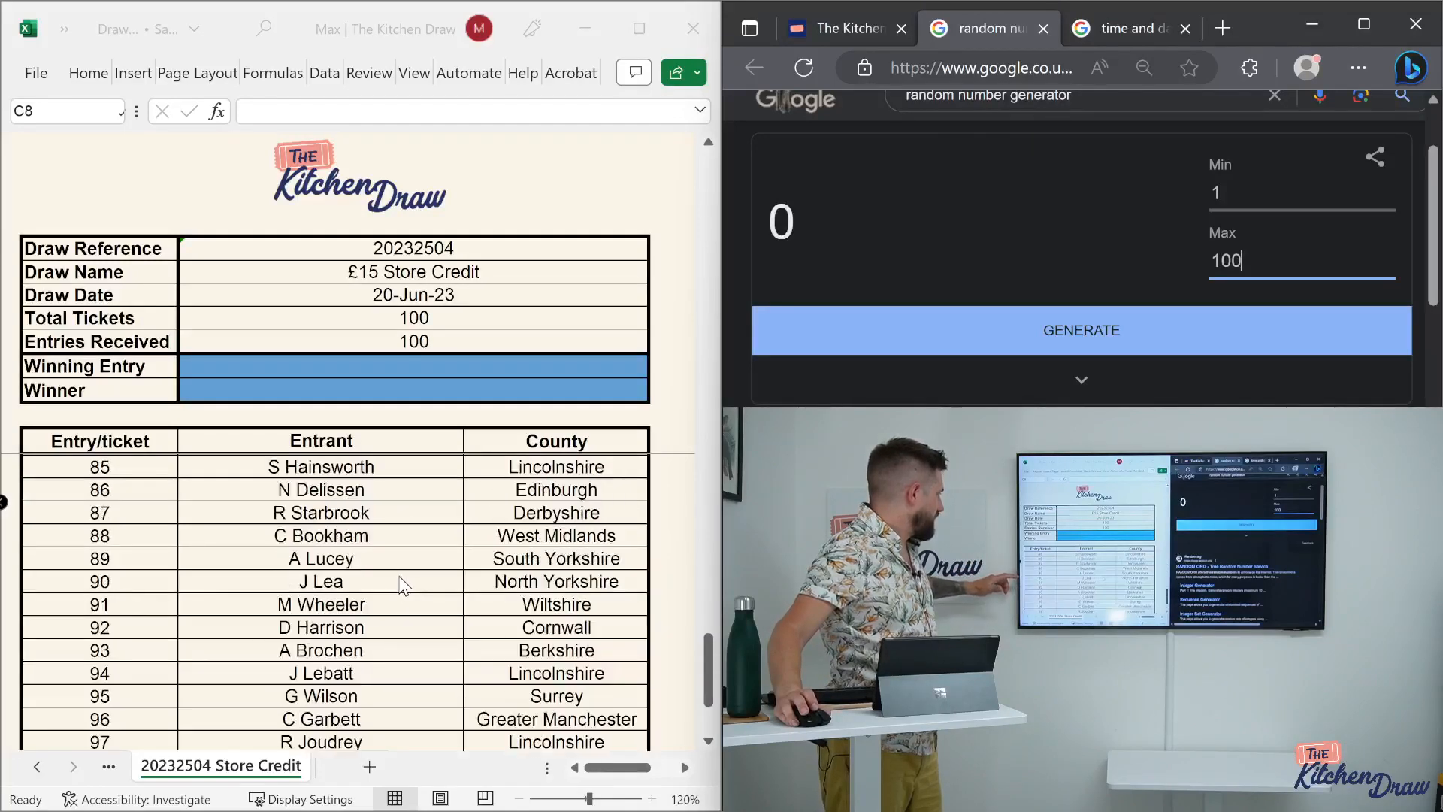
scroll(up, 3)
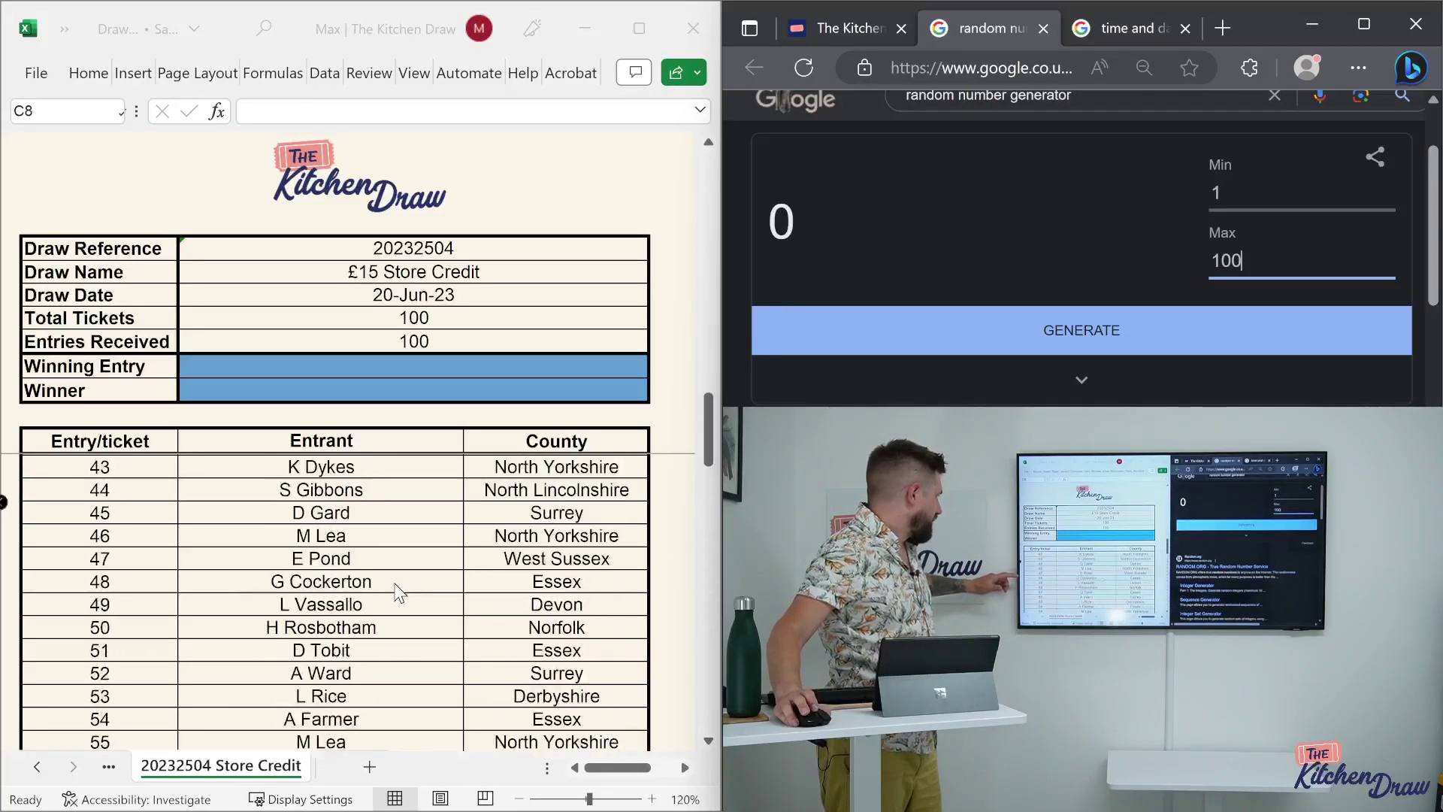
scroll(up, 3)
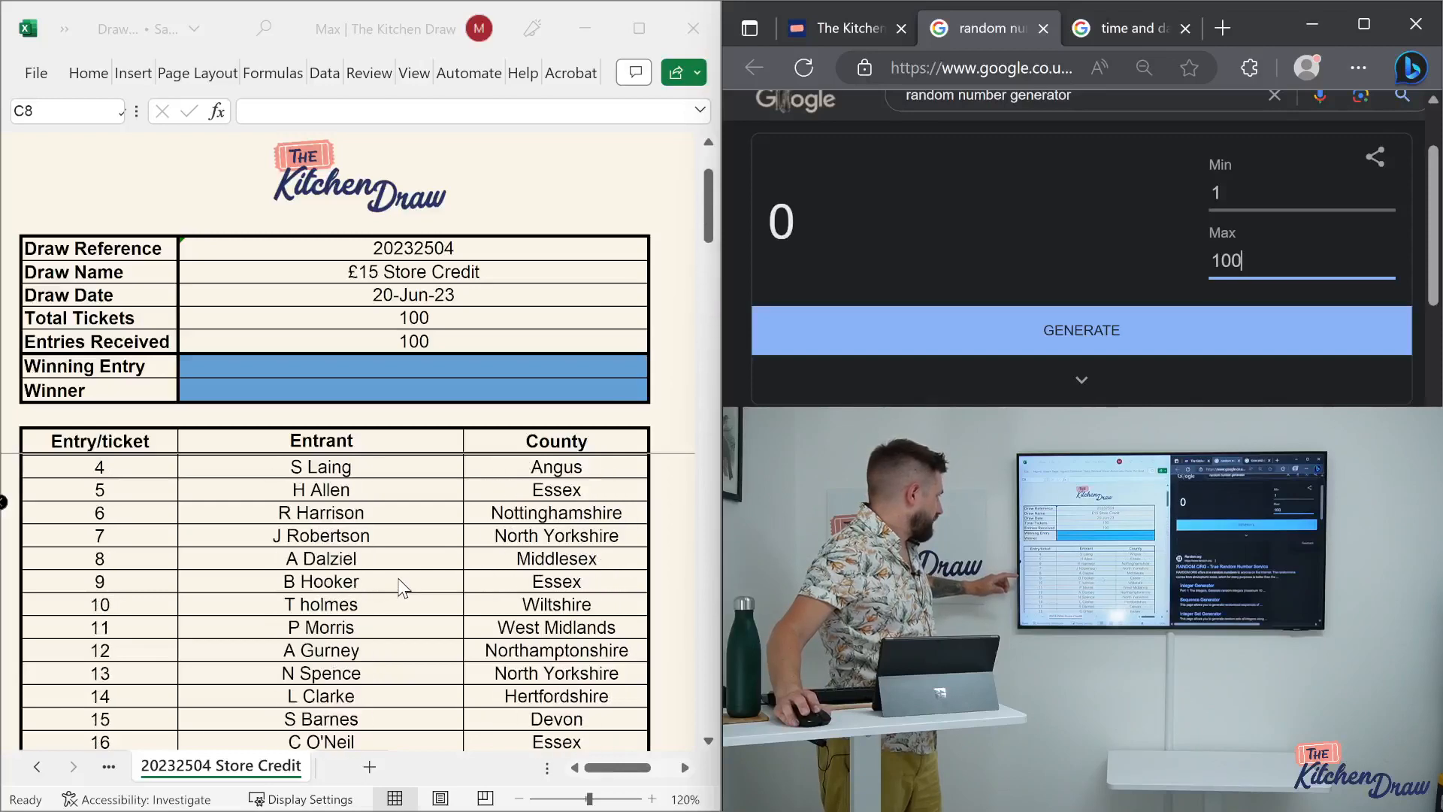
scroll(up, 3)
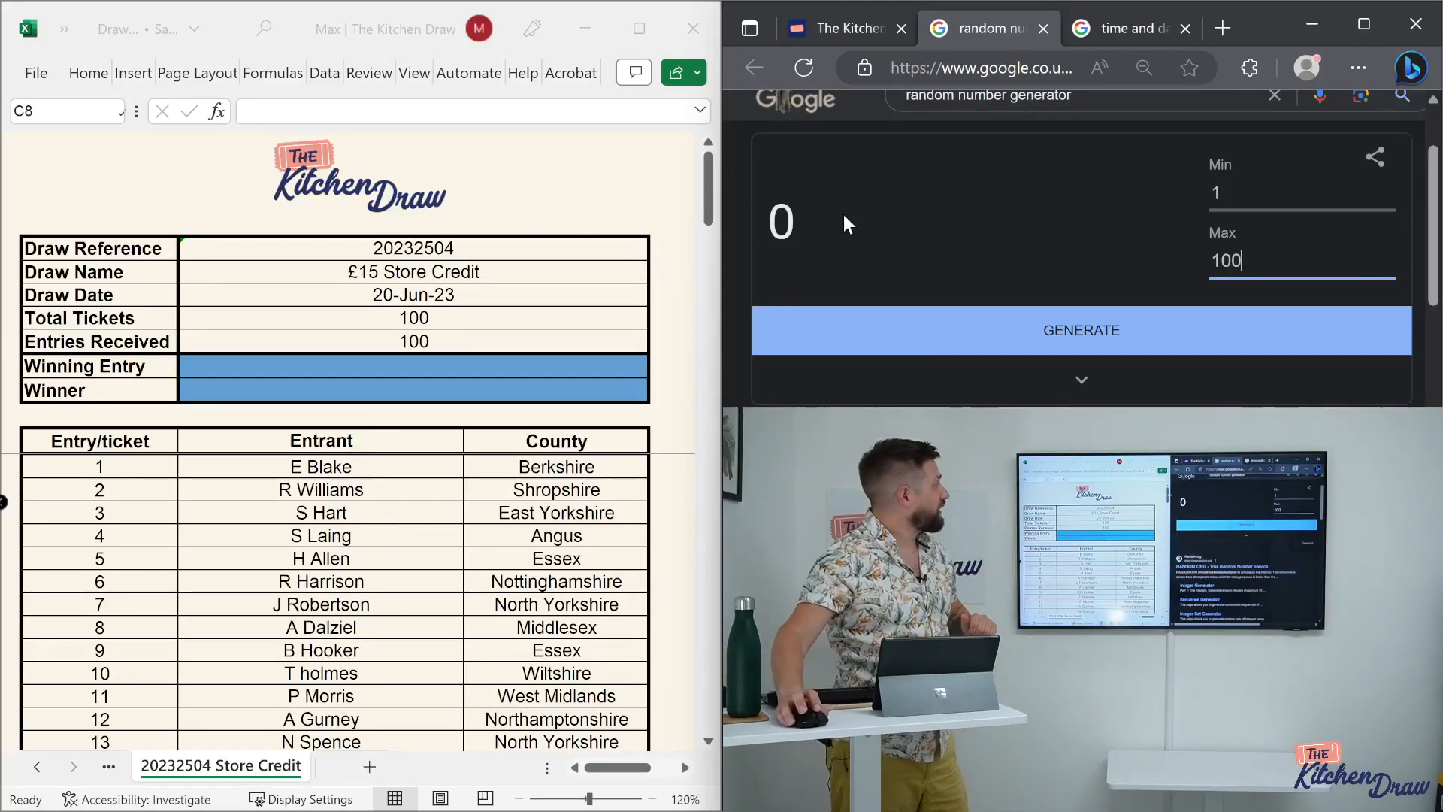
click(1082, 330)
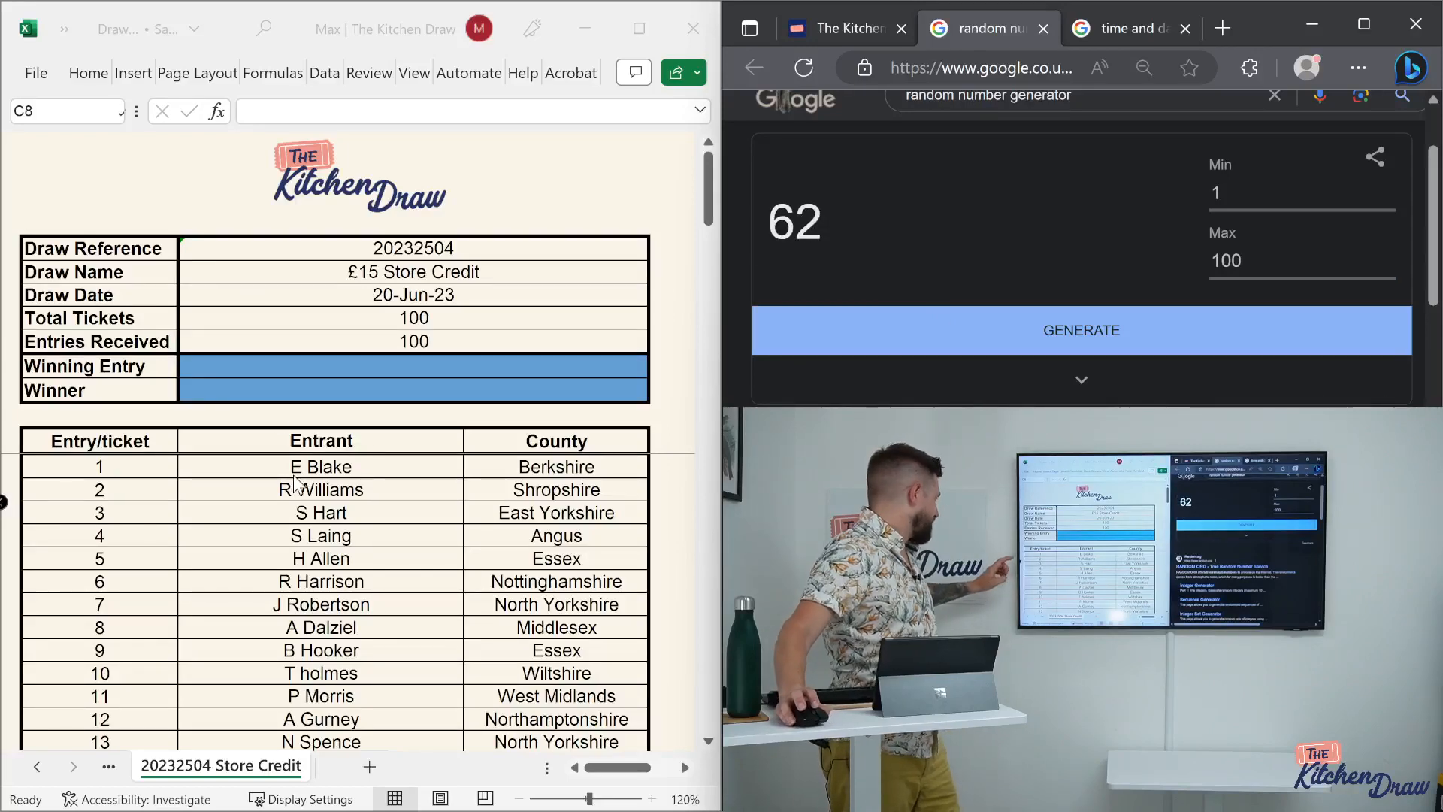
scroll(down, 3)
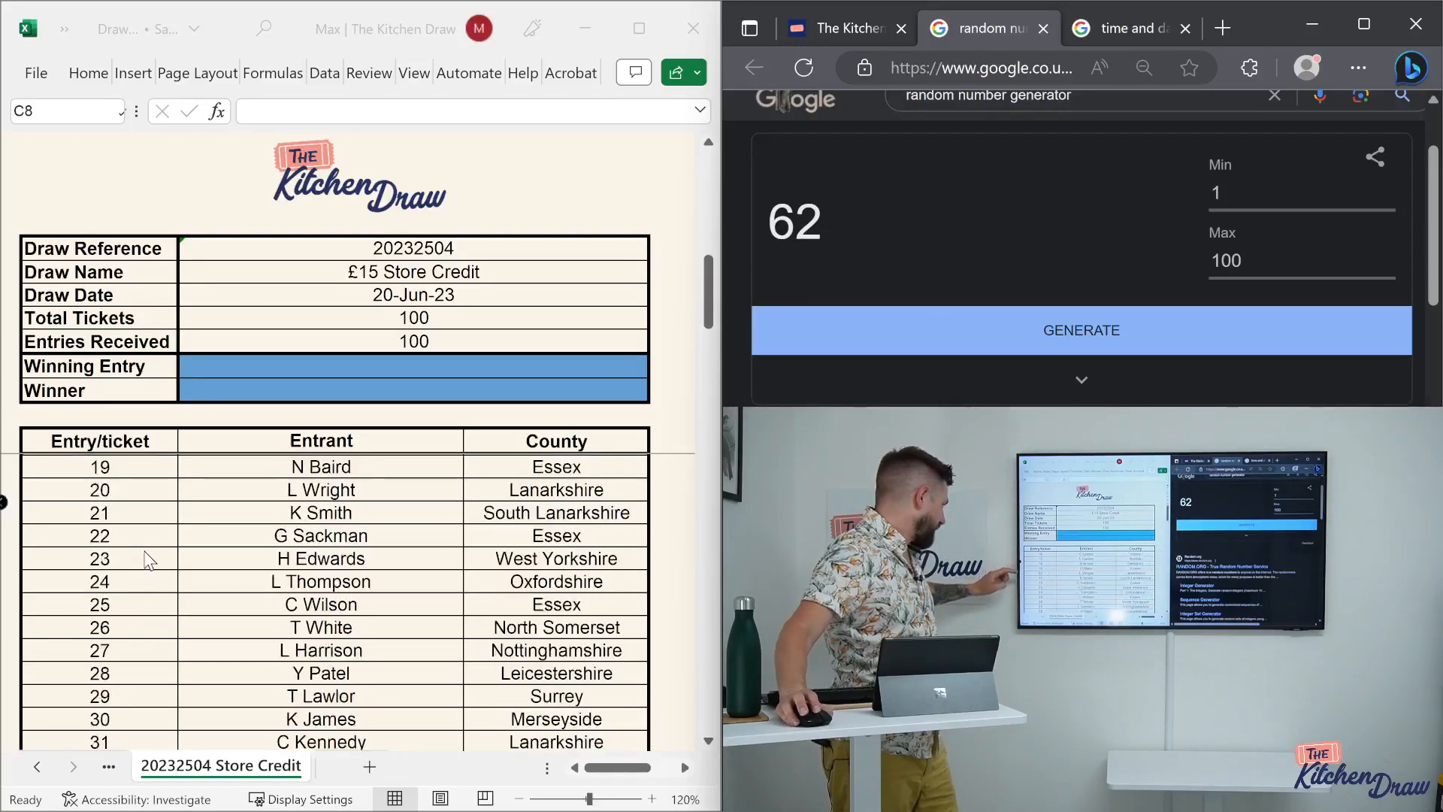
scroll(down, 3)
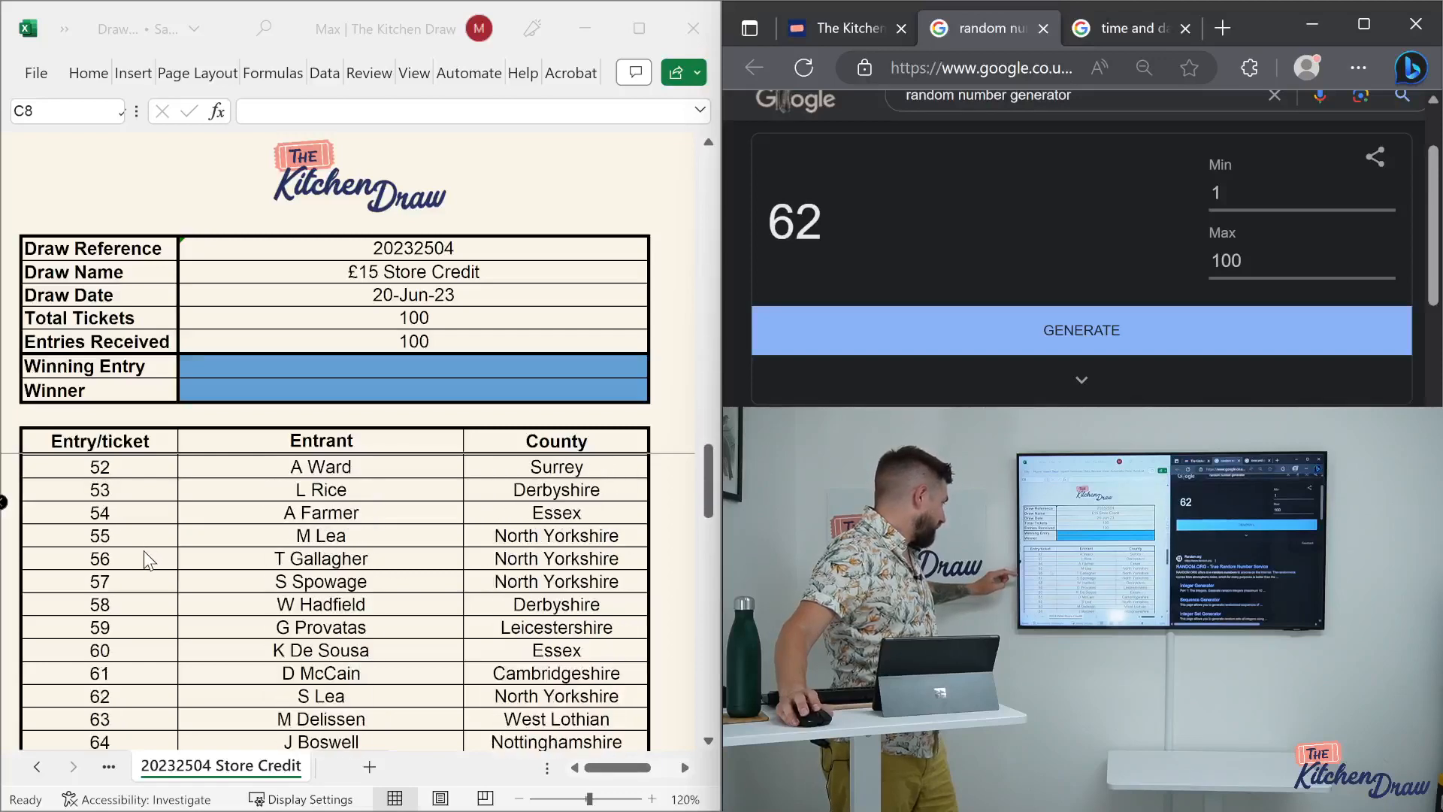
scroll(down, 3)
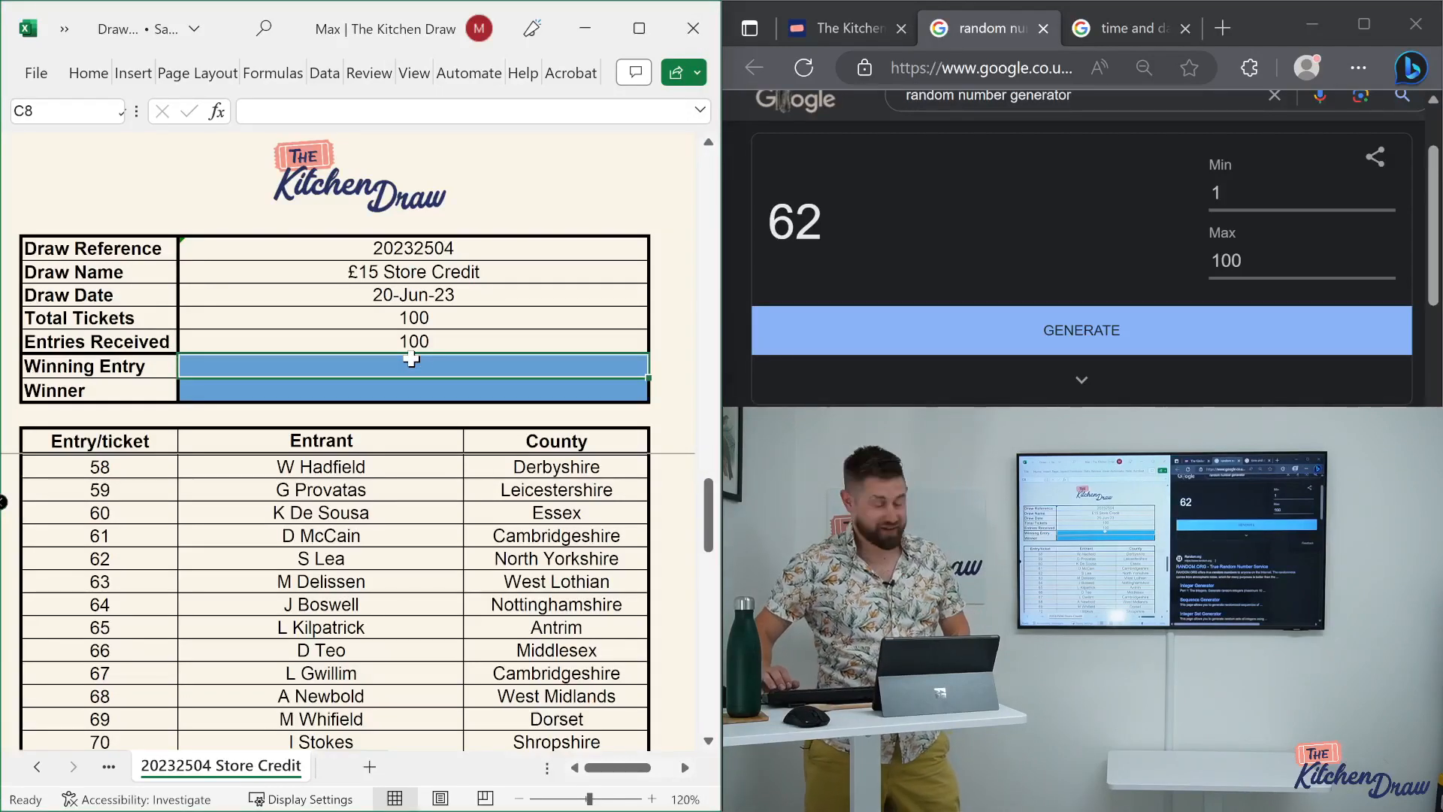
- Type 62 into the Store Credit sheet's Winning Entry cell and confirm
text(62)
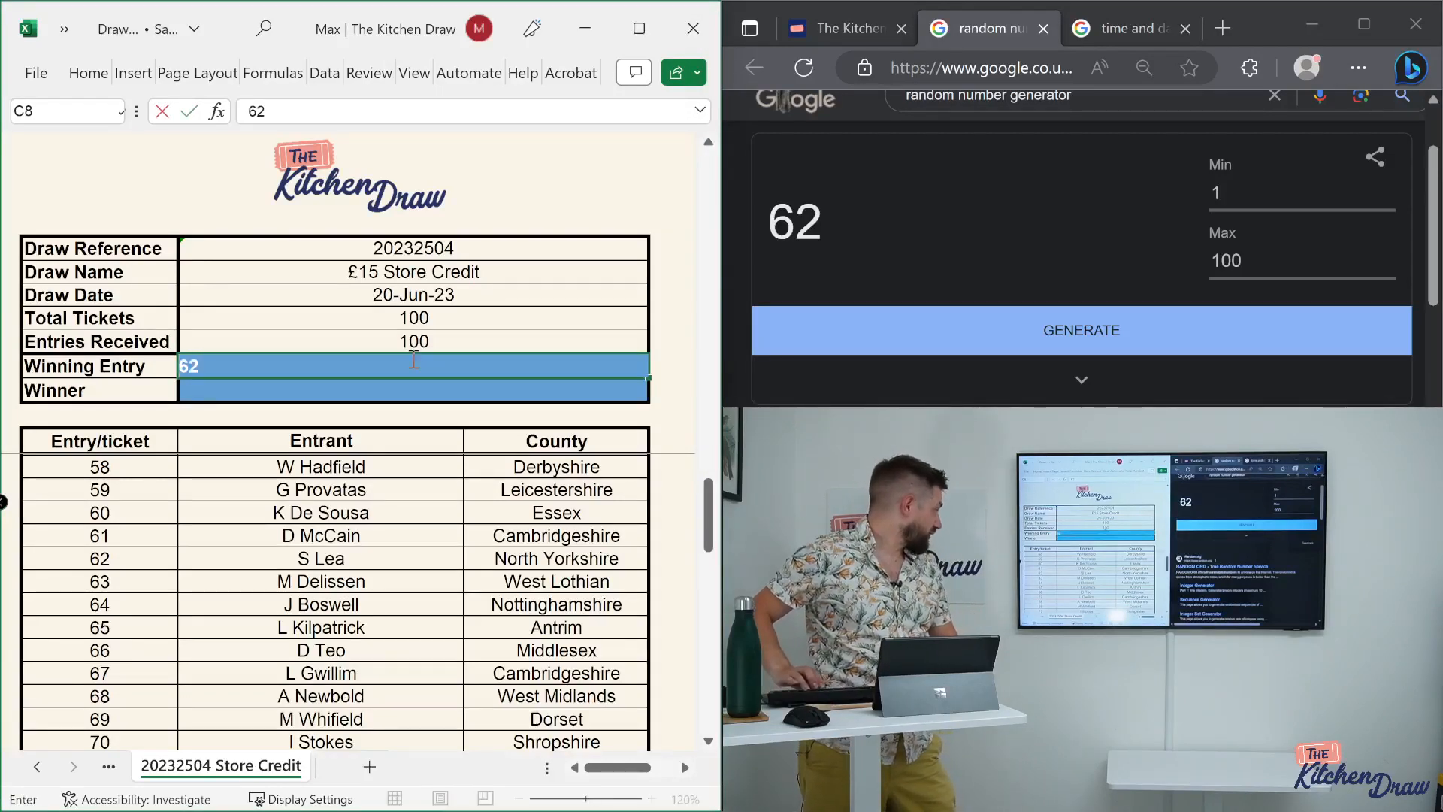
key(Return)
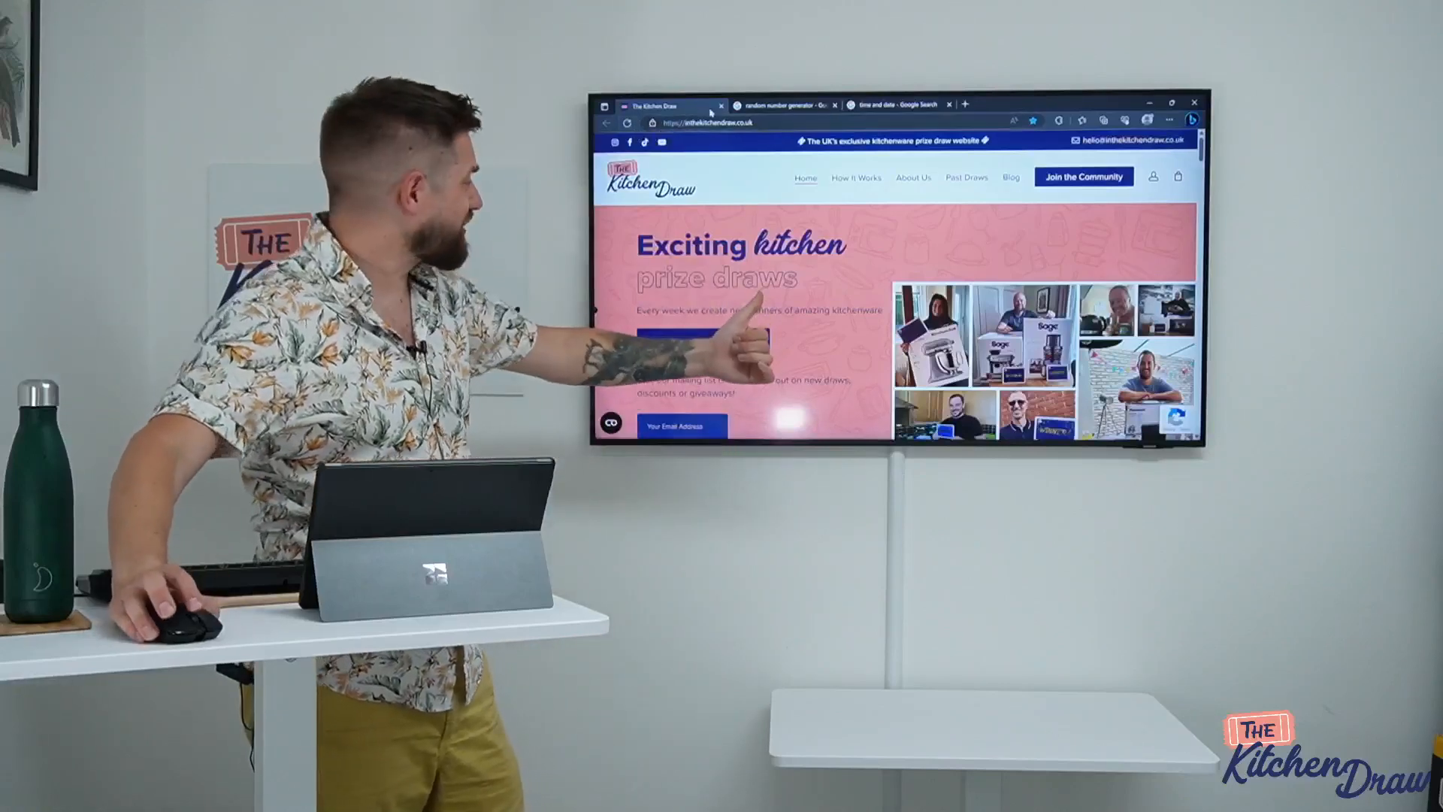
- Scroll the homepage past the stats banner to the Live Competitions cards
scroll(down, 3)
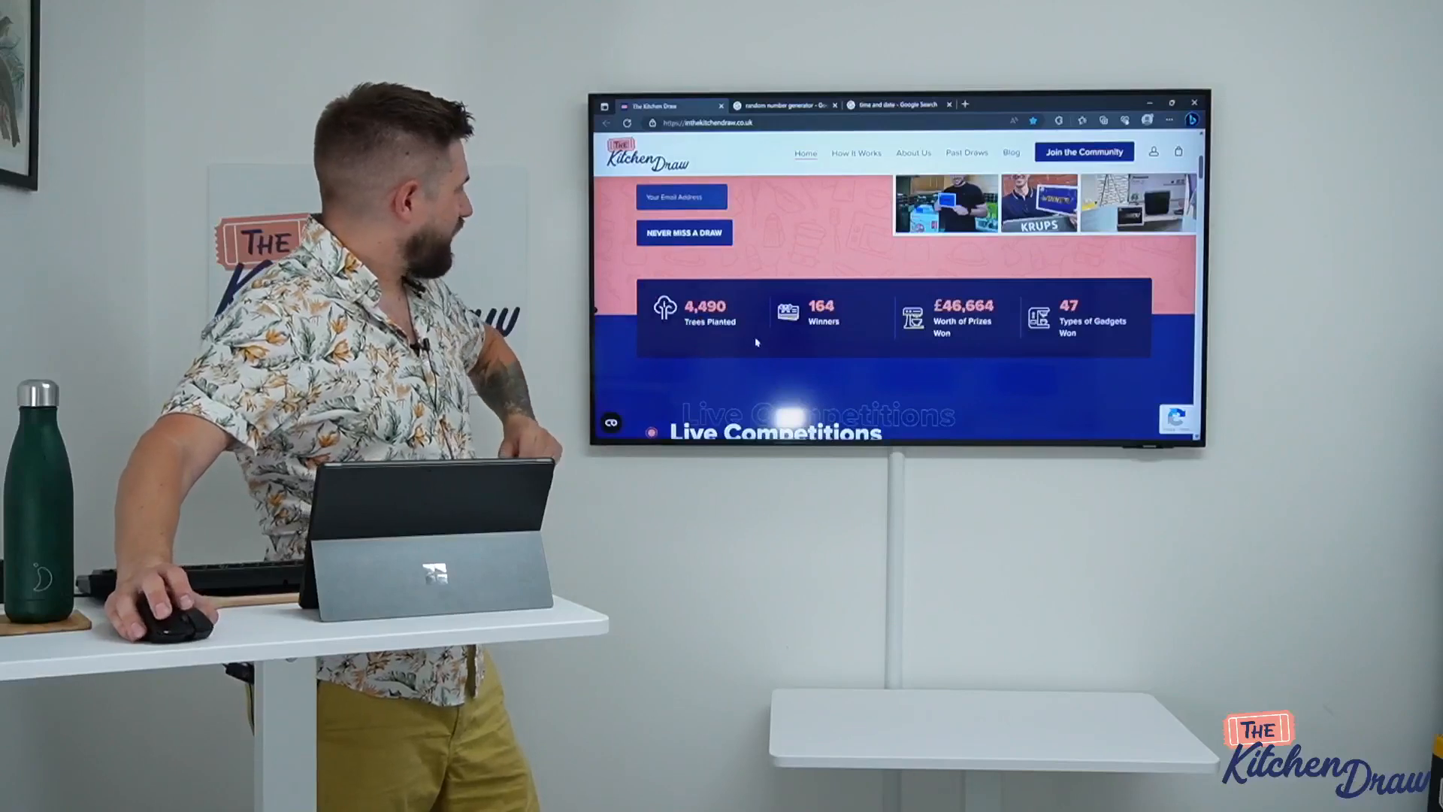
scroll(down, 3)
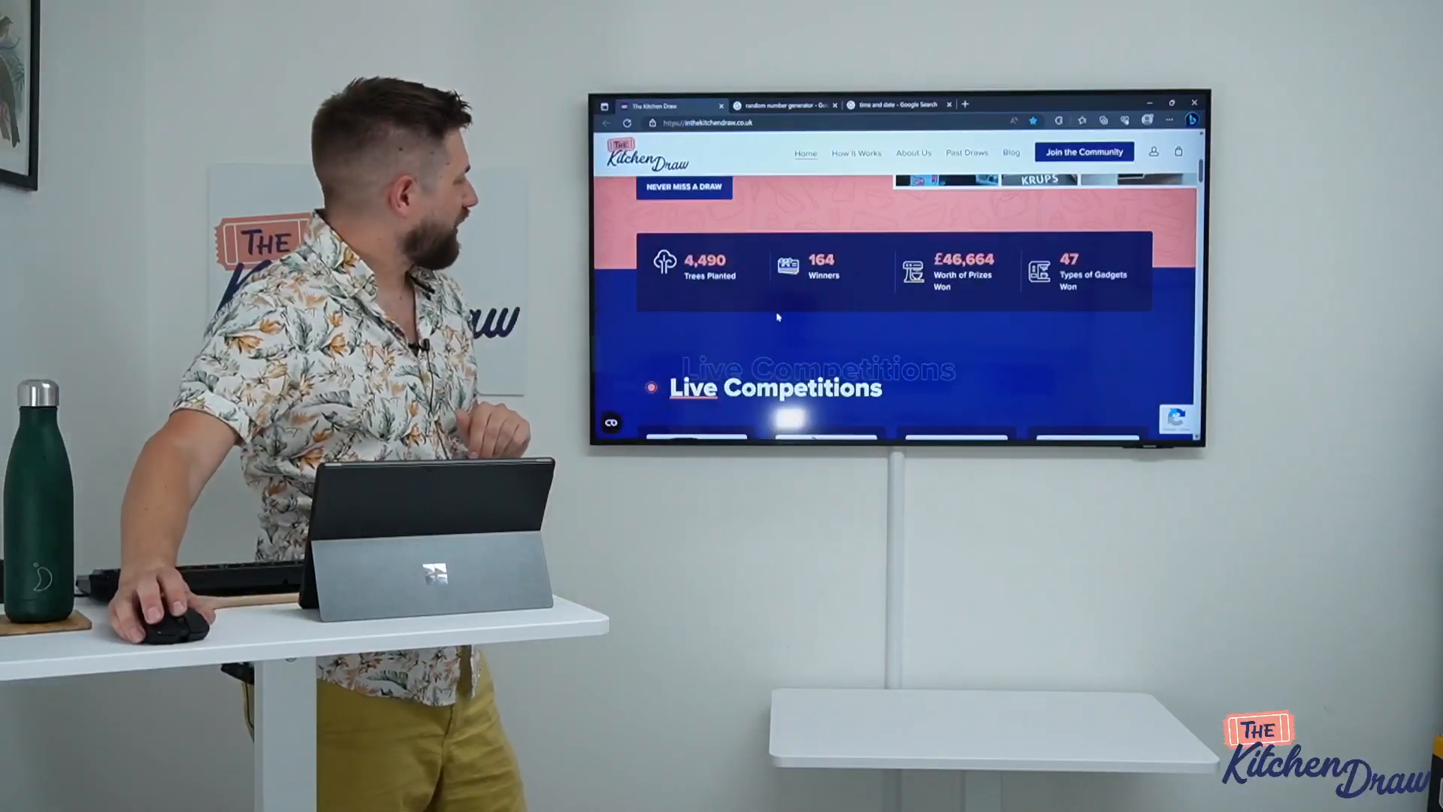
scroll(down, 3)
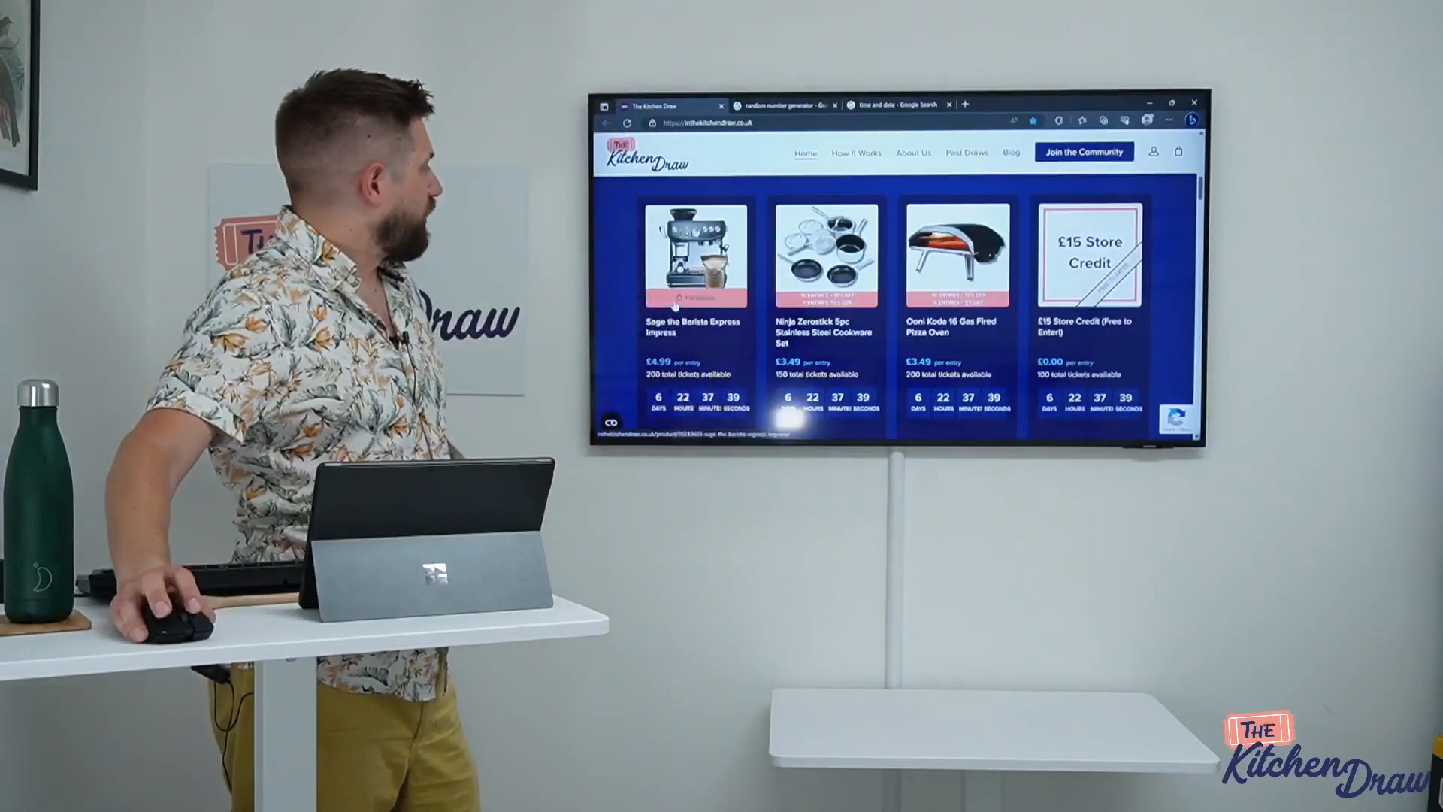
- Open the Sage Barista Express Impress page and scroll to its £4.99 price and countdown
click(694, 255)
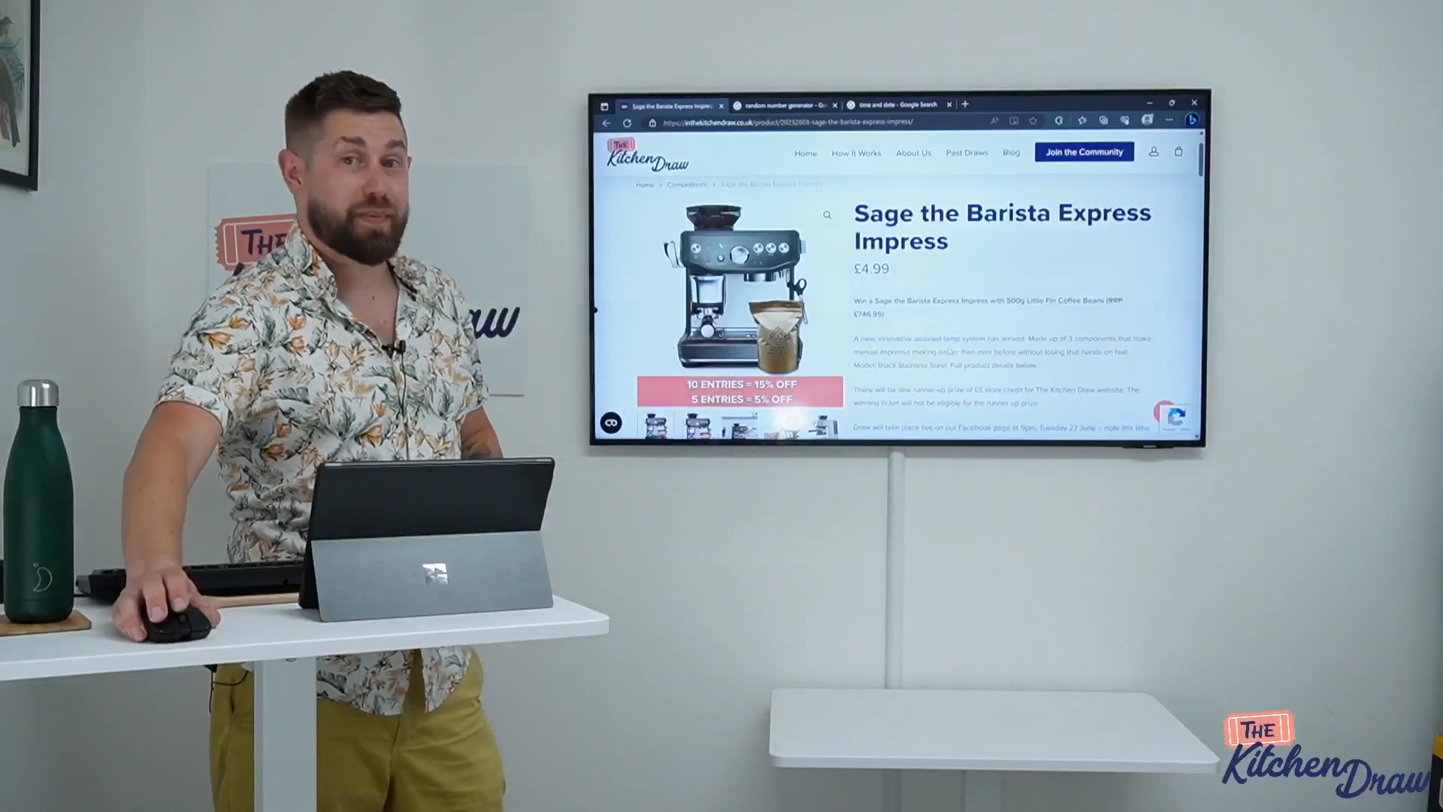
scroll(down, 3)
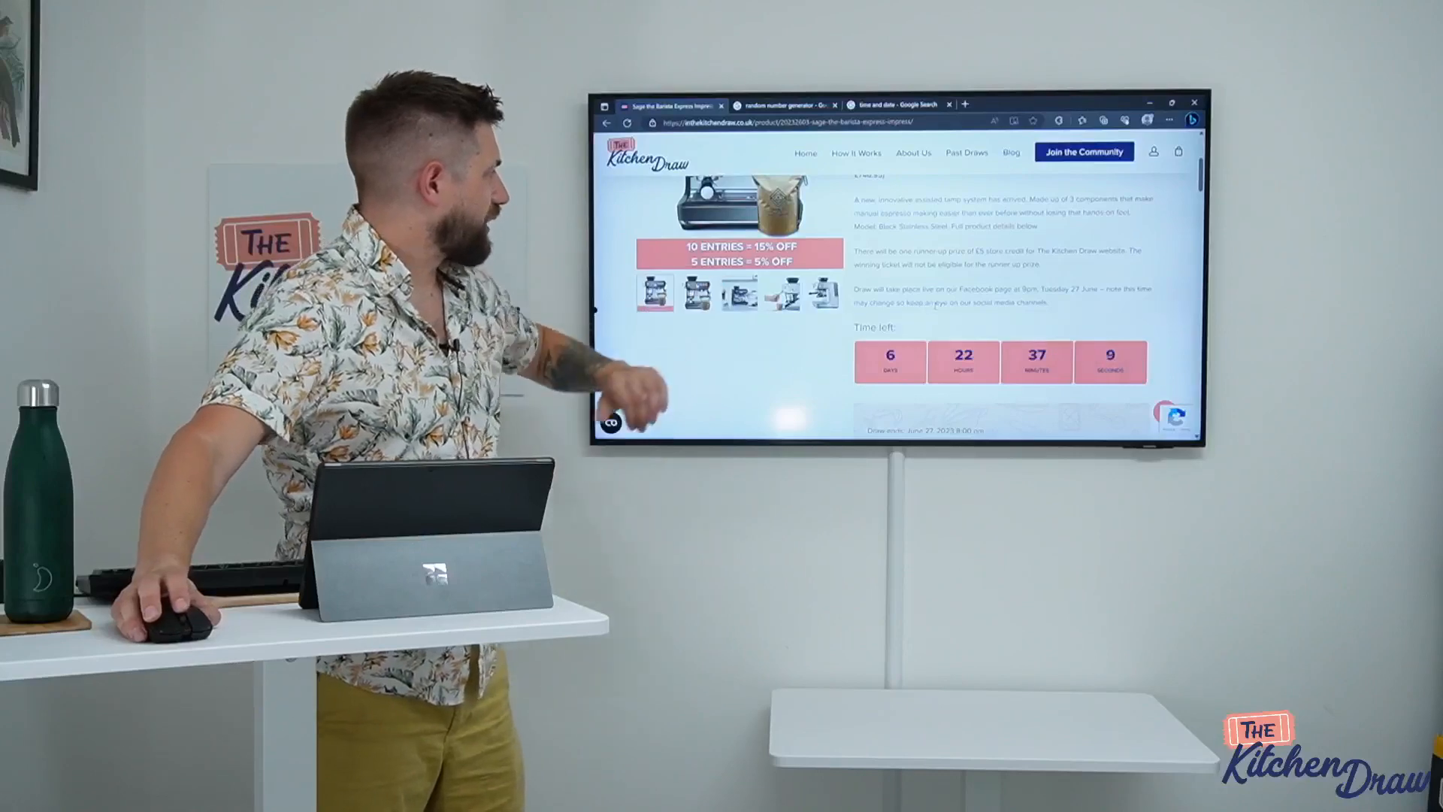
scroll(down, 3)
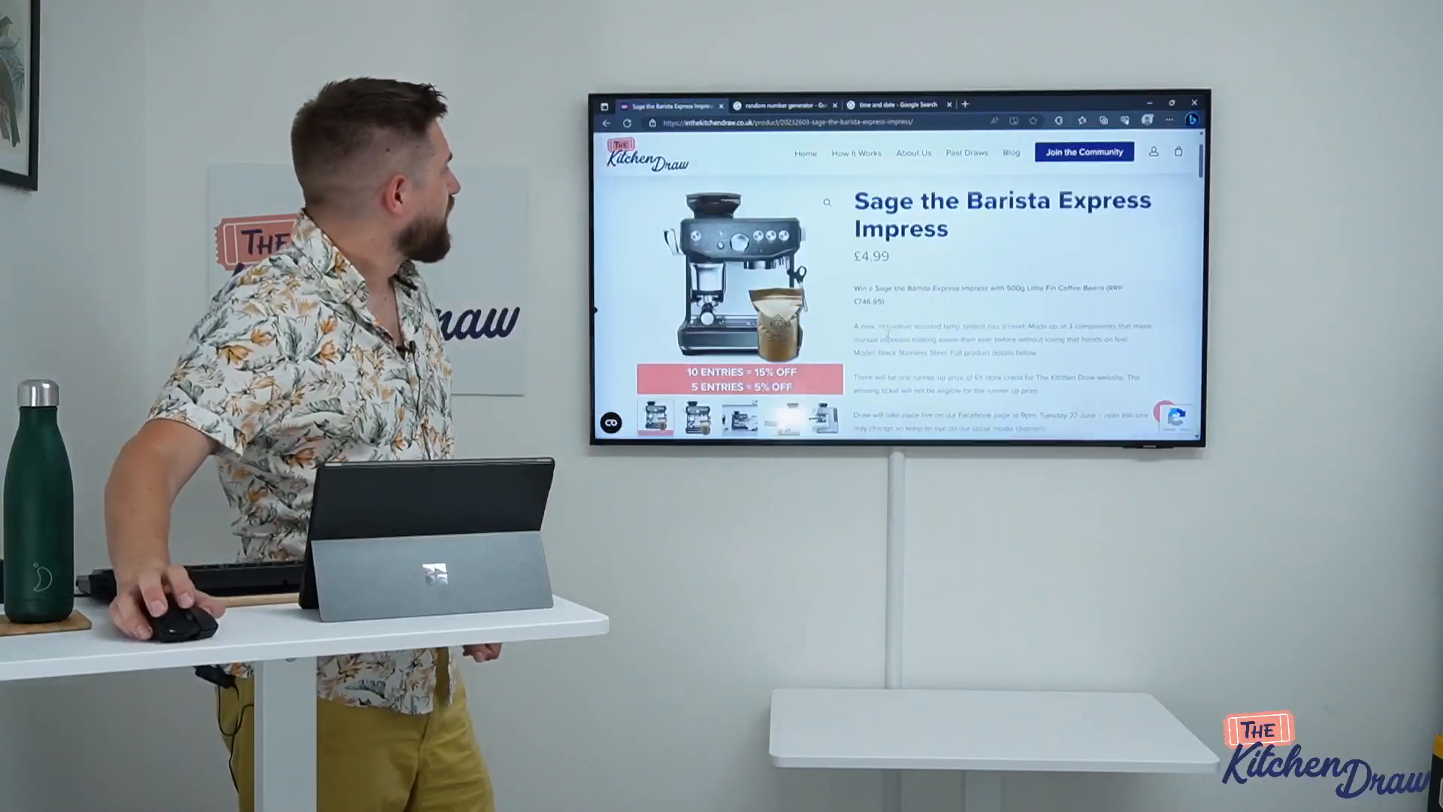
scroll(up, 3)
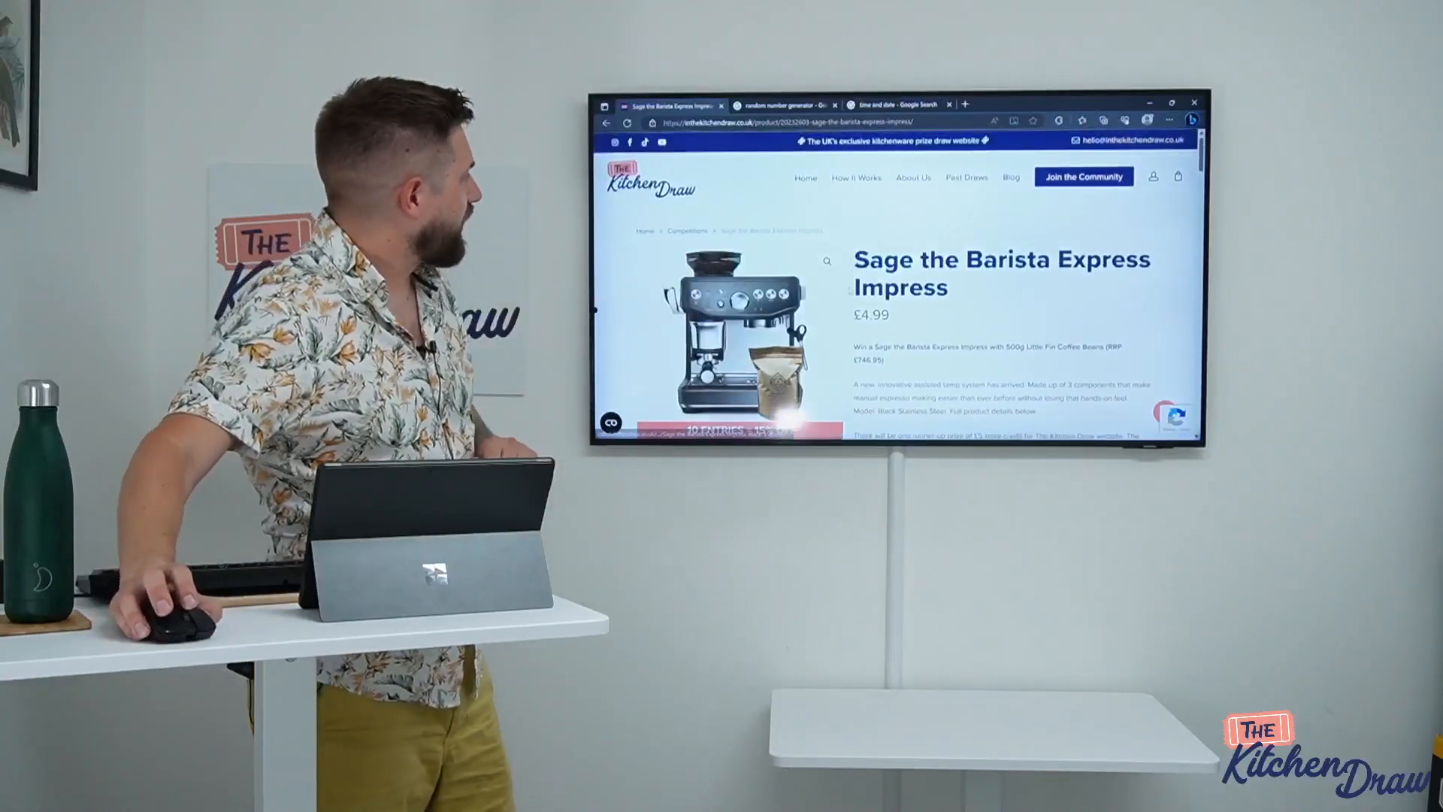